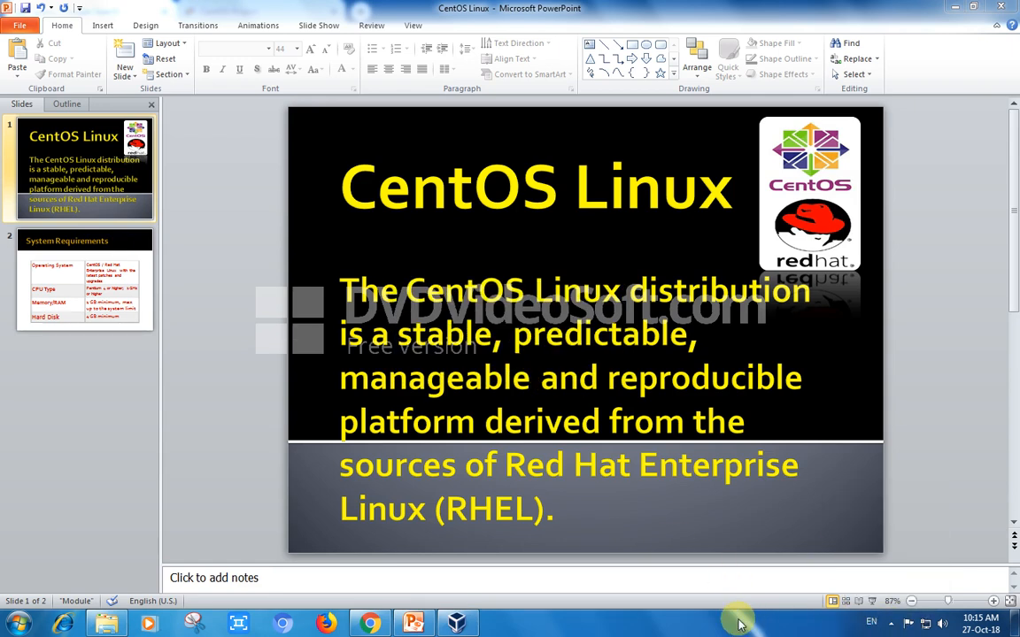
{"action": "mouse_move", "coordinate": [591, 404]}
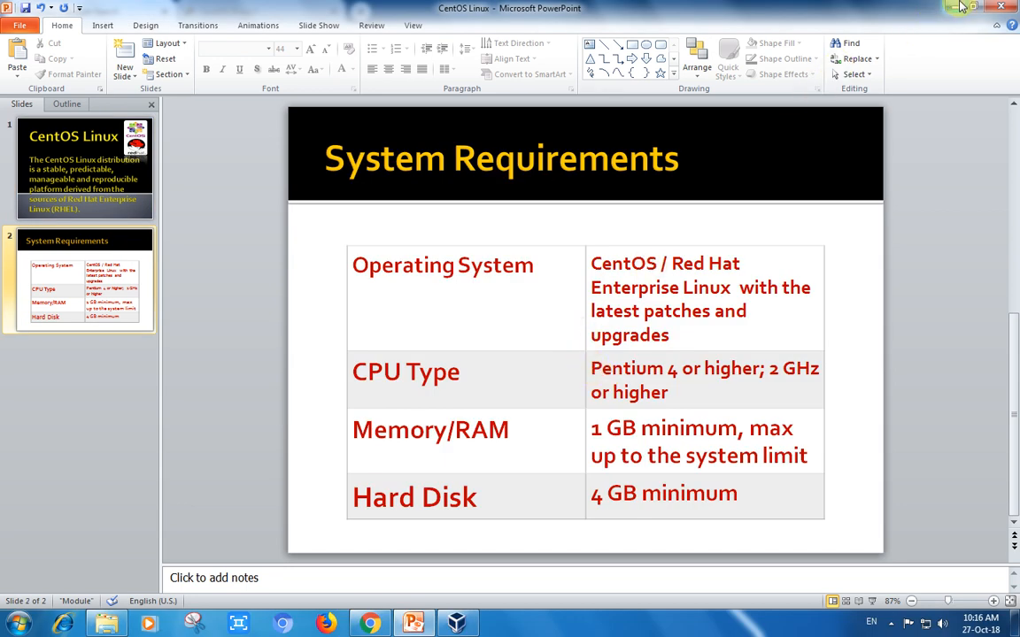
{"action": "mouse_move", "coordinate": [947, 7]}
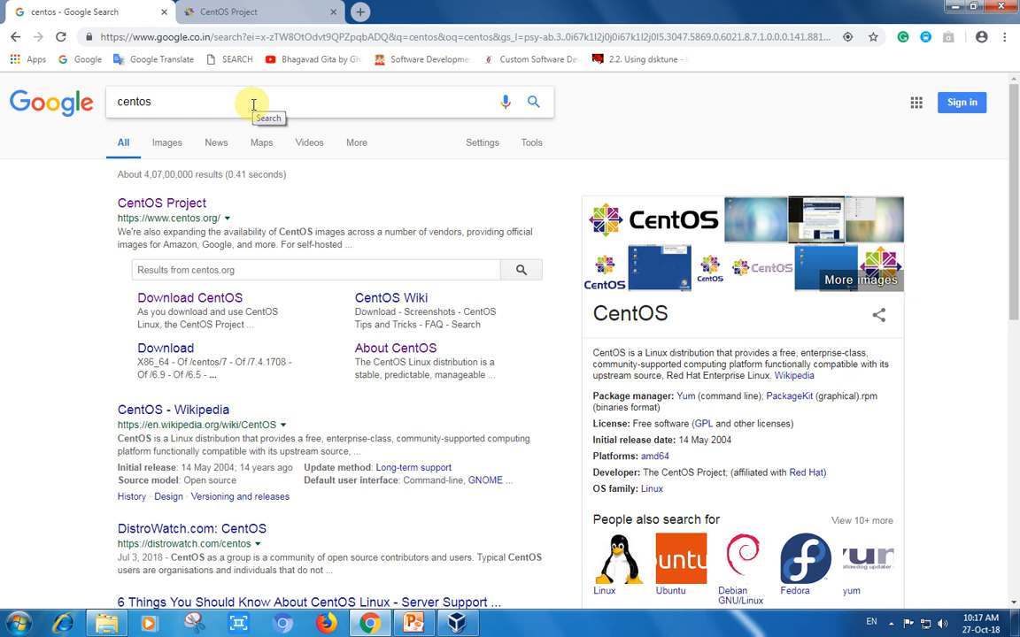
{"action": "mouse_move", "coordinate": [233, 170]}
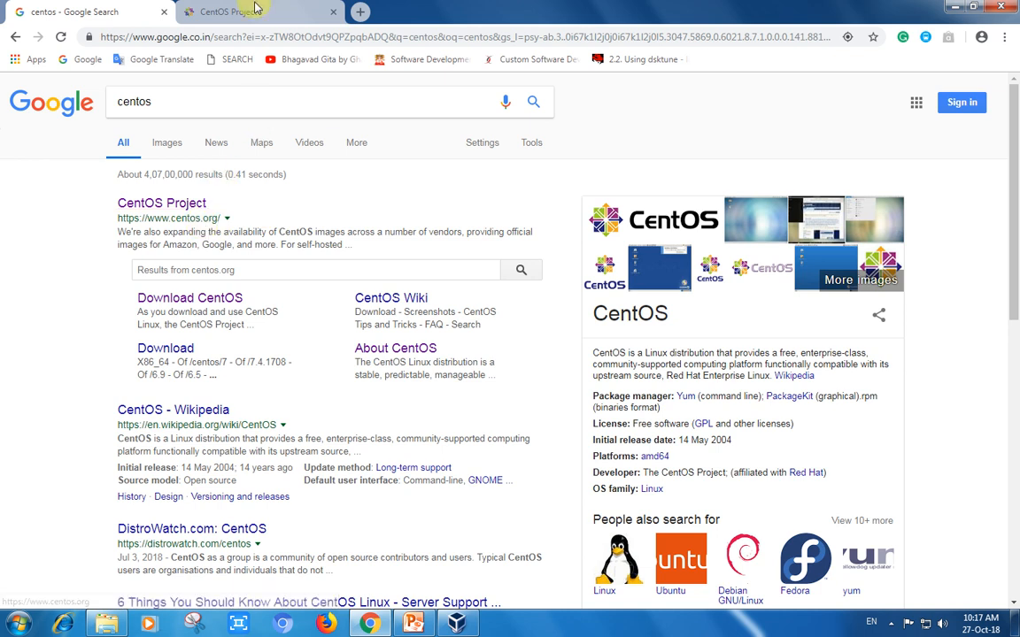
Step: Switch Chrome from the Google results to The CentOS Project homepage
{"action": "left_click", "coordinate": [161, 202]}
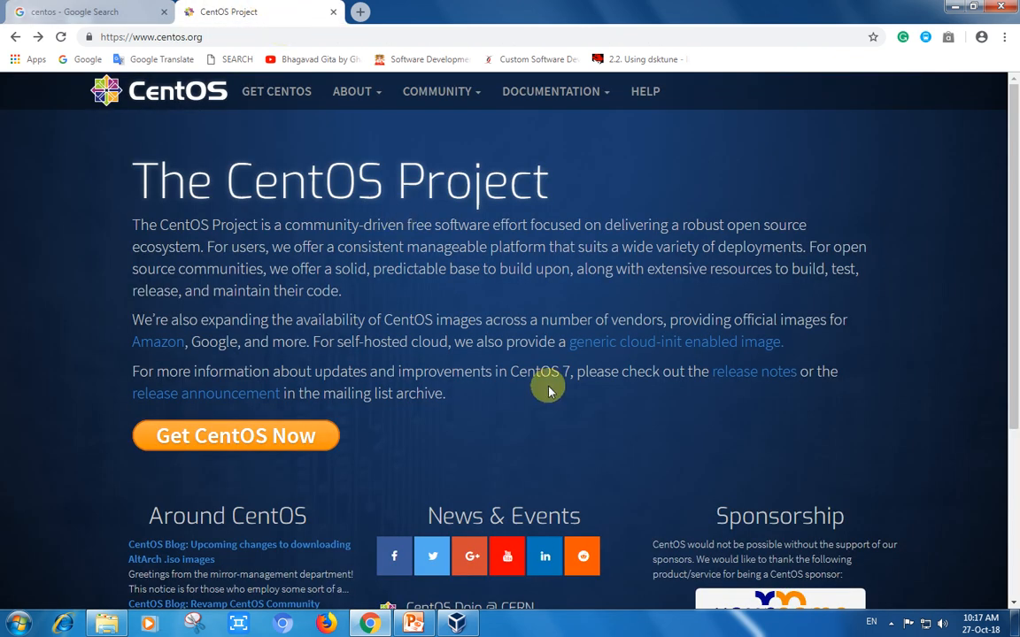
{"action": "left_click", "coordinate": [229, 36]}
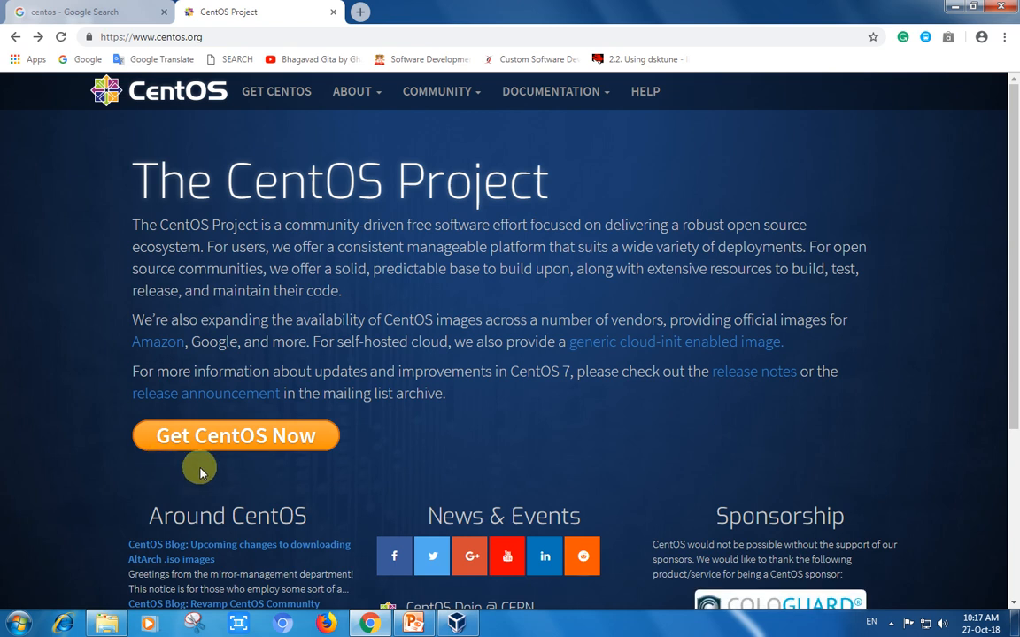
Step: Go to the Download CentOS page and request the Everything ISO download
{"action": "left_click", "coordinate": [234, 436]}
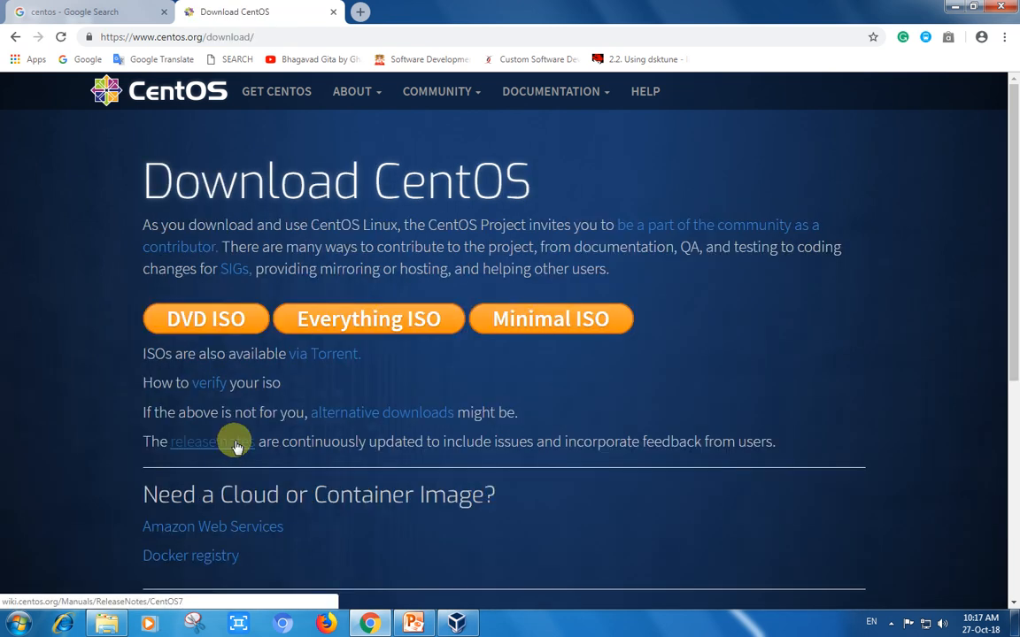
{"action": "mouse_move", "coordinate": [669, 379]}
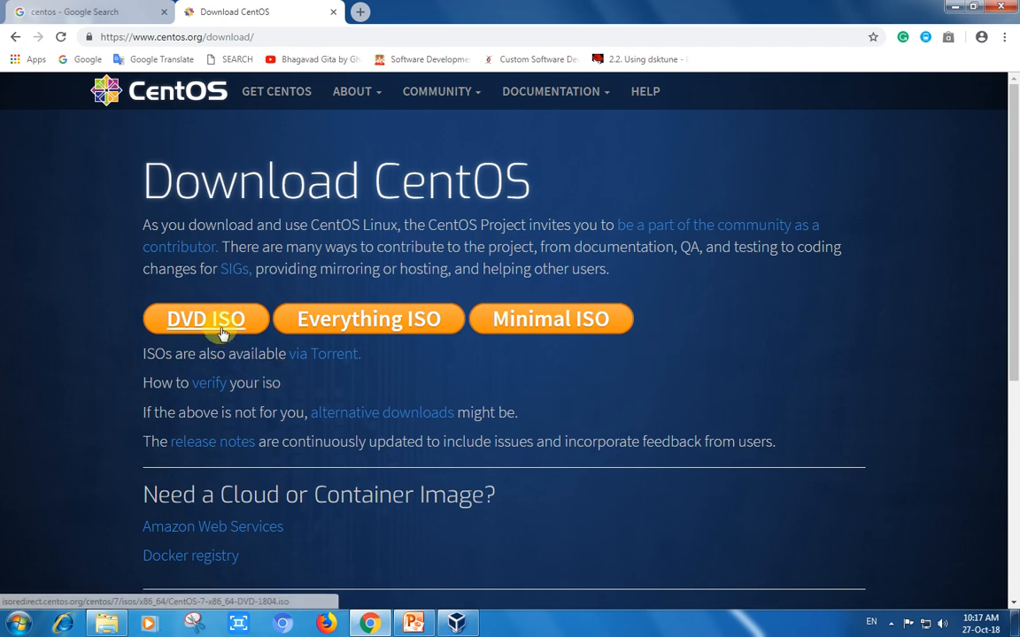
{"action": "mouse_move", "coordinate": [276, 344]}
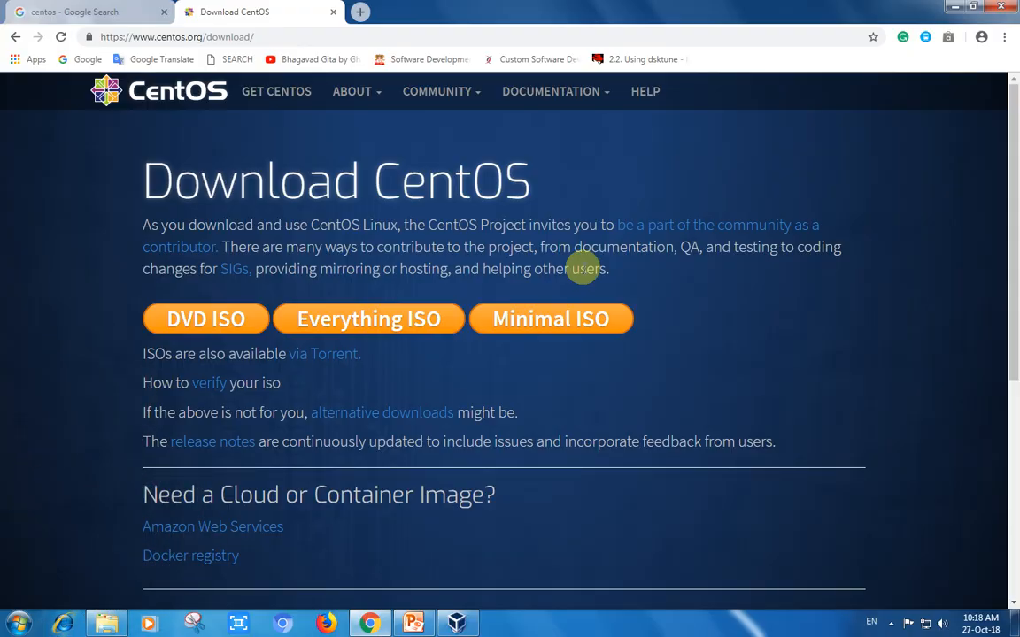
{"action": "mouse_move", "coordinate": [563, 399]}
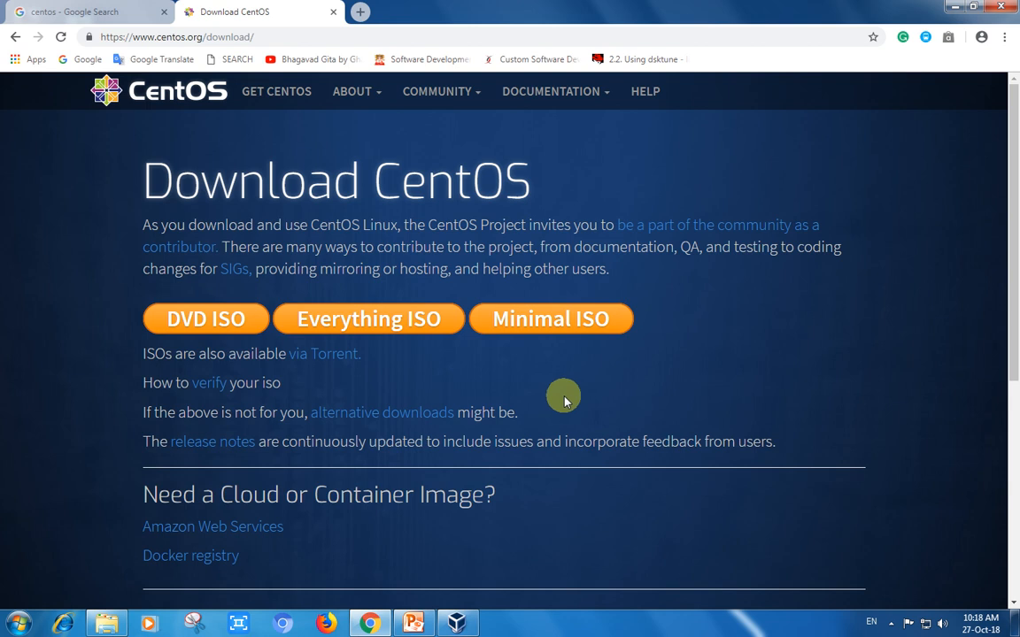
{"action": "mouse_move", "coordinate": [561, 400]}
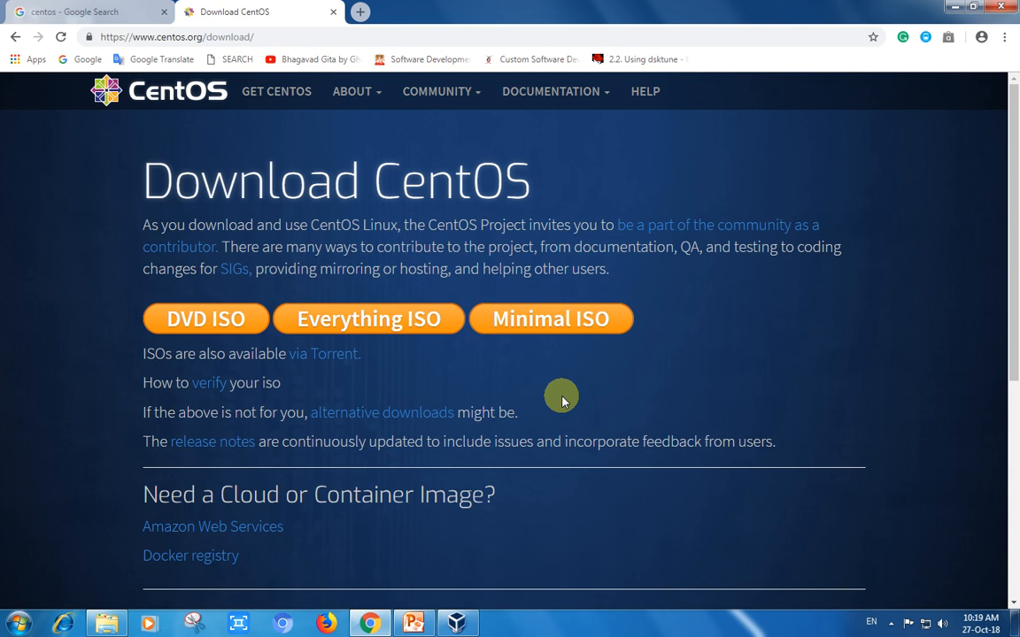
{"action": "mouse_move", "coordinate": [397, 327]}
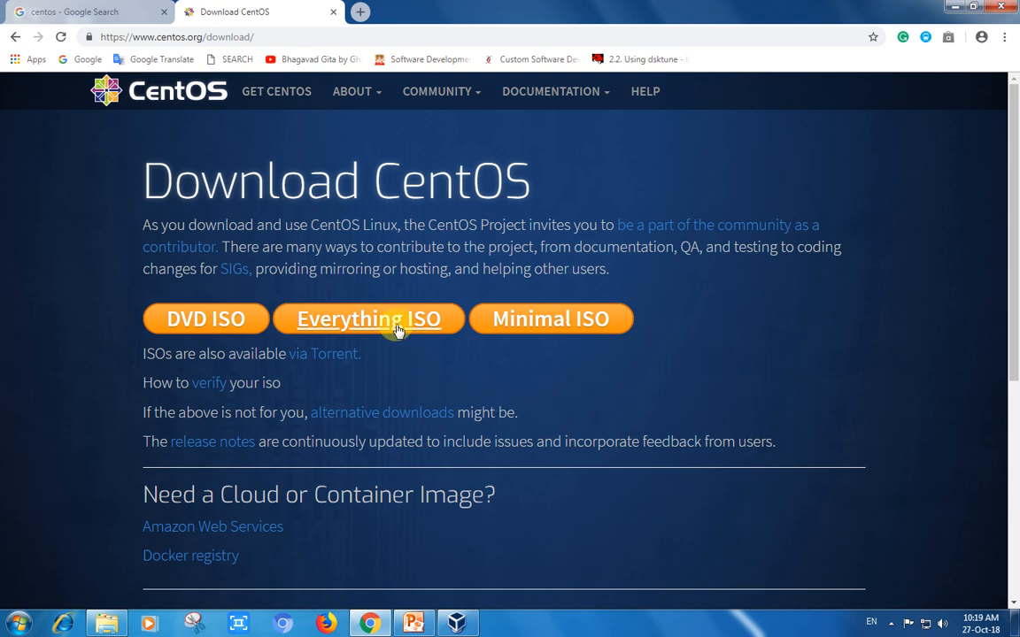
{"action": "left_click", "coordinate": [368, 319]}
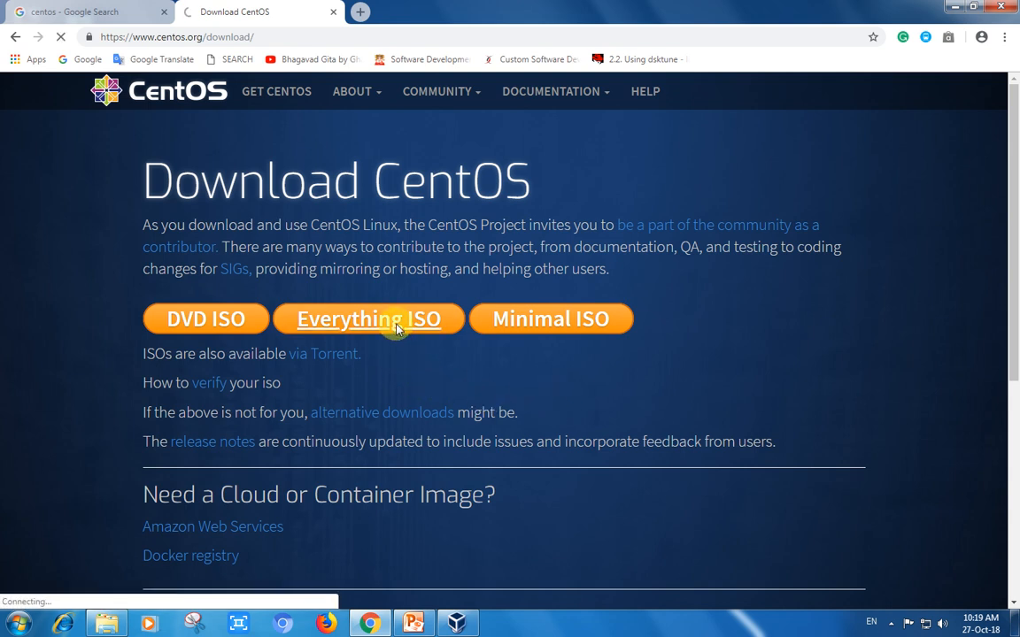
Step: Browse the mirror list of regional links for the x86_64 Everything 1804 ISO
{"action": "left_click", "coordinate": [368, 318]}
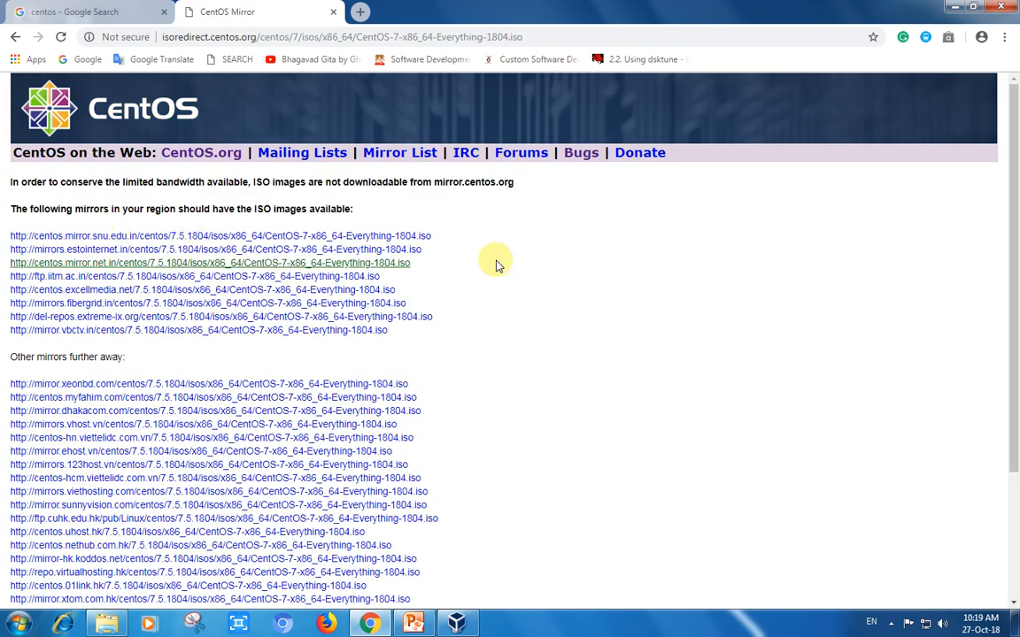
{"action": "mouse_move", "coordinate": [530, 345]}
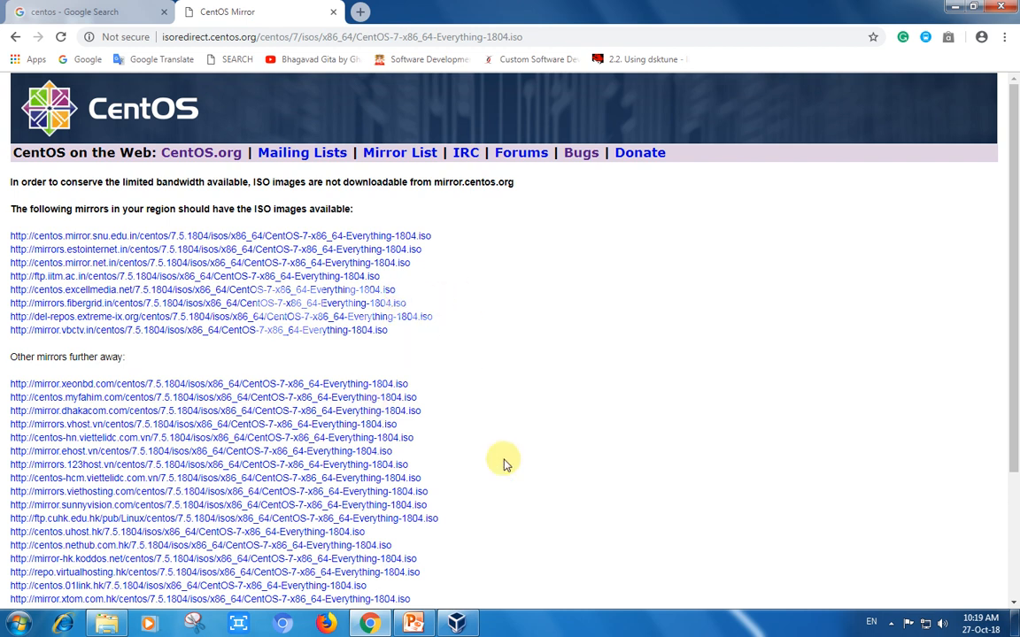
{"action": "scroll", "scroll_direction": "down", "scroll_amount": 3}
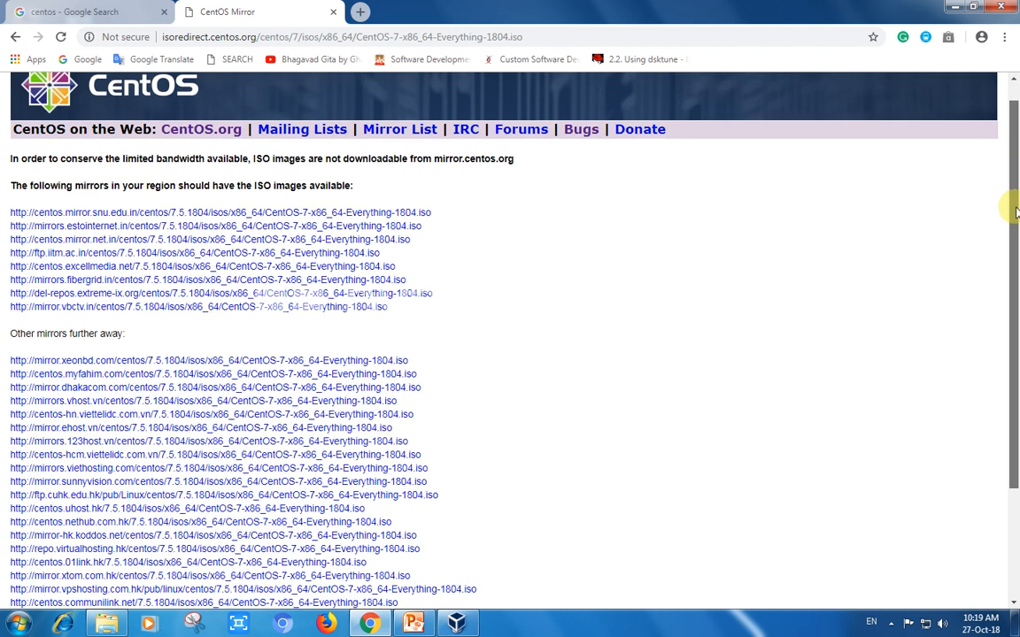
{"action": "scroll", "scroll_direction": "down", "scroll_amount": 3}
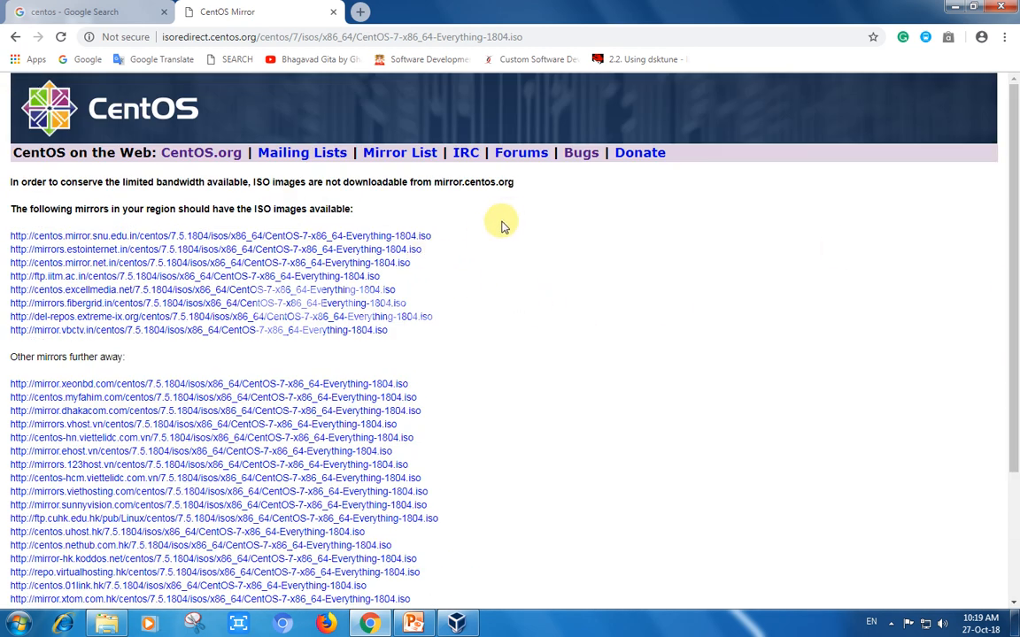
{"action": "mouse_move", "coordinate": [540, 251]}
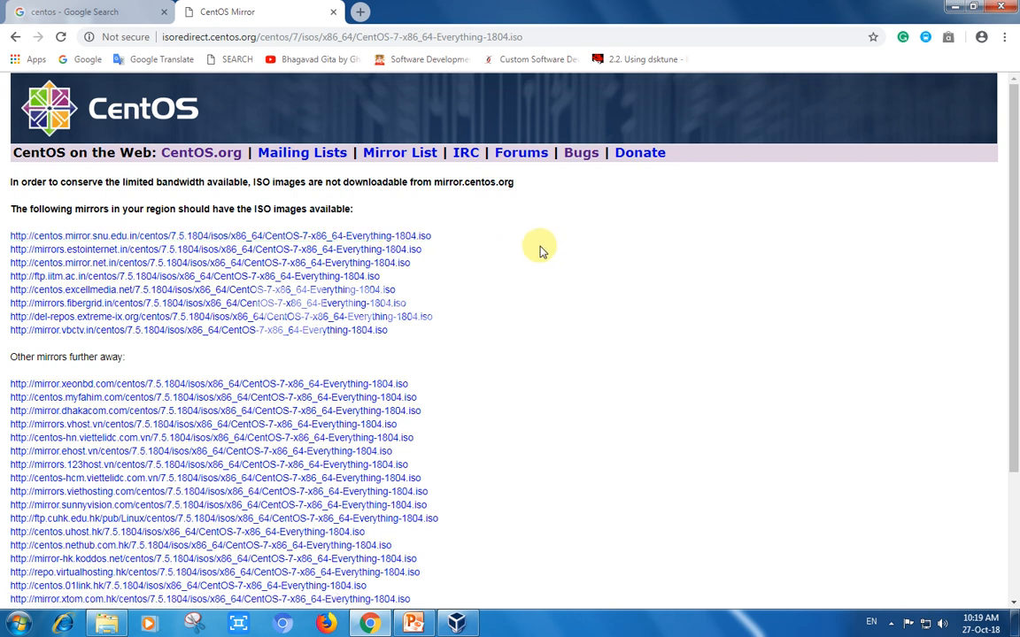
{"action": "mouse_move", "coordinate": [89, 11]}
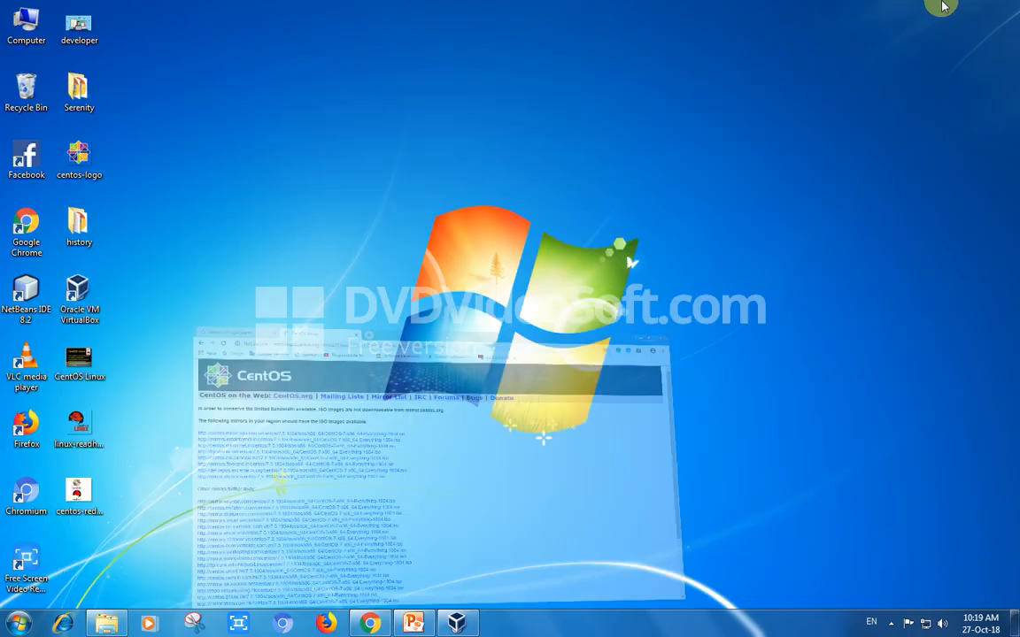
Step: Bring up the Oracle VM VirtualBox Manager listing the ubuntu and kali_linux machines
{"action": "left_click", "coordinate": [457, 623]}
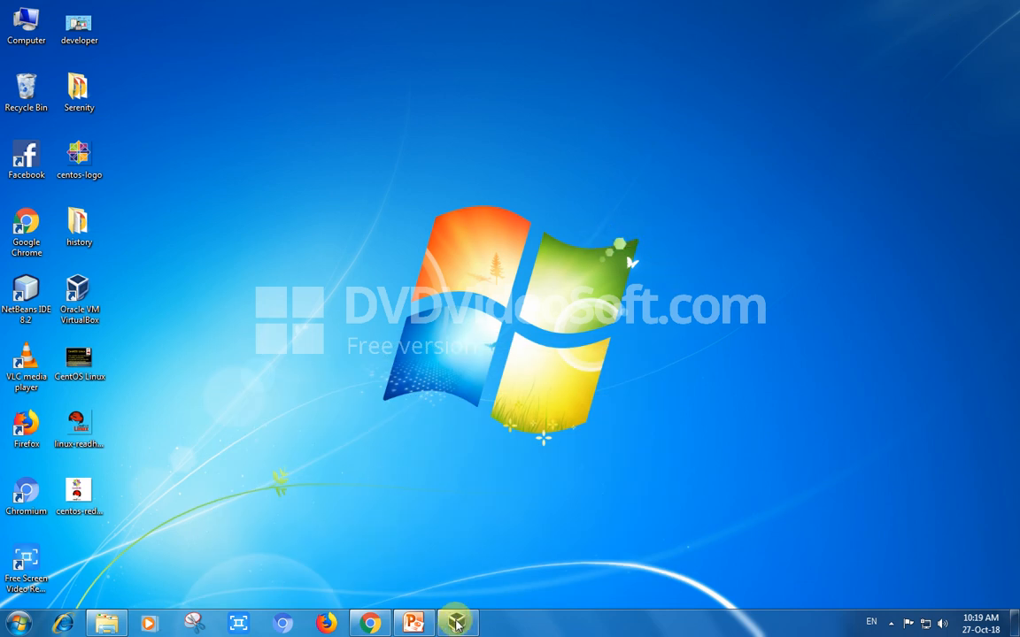
{"action": "left_click", "coordinate": [457, 623]}
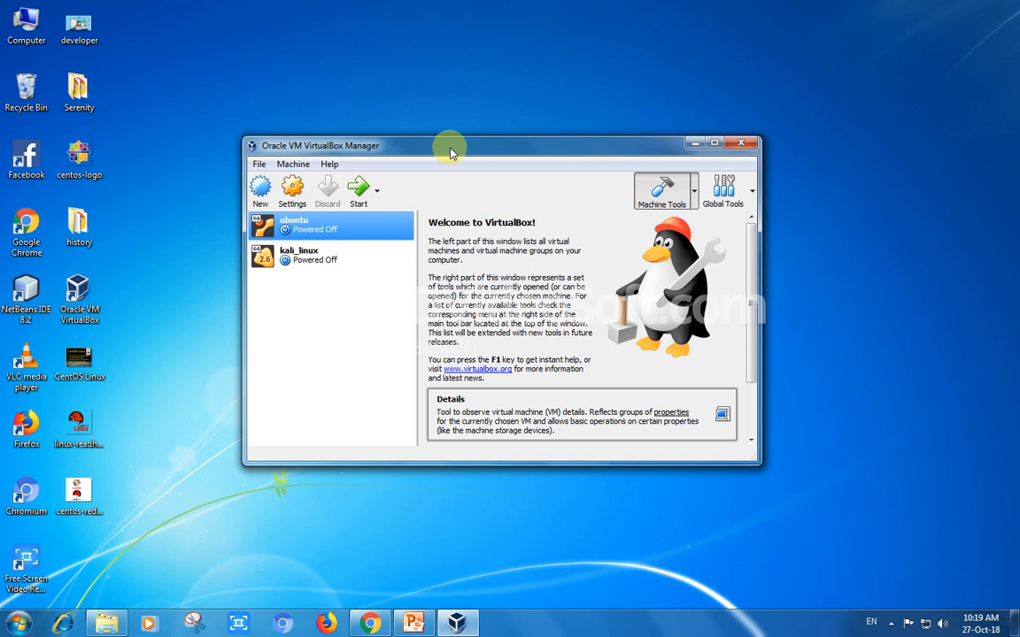
{"action": "mouse_move", "coordinate": [444, 156]}
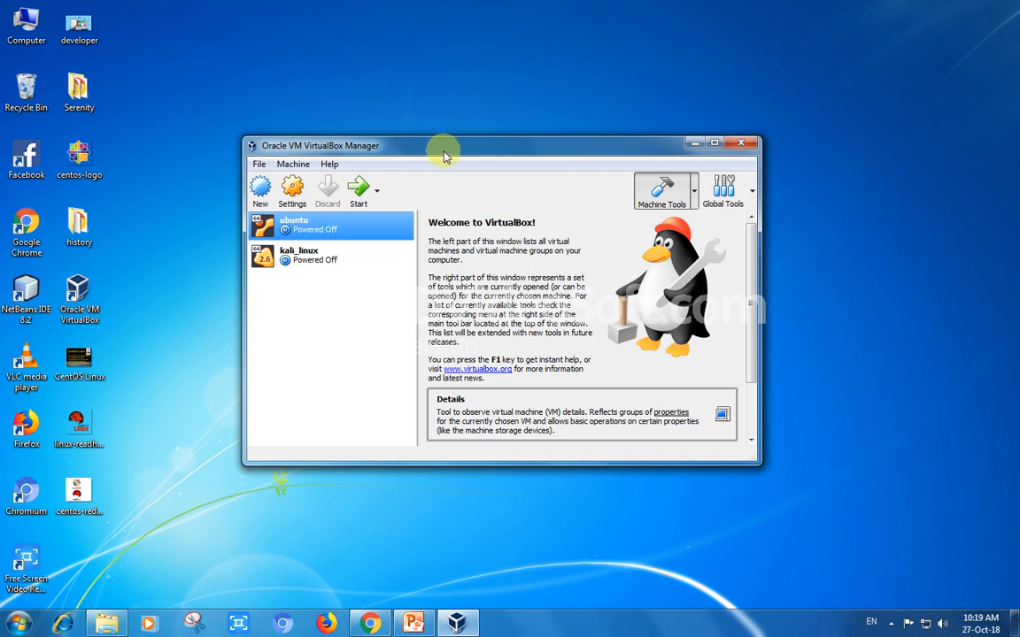
{"action": "mouse_move", "coordinate": [457, 159]}
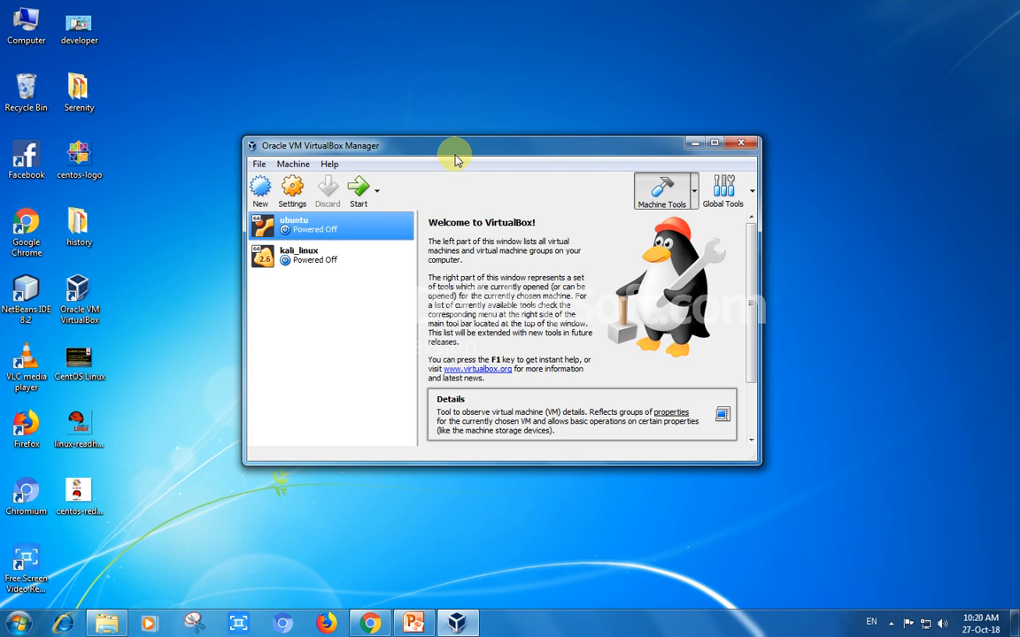
{"action": "mouse_move", "coordinate": [474, 149]}
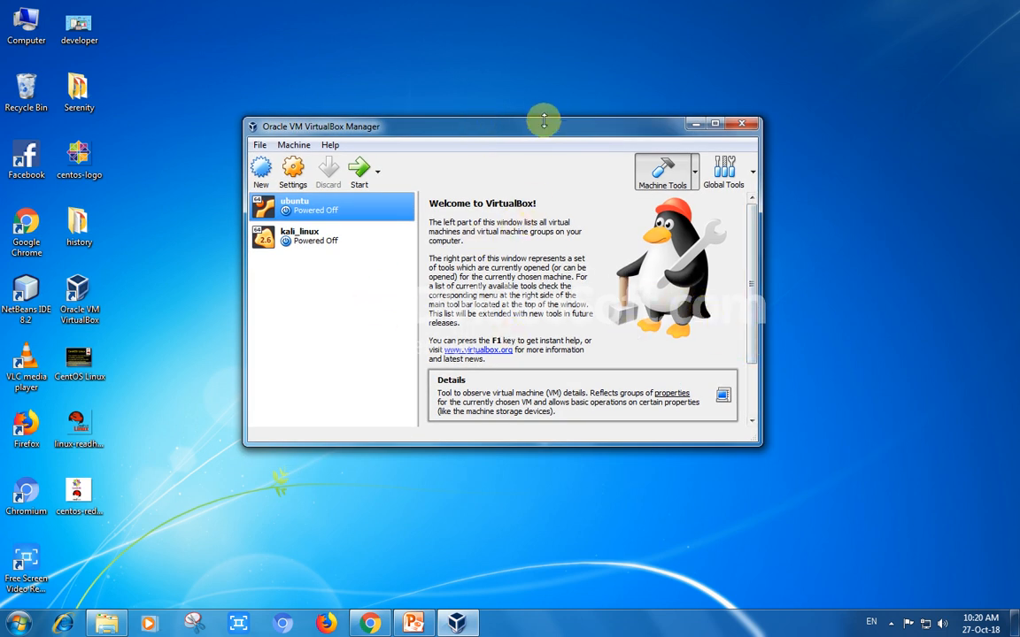
{"action": "mouse_move", "coordinate": [540, 131]}
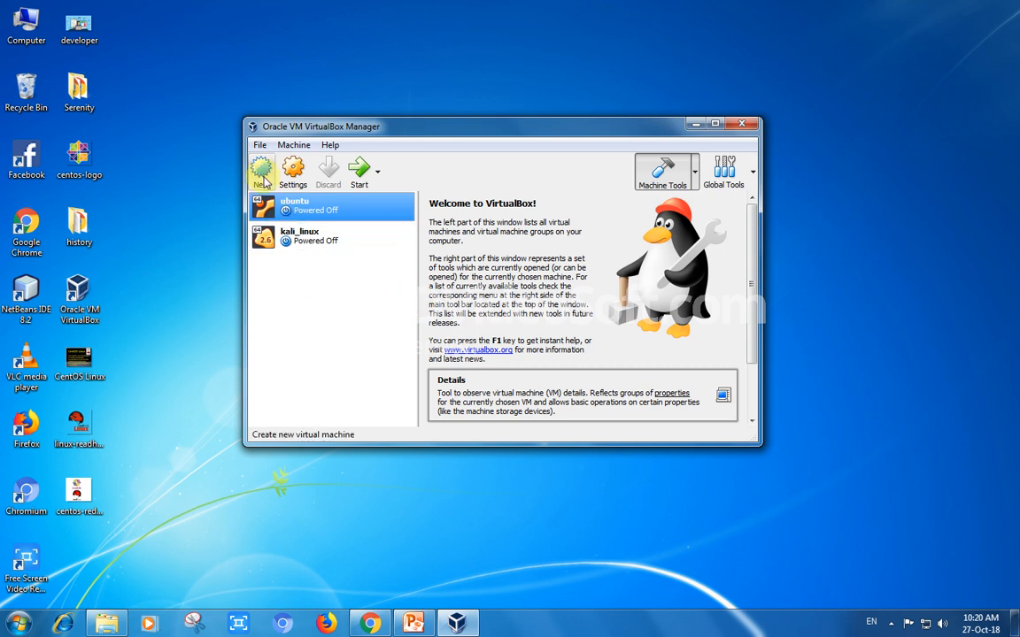
{"action": "mouse_move", "coordinate": [434, 141]}
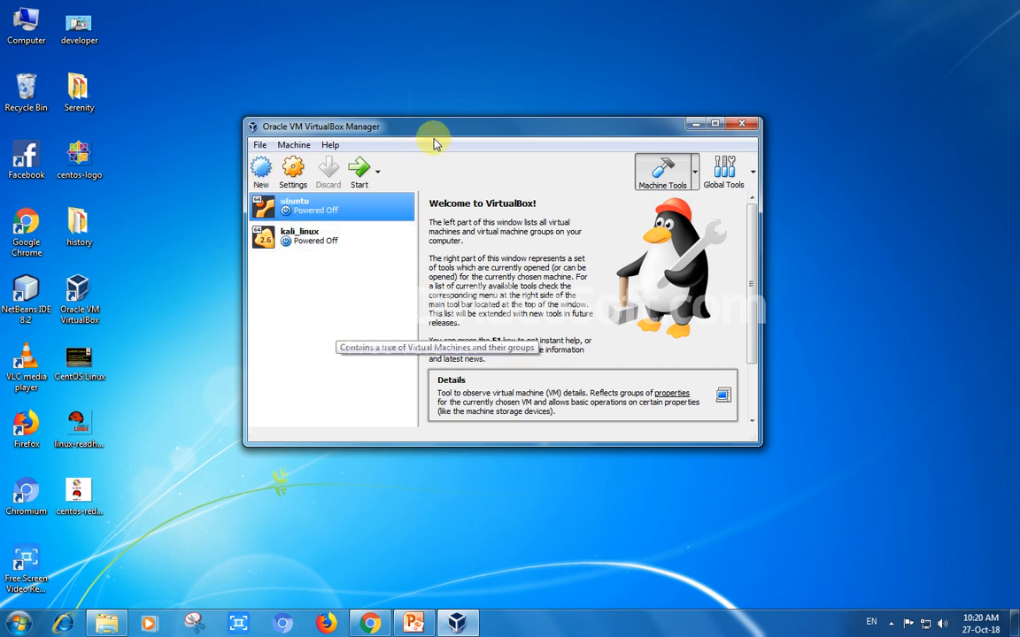
Step: Create a new machine named centos_rhel64, Linux / Red Hat (64-bit), with 1639 MB memory
{"action": "left_click", "coordinate": [262, 172]}
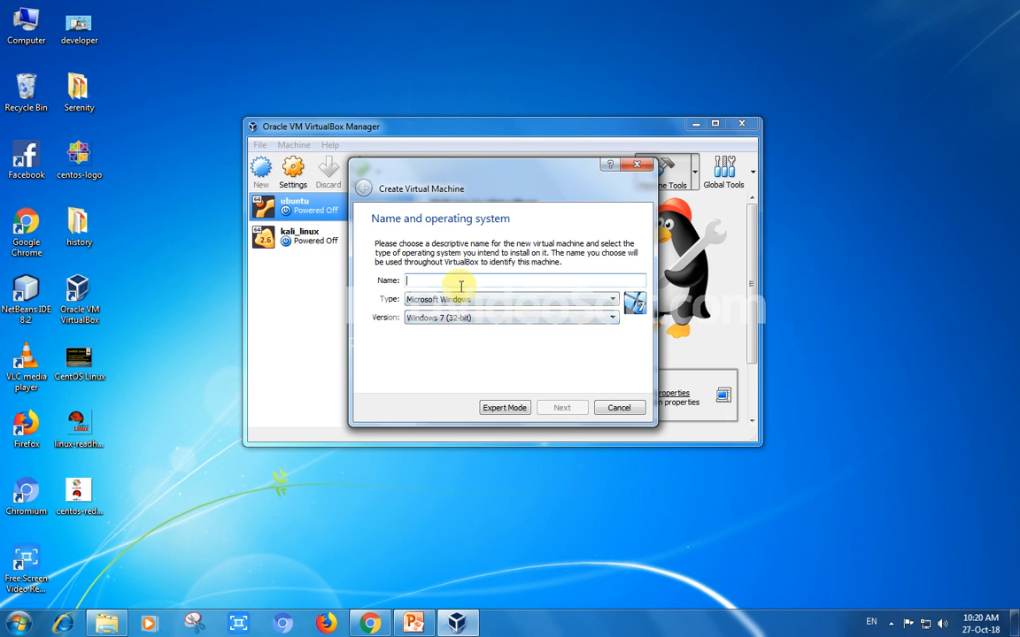
{"action": "type", "text": "centos_"}
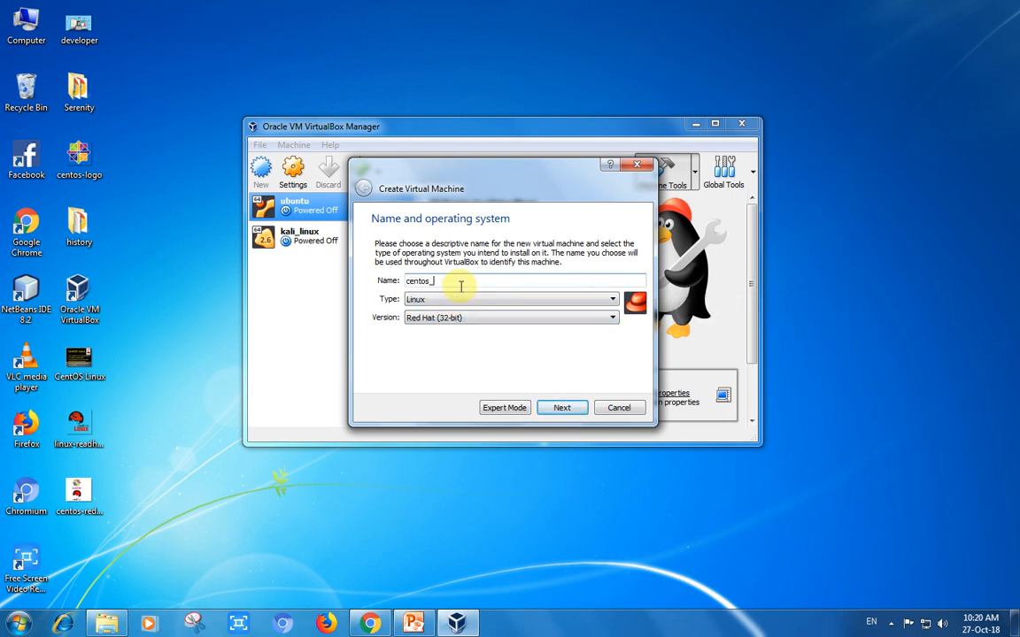
{"action": "type", "text": "rhel"}
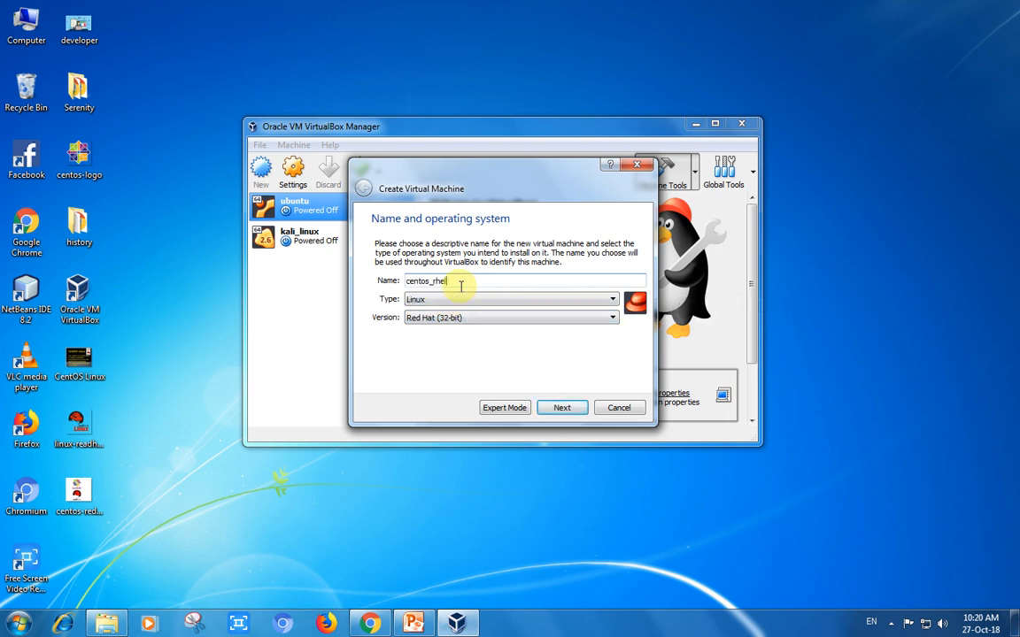
{"action": "type", "text": "64"}
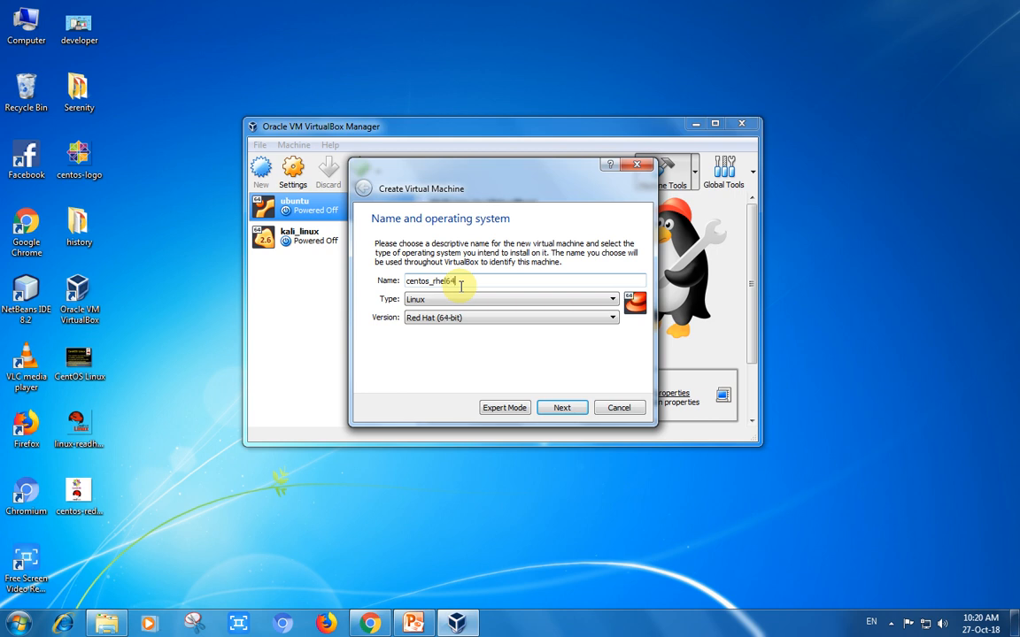
{"action": "mouse_move", "coordinate": [485, 370]}
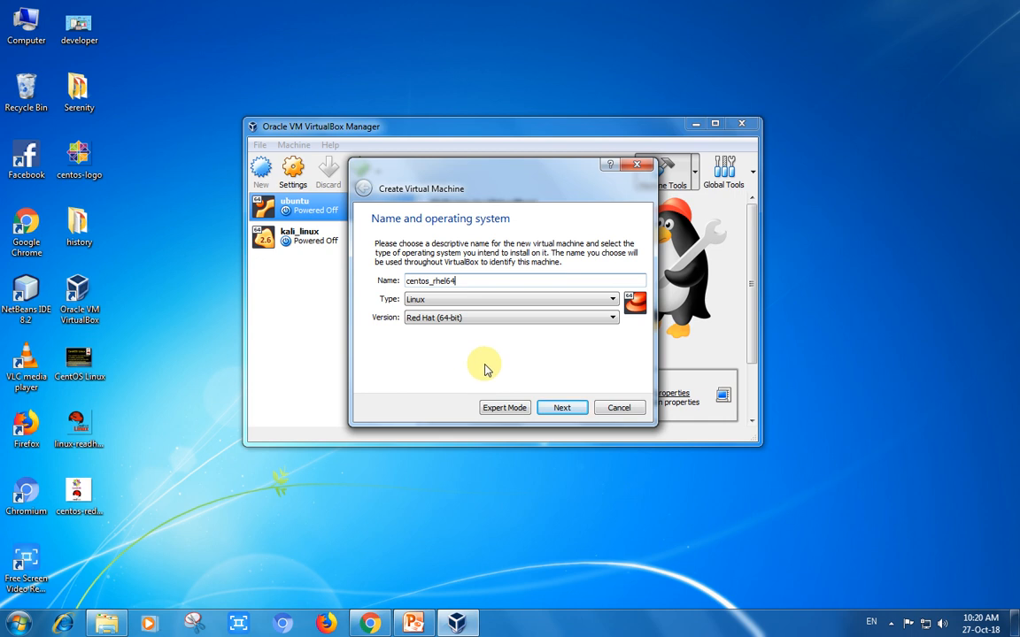
{"action": "left_click", "coordinate": [563, 407]}
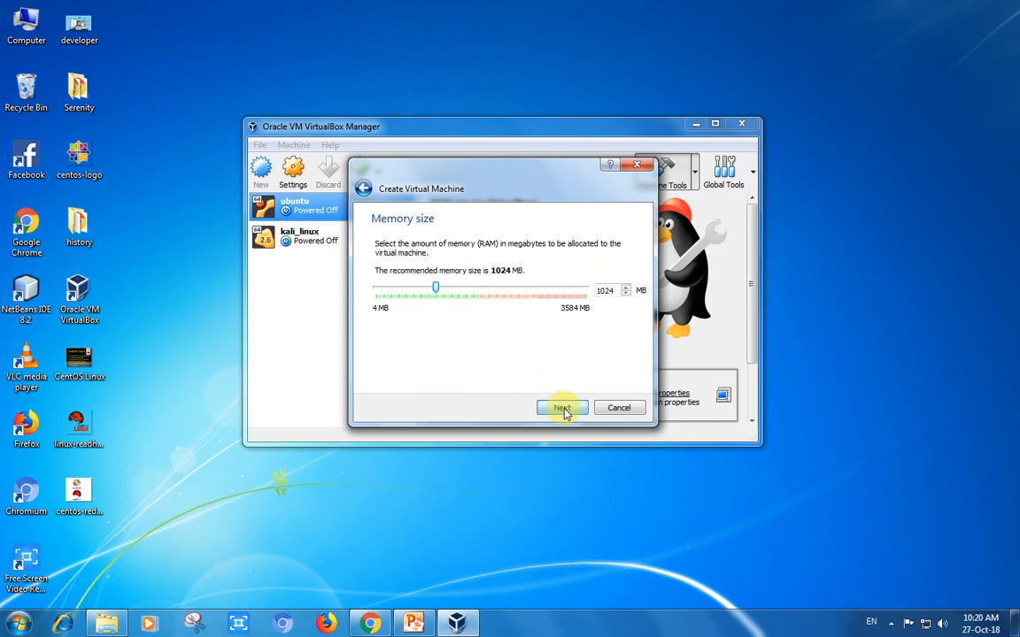
{"action": "left_click_drag", "start_coordinate": [436, 291], "coordinate": [472, 291]}
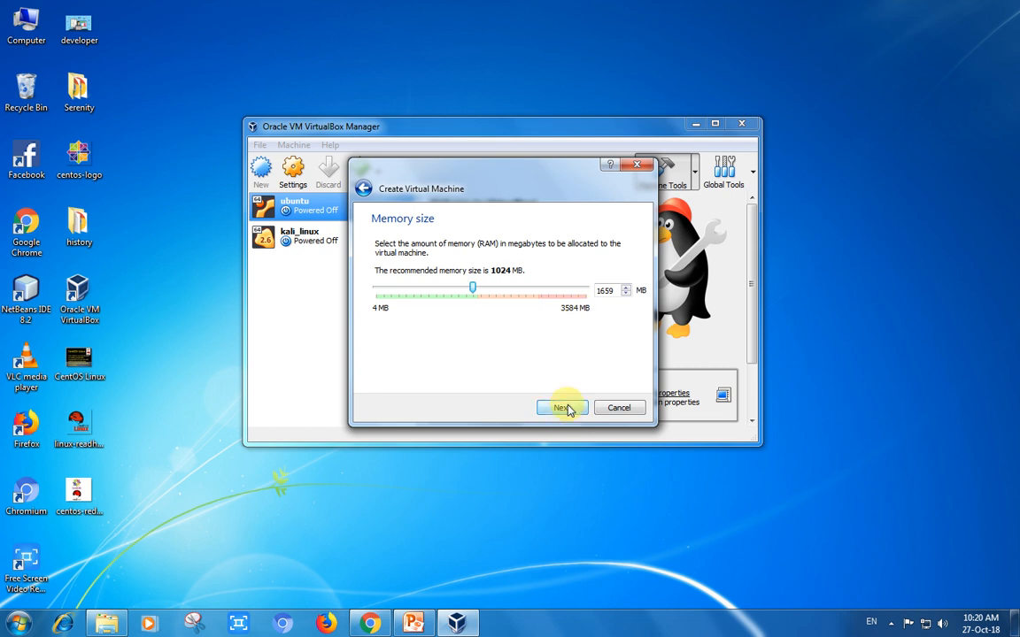
{"action": "left_click", "coordinate": [562, 408]}
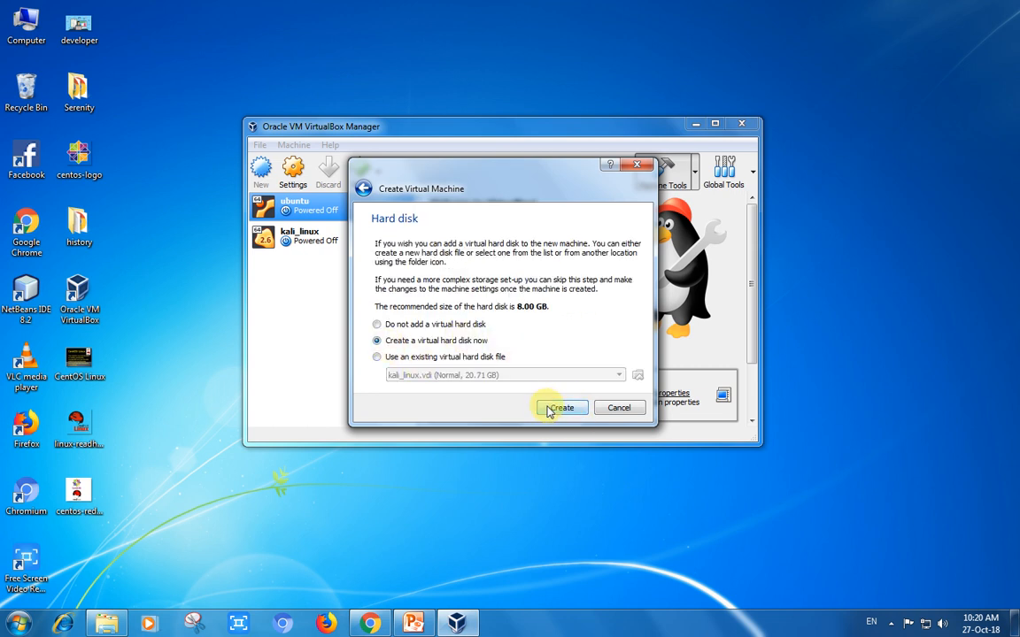
Step: Finish the machine with a new dynamically allocated 20.71 GB VDI hard disk
{"action": "left_click", "coordinate": [560, 407]}
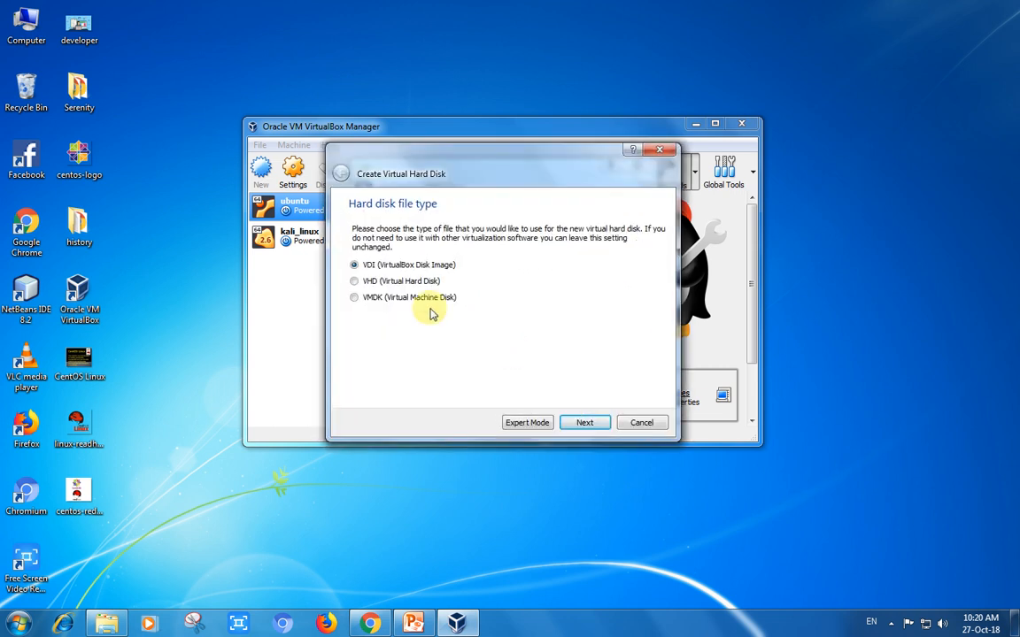
{"action": "mouse_move", "coordinate": [478, 287]}
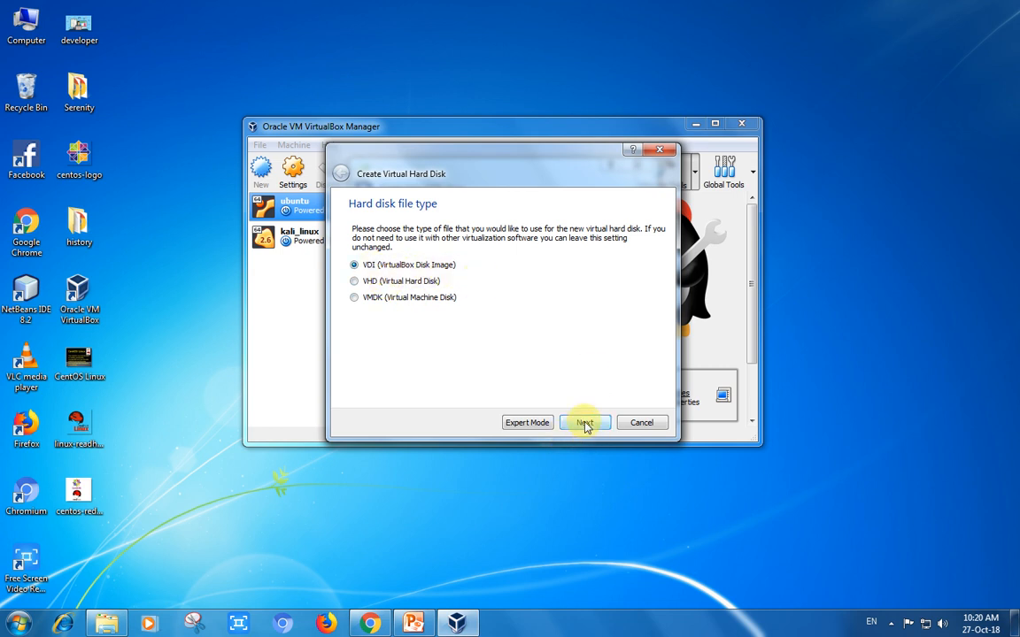
{"action": "left_click", "coordinate": [584, 421]}
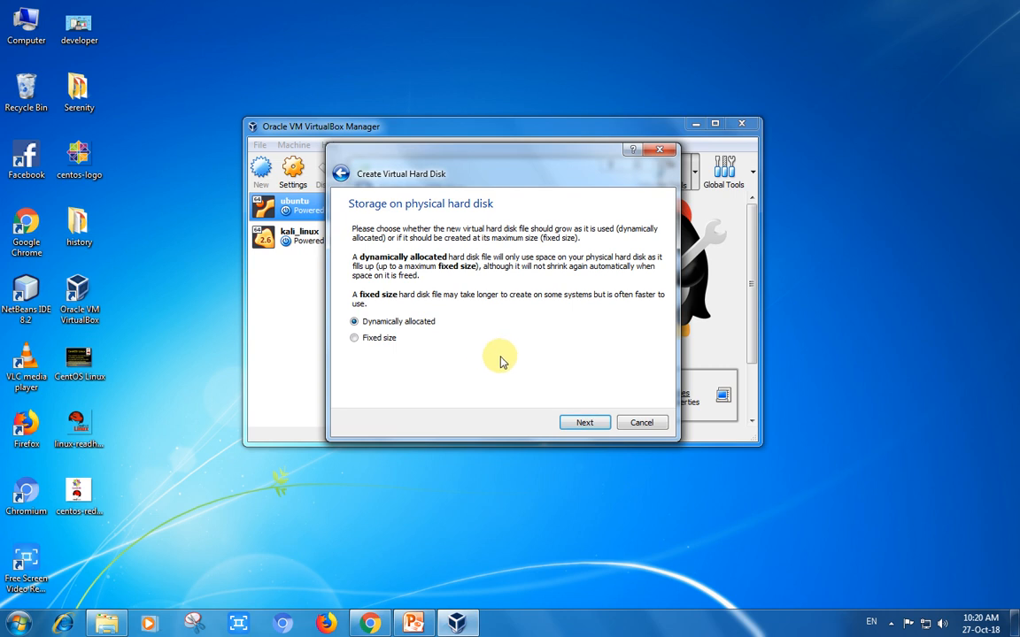
{"action": "left_click", "coordinate": [584, 421]}
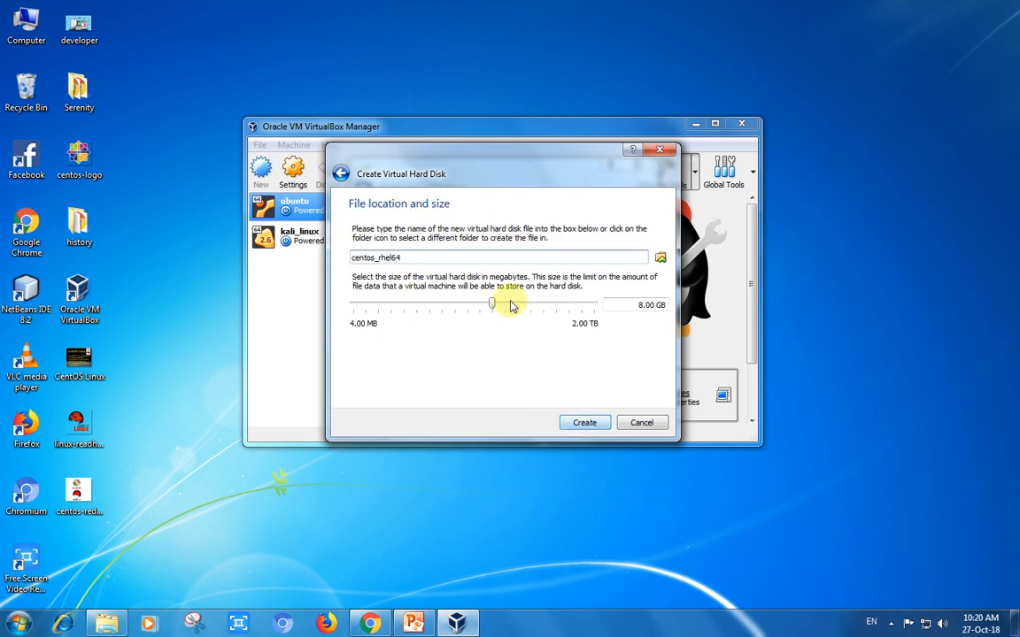
{"action": "left_click_drag", "start_coordinate": [492, 305], "coordinate": [506, 305]}
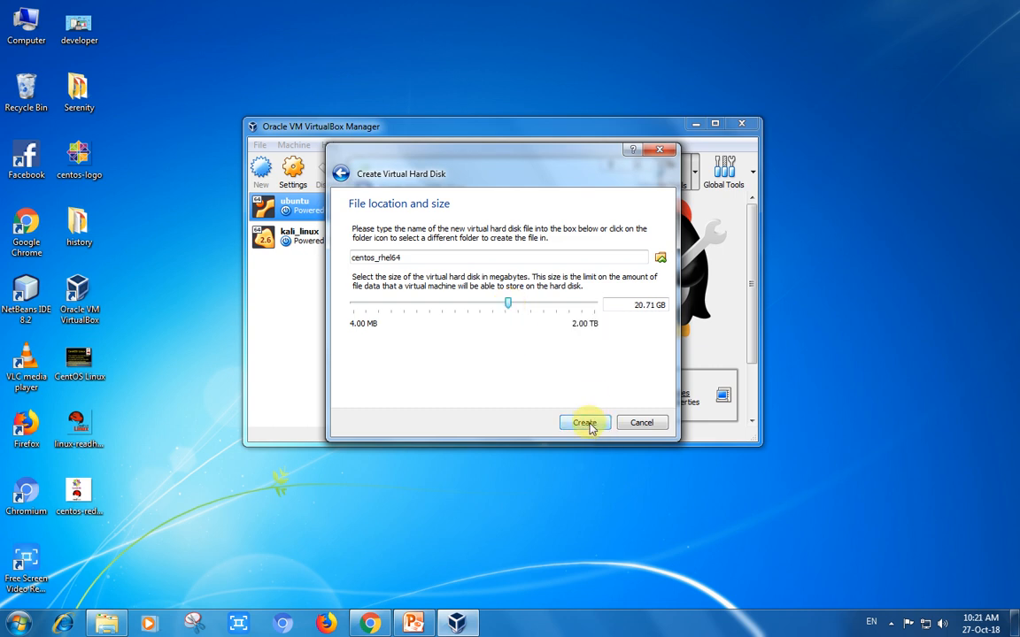
{"action": "left_click", "coordinate": [584, 422]}
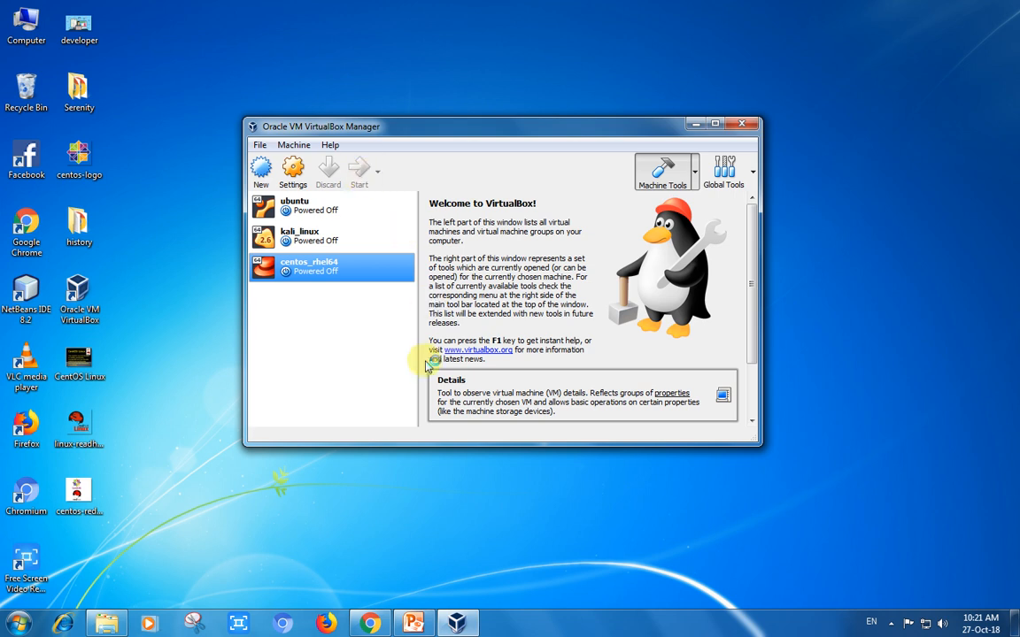
{"action": "mouse_move", "coordinate": [415, 365]}
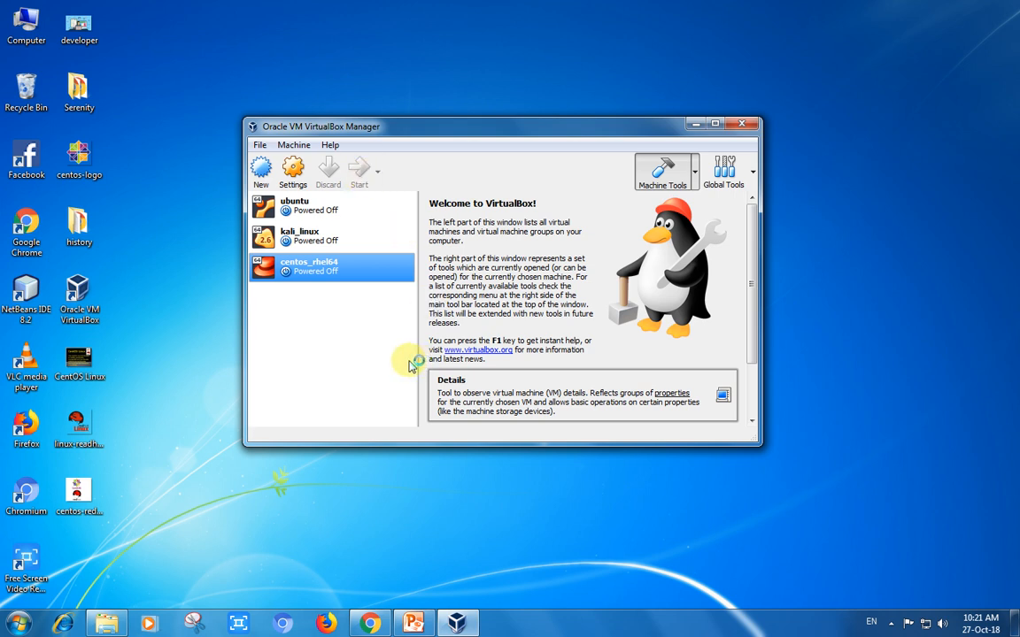
{"action": "mouse_move", "coordinate": [333, 267]}
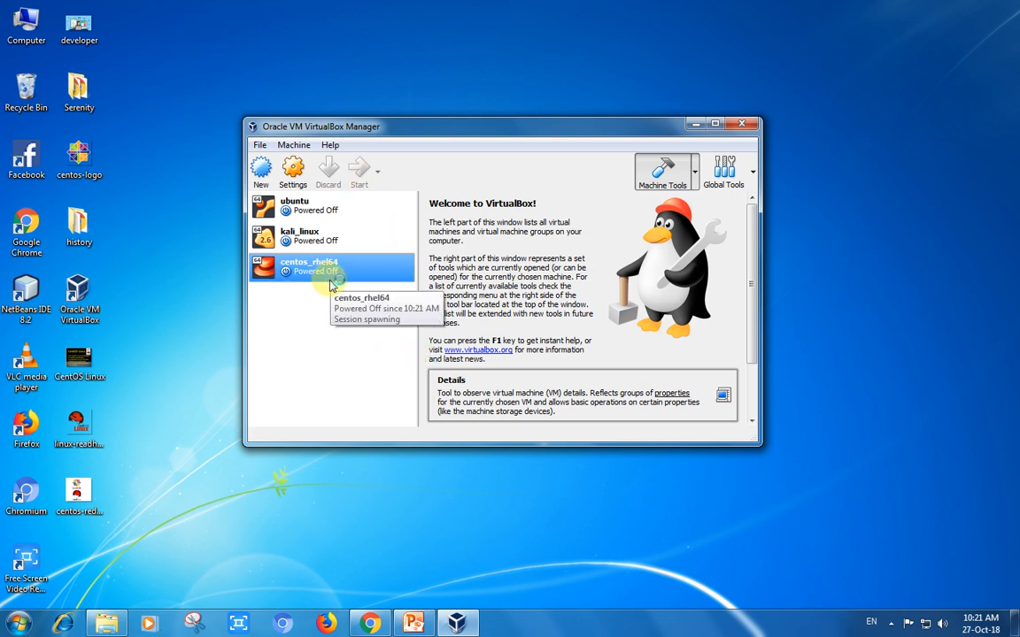
Step: Start centos_rhel64 booting from the CentOS-7-x86_64-Everything-1804 image in Downloads
{"action": "left_click", "coordinate": [358, 172]}
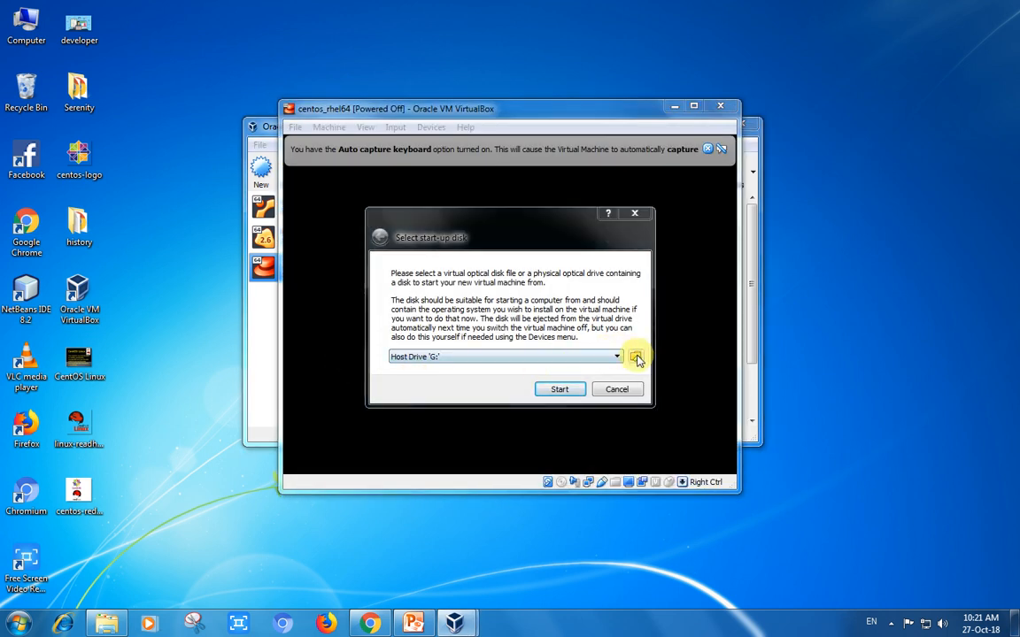
{"action": "left_click", "coordinate": [638, 356]}
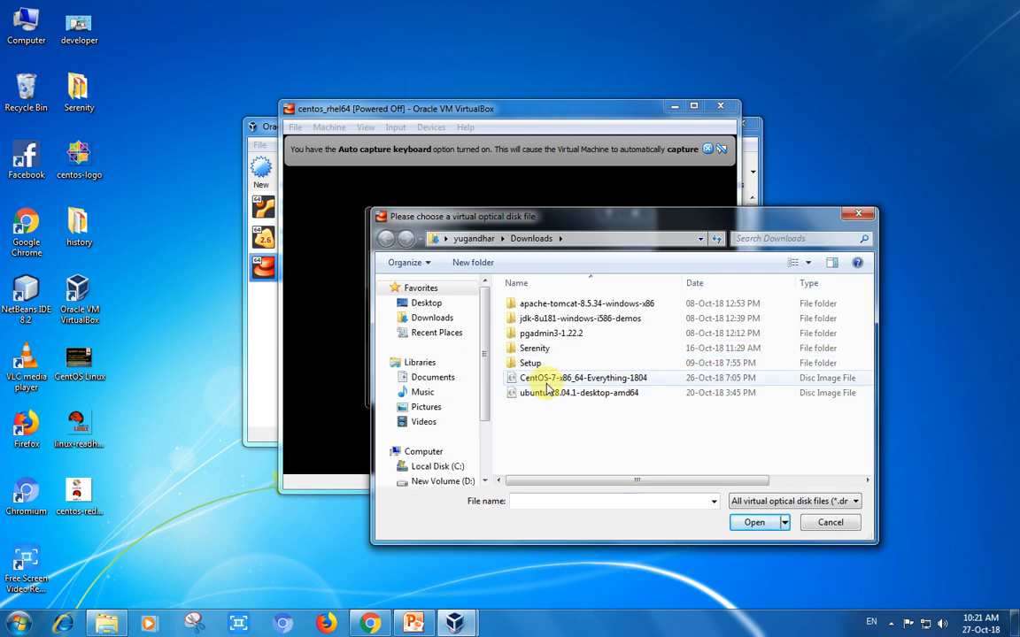
{"action": "left_click", "coordinate": [583, 377]}
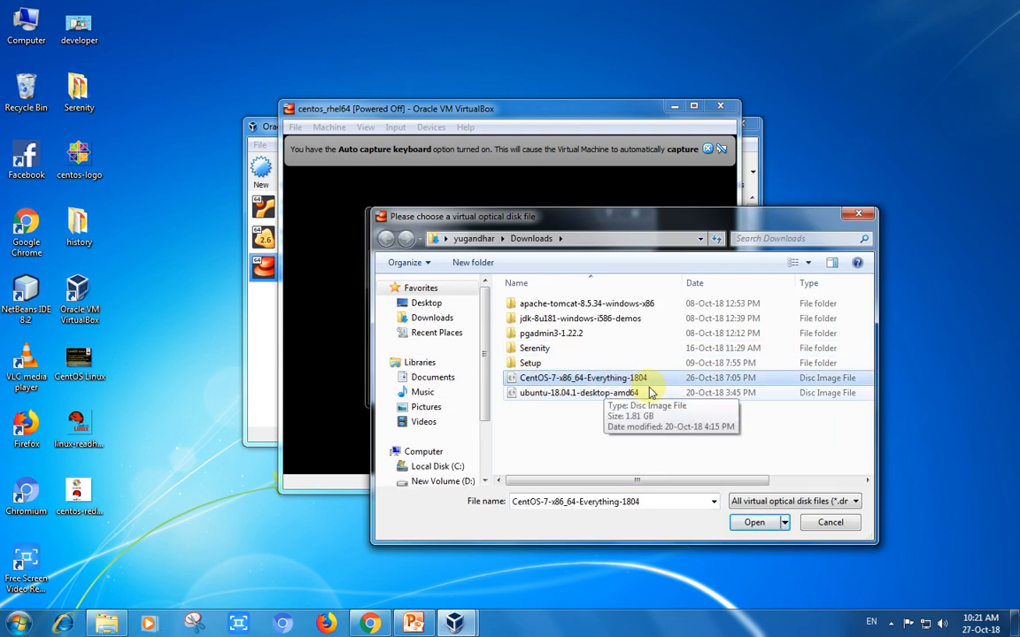
{"action": "left_click", "coordinate": [754, 522]}
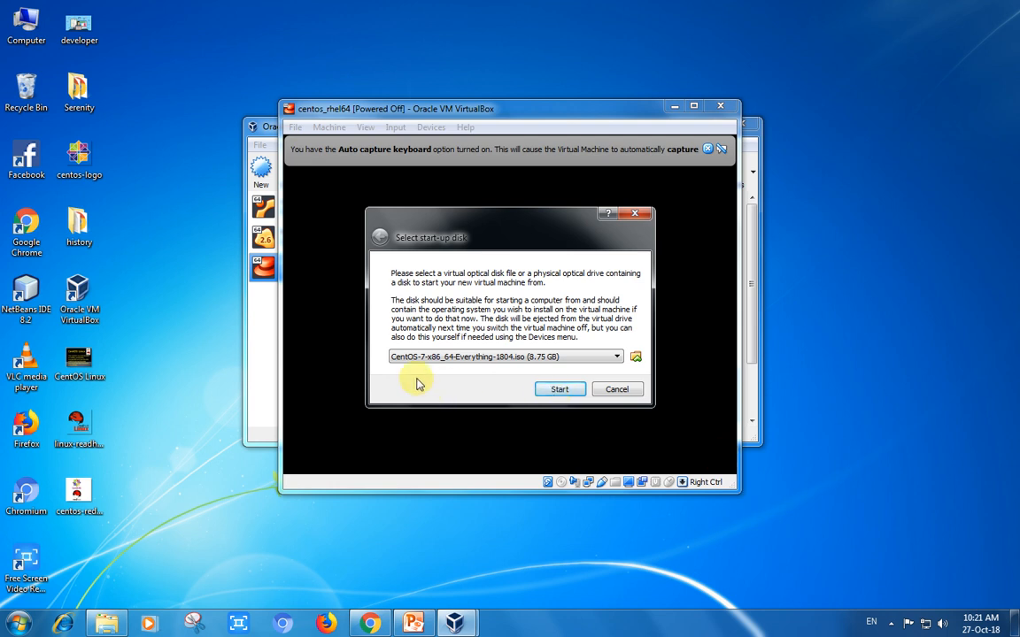
{"action": "left_click", "coordinate": [559, 390]}
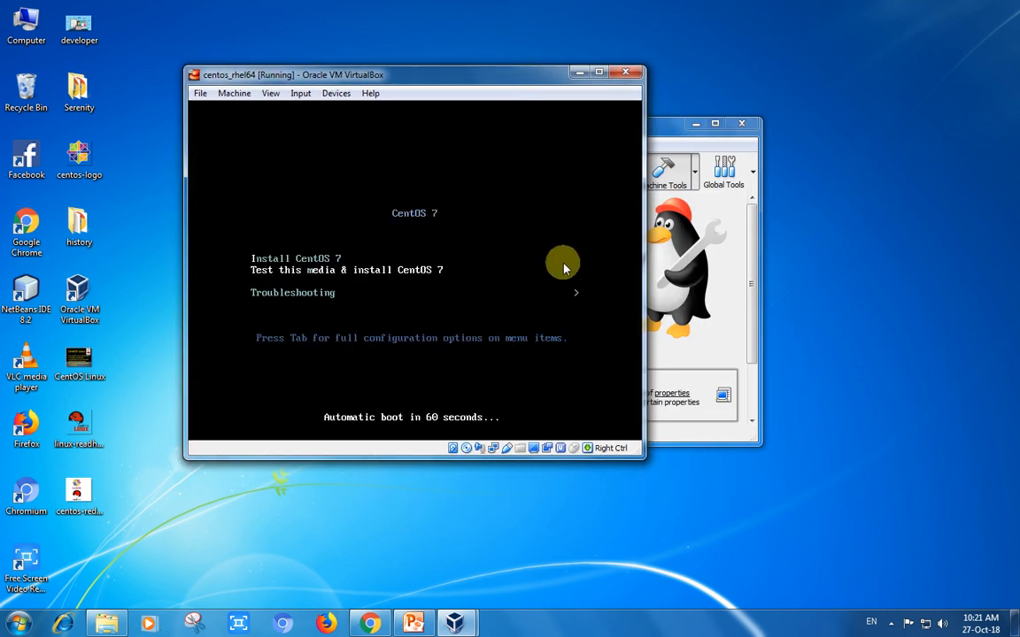
Step: Maximize the VM window and capture keyboard and mouse input into the guest
{"action": "left_click", "coordinate": [598, 71]}
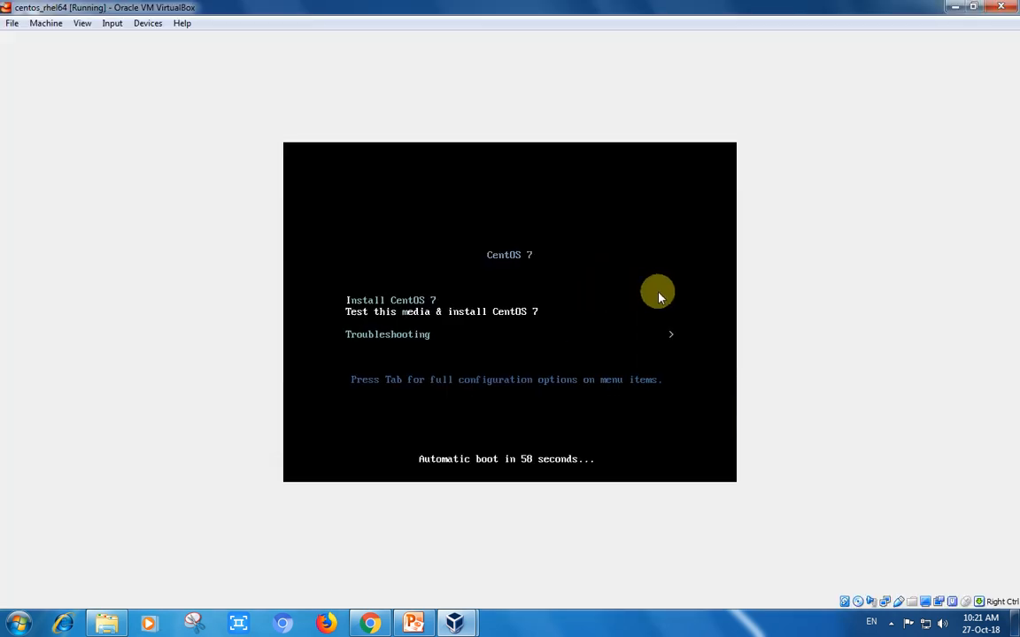
{"action": "left_click", "coordinate": [659, 292]}
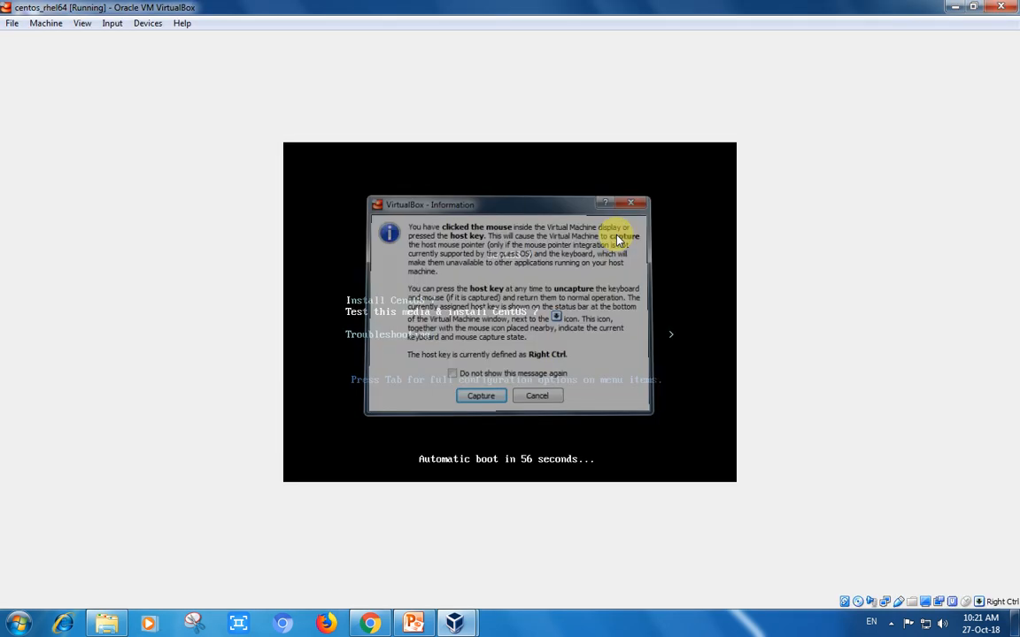
{"action": "left_click", "coordinate": [482, 397]}
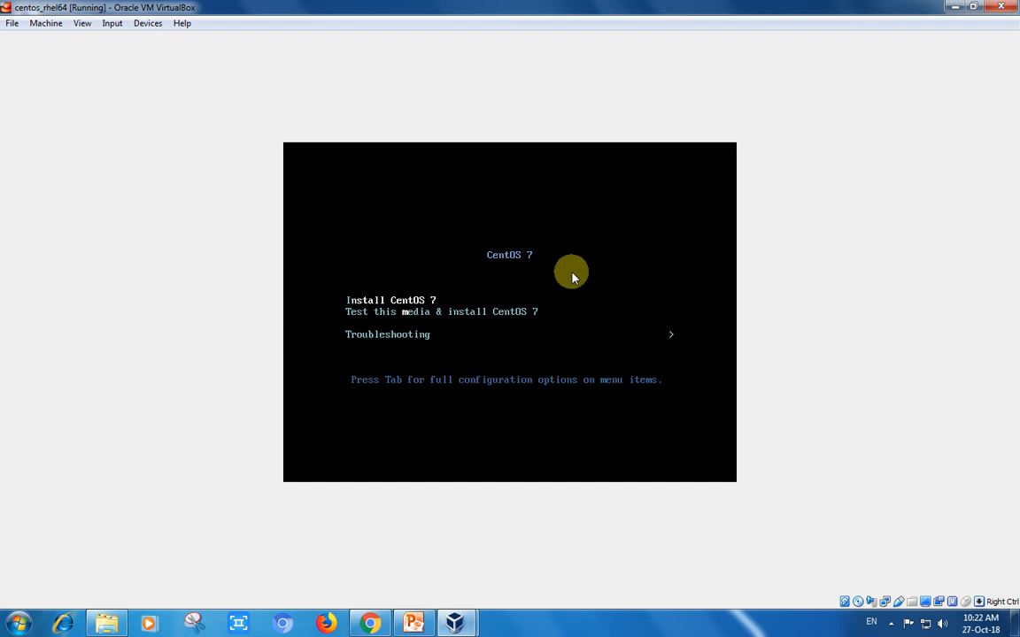
Step: Launch the Install CentOS 7 boot option and let the graphical installer load
{"action": "key", "text": "Return"}
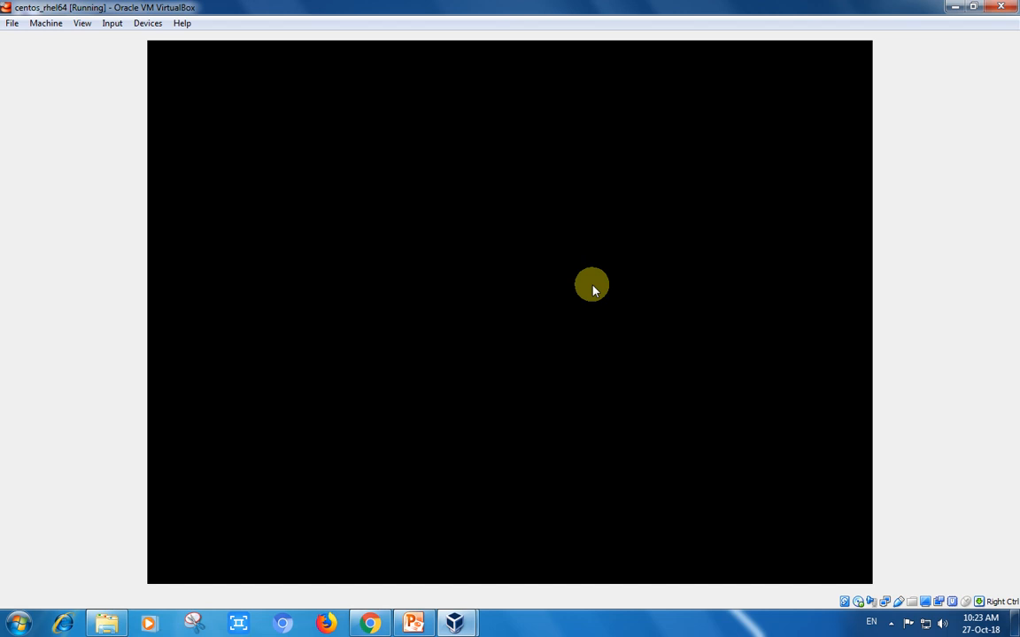
{"action": "mouse_move", "coordinate": [510, 319]}
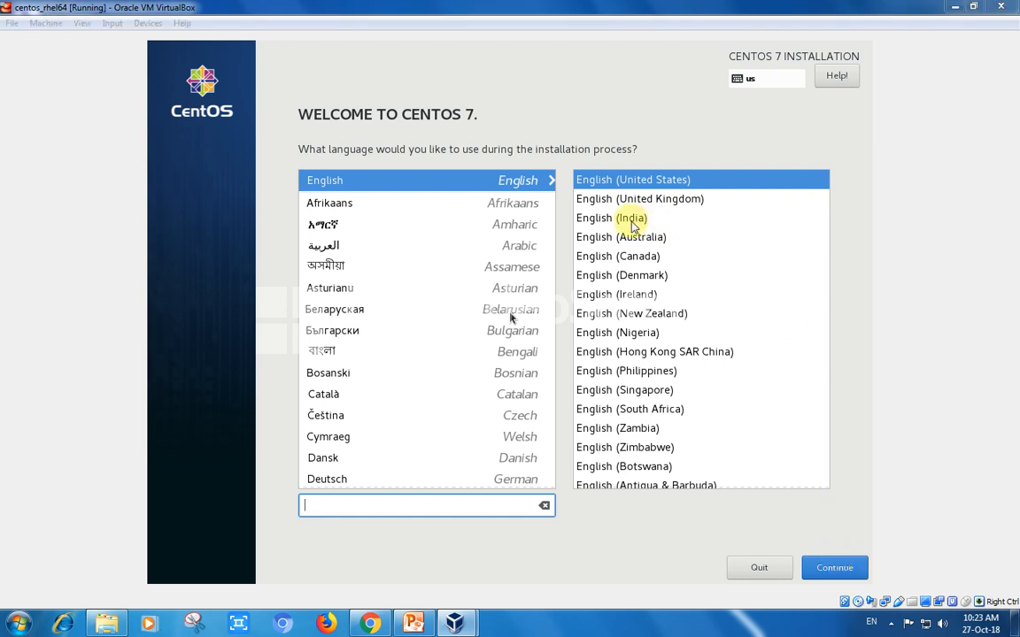
Step: Capture input, choose English (India) as installer language and continue to Installation Summary
{"action": "left_click", "coordinate": [632, 218]}
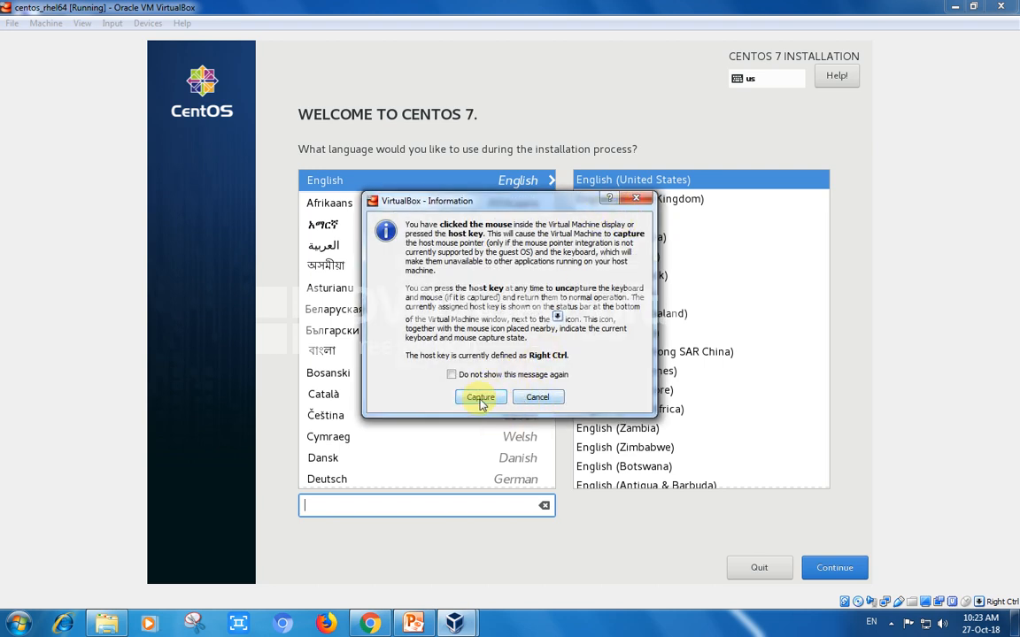
{"action": "left_click", "coordinate": [480, 396]}
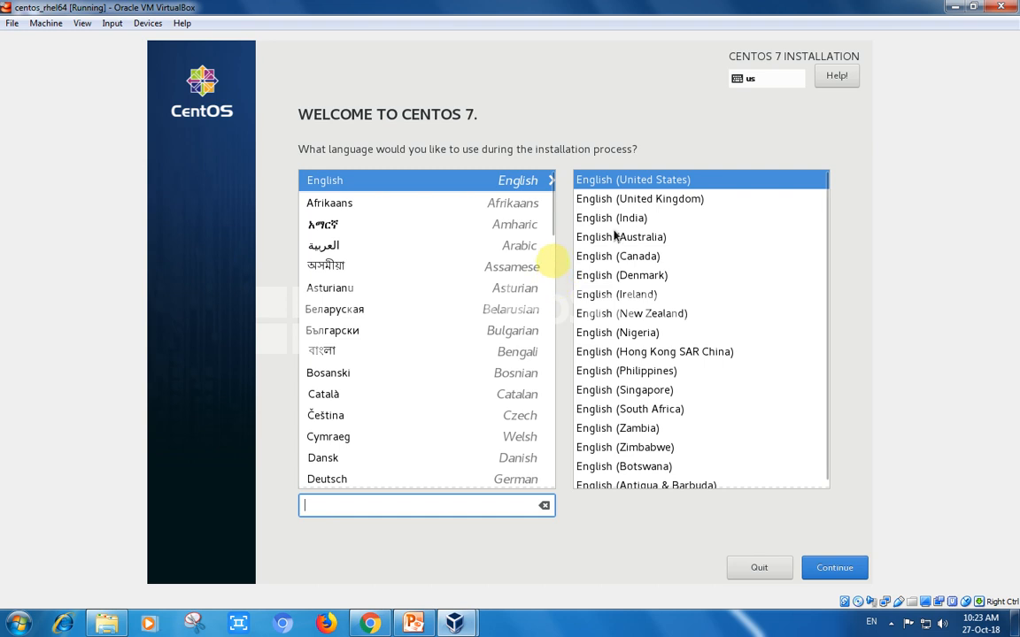
{"action": "left_click", "coordinate": [611, 218]}
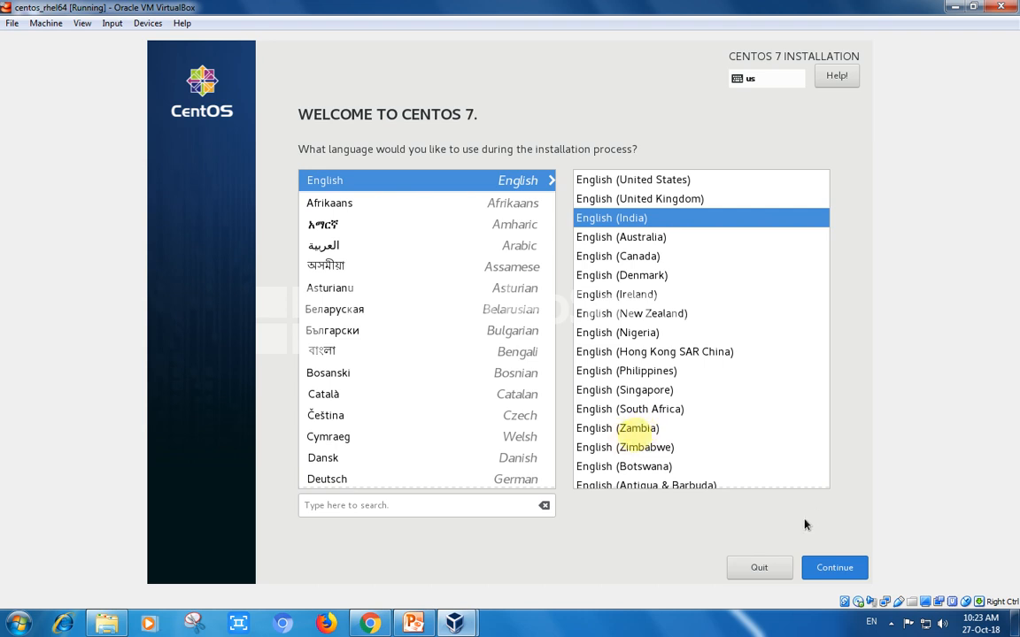
{"action": "left_click", "coordinate": [832, 566]}
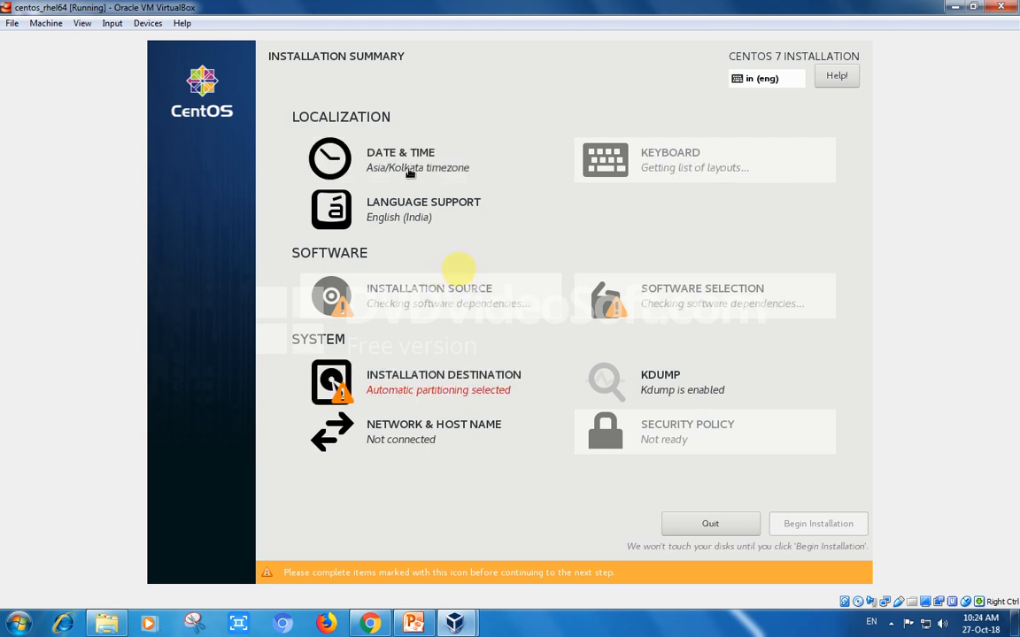
{"action": "mouse_move", "coordinate": [409, 173]}
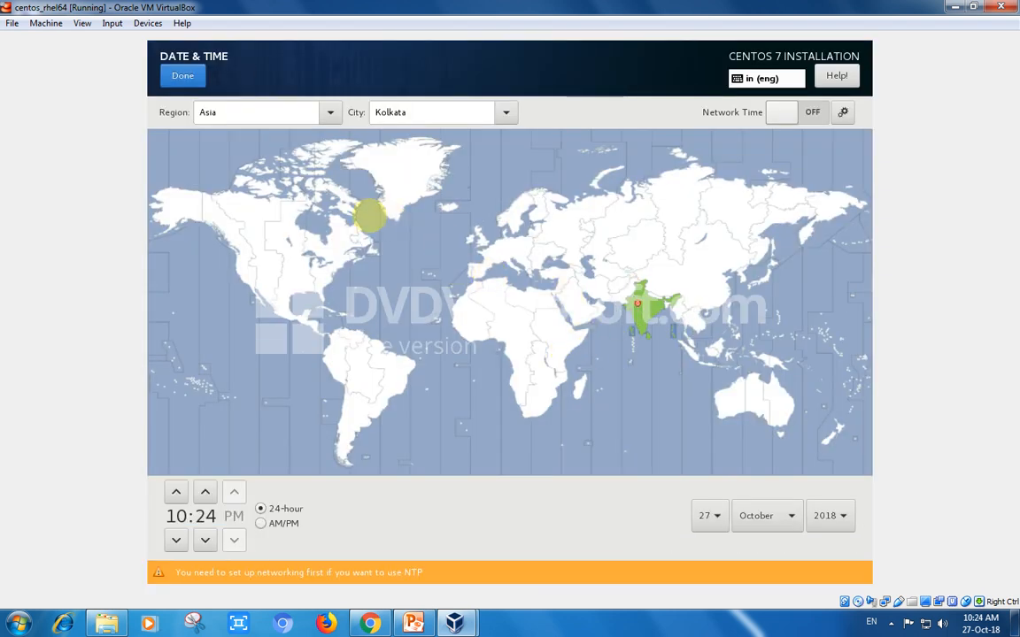
Step: Choose Kolkata in the Asia region as the installer's time zone city
{"action": "left_click", "coordinate": [330, 113]}
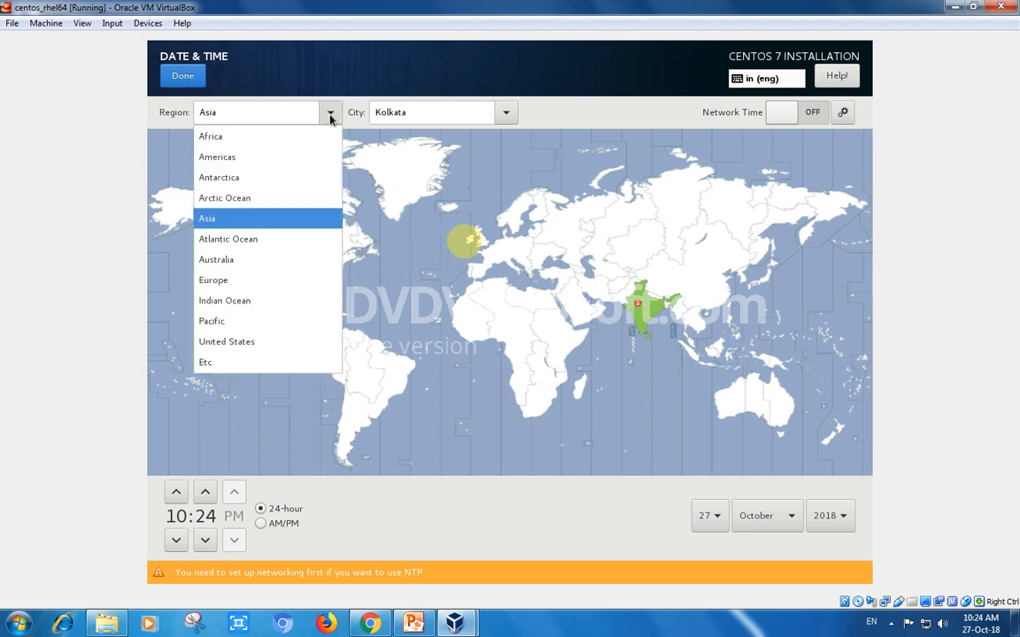
{"action": "left_click", "coordinate": [506, 112]}
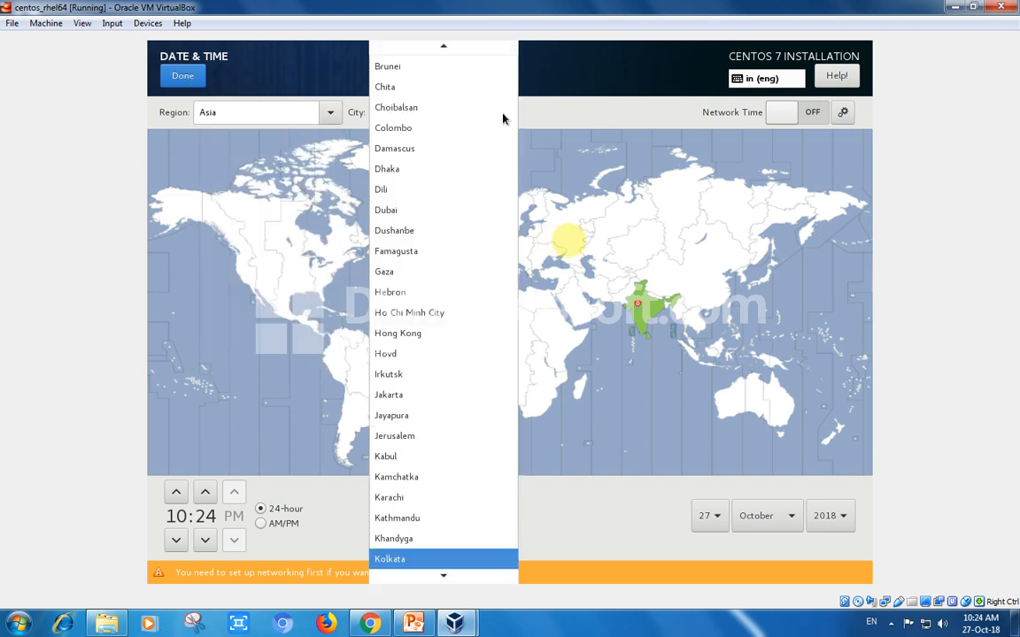
{"action": "left_click", "coordinate": [389, 560]}
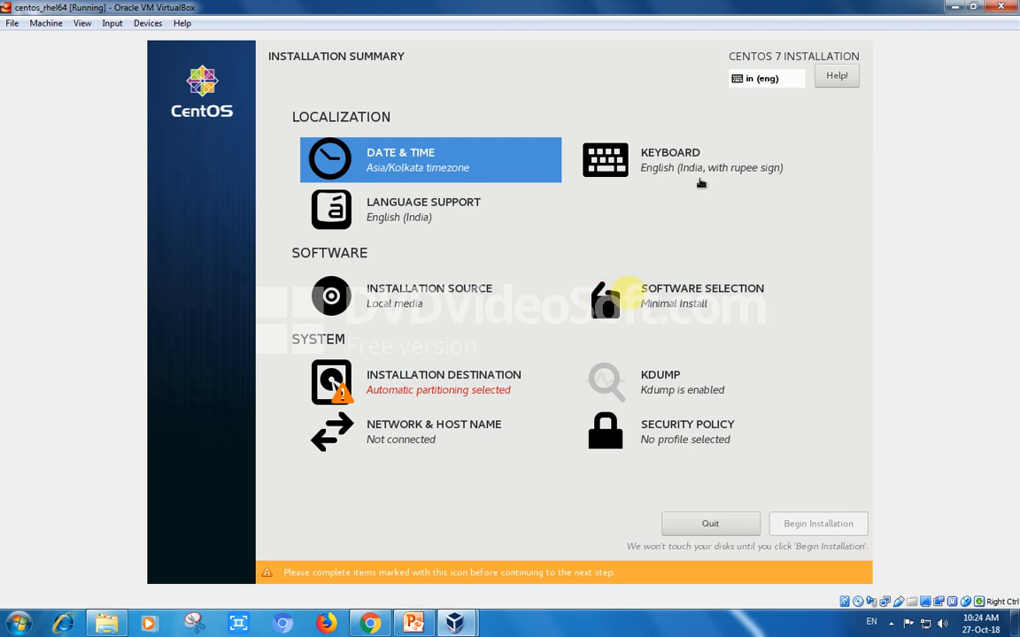
{"action": "mouse_move", "coordinate": [730, 177]}
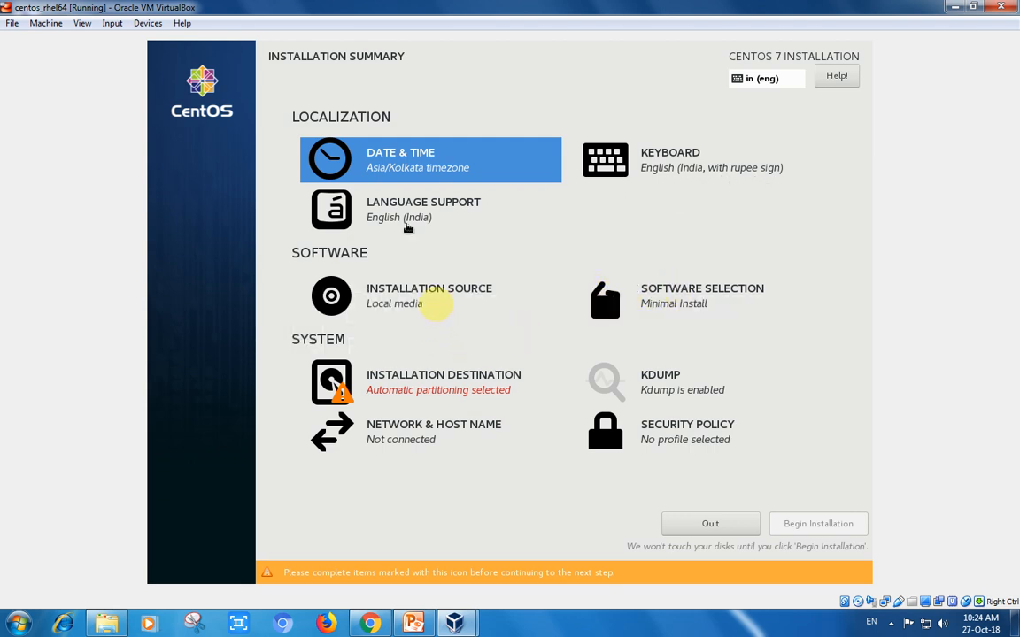
{"action": "mouse_move", "coordinate": [416, 224]}
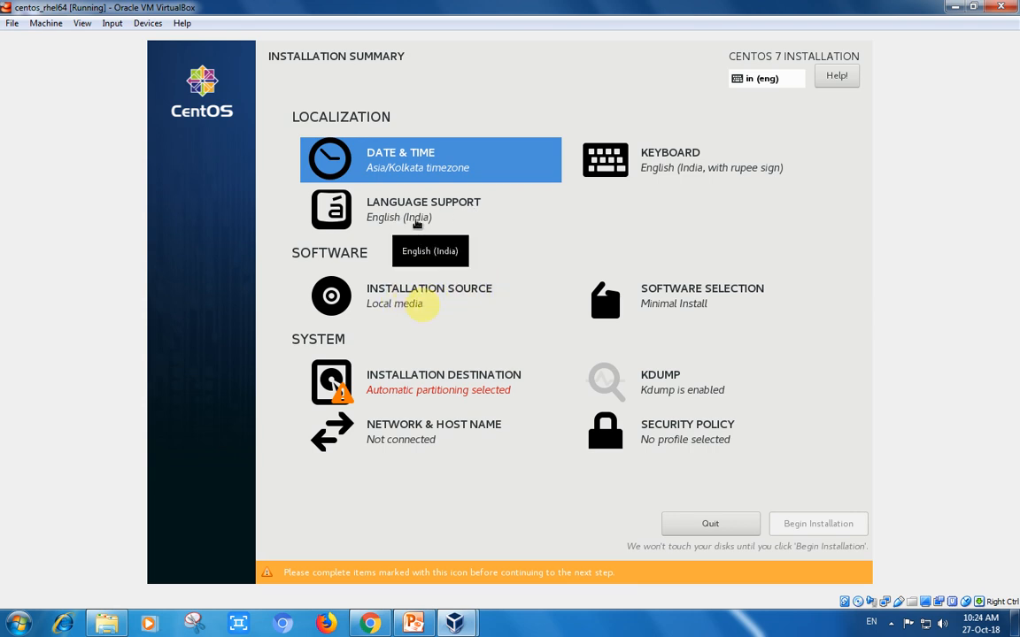
{"action": "mouse_move", "coordinate": [375, 346]}
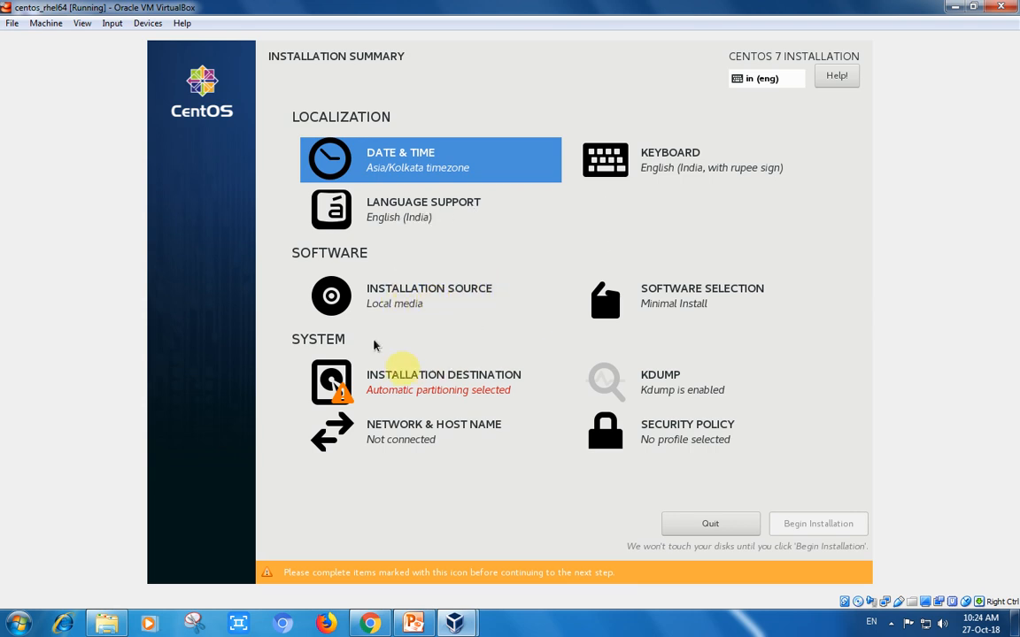
{"action": "left_click", "coordinate": [428, 295]}
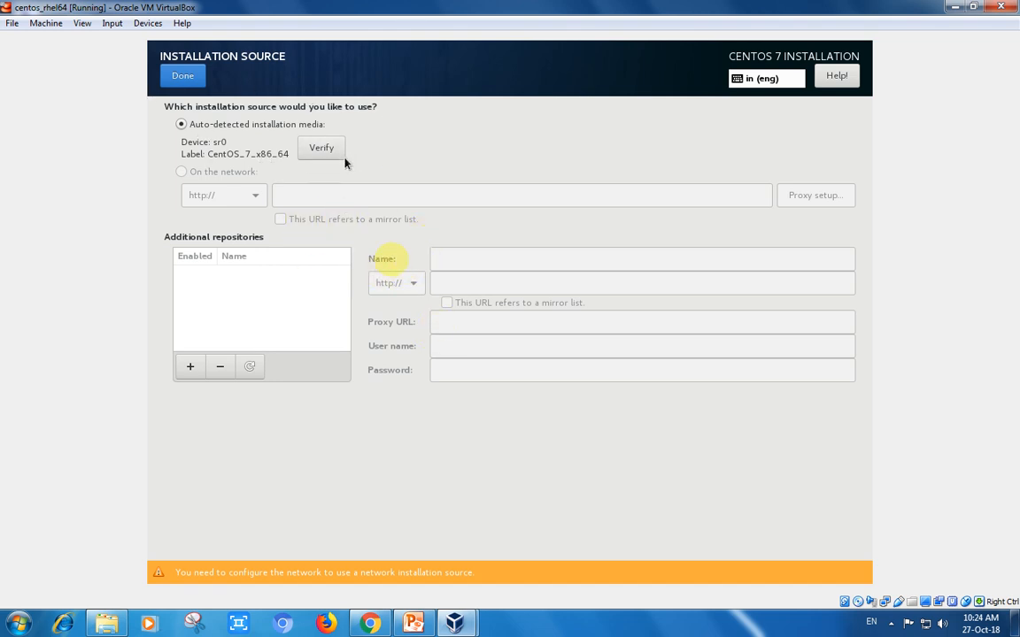
{"action": "left_click", "coordinate": [182, 74]}
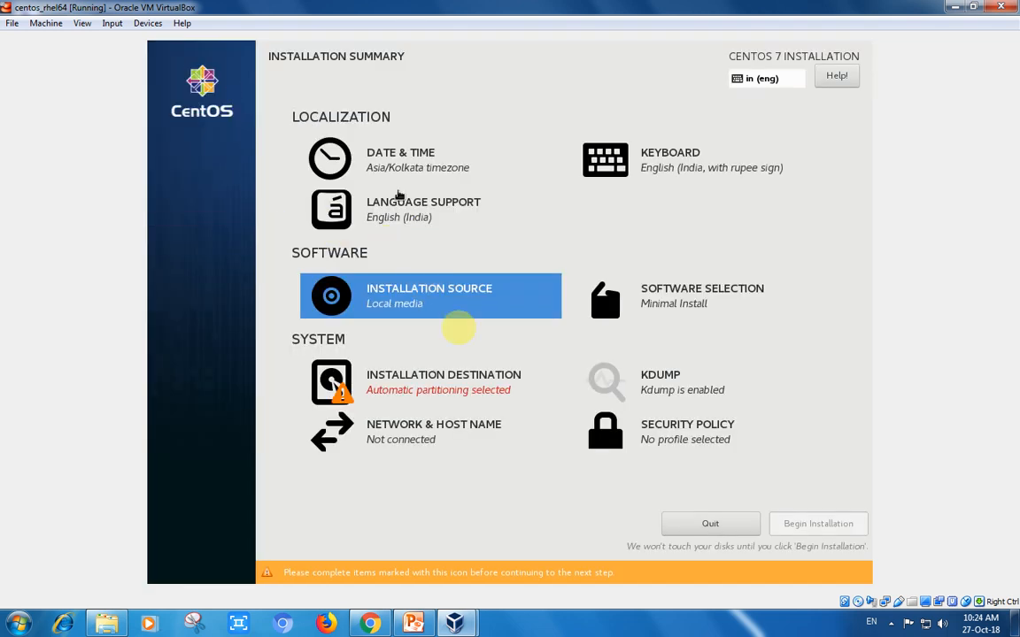
{"action": "mouse_move", "coordinate": [469, 305]}
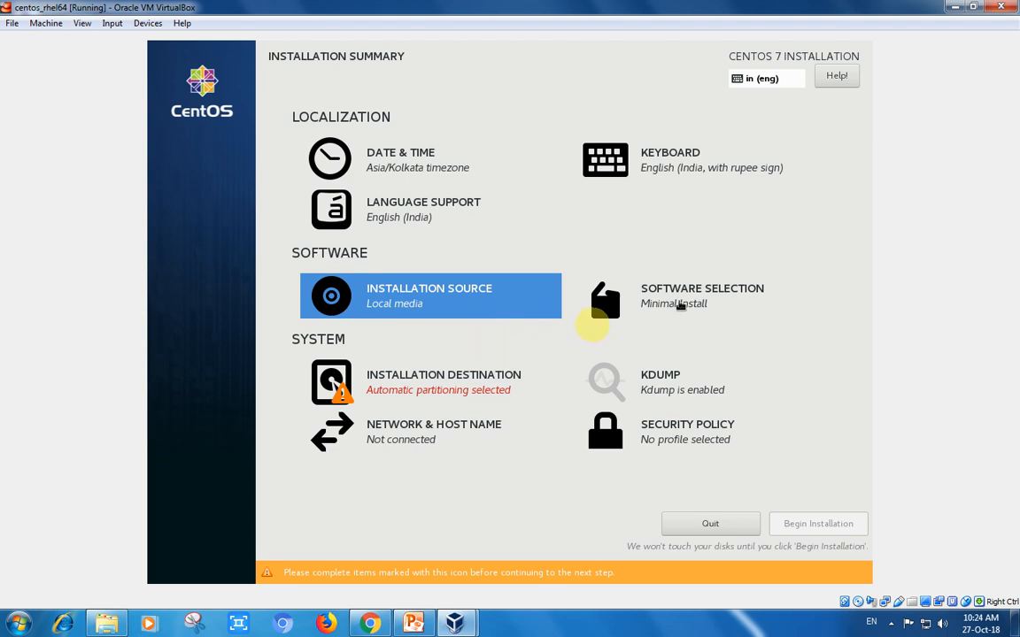
Step: Try File and Print Server and GNOME Desktop environments, then settle on Server with GUI
{"action": "left_click", "coordinate": [701, 295]}
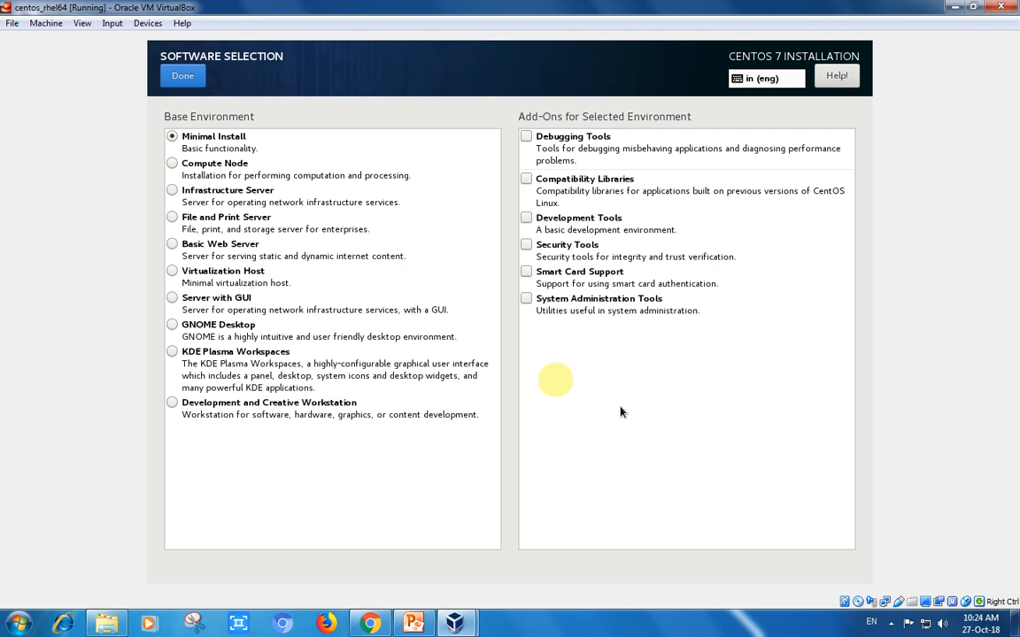
{"action": "mouse_move", "coordinate": [609, 409]}
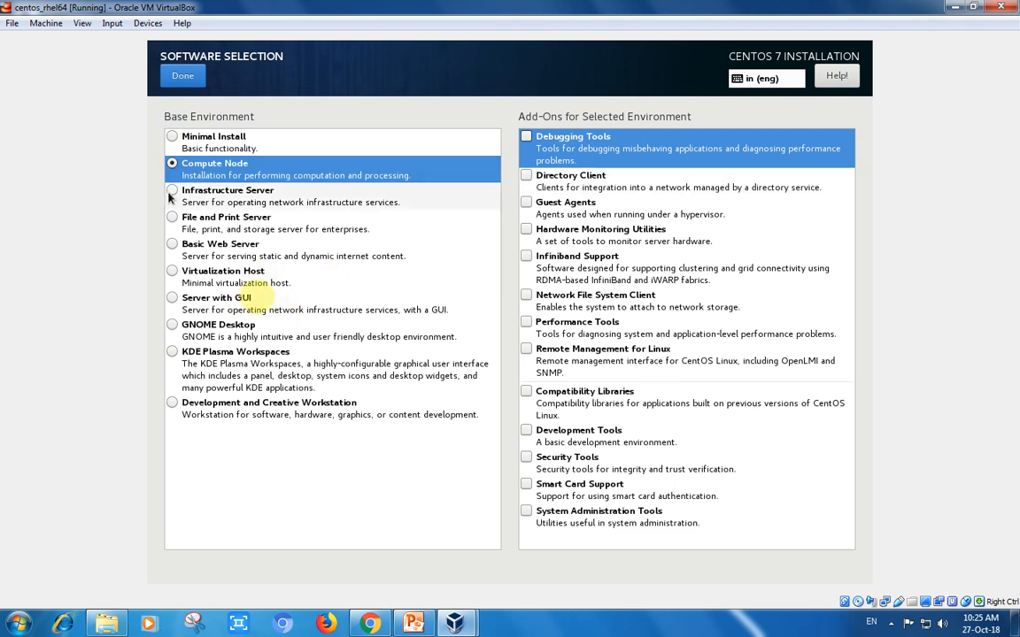
{"action": "left_click", "coordinate": [171, 218]}
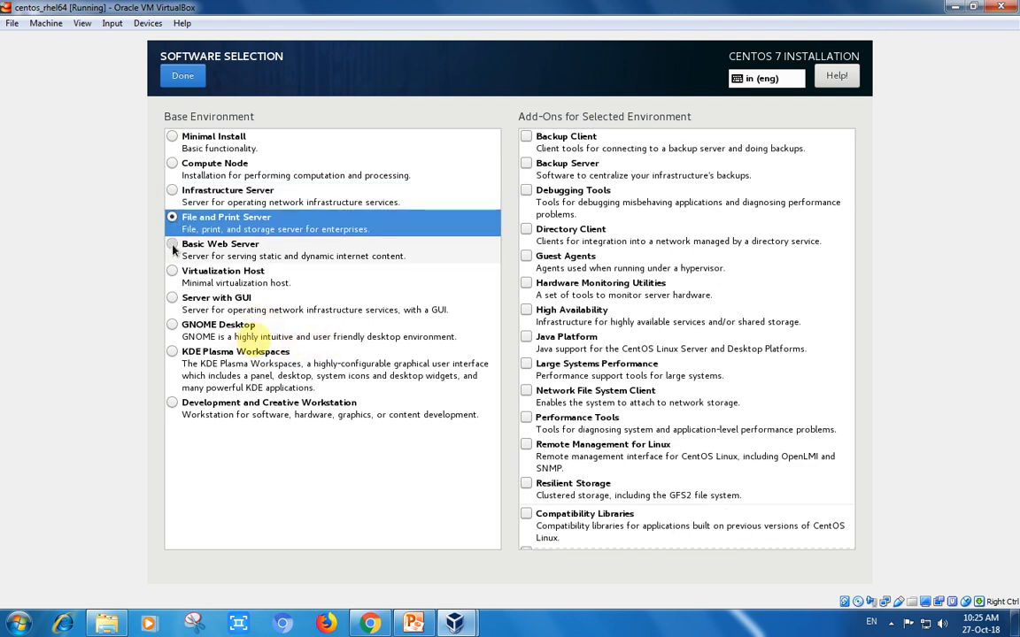
{"action": "left_click", "coordinate": [172, 271]}
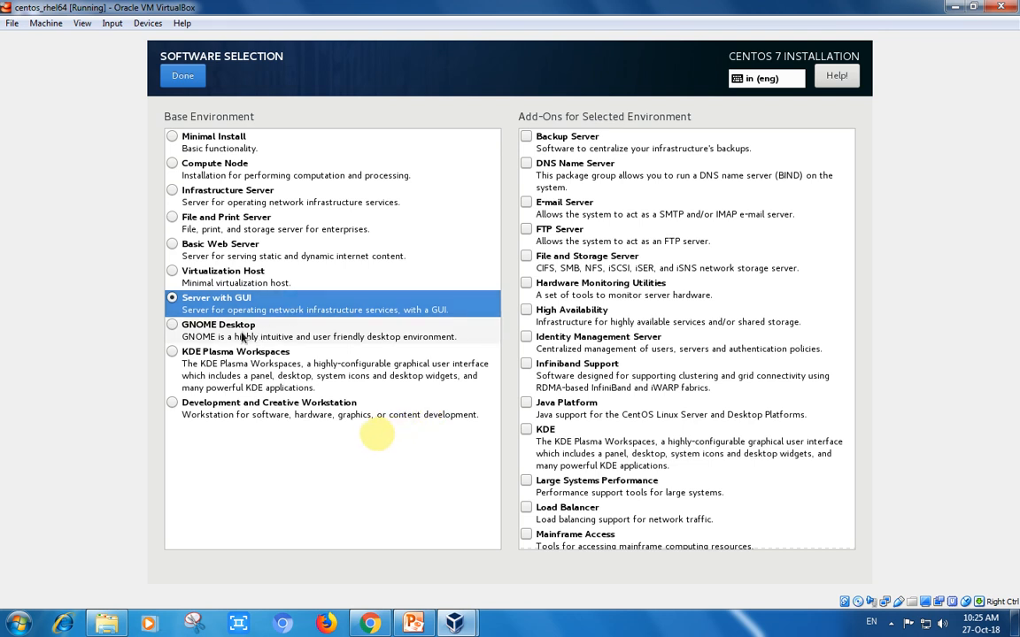
{"action": "left_click", "coordinate": [172, 324]}
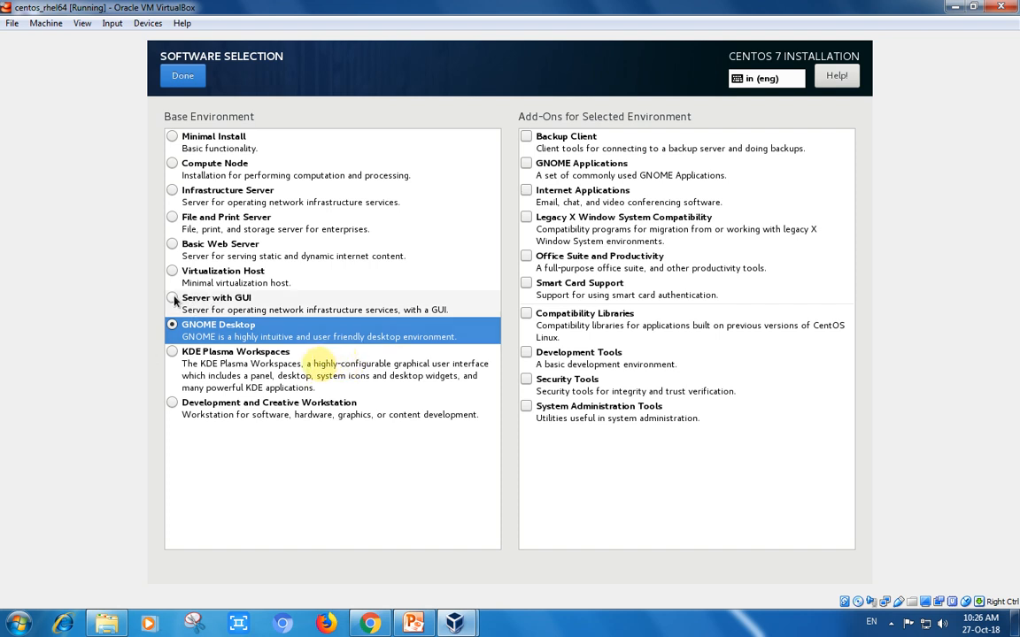
{"action": "left_click", "coordinate": [172, 298]}
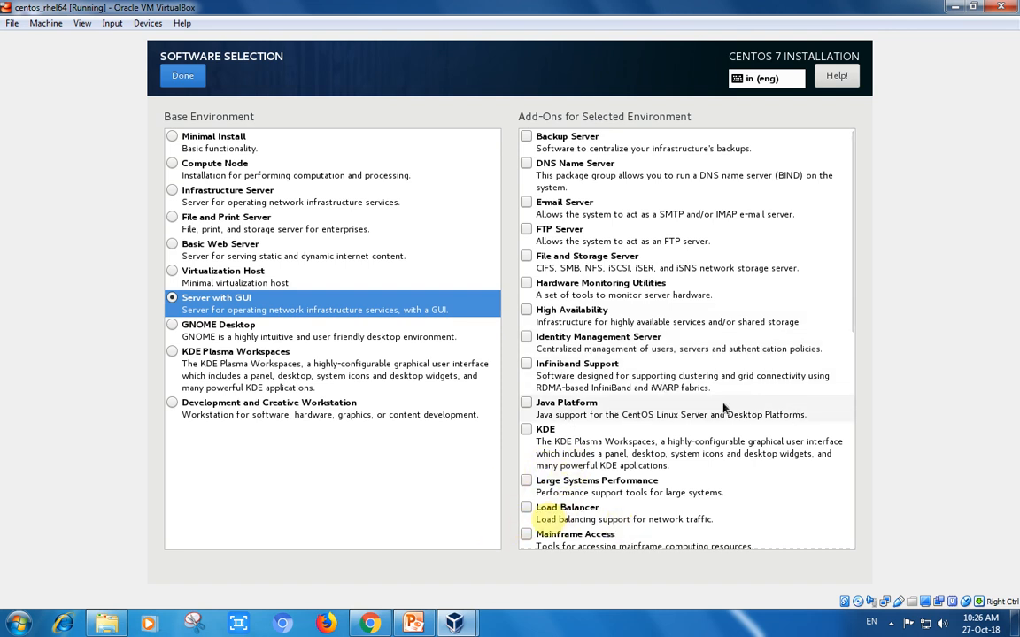
Step: Tick the Java Platform and MariaDB Database Server add-ons, scrolling toward PostgreSQL Database Server
{"action": "left_click", "coordinate": [526, 403]}
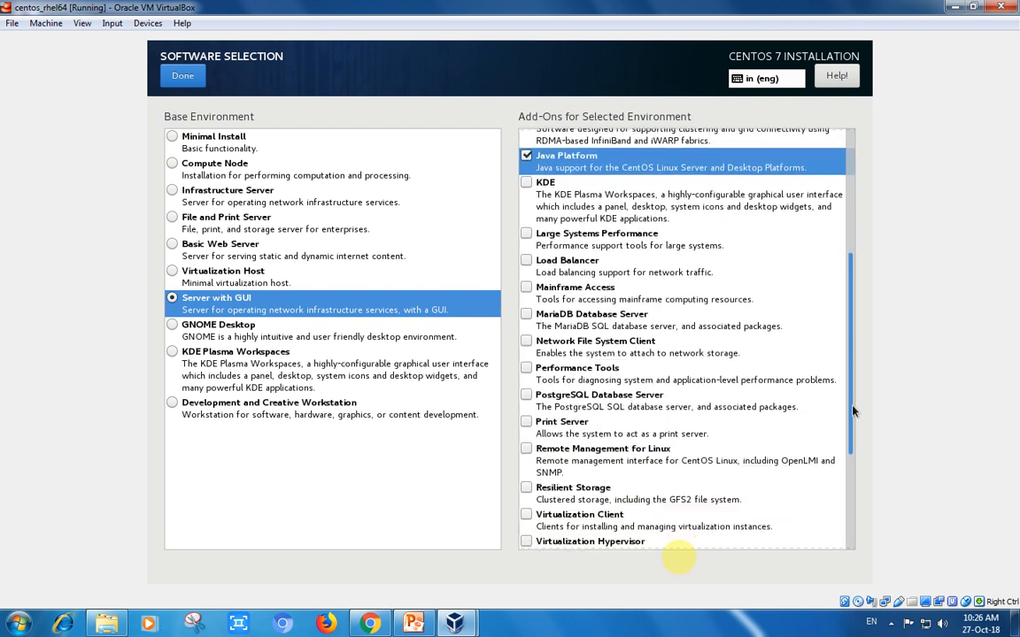
{"action": "scroll", "scroll_direction": "down", "scroll_amount": 3}
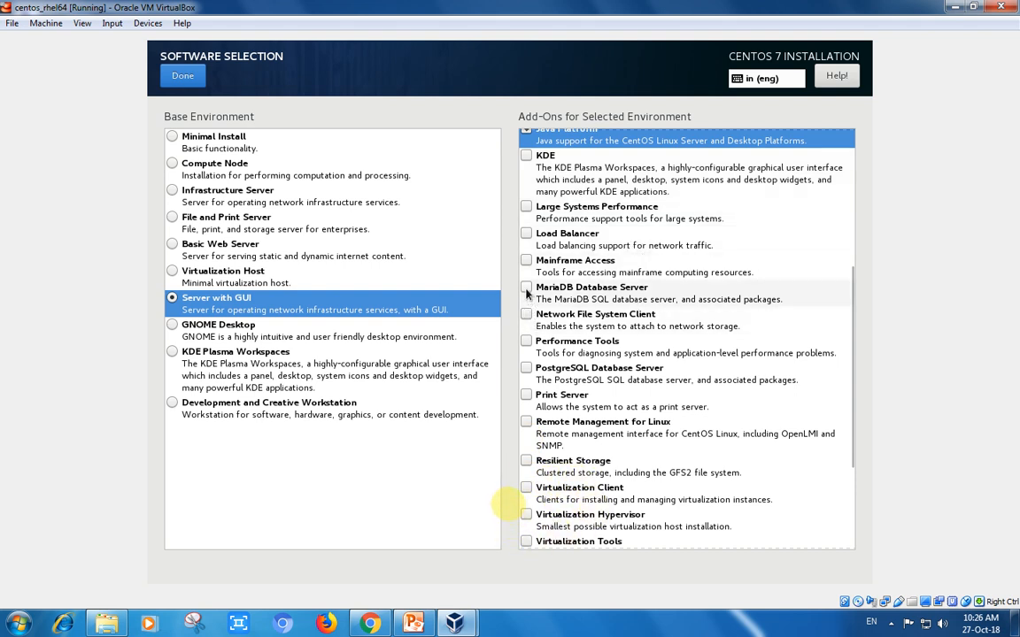
{"action": "left_click", "coordinate": [526, 287]}
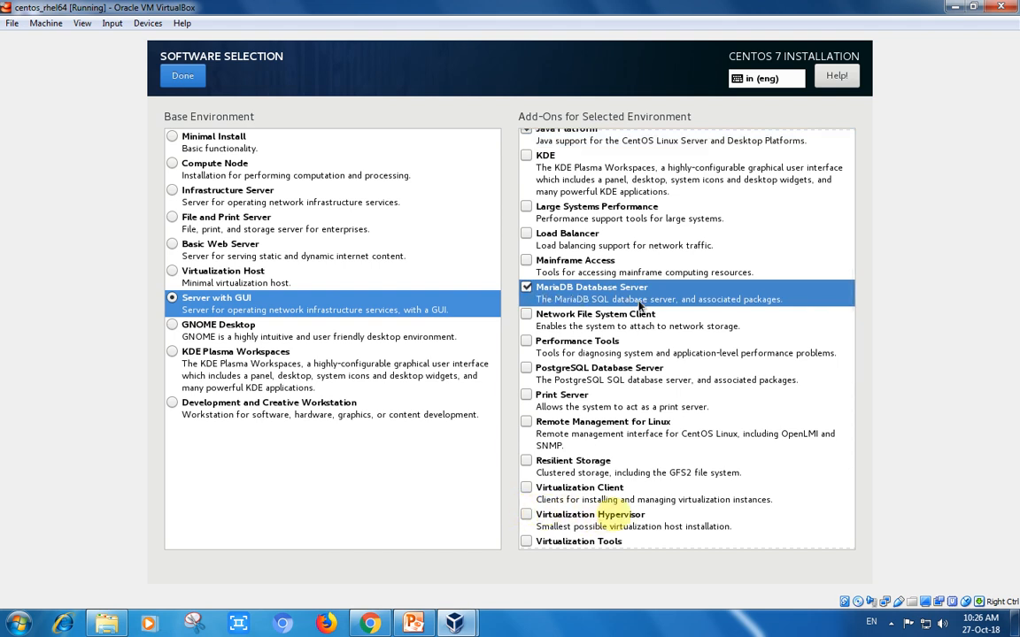
{"action": "mouse_move", "coordinate": [575, 410]}
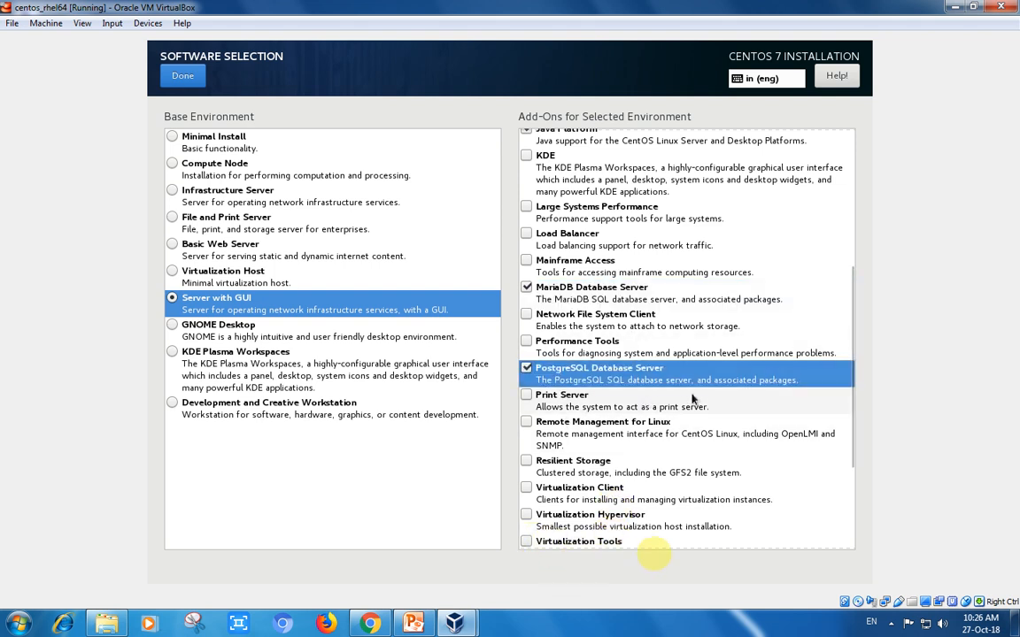
{"action": "mouse_move", "coordinate": [709, 419]}
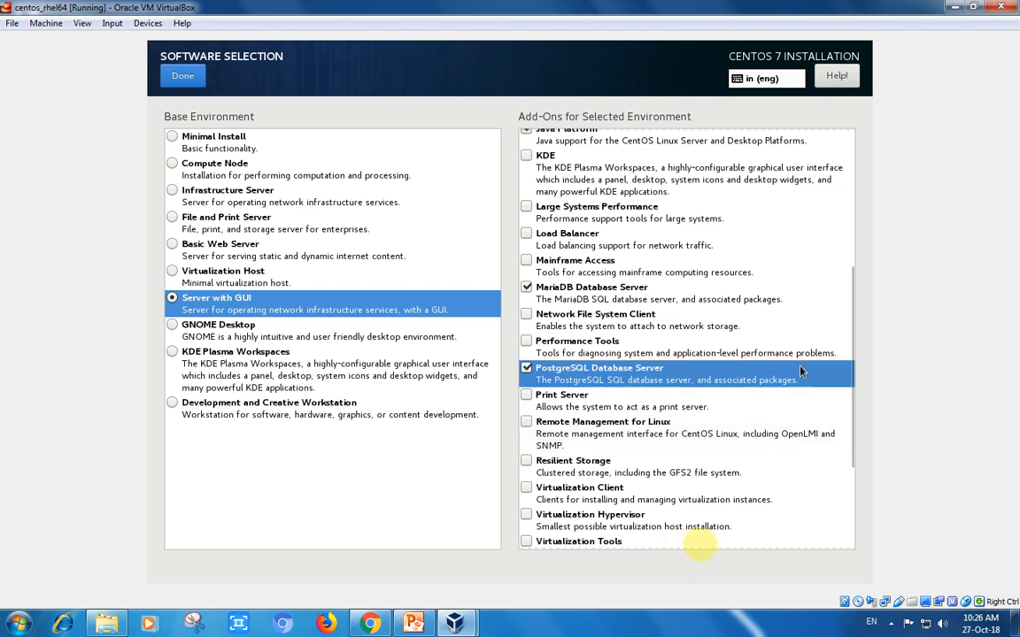
{"action": "scroll", "scroll_direction": "down", "scroll_amount": 3}
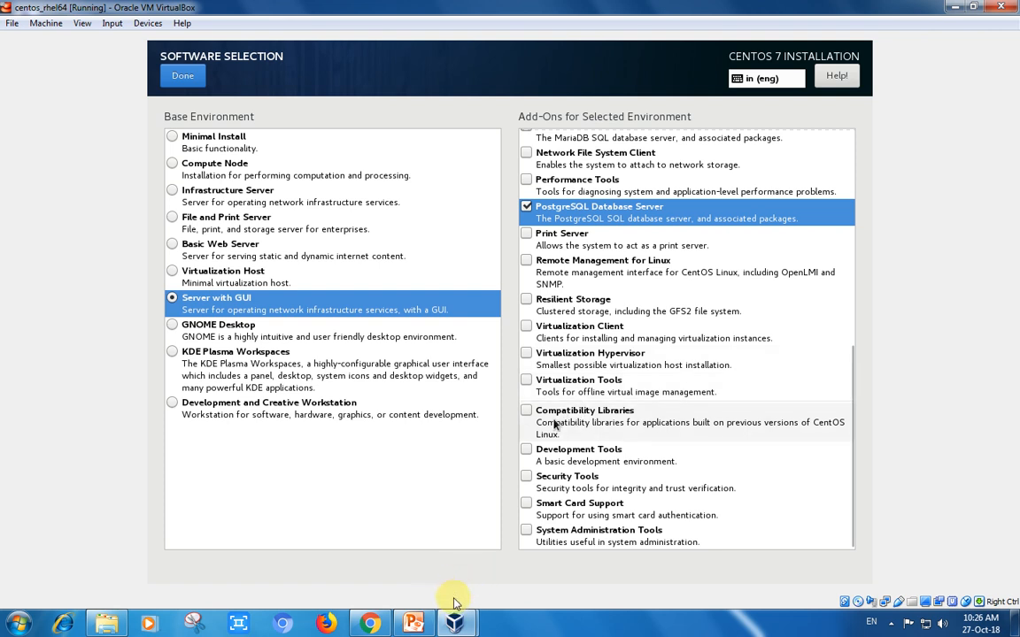
{"action": "mouse_move", "coordinate": [570, 405]}
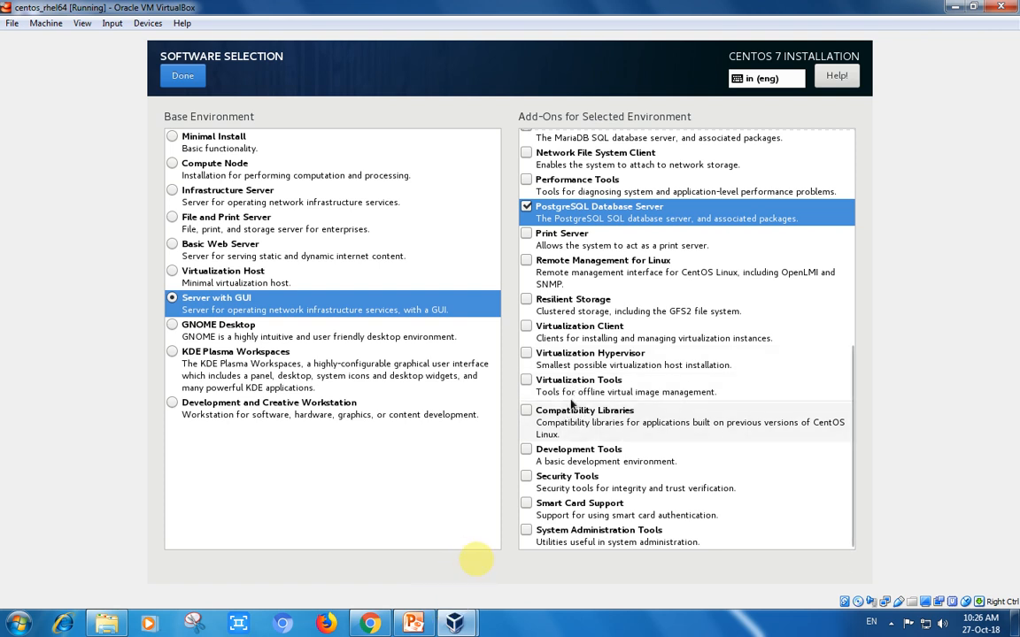
{"action": "mouse_move", "coordinate": [467, 602]}
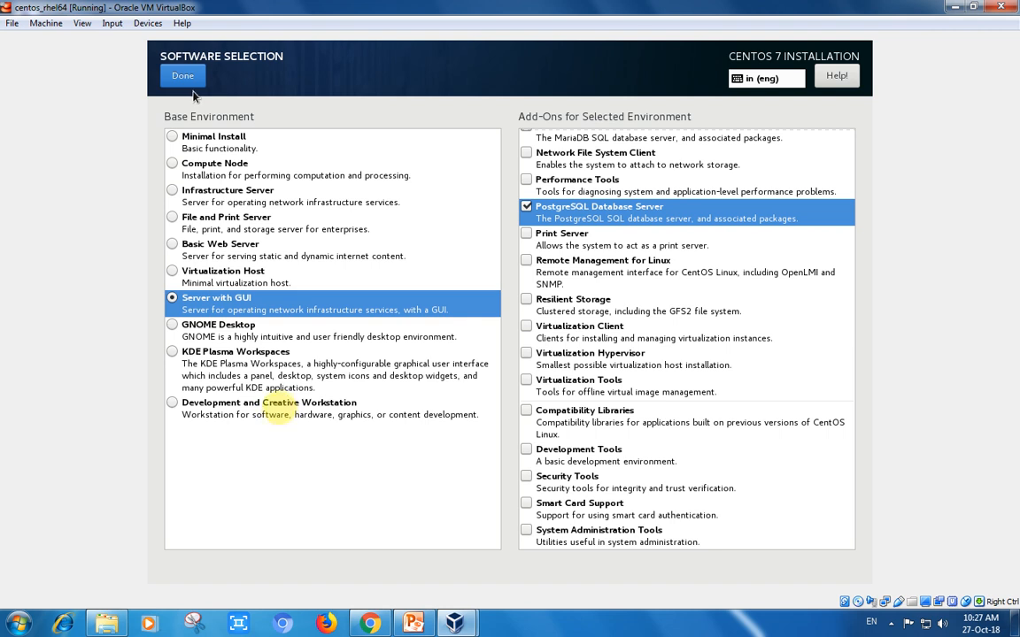
Step: Accept the software selection with Done and return to the Installation Summary
{"action": "left_click", "coordinate": [182, 74]}
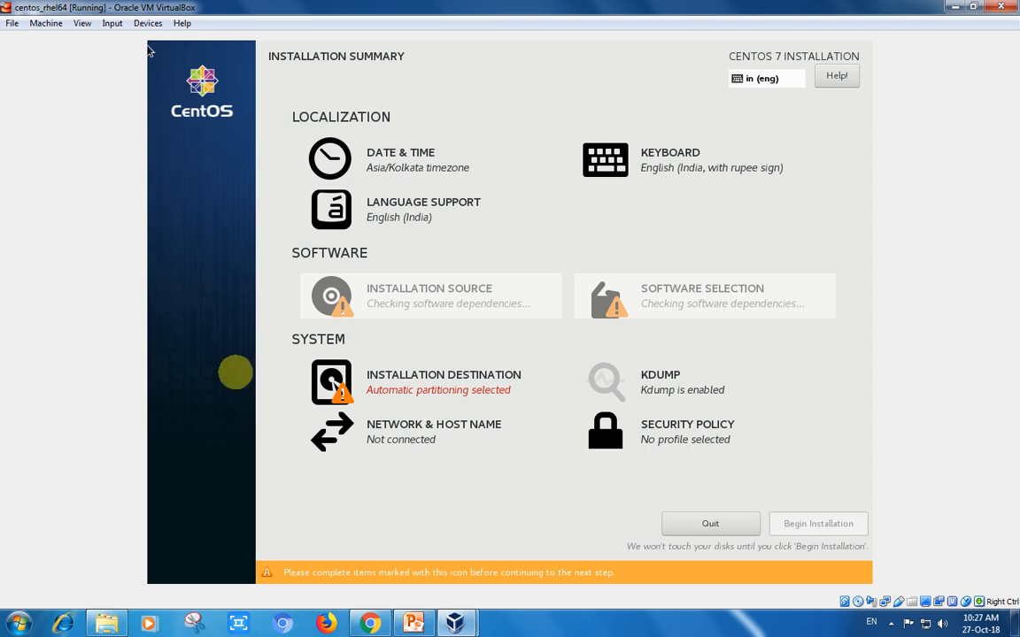
{"action": "mouse_move", "coordinate": [451, 335]}
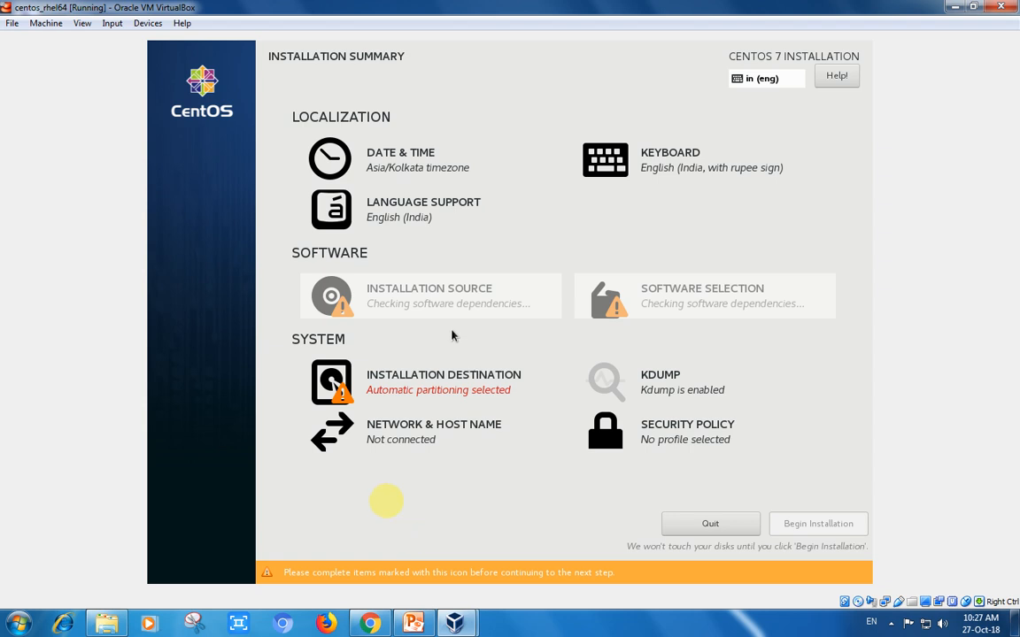
{"action": "mouse_move", "coordinate": [471, 326]}
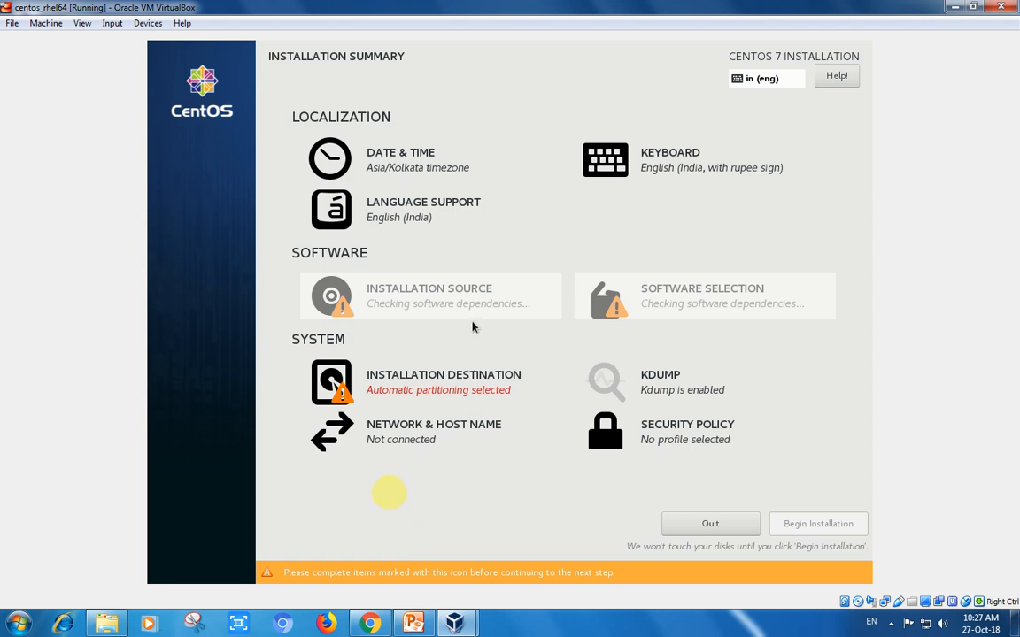
{"action": "mouse_move", "coordinate": [435, 383]}
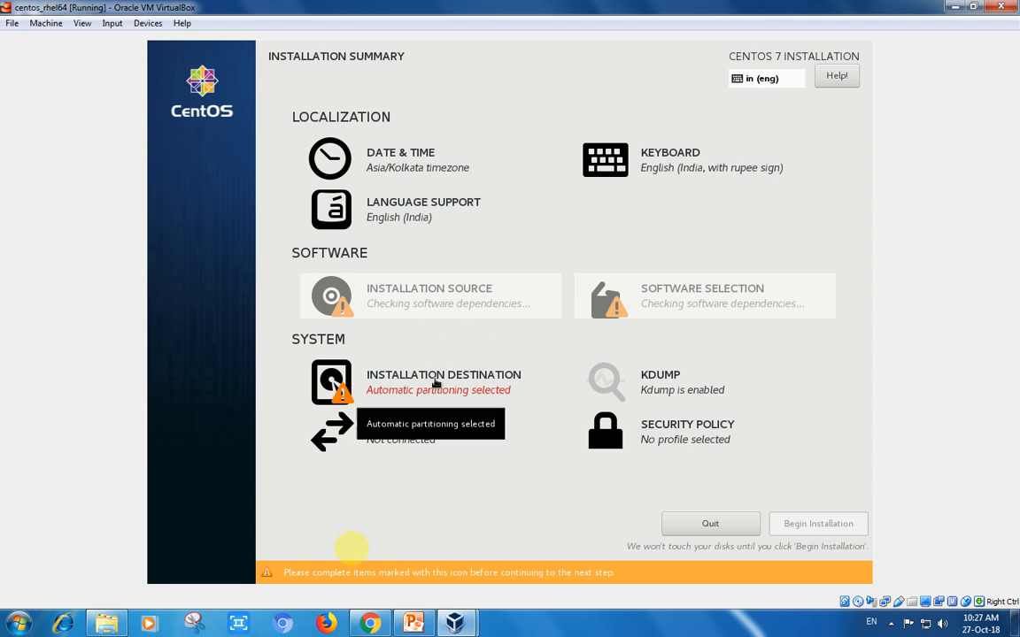
Step: Keep the 20.71 GiB VBOX hard disk as destination and choose automatic partitioning after trying manual
{"action": "left_click", "coordinate": [443, 381]}
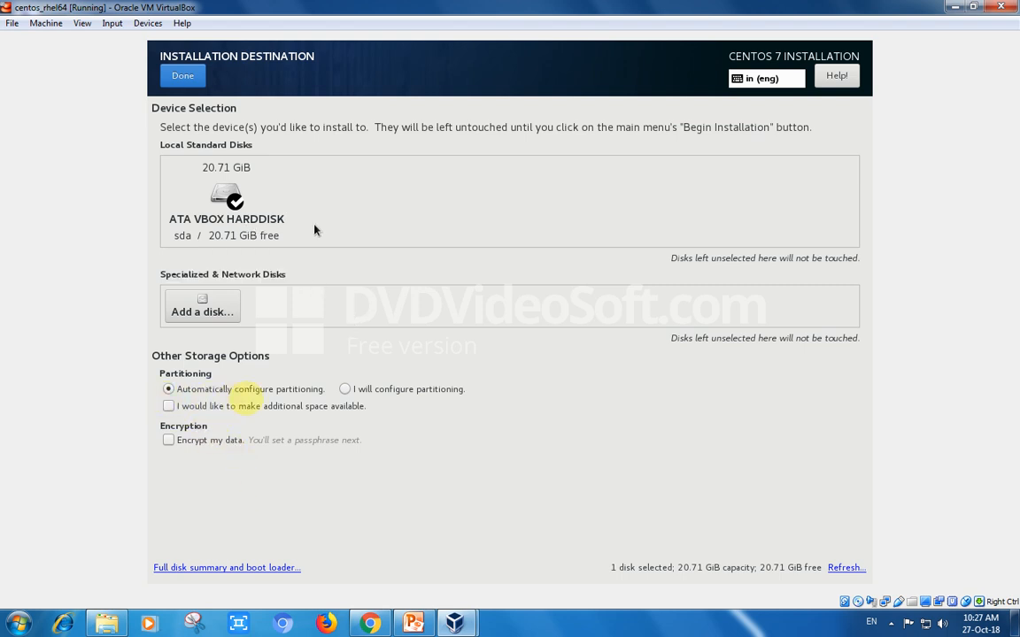
{"action": "mouse_move", "coordinate": [334, 230]}
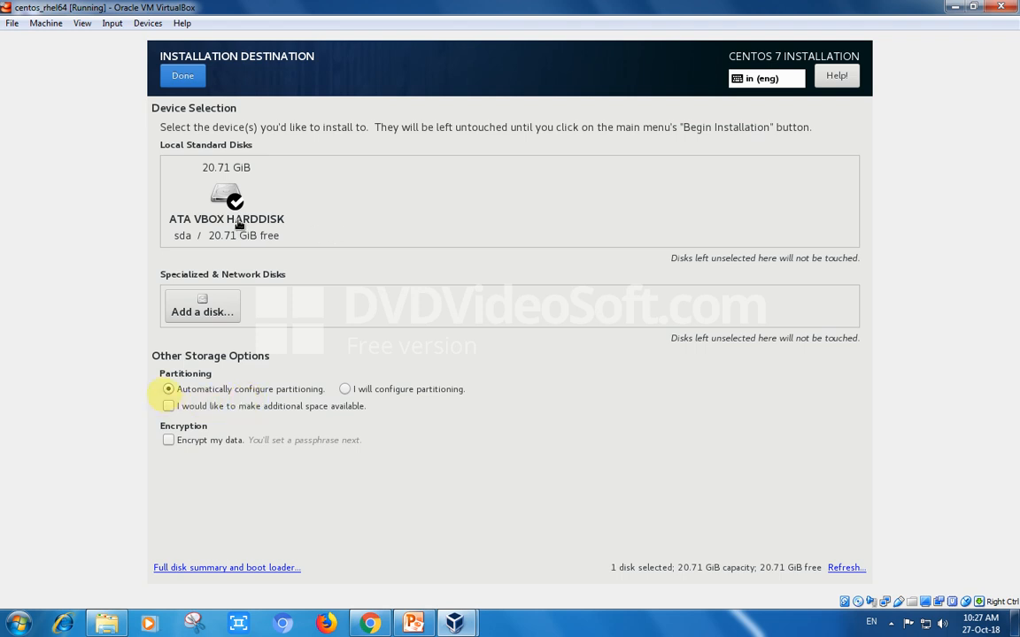
{"action": "left_click", "coordinate": [226, 202]}
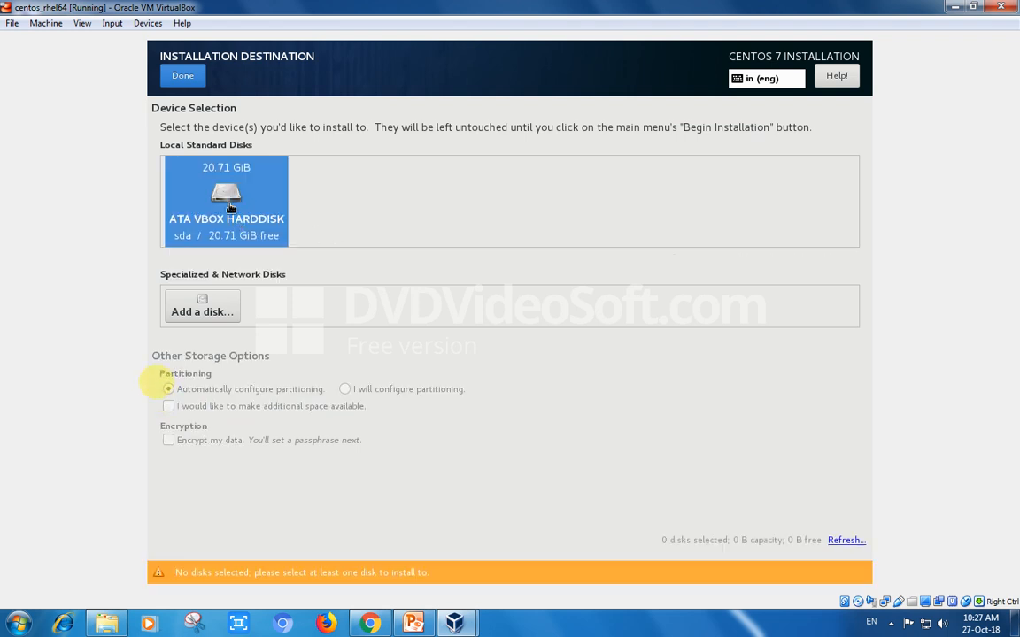
{"action": "left_click", "coordinate": [227, 199]}
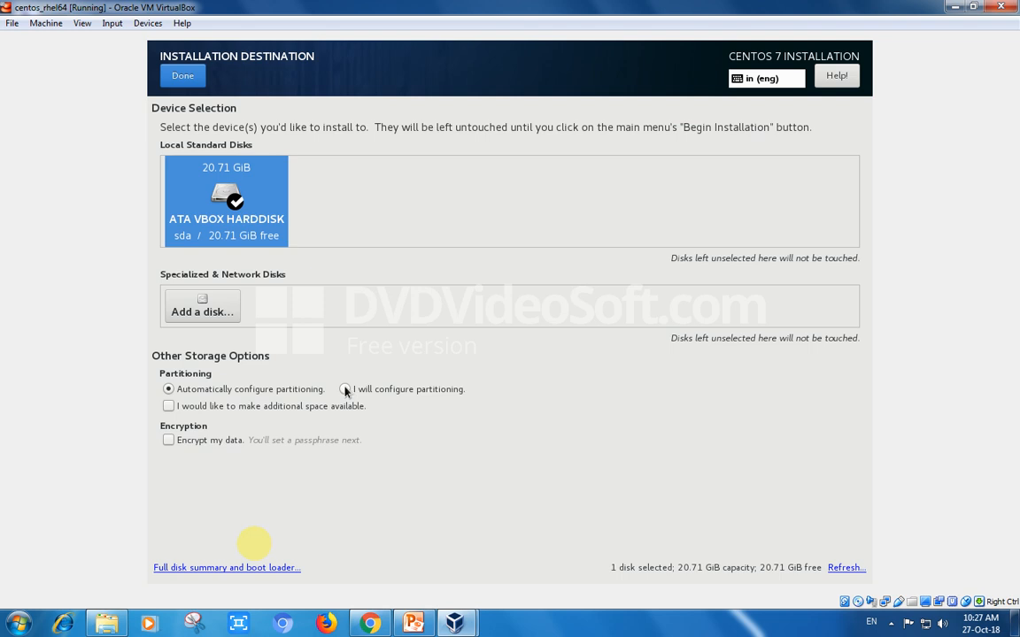
{"action": "left_click", "coordinate": [346, 389]}
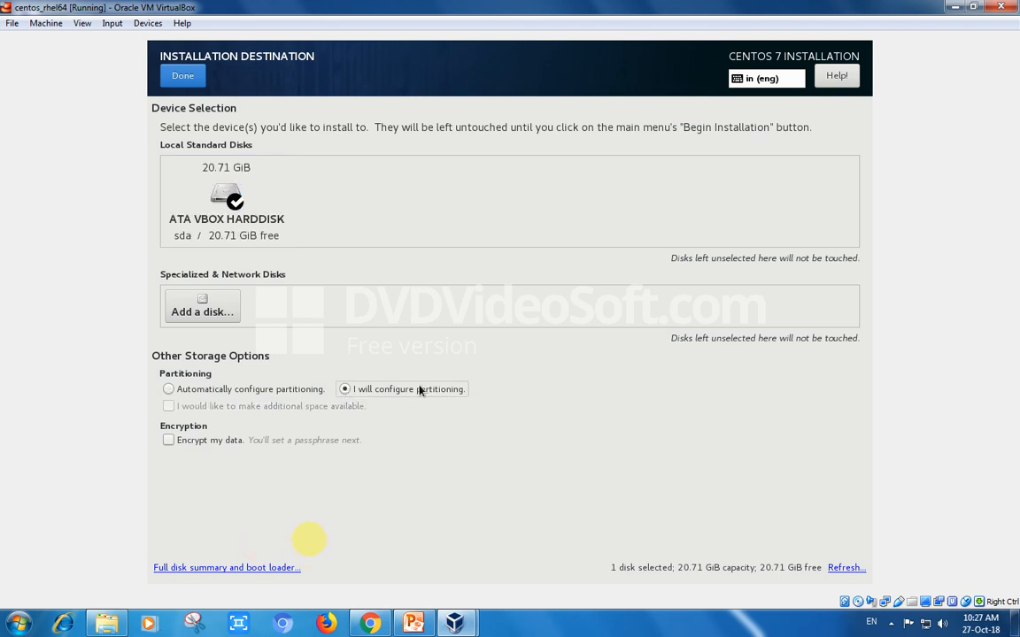
{"action": "mouse_move", "coordinate": [407, 379]}
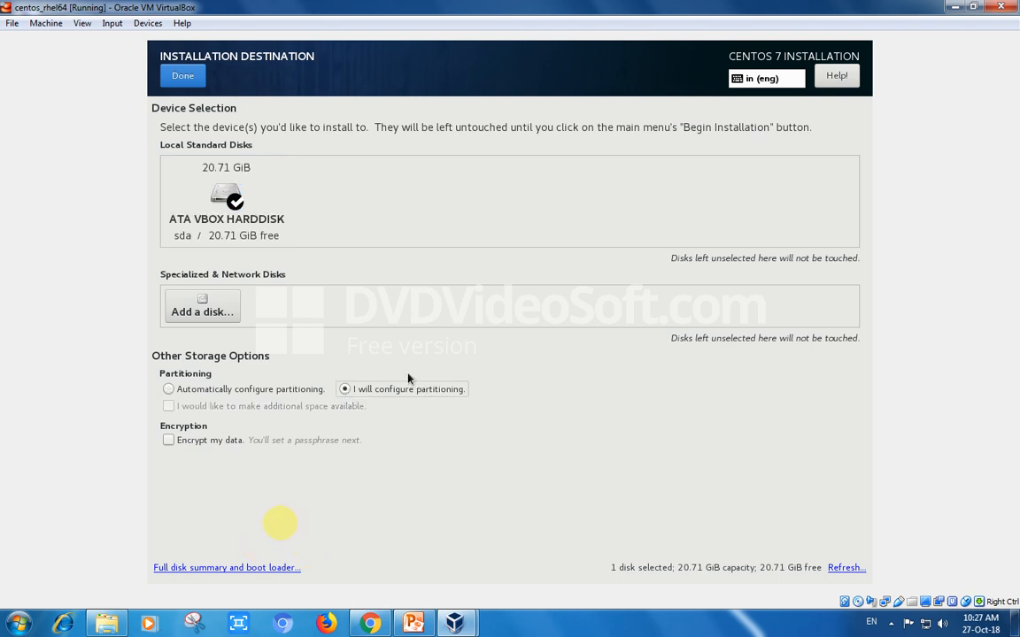
{"action": "mouse_move", "coordinate": [258, 333]}
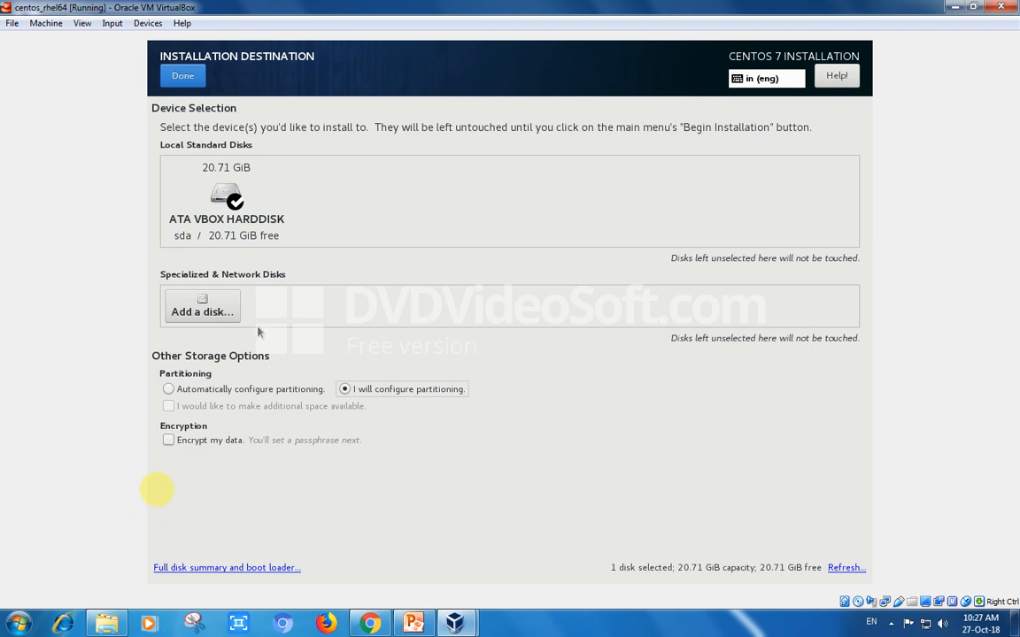
{"action": "mouse_move", "coordinate": [139, 506]}
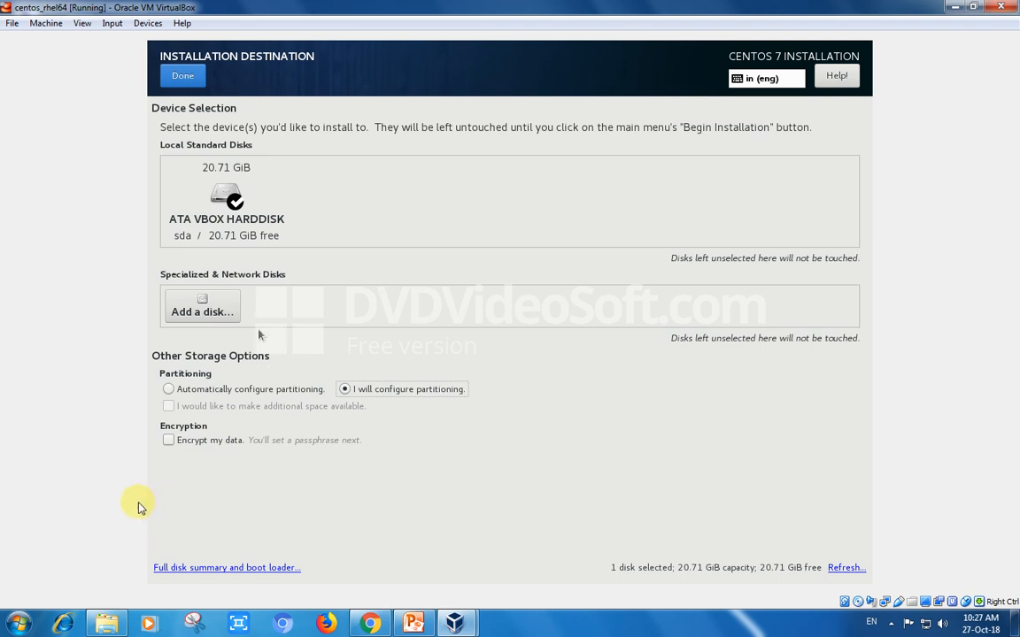
{"action": "mouse_move", "coordinate": [124, 441]}
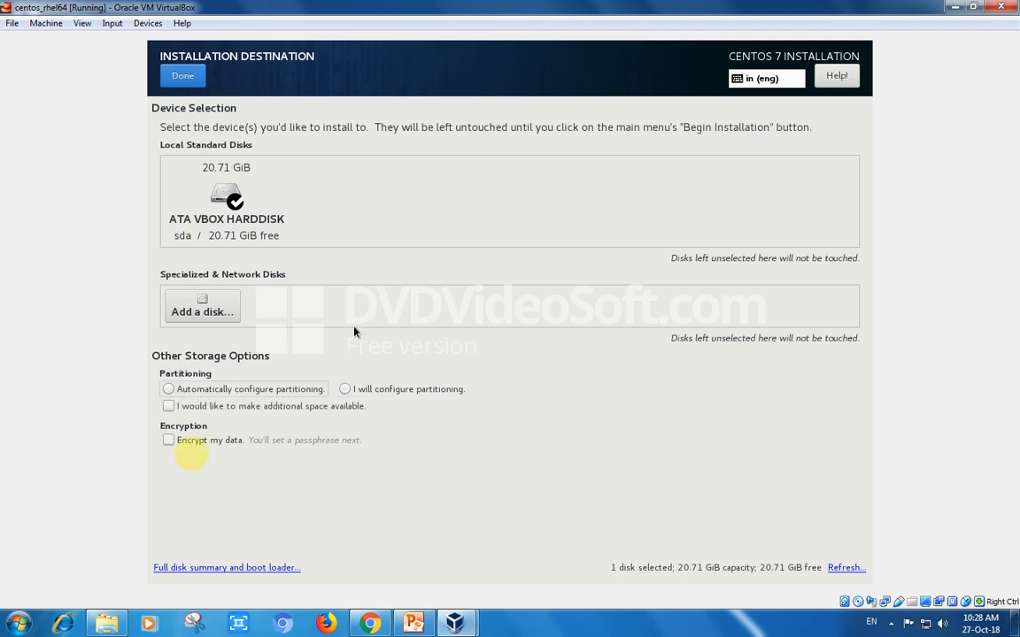
{"action": "left_click", "coordinate": [168, 390]}
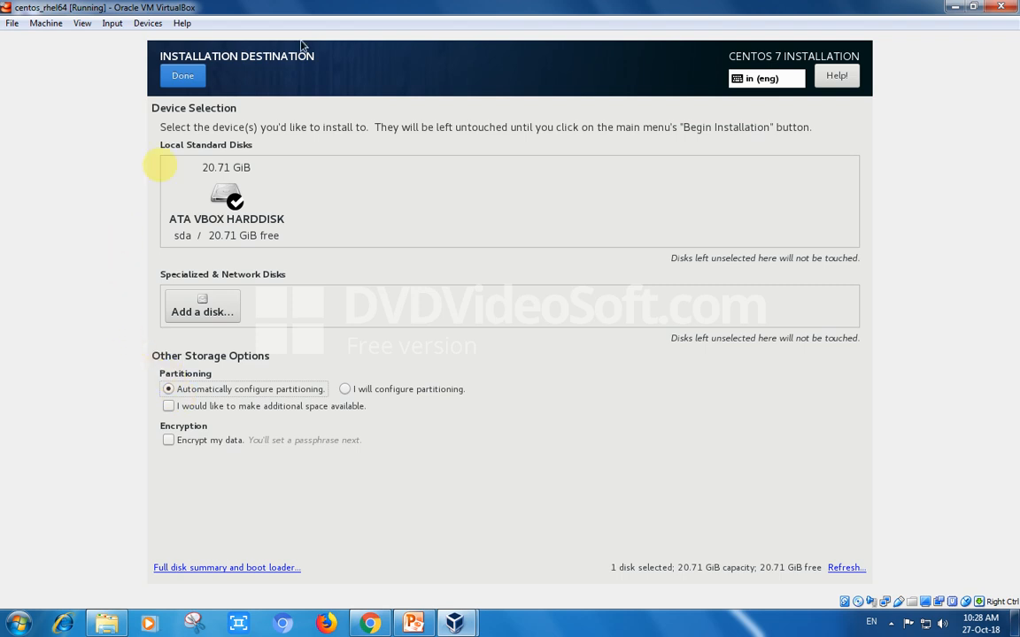
{"action": "mouse_move", "coordinate": [103, 170]}
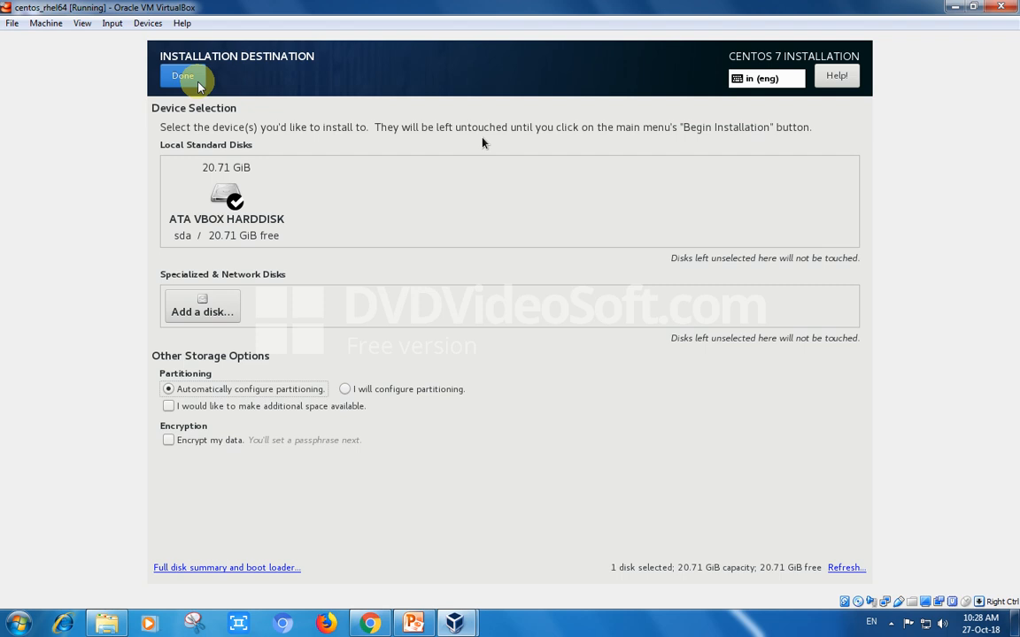
Step: Confirm the storage destination and dismiss the VirtualBox mouse-capture Information notice
{"action": "left_click", "coordinate": [182, 76]}
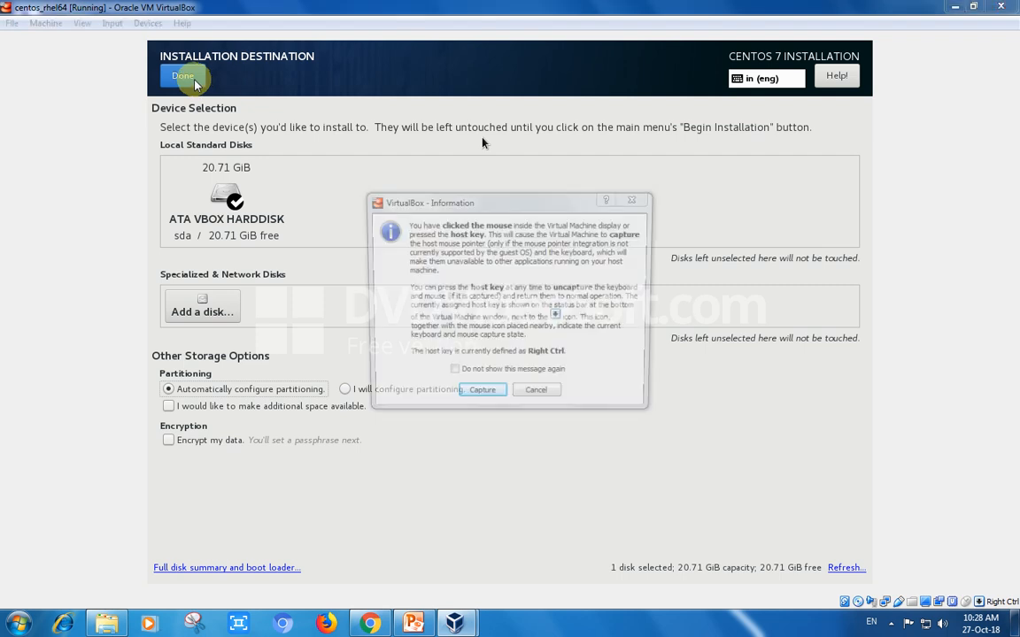
{"action": "left_click", "coordinate": [482, 390]}
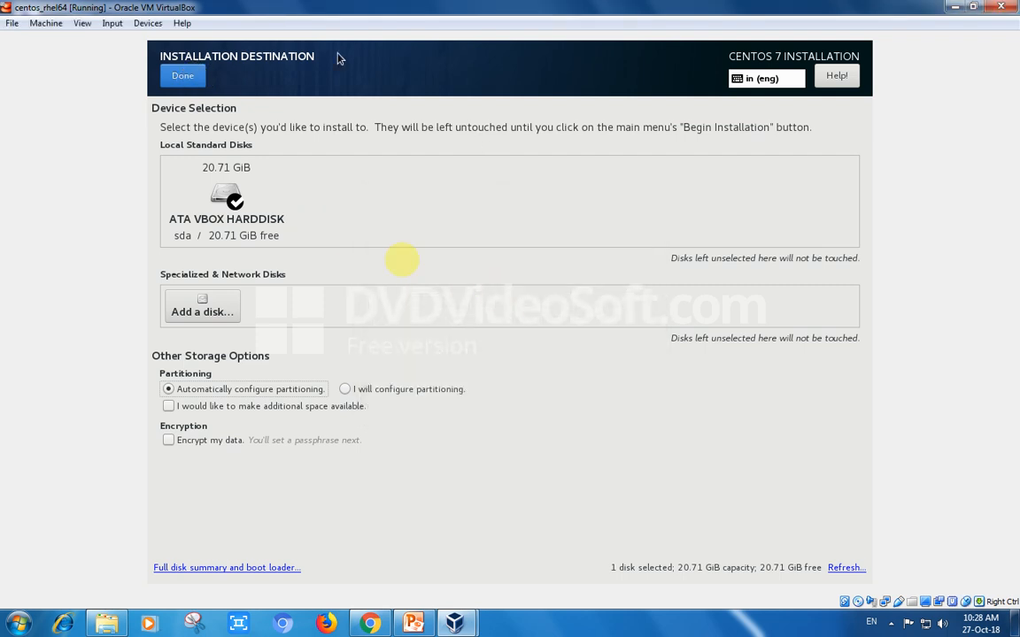
{"action": "mouse_move", "coordinate": [184, 75]}
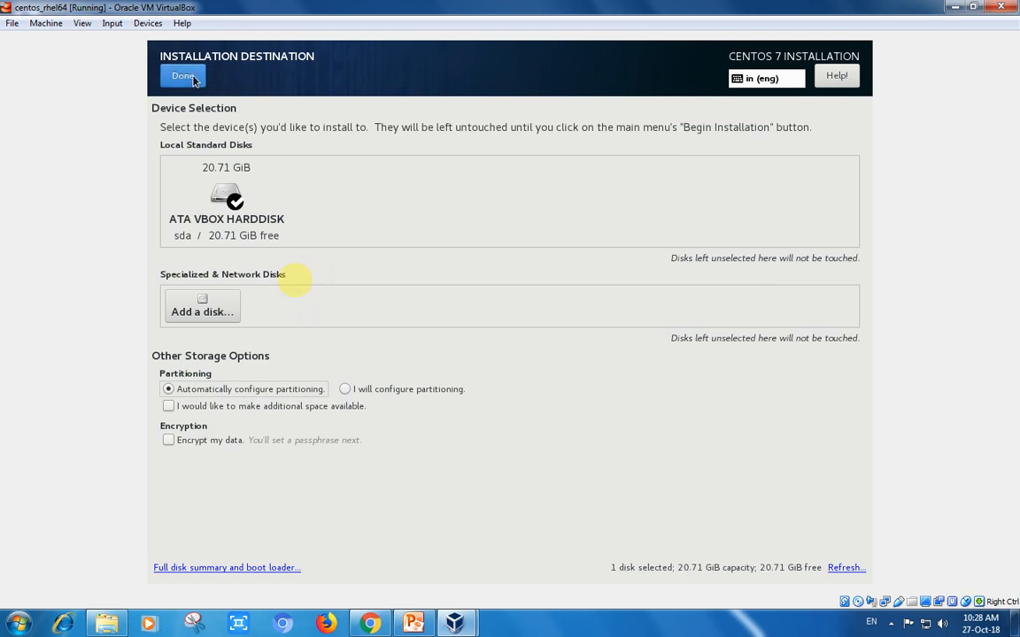
{"action": "mouse_move", "coordinate": [287, 131]}
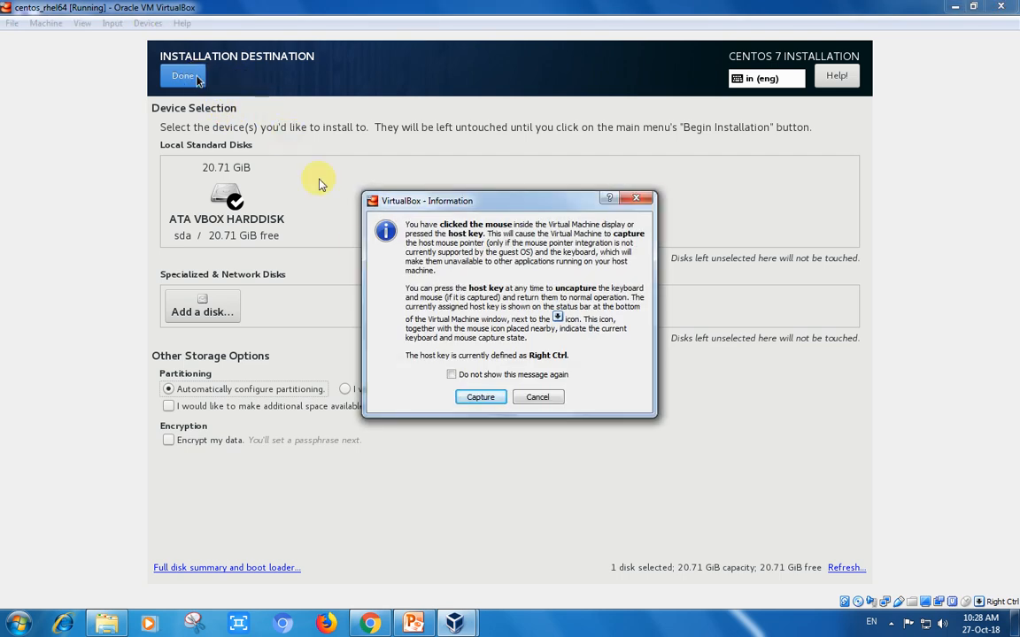
{"action": "left_click", "coordinate": [182, 75]}
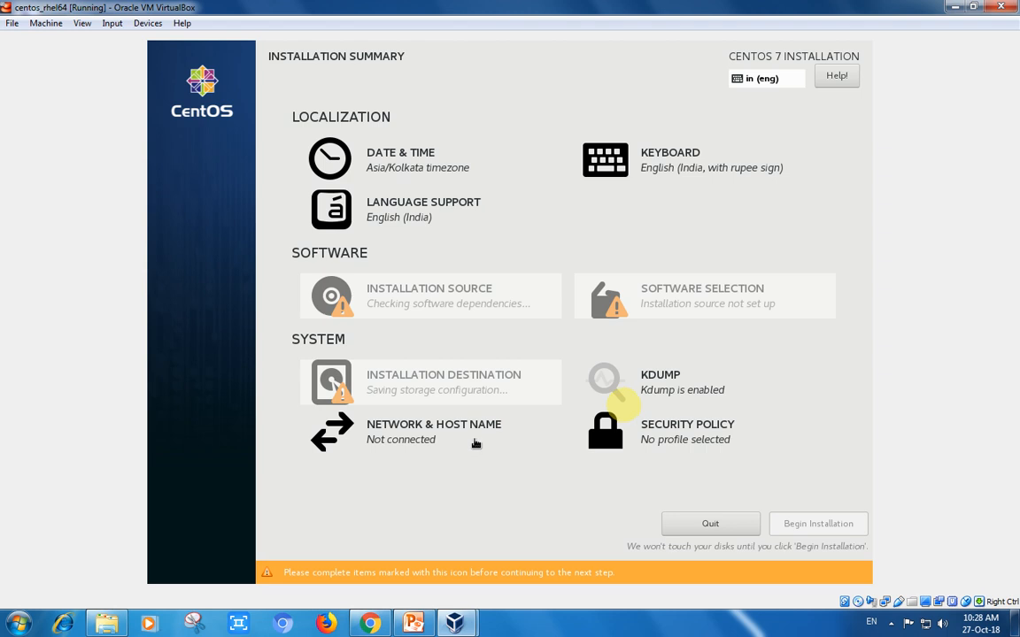
Step: Switch the enp0s3 Ethernet connection ON so it receives IP address 10.0.2.15
{"action": "left_click", "coordinate": [434, 432]}
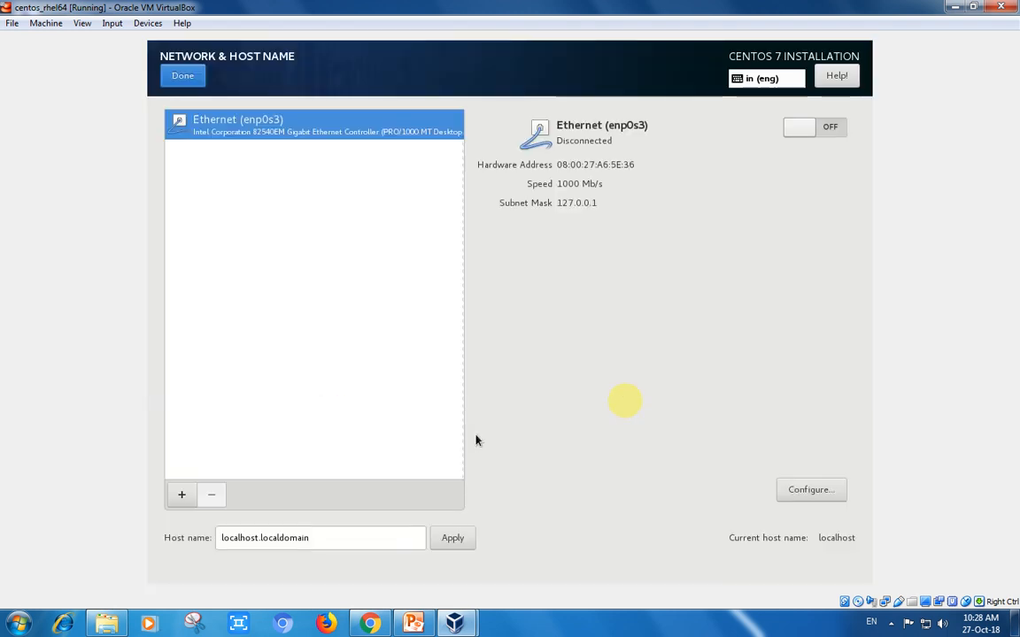
{"action": "mouse_move", "coordinate": [297, 173]}
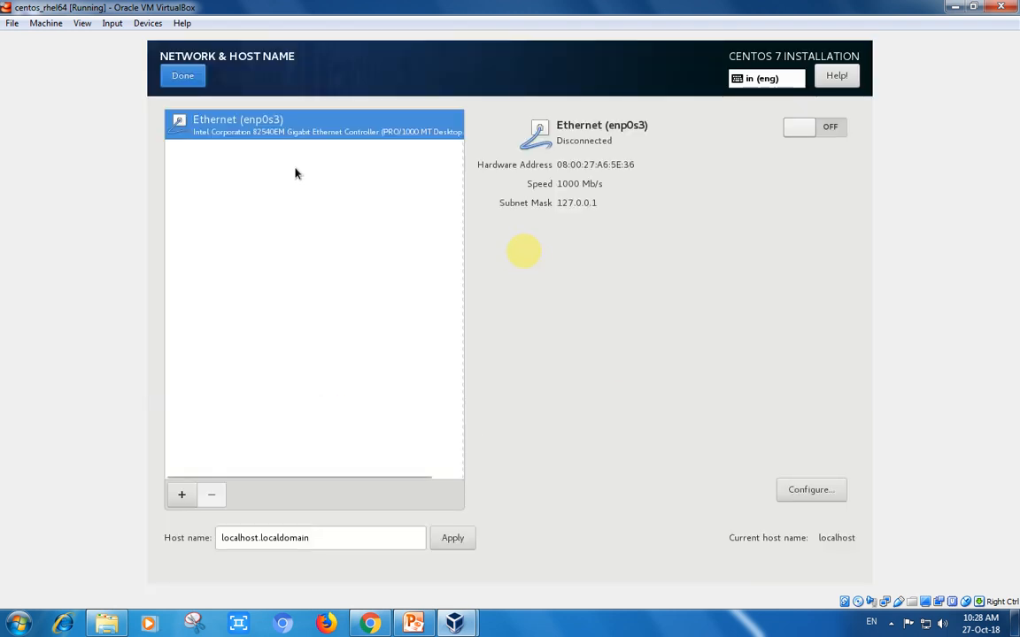
{"action": "mouse_move", "coordinate": [694, 258]}
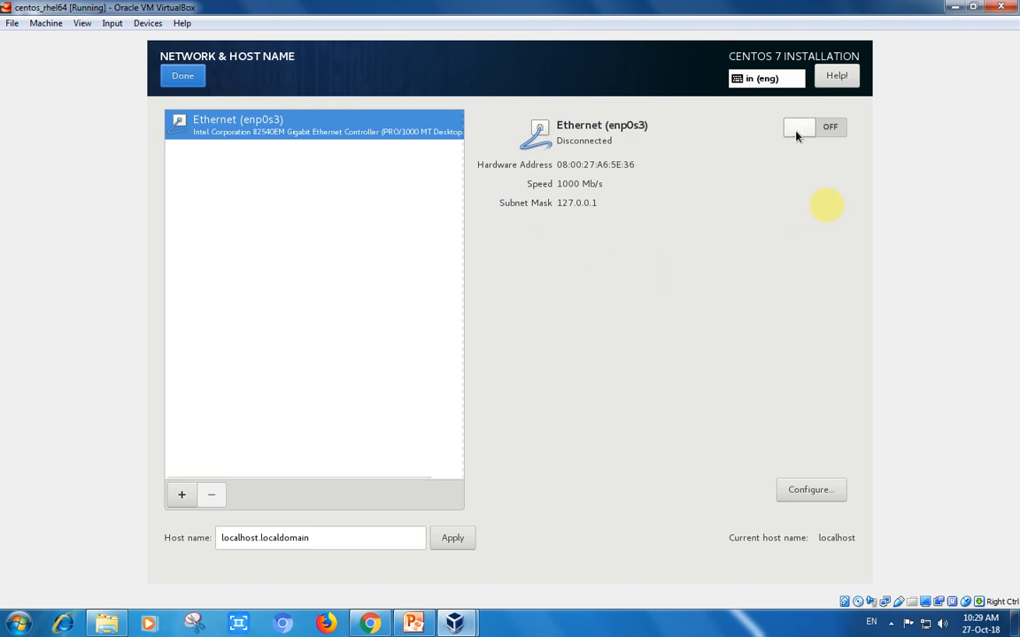
{"action": "left_click", "coordinate": [812, 128]}
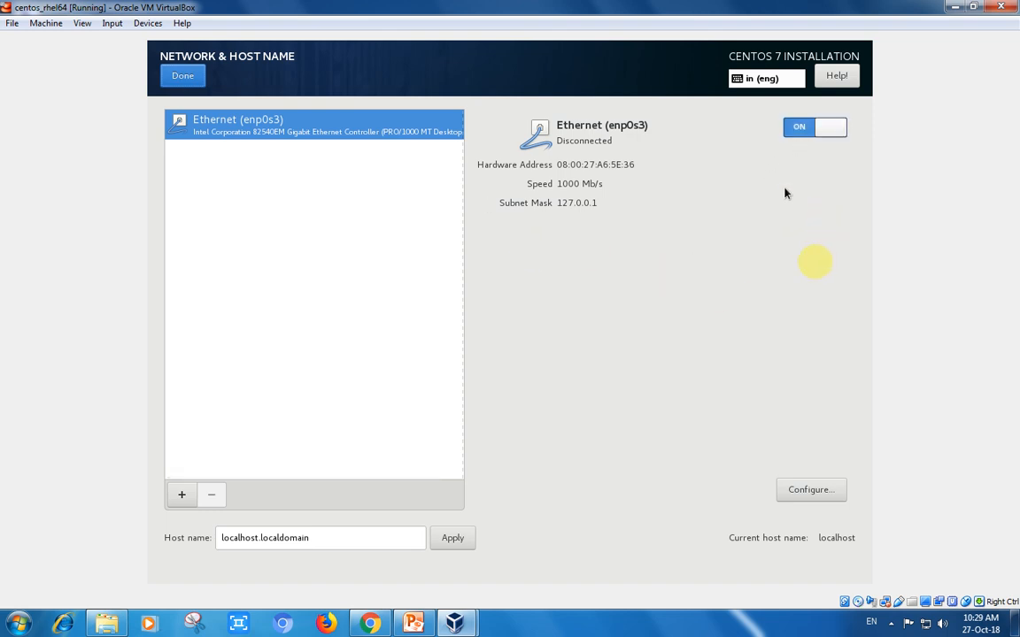
{"action": "left_click", "coordinate": [813, 128]}
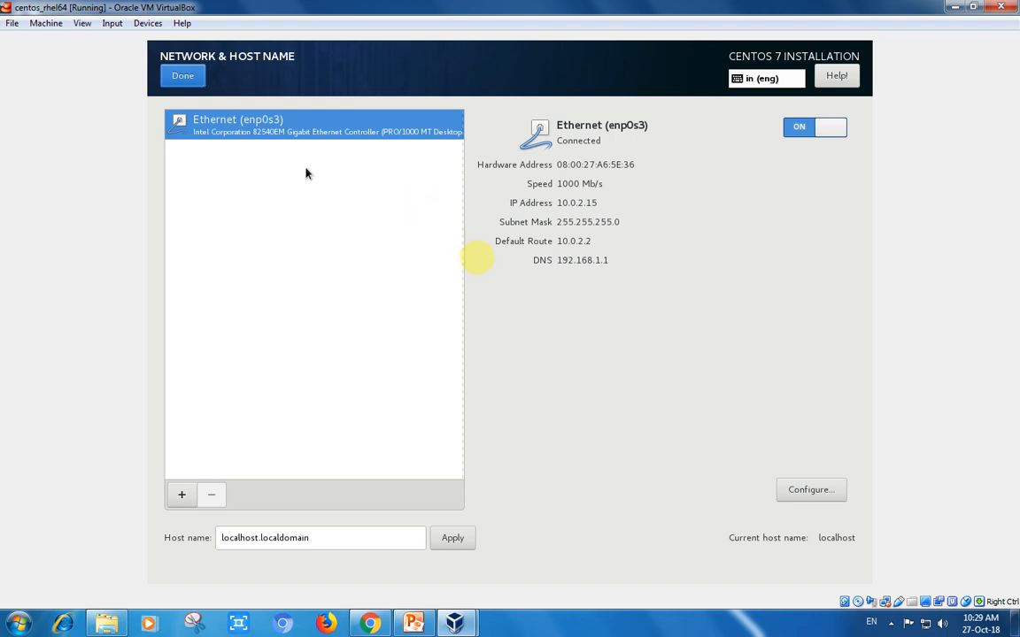
{"action": "mouse_move", "coordinate": [322, 202]}
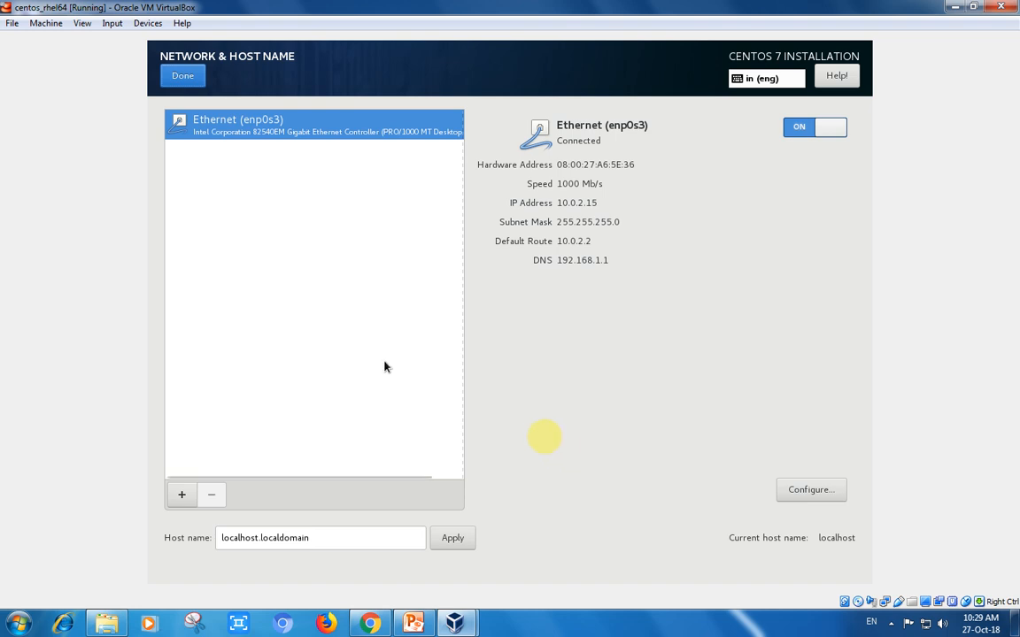
{"action": "mouse_move", "coordinate": [298, 313]}
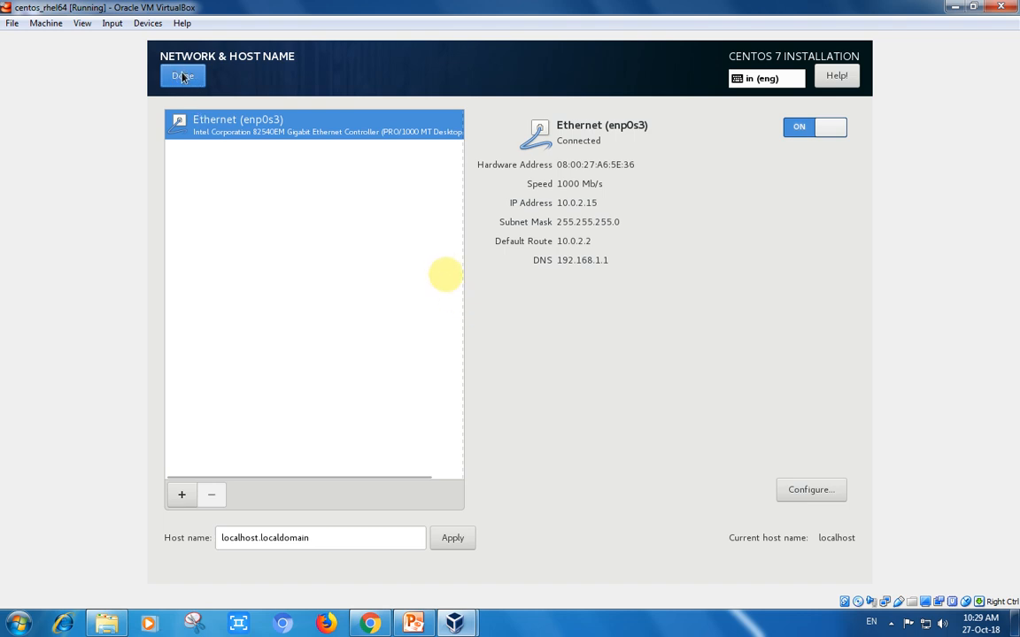
Step: Leave Network & Host Name with Done, returning to the summary showing enp0s3 connected
{"action": "left_click", "coordinate": [183, 76]}
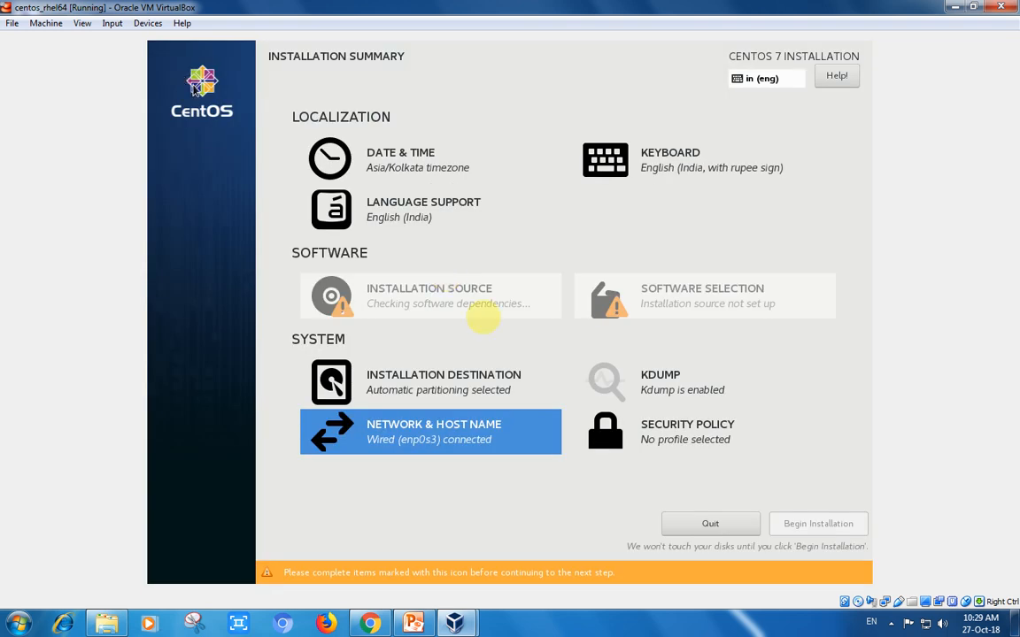
{"action": "mouse_move", "coordinate": [691, 492]}
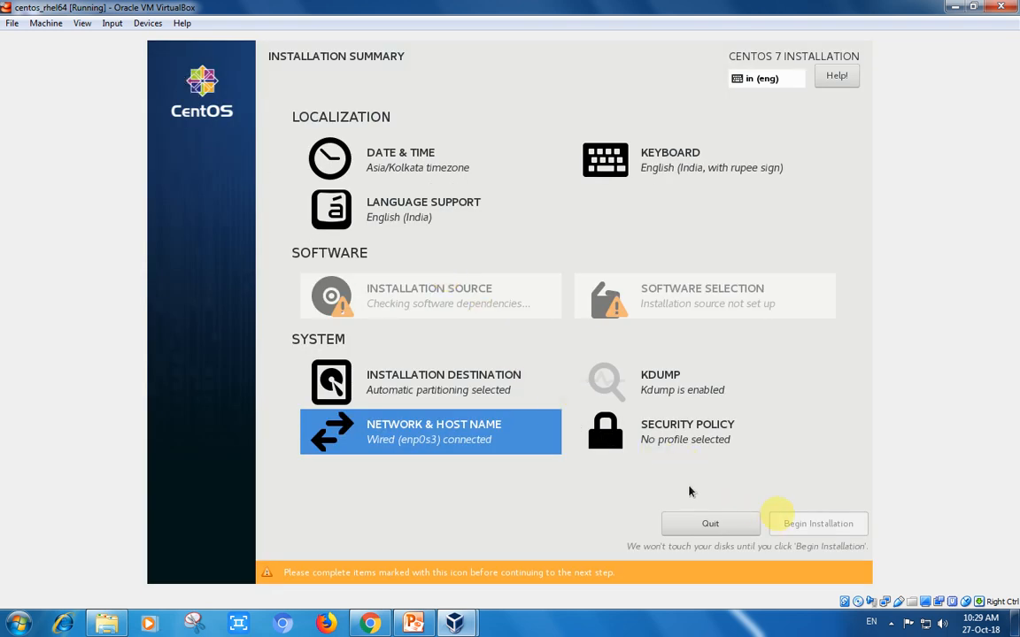
{"action": "mouse_move", "coordinate": [687, 450]}
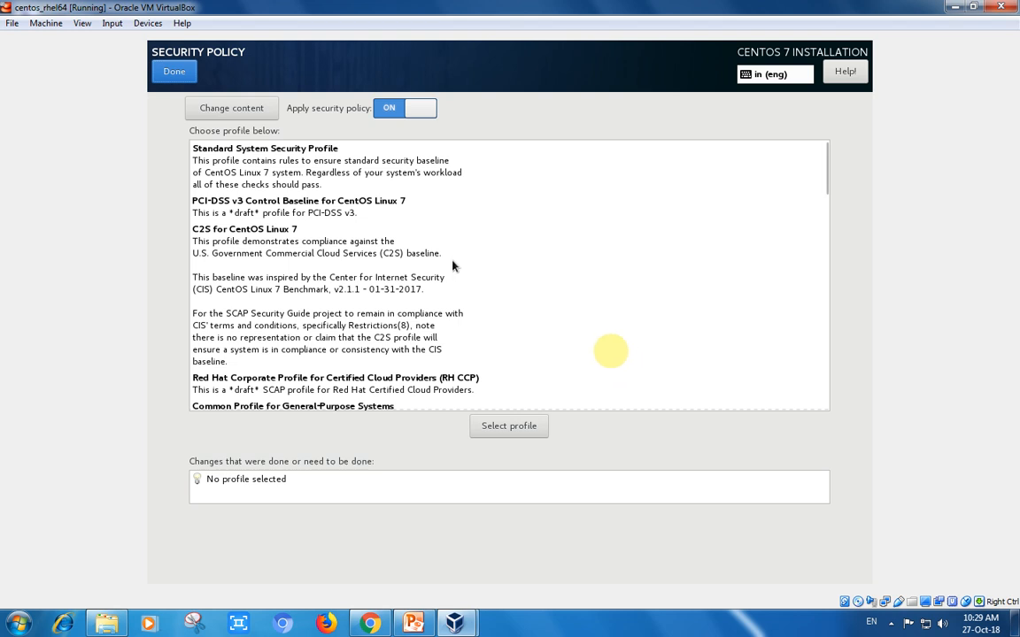
Step: Pick the Standard System Security Profile, then show the hidden taskbar notification icons
{"action": "left_click", "coordinate": [292, 166]}
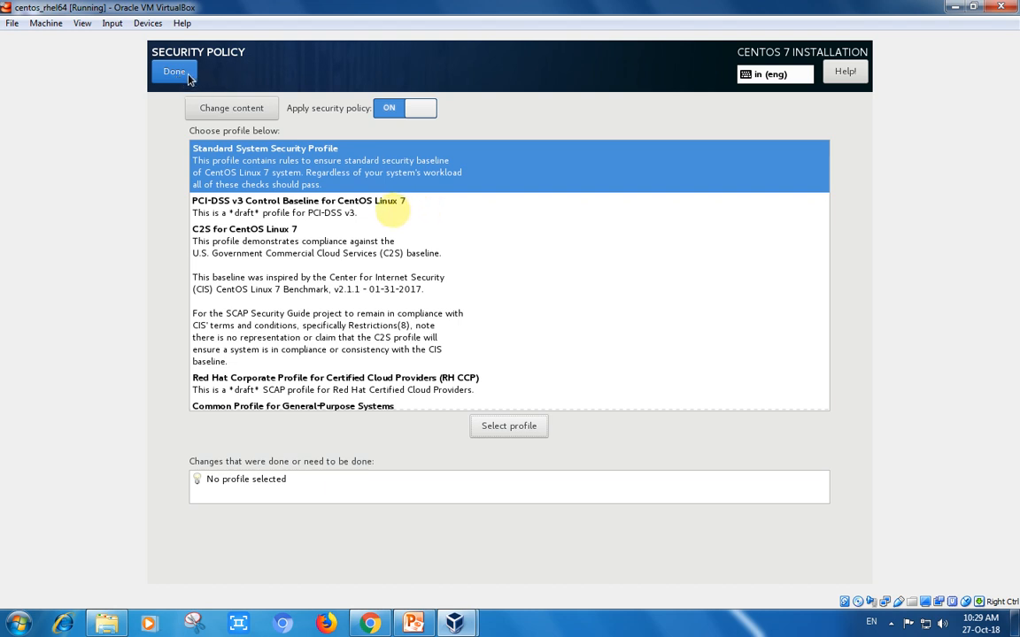
{"action": "mouse_move", "coordinate": [864, 510]}
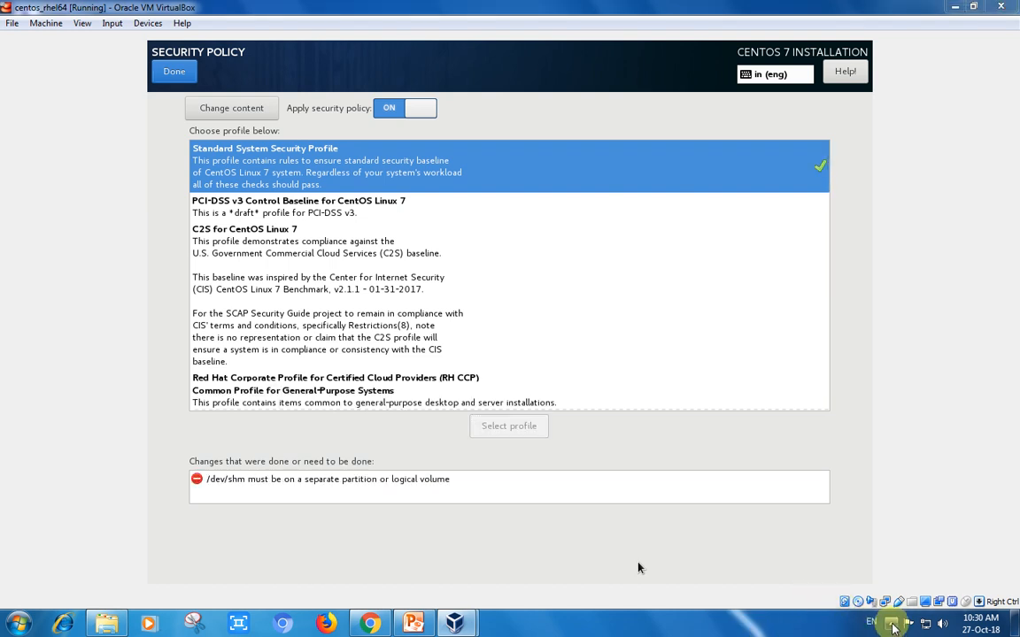
{"action": "left_click", "coordinate": [892, 623]}
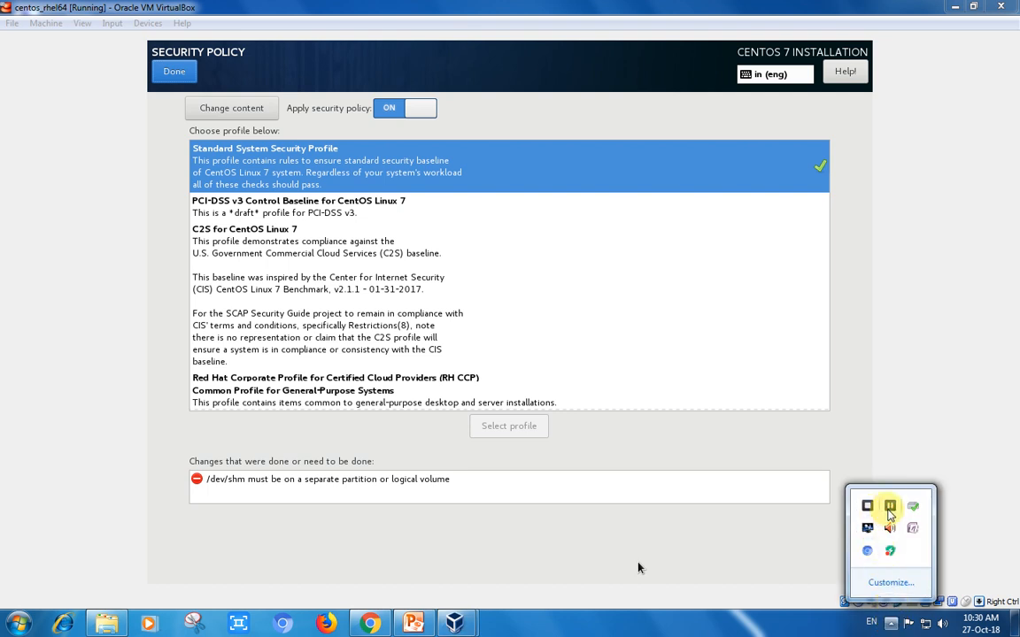
Step: Leave Security Policy with Done and begin the CentOS installation from the summary
{"action": "left_click", "coordinate": [174, 70]}
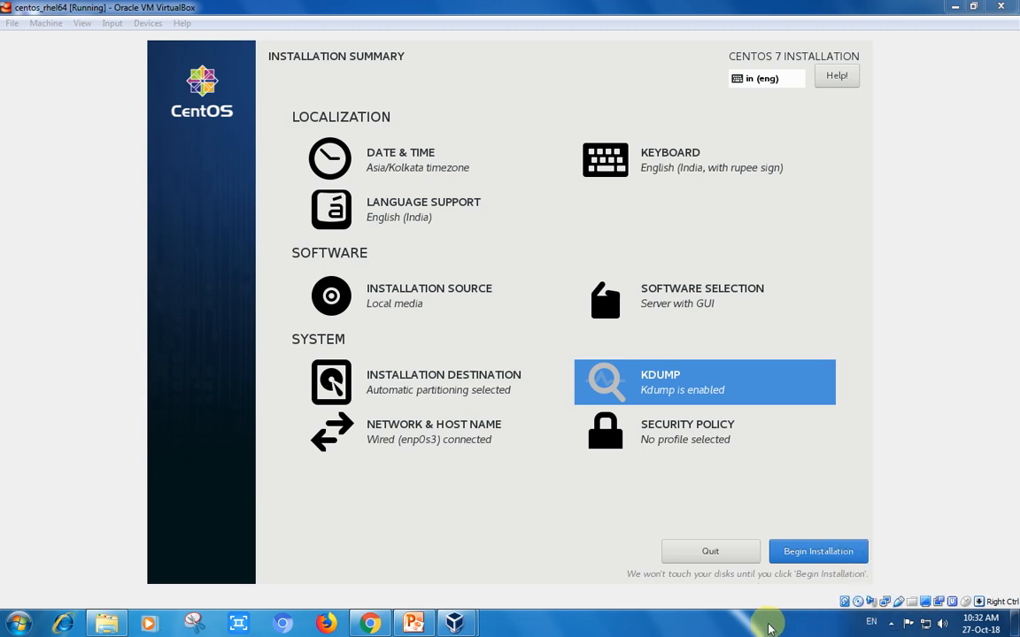
{"action": "mouse_move", "coordinate": [663, 575]}
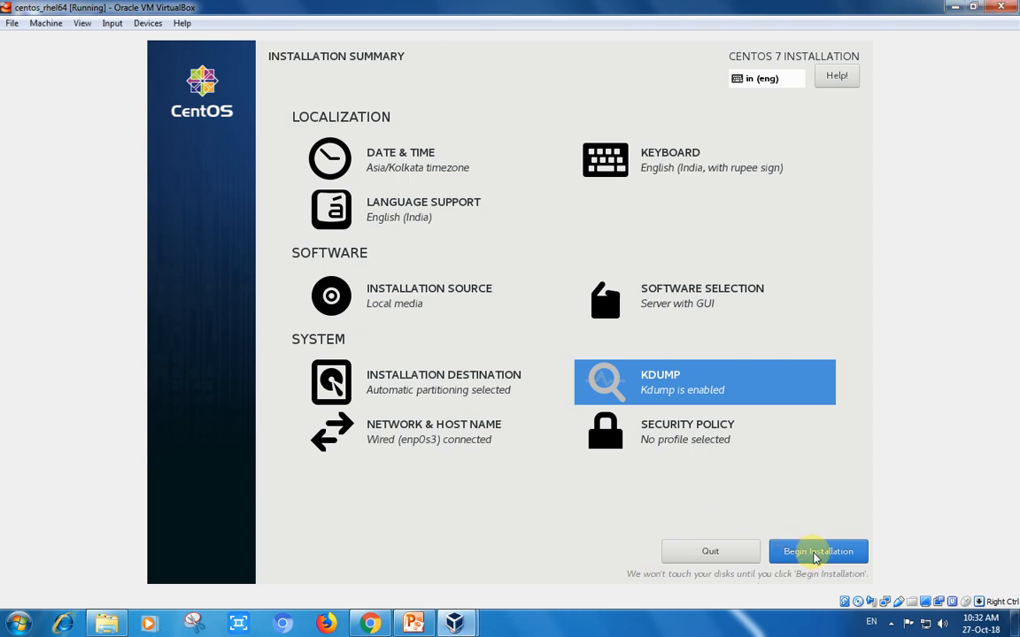
{"action": "left_click", "coordinate": [818, 552]}
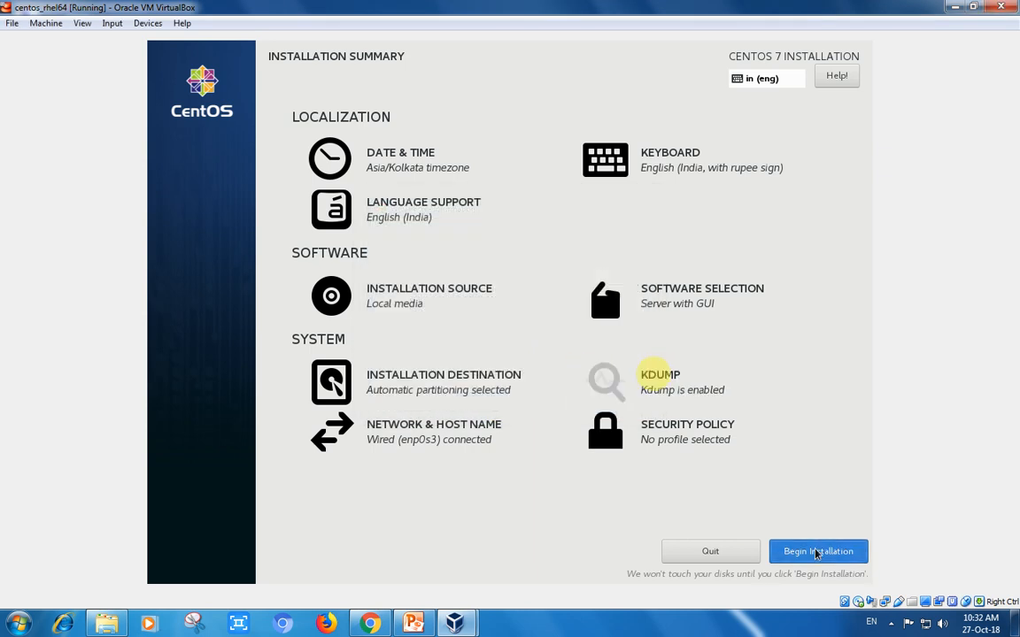
{"action": "left_click", "coordinate": [818, 550]}
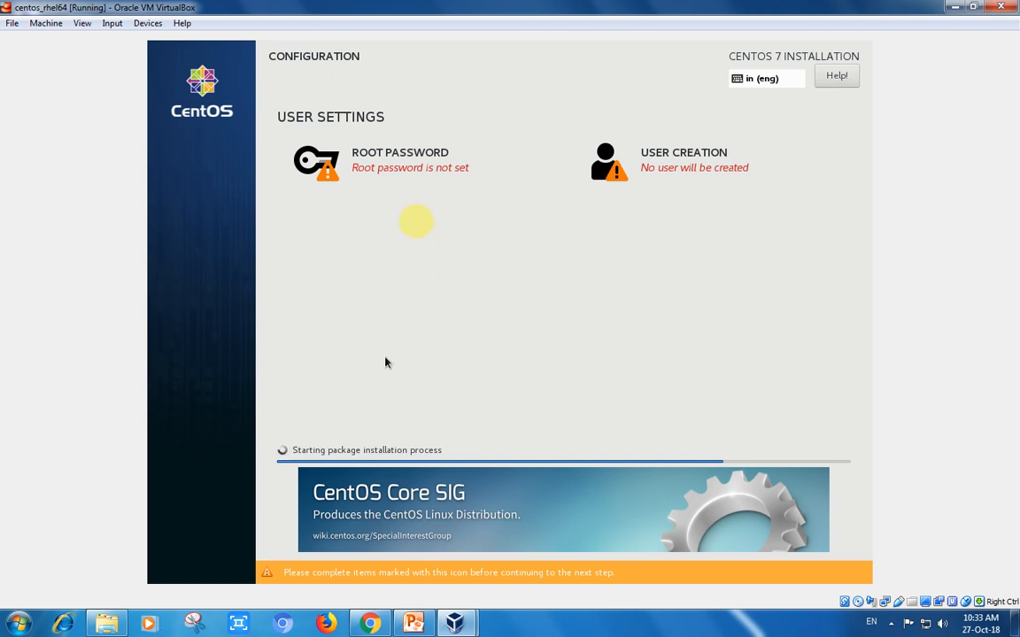
{"action": "mouse_move", "coordinate": [375, 160]}
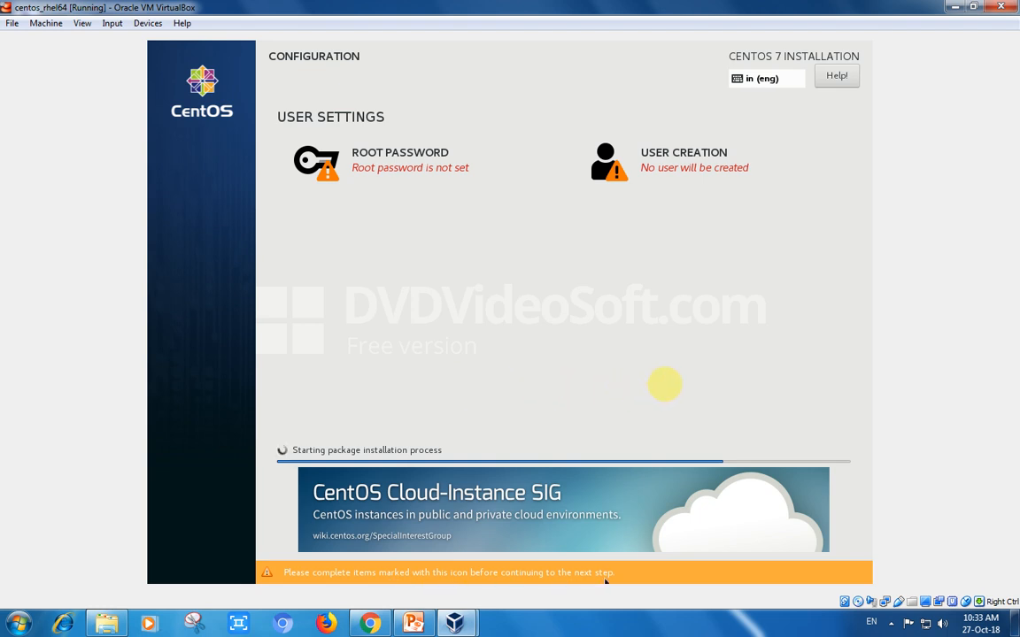
{"action": "mouse_move", "coordinate": [373, 228]}
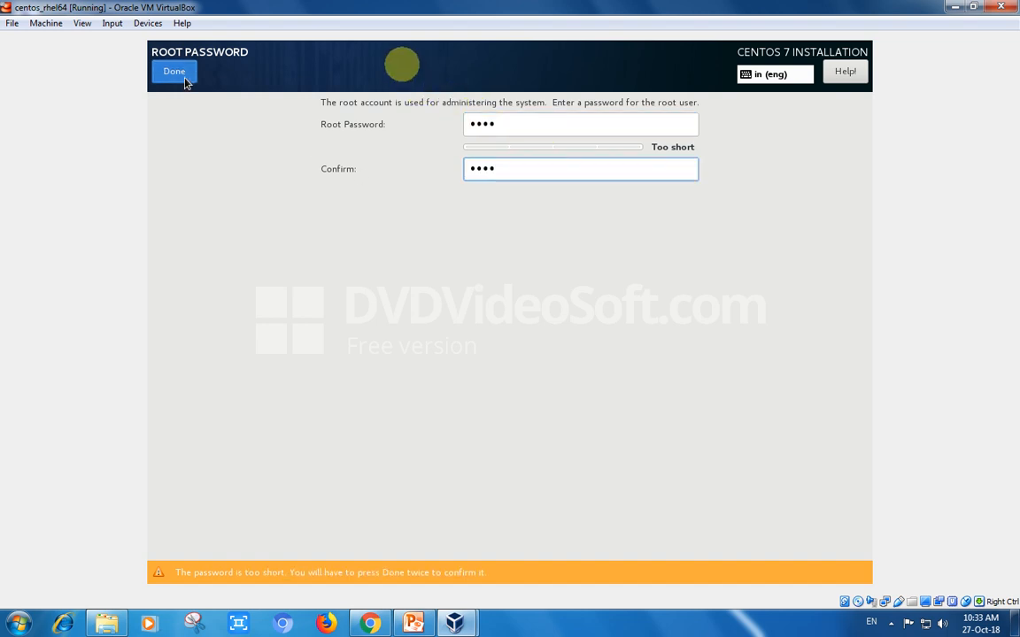
Step: Confirm the root password and accept it despite the too-short warning
{"action": "left_click", "coordinate": [173, 71]}
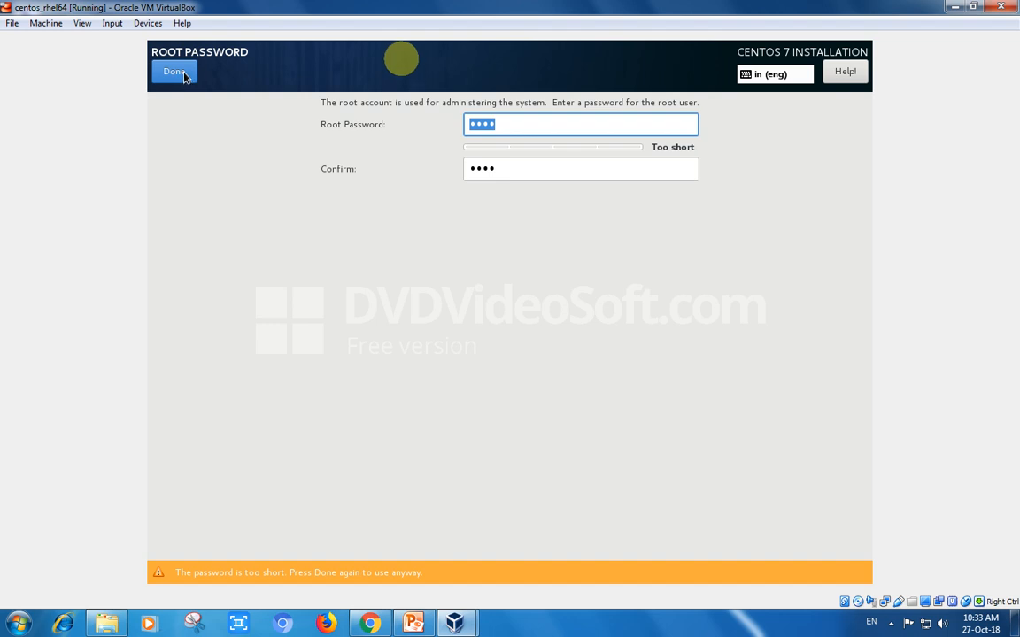
{"action": "left_click", "coordinate": [174, 71]}
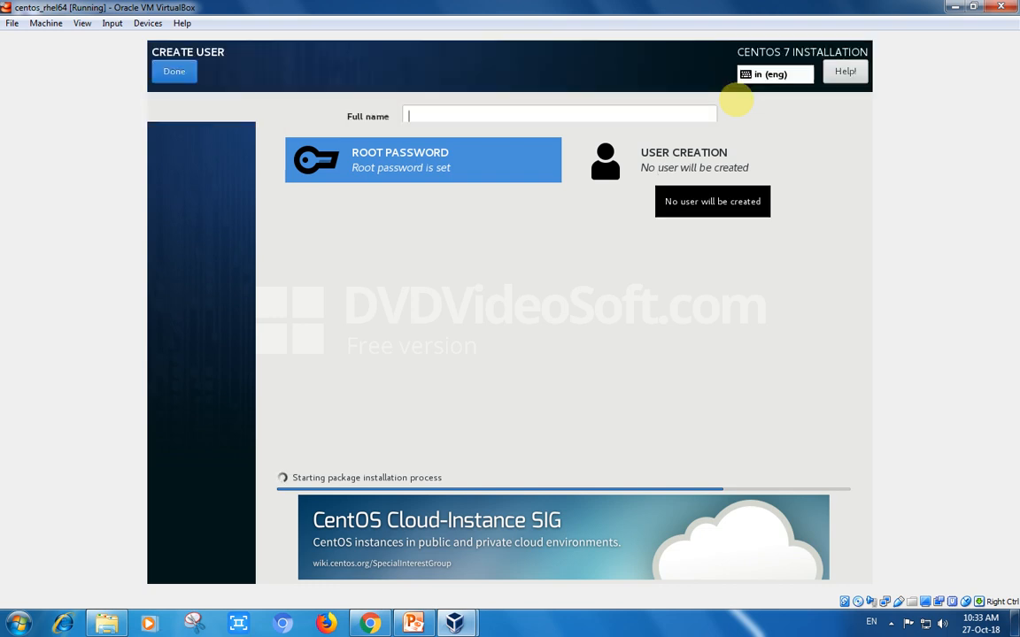
Step: Create user 'admin' with a password, accepting the short-password warning
{"action": "type", "text": "admin"}
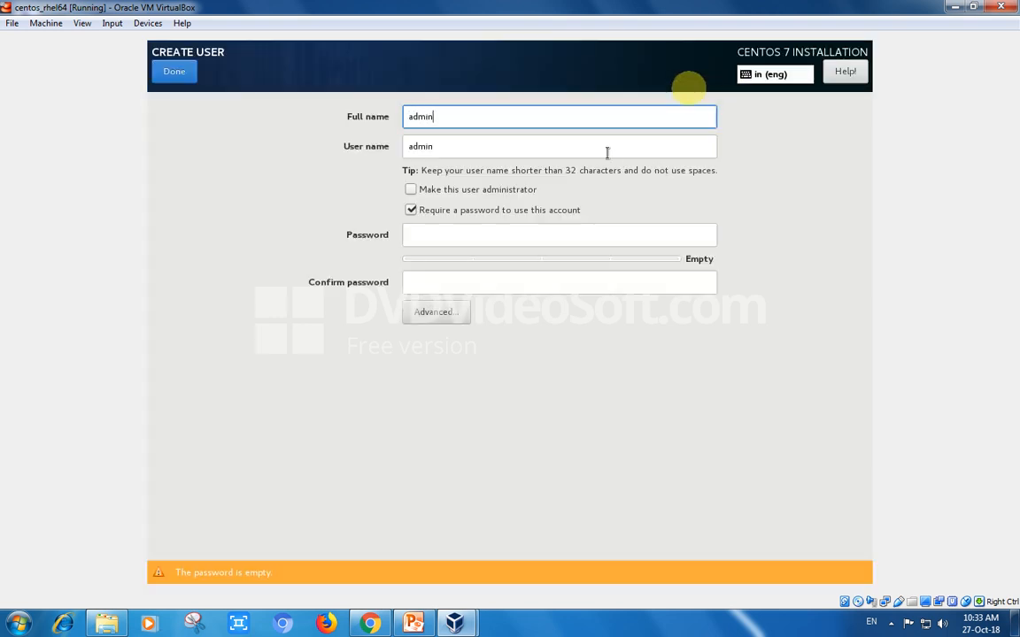
{"action": "left_click", "coordinate": [559, 234]}
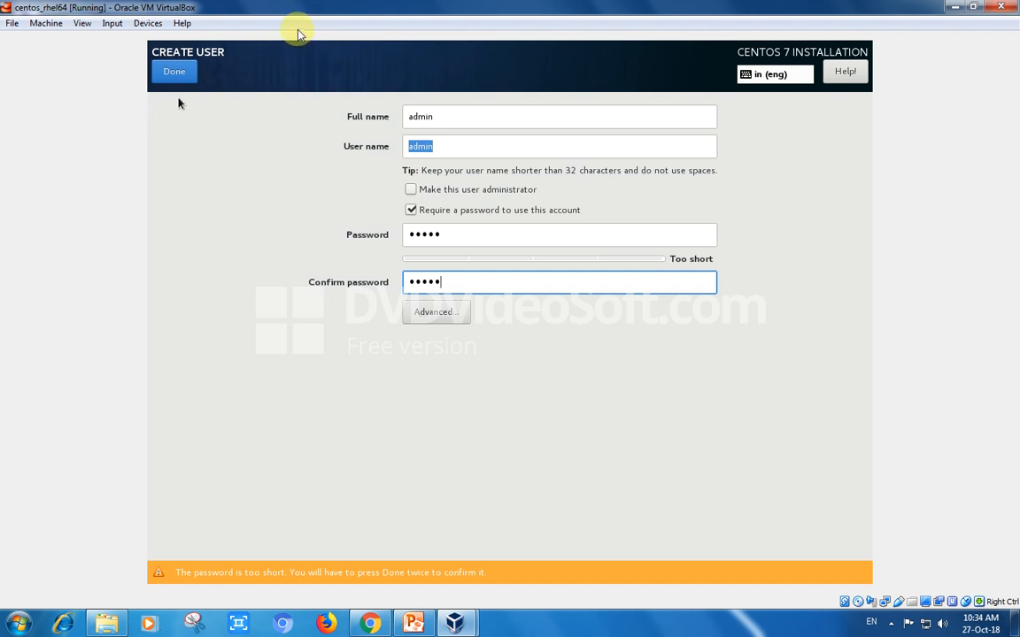
{"action": "mouse_move", "coordinate": [308, 41]}
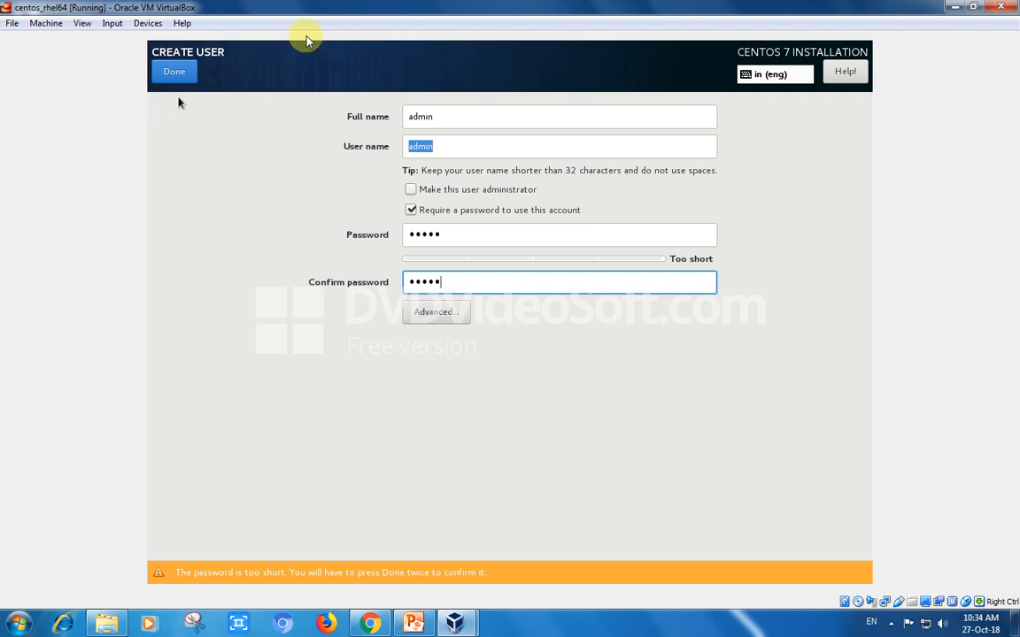
{"action": "mouse_move", "coordinate": [156, 230]}
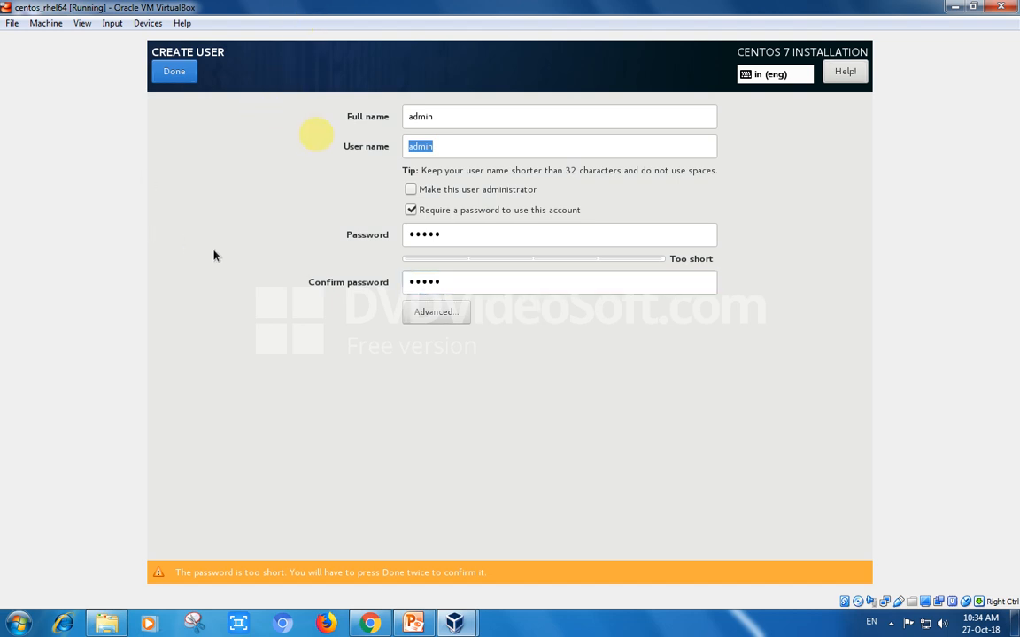
{"action": "left_click", "coordinate": [560, 234]}
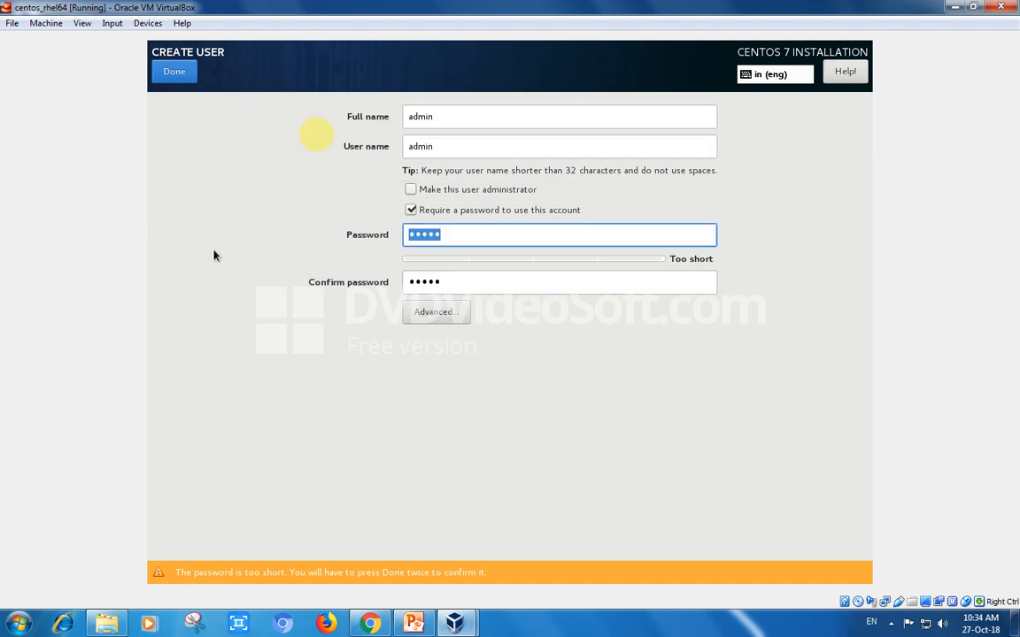
{"action": "left_click", "coordinate": [174, 71]}
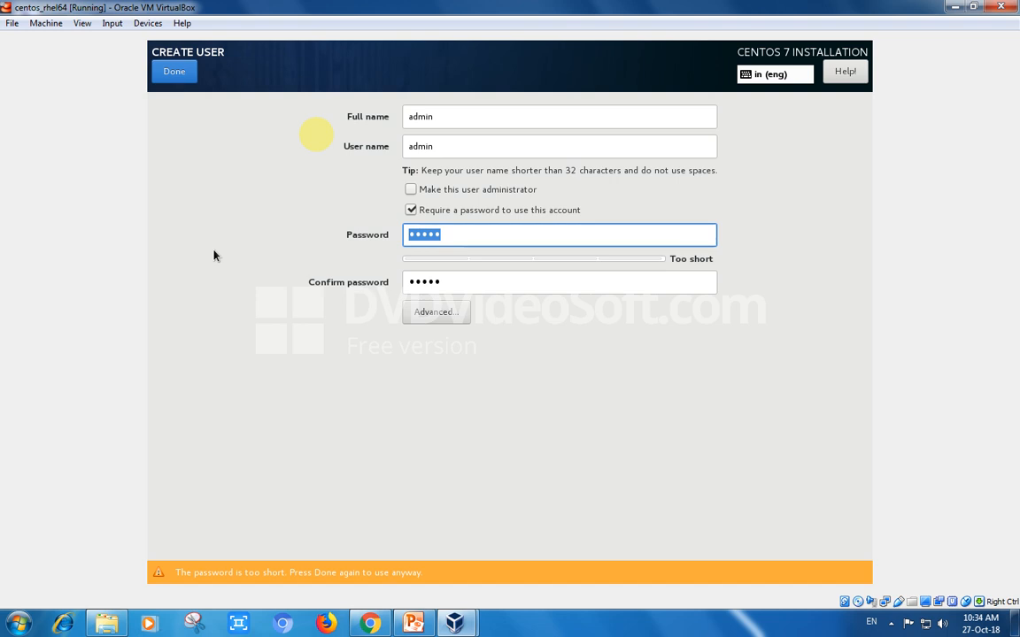
{"action": "mouse_move", "coordinate": [272, 26]}
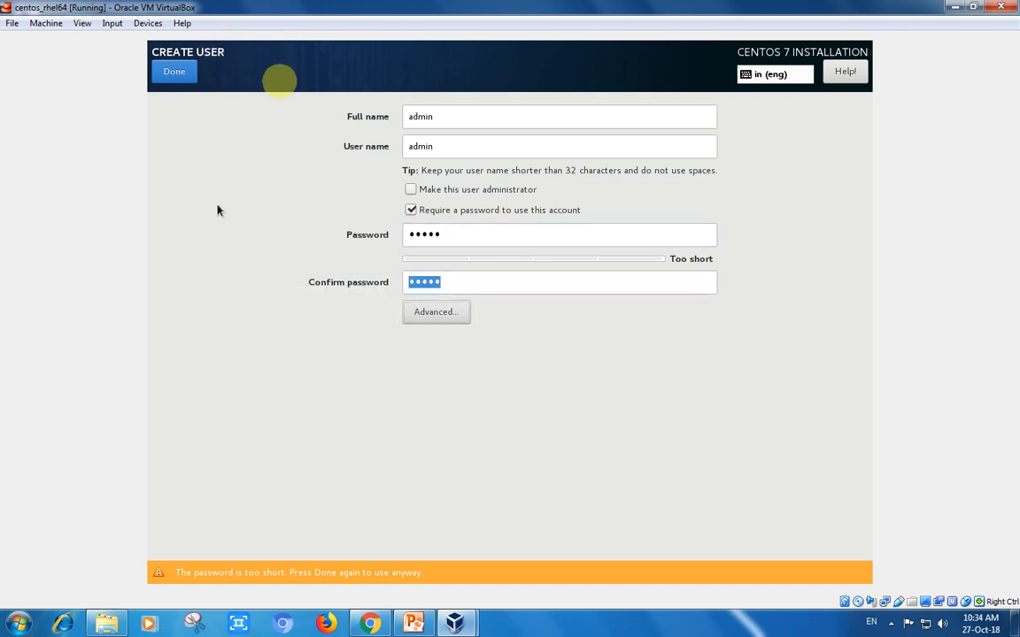
{"action": "left_click", "coordinate": [174, 71]}
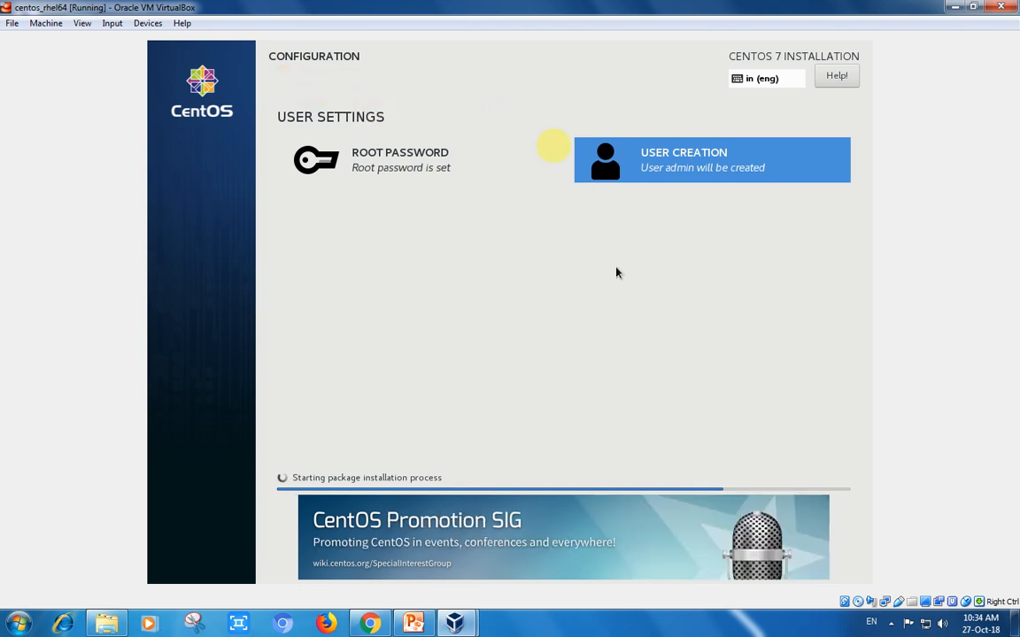
{"action": "mouse_move", "coordinate": [754, 333]}
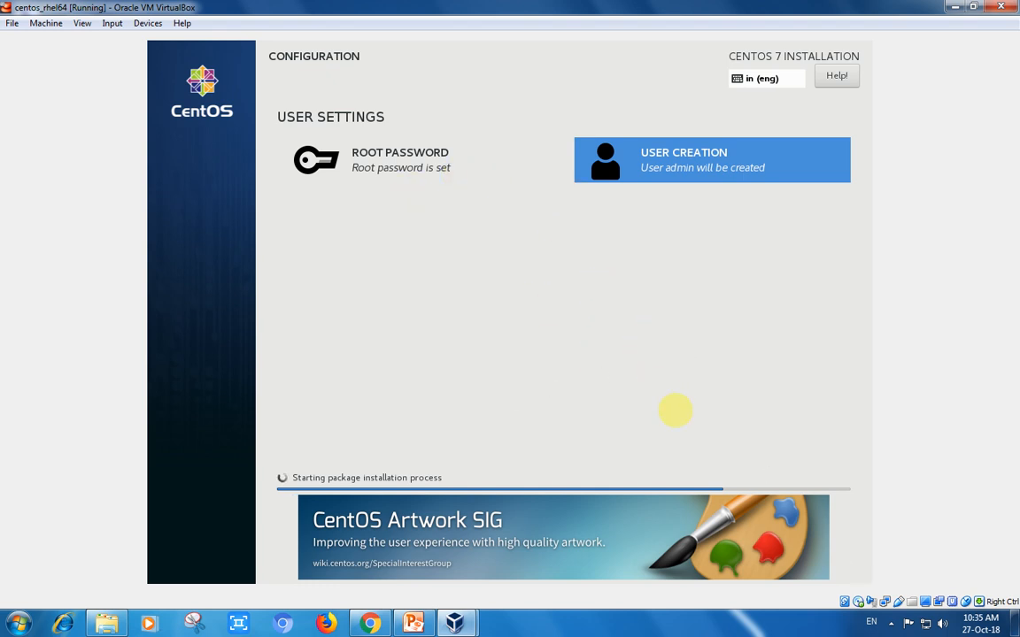
{"action": "mouse_move", "coordinate": [522, 247]}
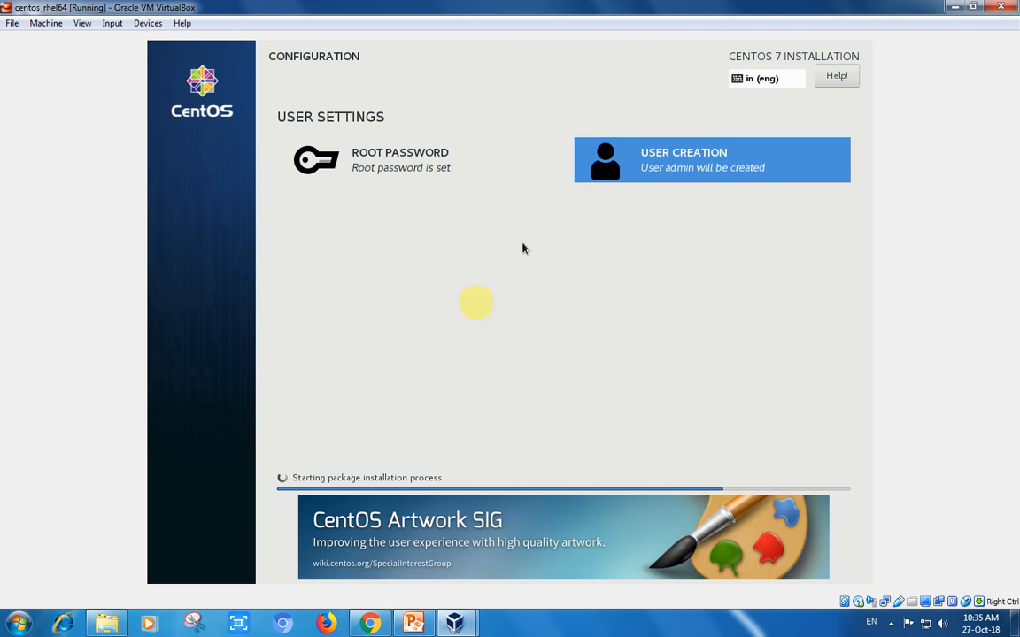
{"action": "mouse_move", "coordinate": [520, 244]}
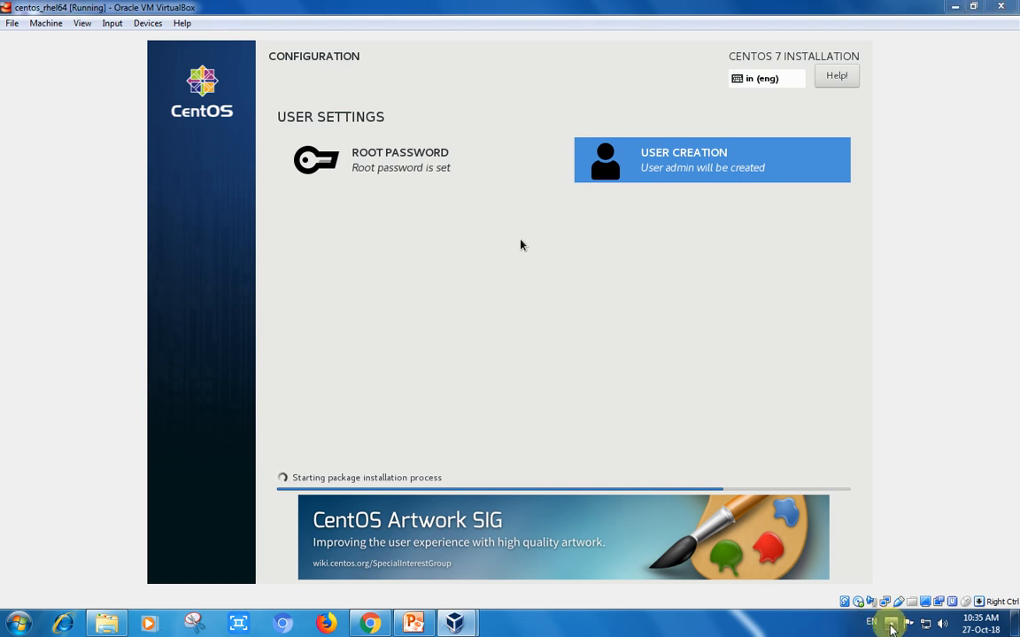
{"action": "left_click", "coordinate": [891, 623]}
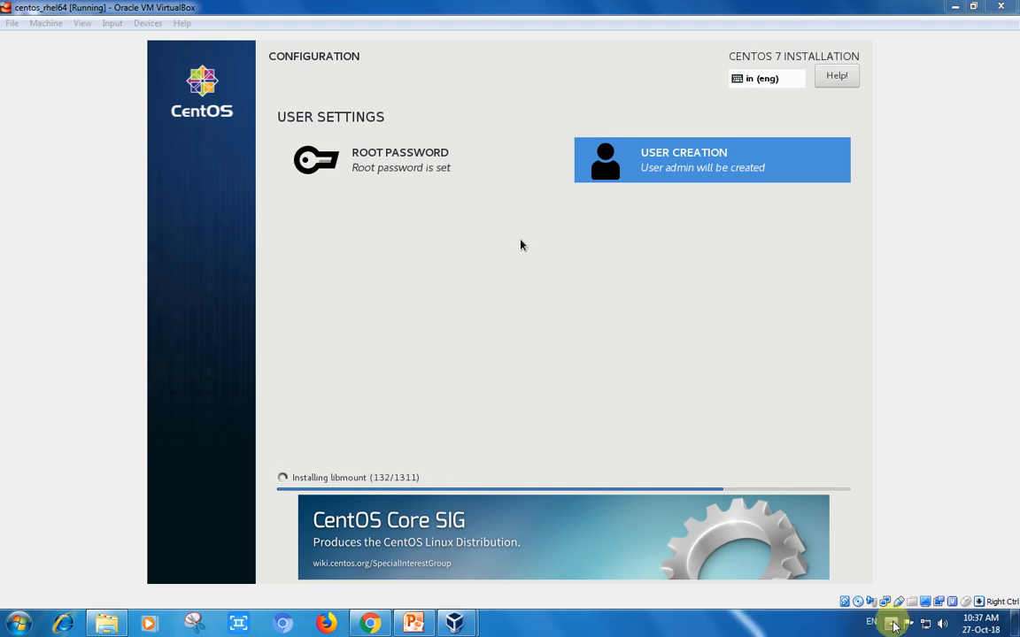
{"action": "left_click", "coordinate": [892, 623]}
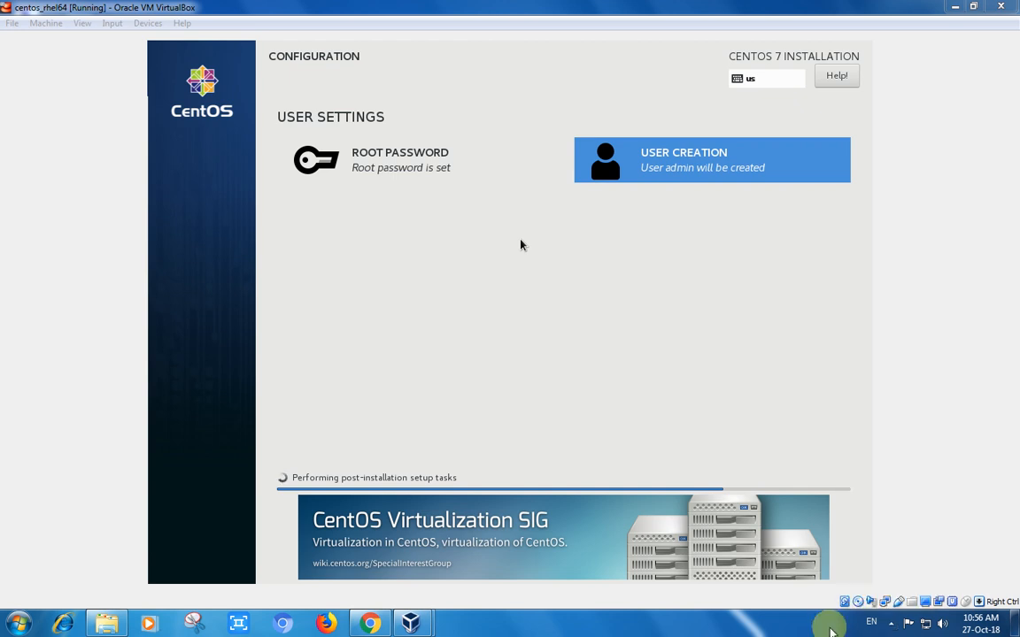
{"action": "mouse_move", "coordinate": [659, 496]}
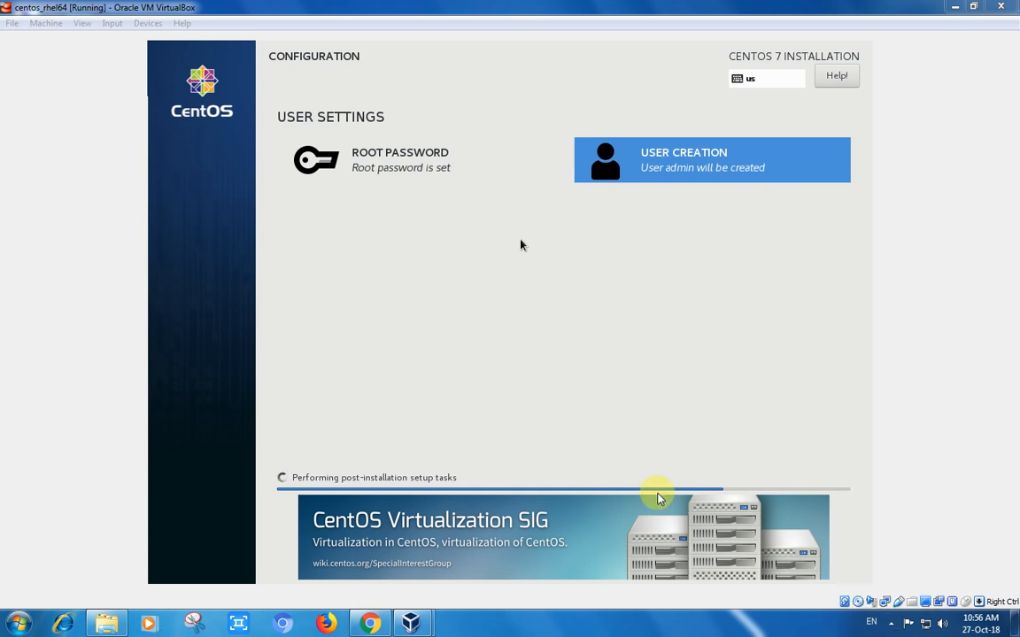
{"action": "mouse_move", "coordinate": [610, 389]}
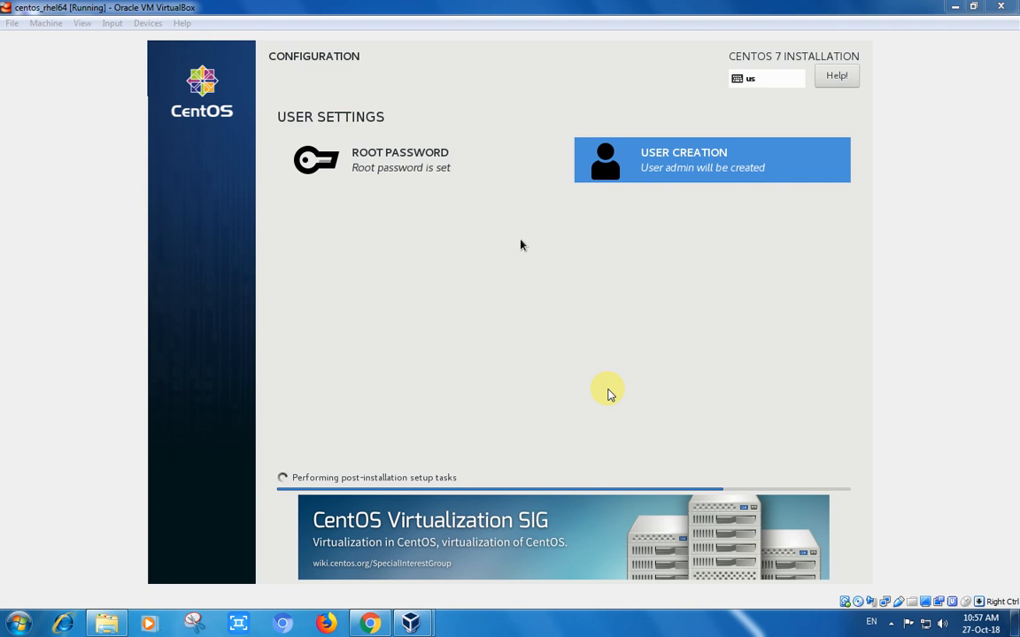
{"action": "mouse_move", "coordinate": [818, 492]}
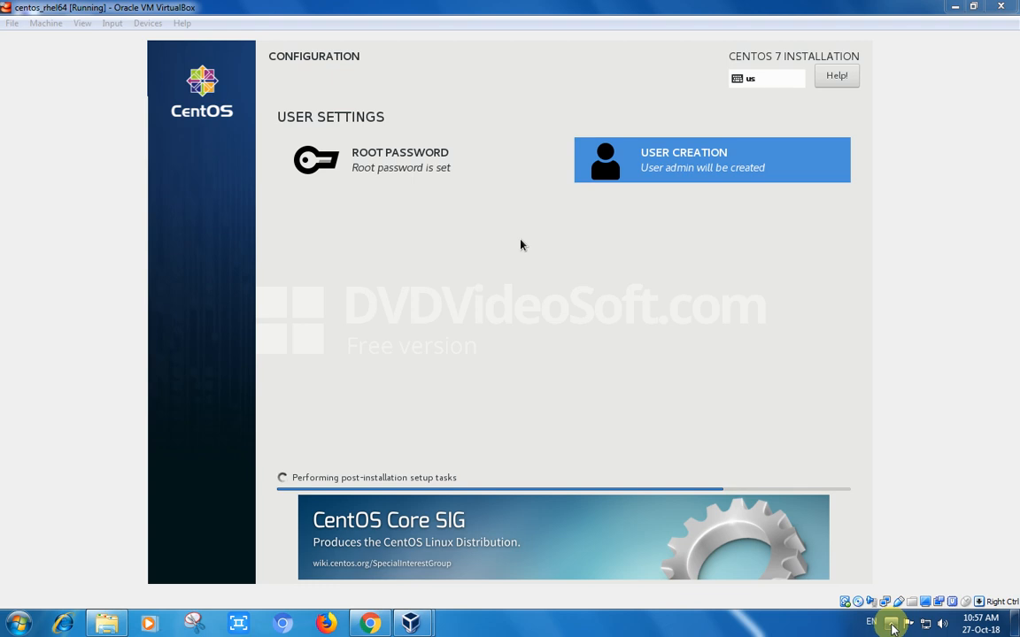
Step: Wait on the installer screen while post-installation tasks run to completion
{"action": "left_click", "coordinate": [893, 623]}
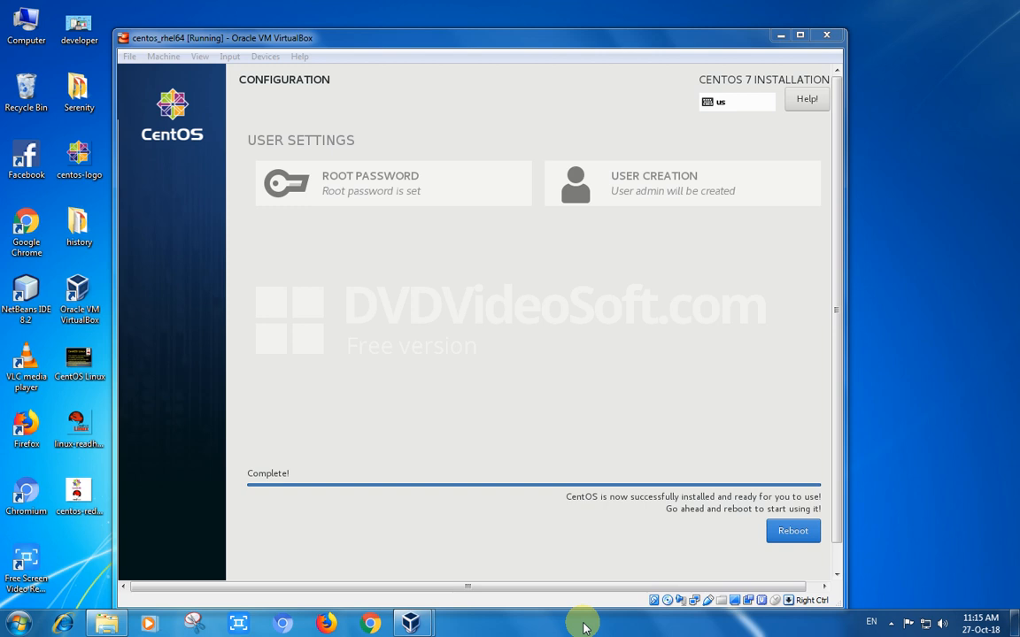
{"action": "mouse_move", "coordinate": [716, 534]}
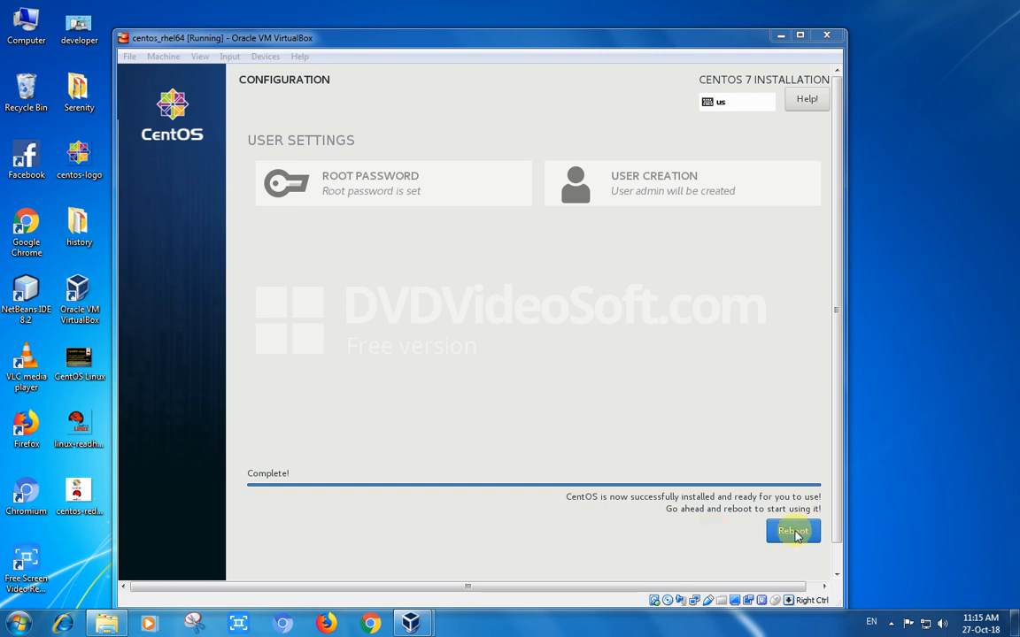
Step: Choose Reboot and let the VM capture mouse and keyboard input
{"action": "left_click", "coordinate": [794, 531]}
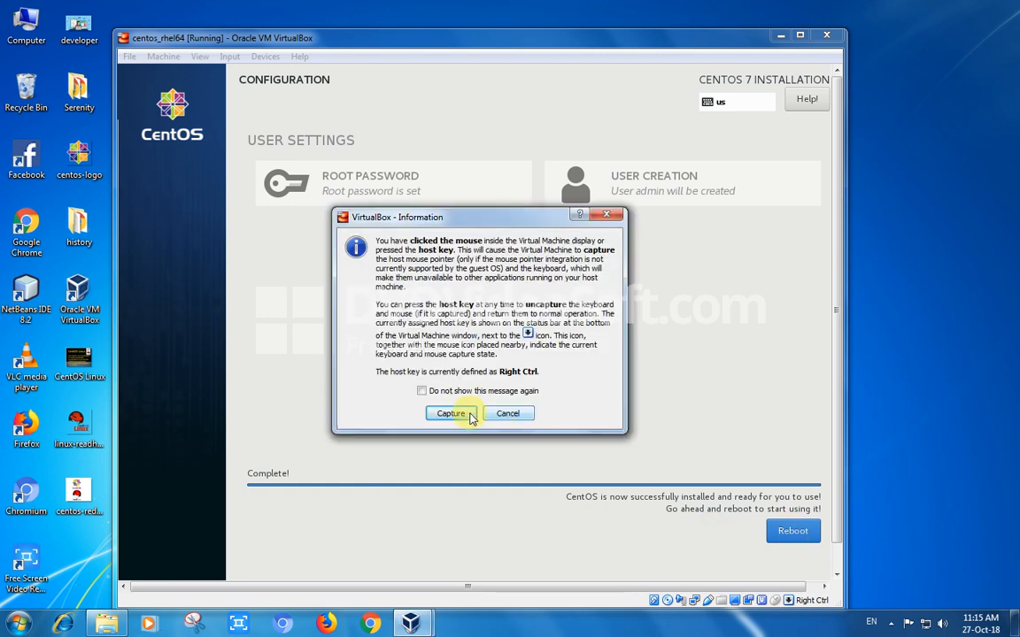
{"action": "left_click", "coordinate": [450, 414]}
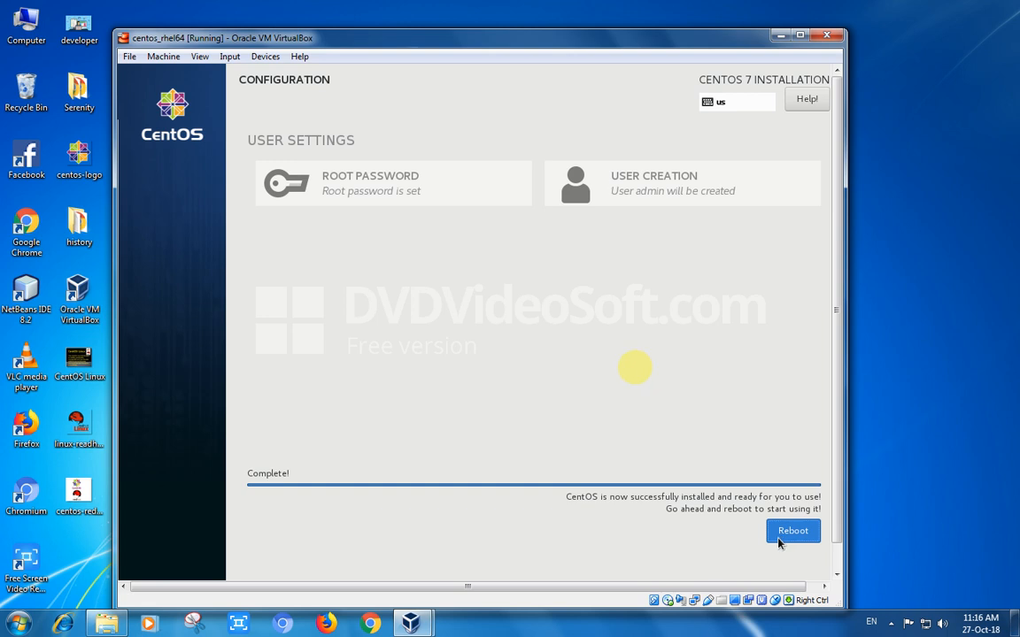
{"action": "mouse_move", "coordinate": [733, 540]}
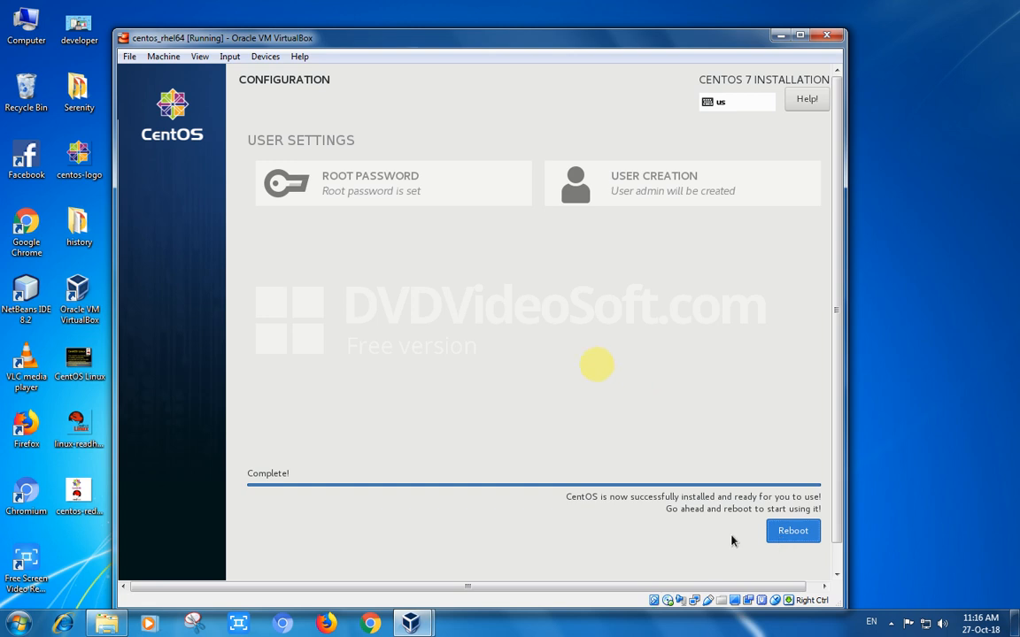
Step: Reboot the installed CentOS VM into Initial Setup
{"action": "left_click", "coordinate": [793, 531]}
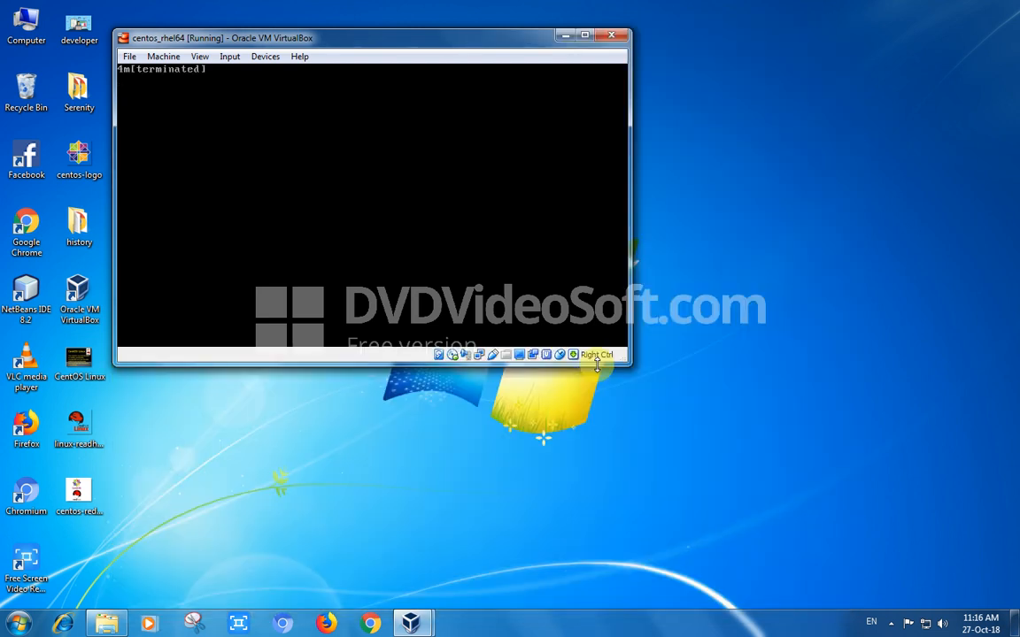
{"action": "mouse_move", "coordinate": [613, 393]}
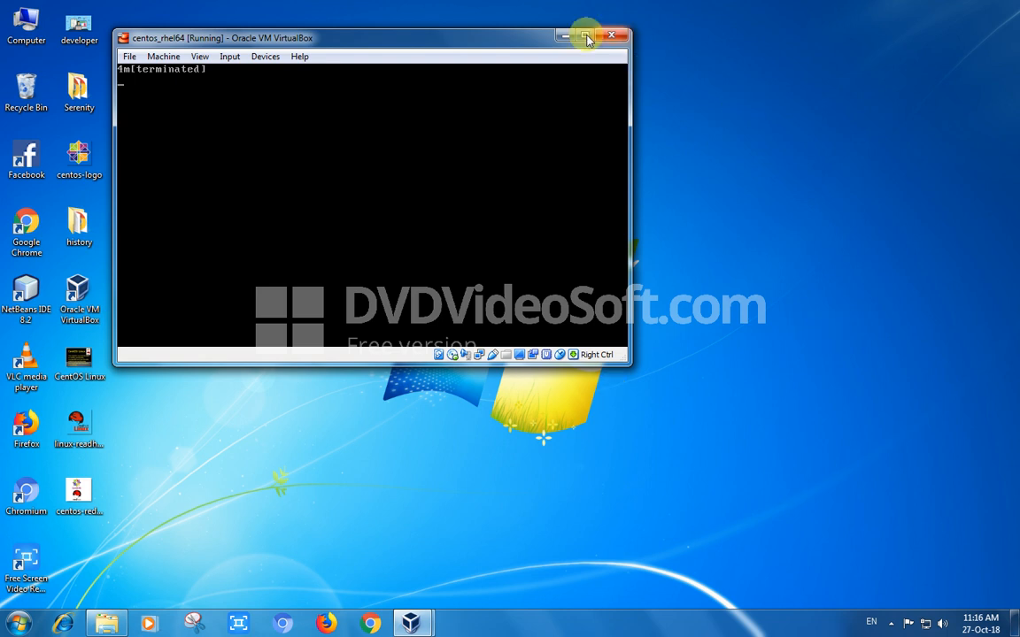
{"action": "left_click", "coordinate": [586, 35]}
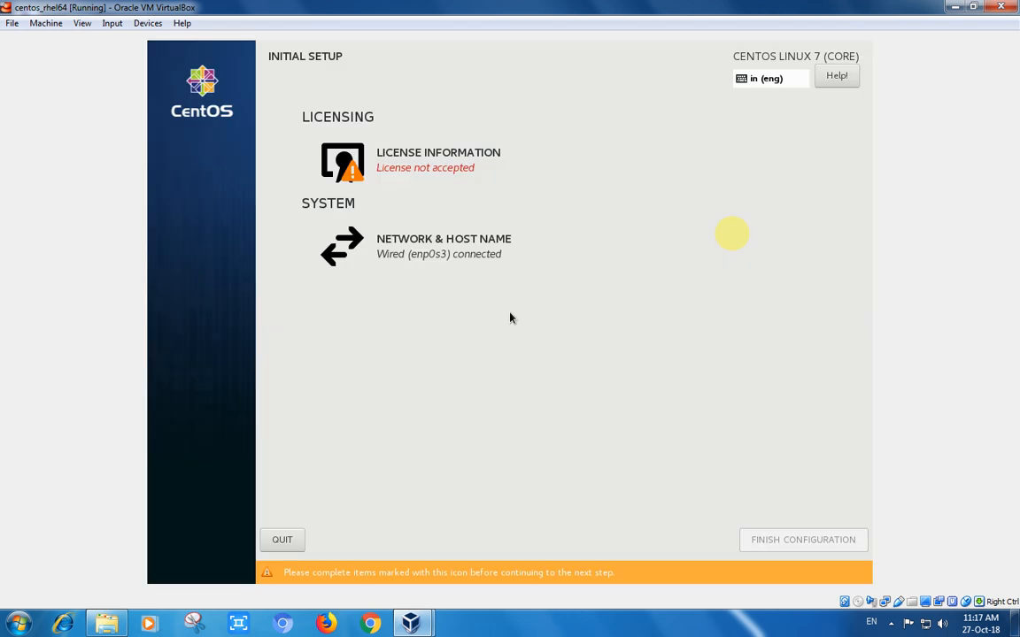
{"action": "mouse_move", "coordinate": [503, 311]}
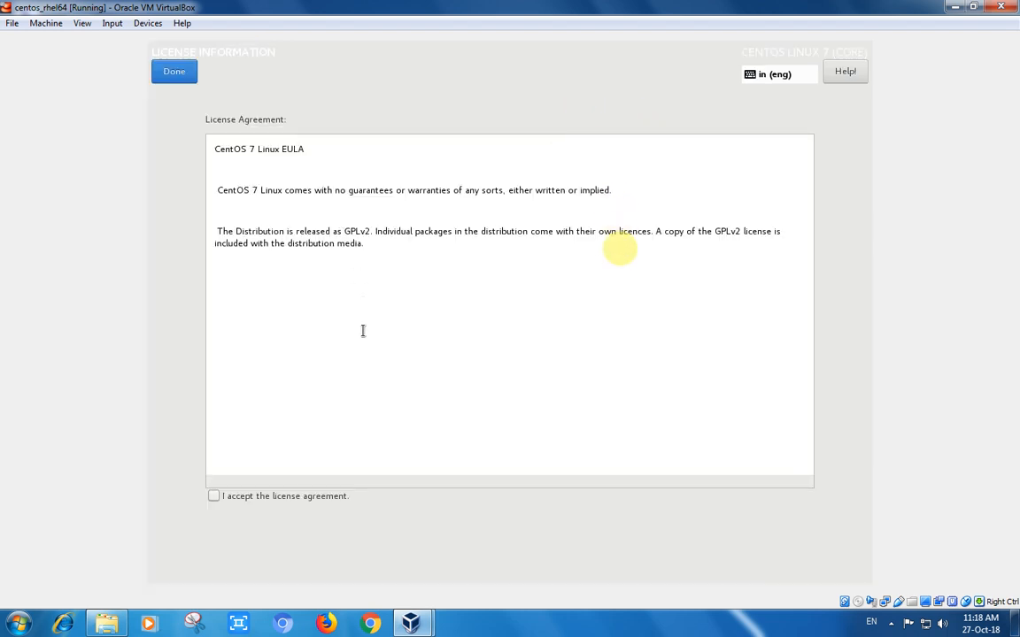
{"action": "mouse_move", "coordinate": [212, 496]}
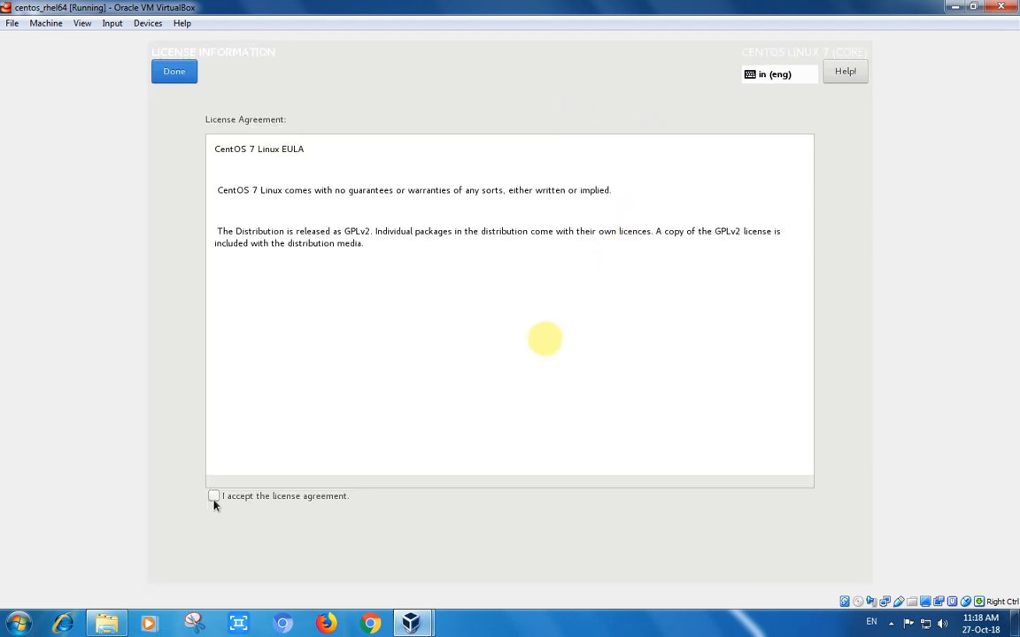
{"action": "mouse_move", "coordinate": [645, 175]}
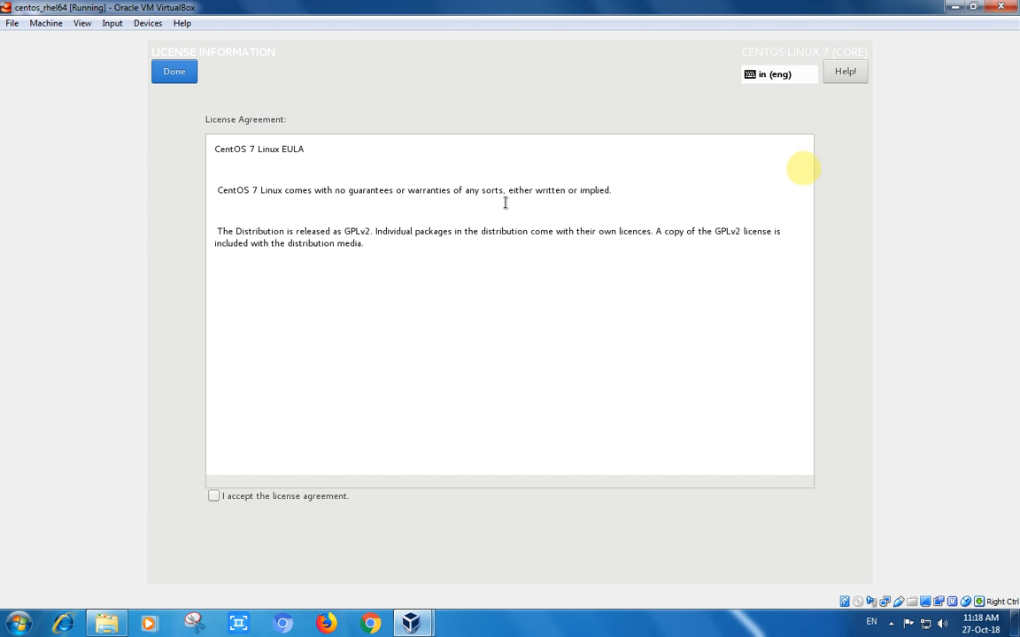
{"action": "mouse_move", "coordinate": [574, 212]}
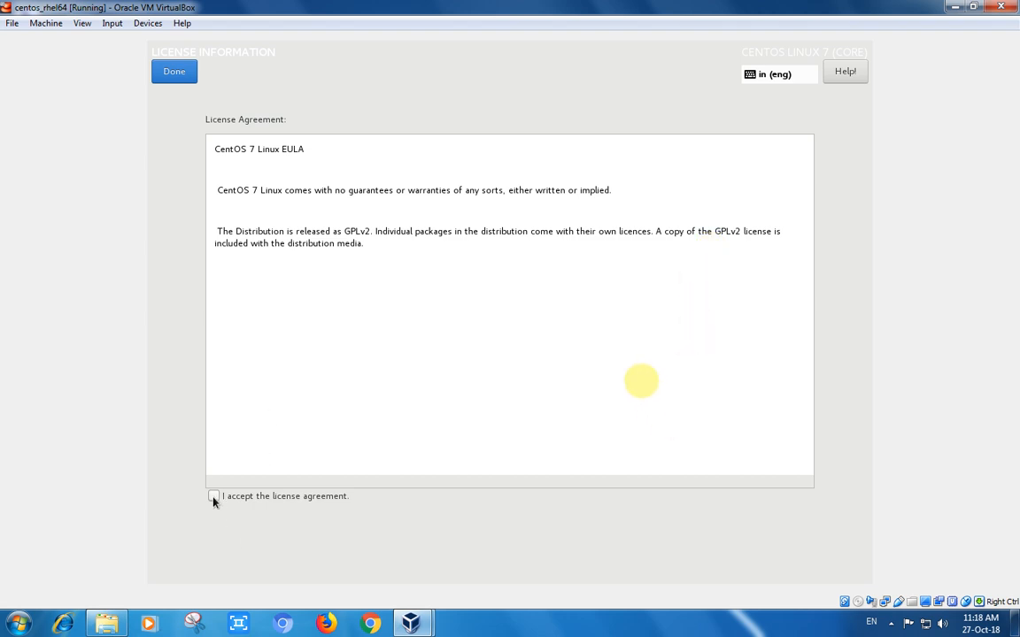
Step: Tick 'I accept the license agreement' for the CentOS 7 EULA
{"action": "left_click", "coordinate": [213, 496]}
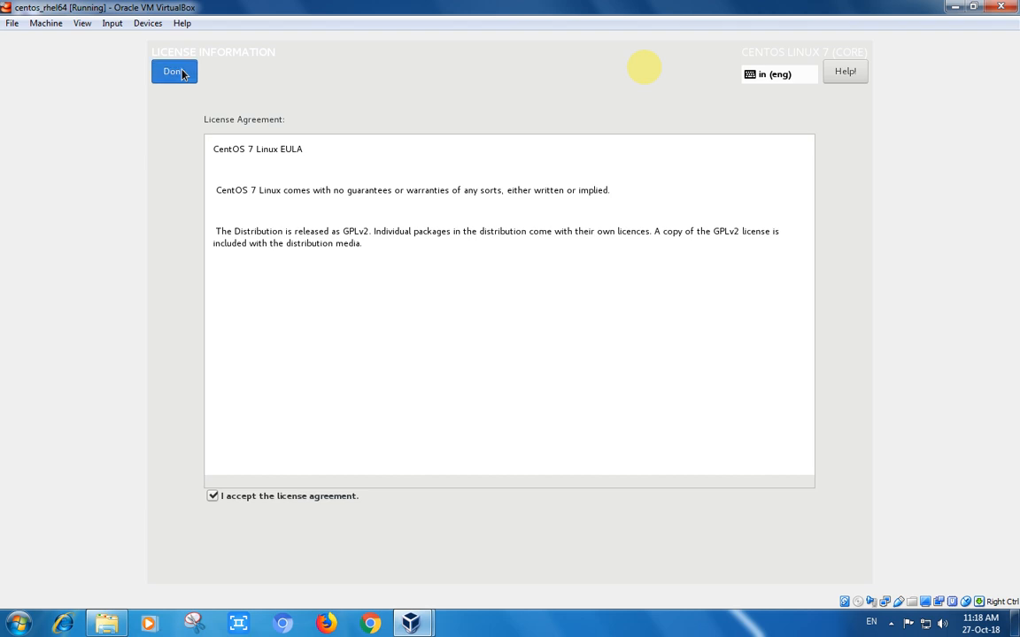
Step: Confirm with Done so License Information reads accepted
{"action": "left_click", "coordinate": [174, 71]}
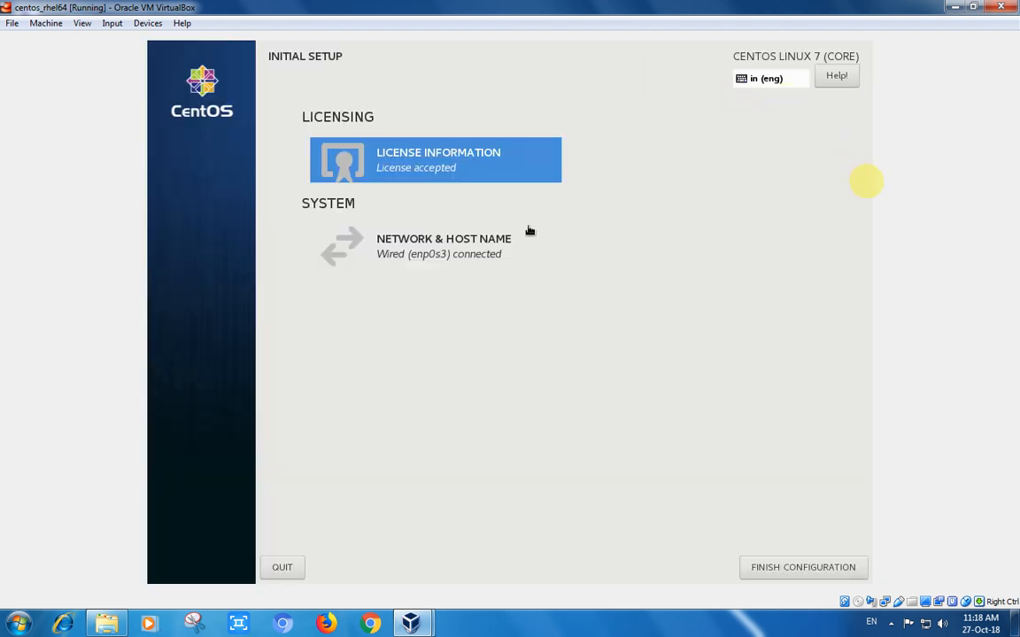
{"action": "mouse_move", "coordinate": [386, 331]}
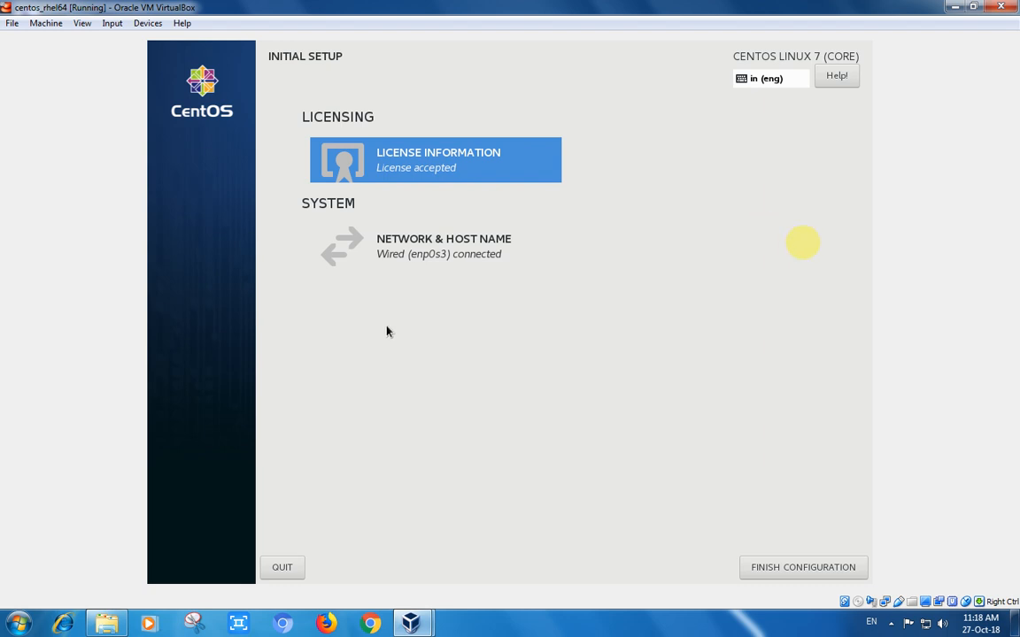
{"action": "mouse_move", "coordinate": [383, 386]}
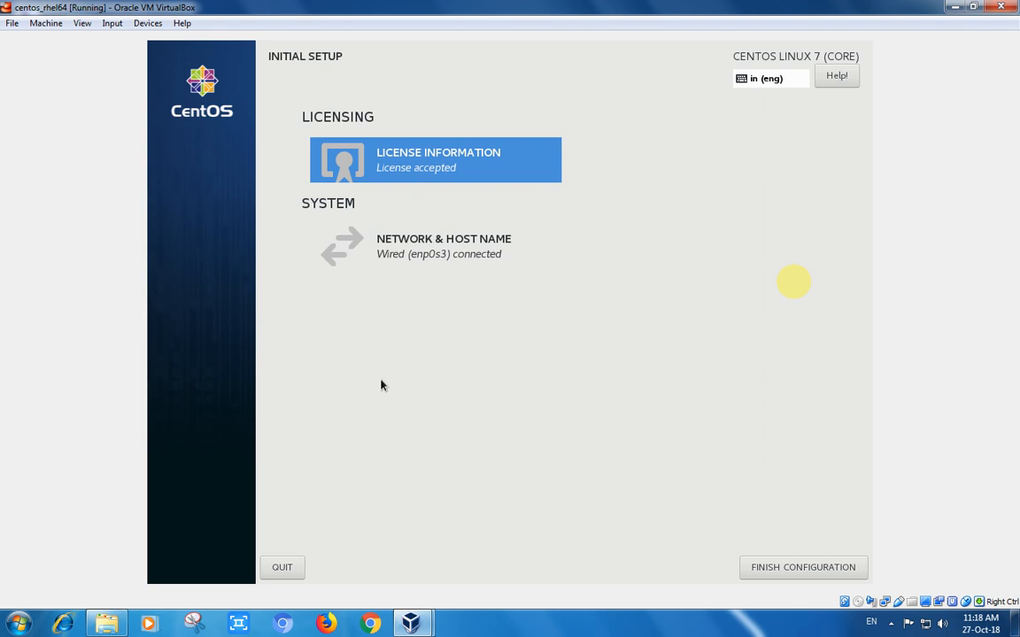
{"action": "mouse_move", "coordinate": [1013, 398]}
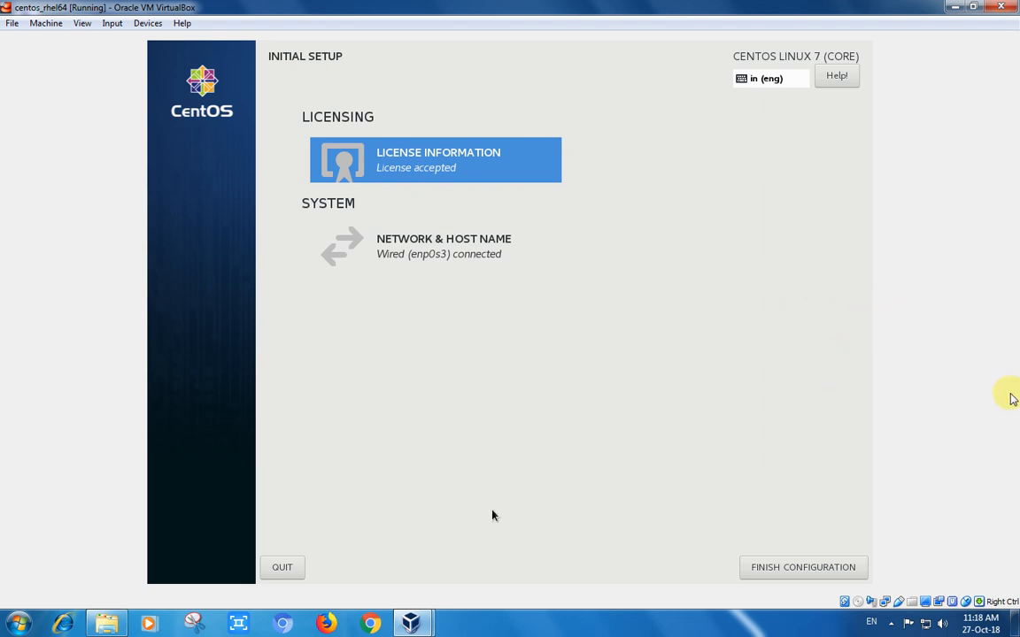
{"action": "mouse_move", "coordinate": [493, 367]}
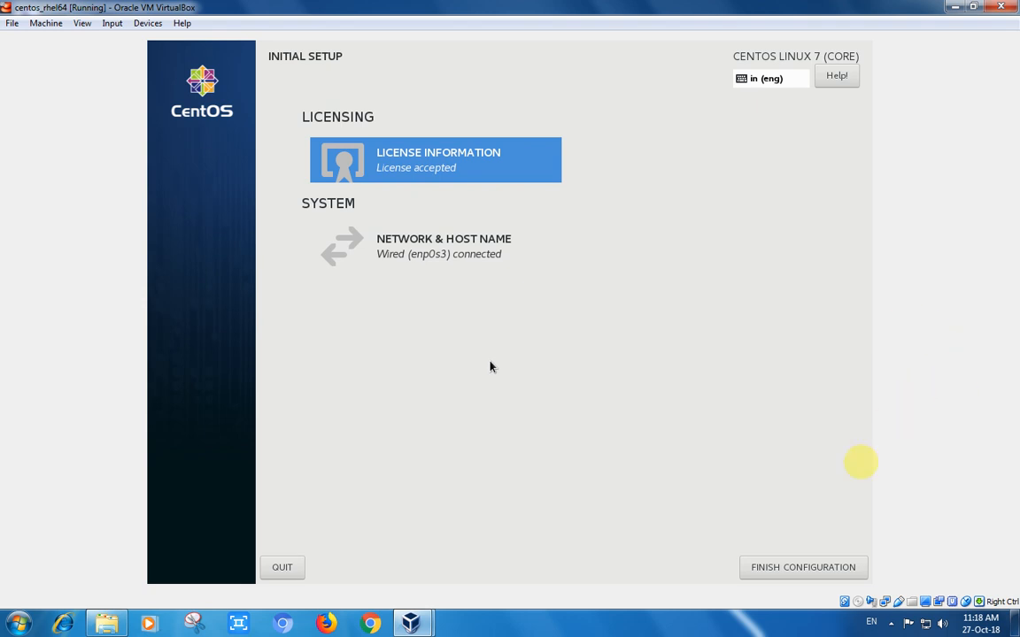
{"action": "mouse_move", "coordinate": [823, 547]}
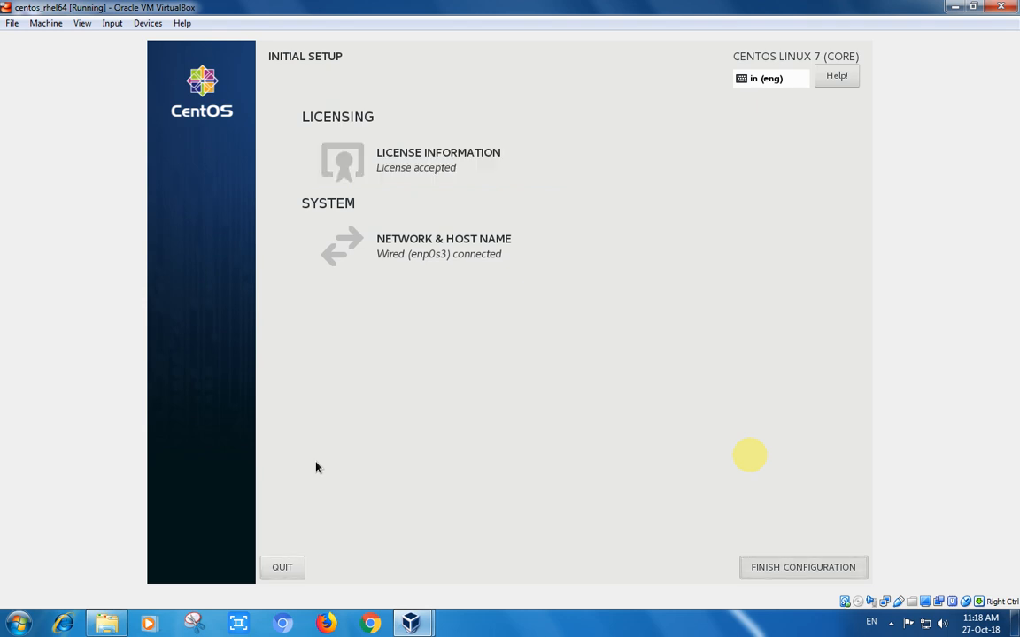
Step: Finish configuration and reach the CentOS login screen
{"action": "left_click", "coordinate": [802, 566]}
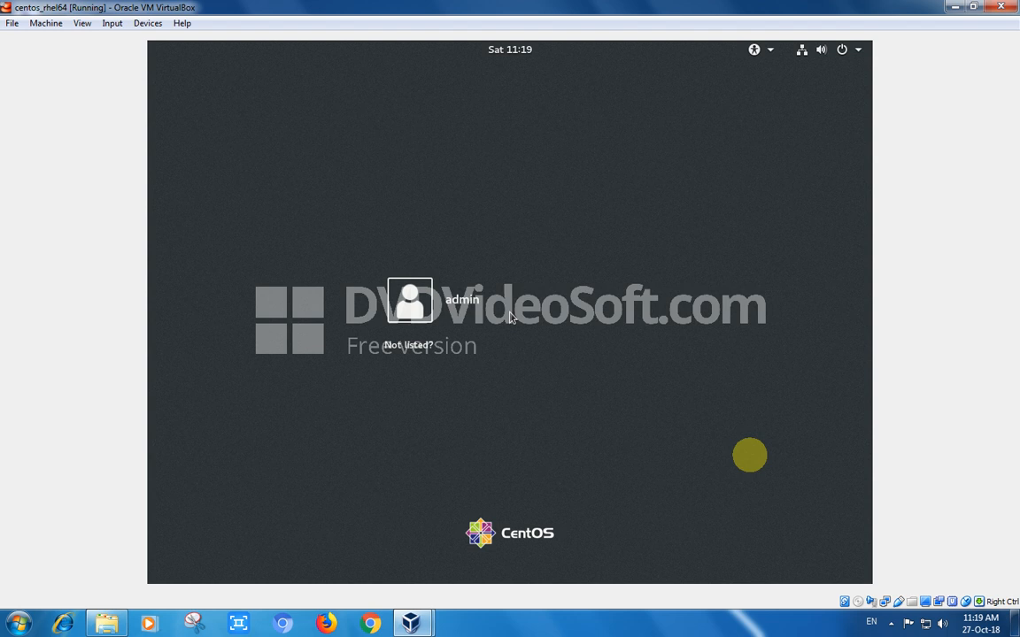
{"action": "mouse_move", "coordinate": [423, 354]}
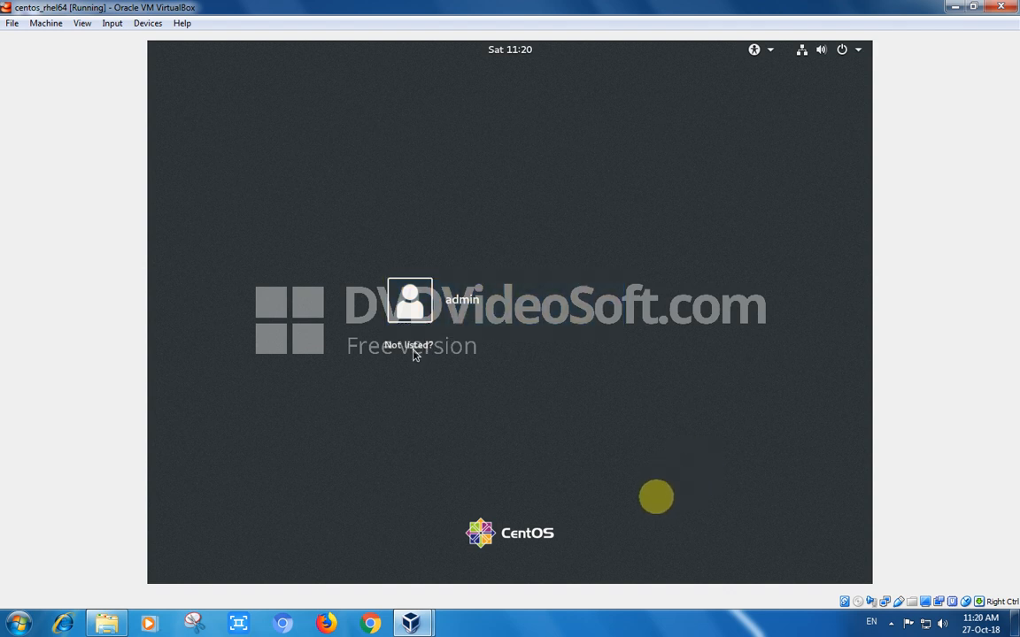
Step: Sign in via 'Not listed?' with username root to reach the GNOME desktop
{"action": "left_click", "coordinate": [407, 343]}
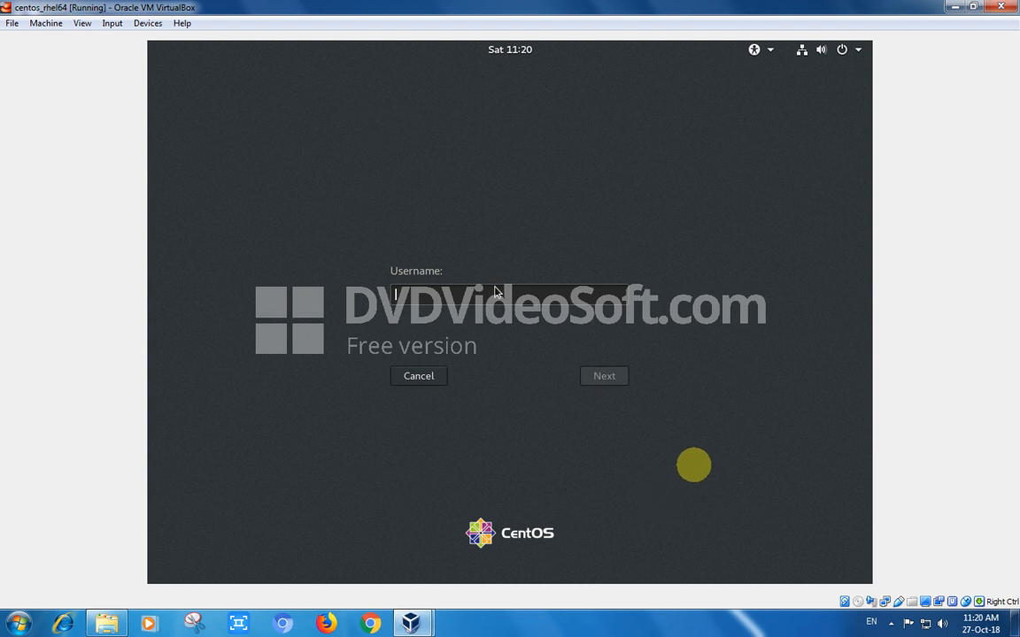
{"action": "type", "text": "root"}
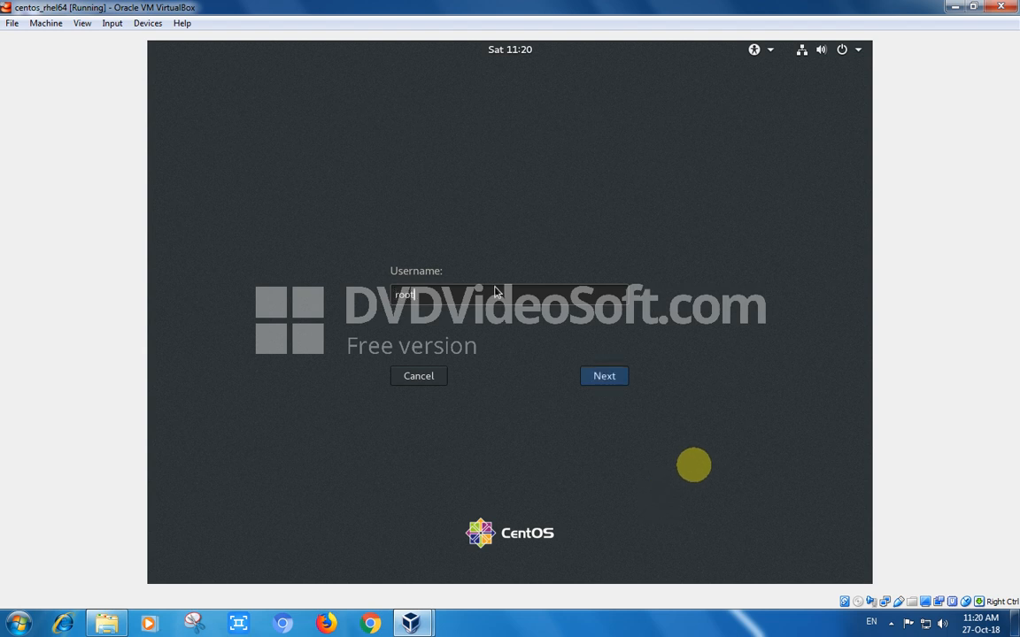
{"action": "left_click", "coordinate": [604, 376]}
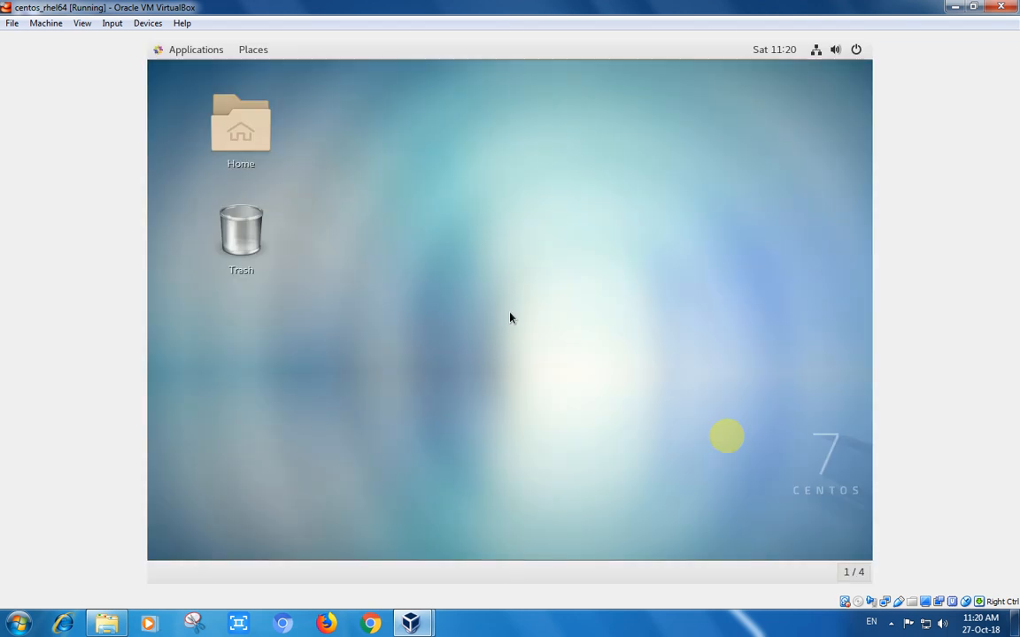
{"action": "mouse_move", "coordinate": [510, 309]}
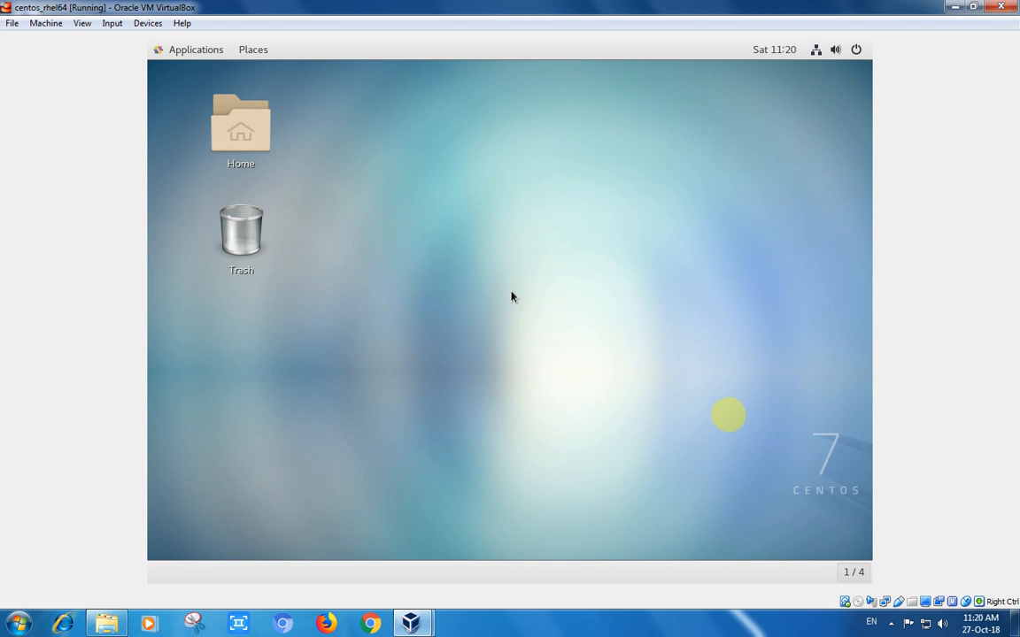
{"action": "mouse_move", "coordinate": [435, 148]}
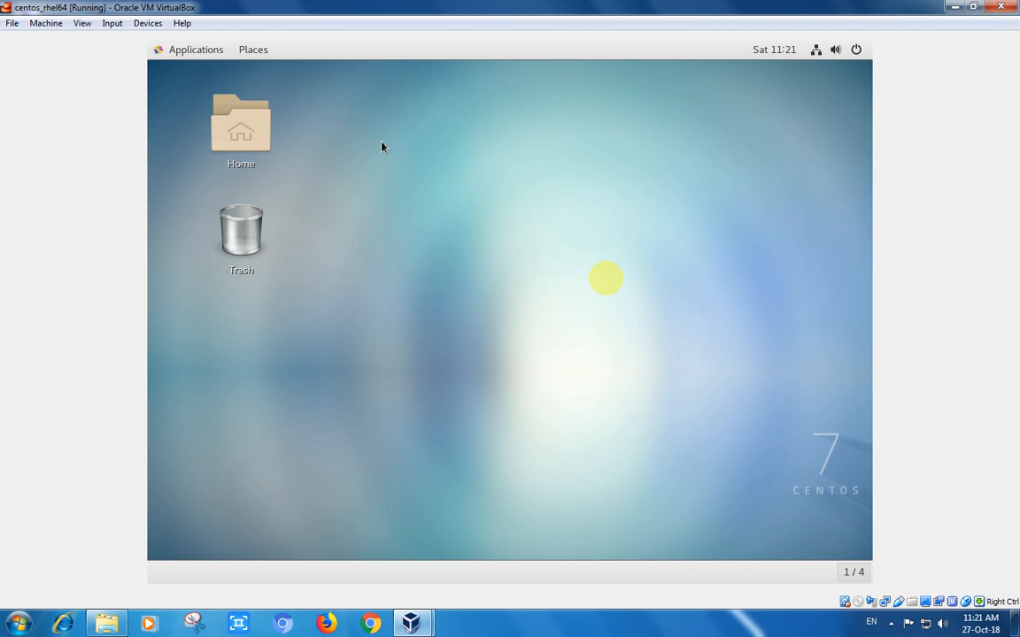
{"action": "left_click", "coordinate": [241, 128]}
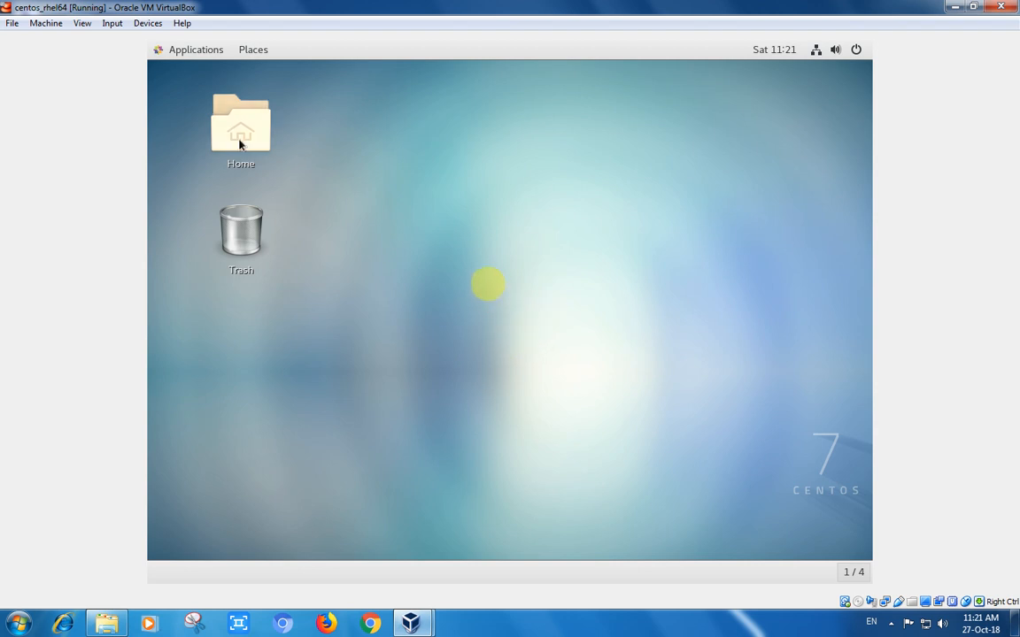
{"action": "mouse_move", "coordinate": [237, 131]}
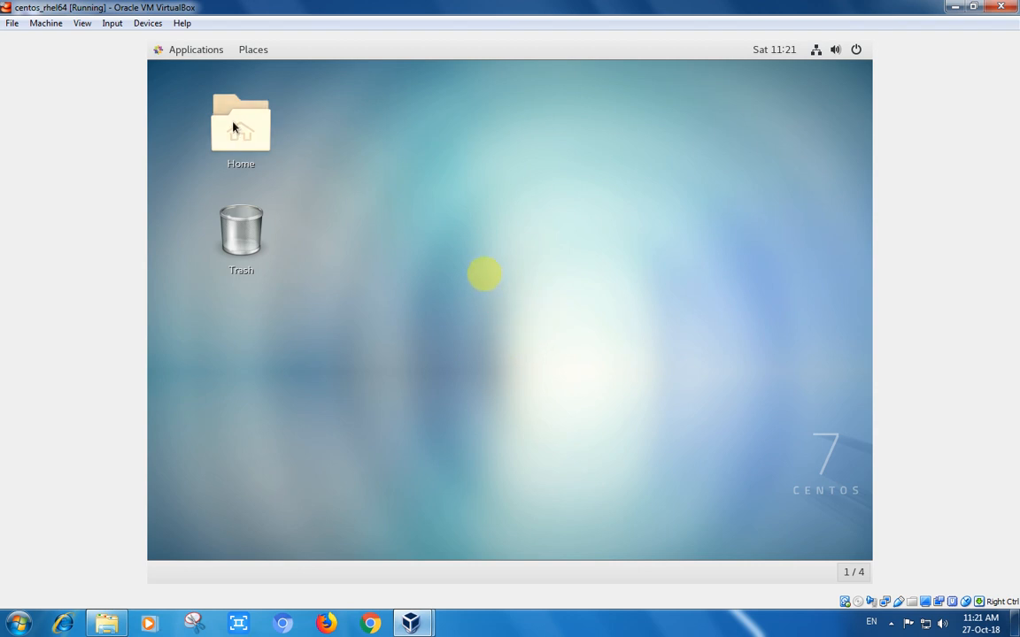
{"action": "left_click", "coordinate": [241, 128]}
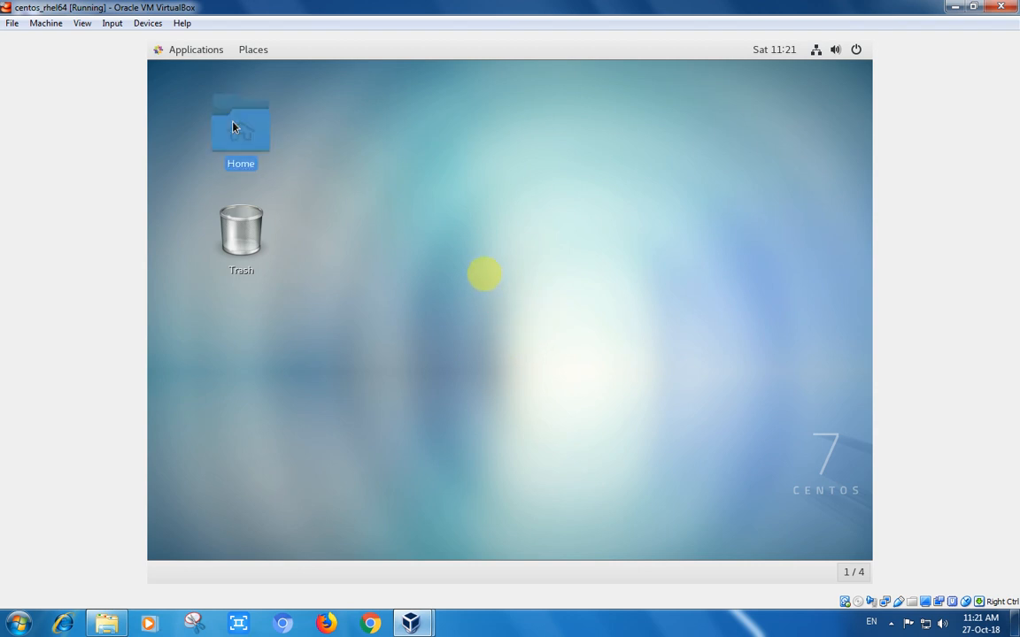
Step: Open the Home folder in Files, showing Desktop, Documents, Downloads and kickstart files
{"action": "double_click", "coordinate": [241, 124]}
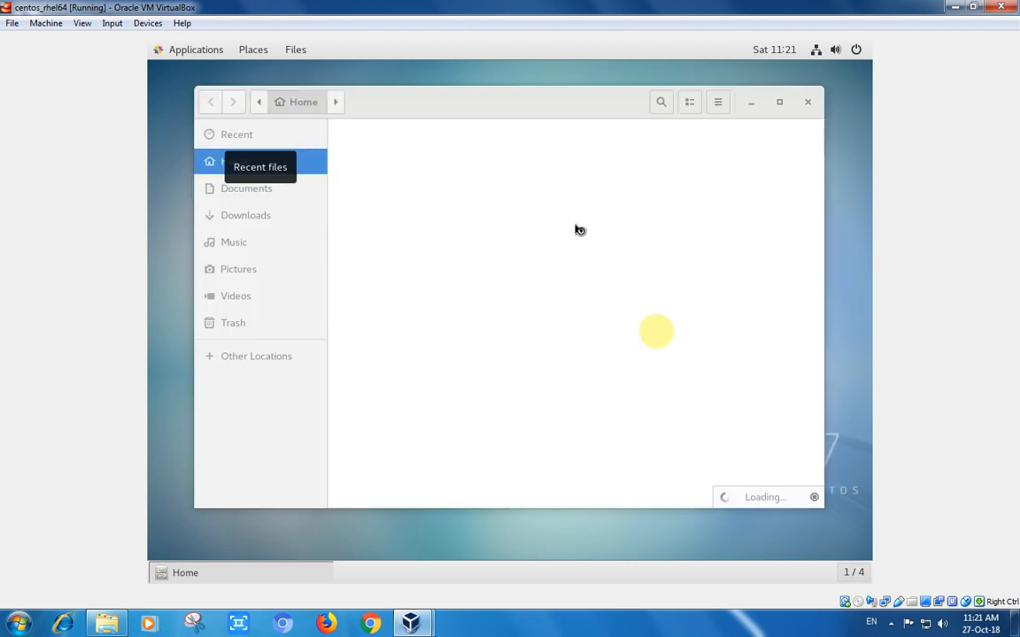
{"action": "left_click", "coordinate": [234, 161]}
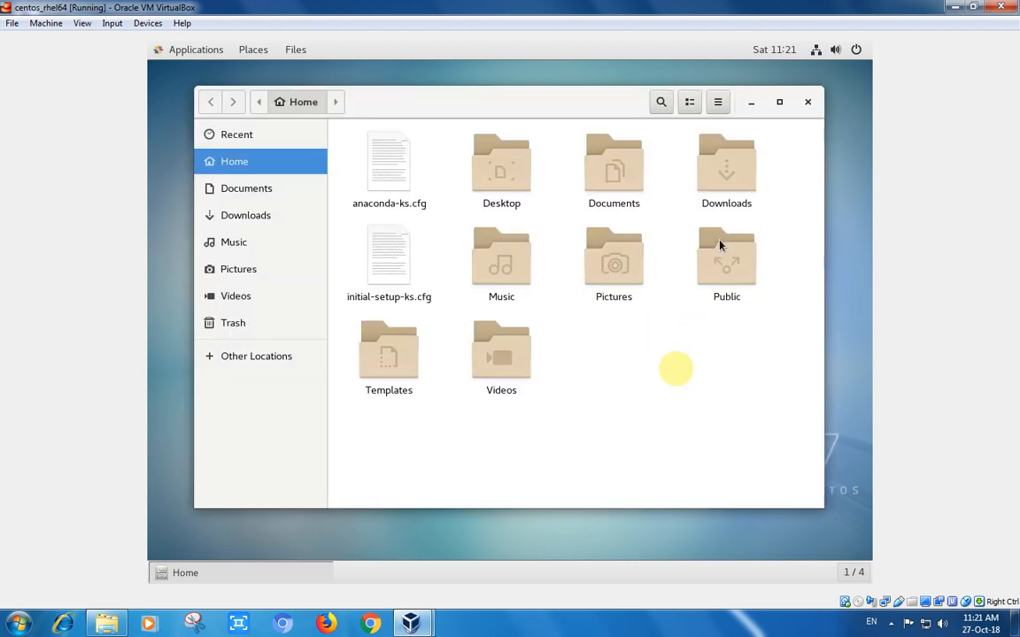
{"action": "mouse_move", "coordinate": [646, 381]}
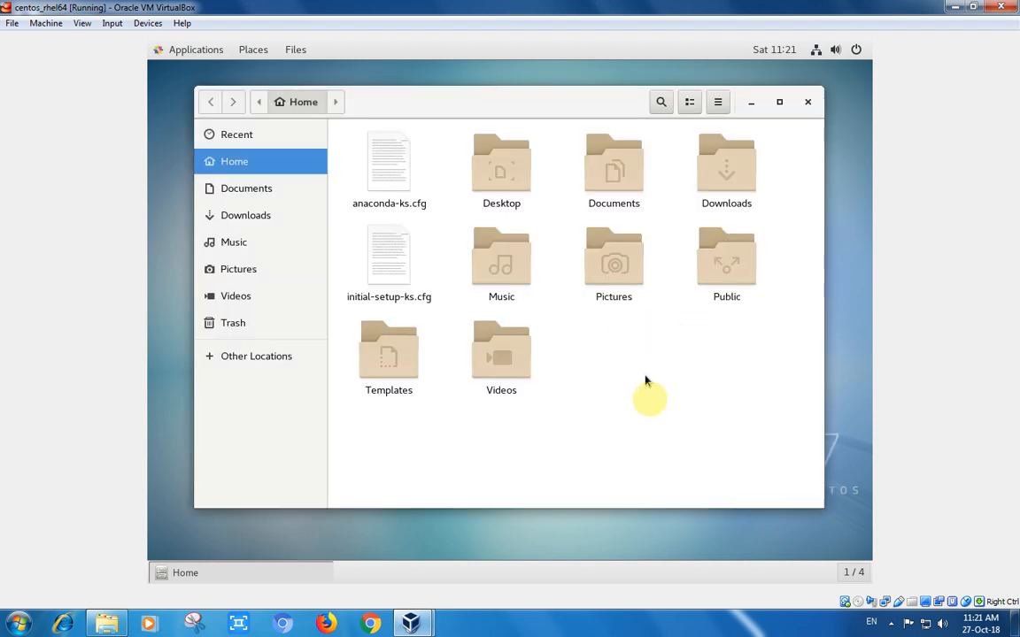
{"action": "mouse_move", "coordinate": [581, 160]}
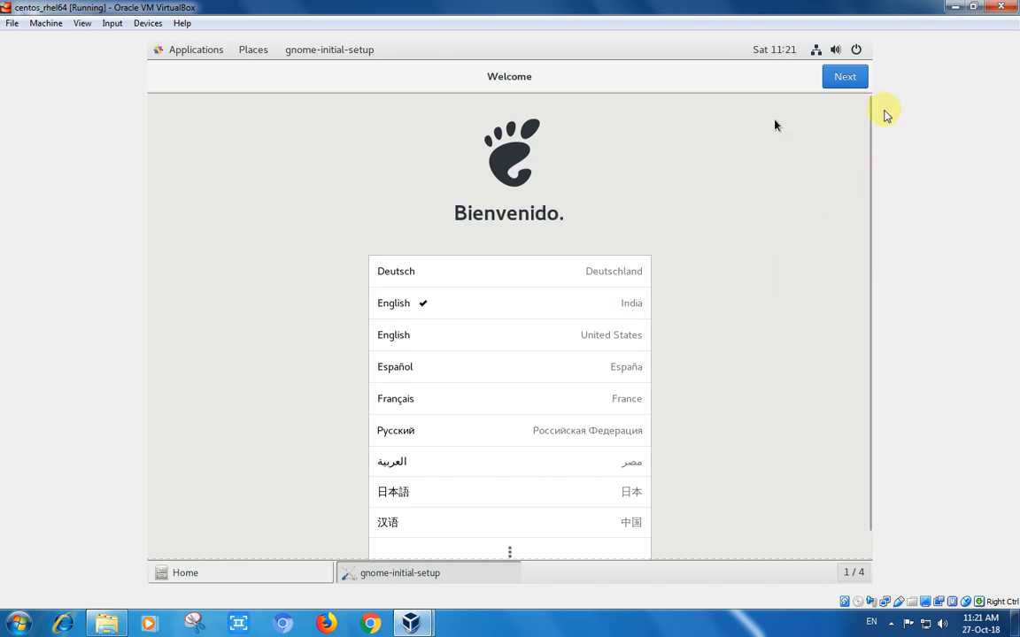
{"action": "mouse_move", "coordinate": [659, 224]}
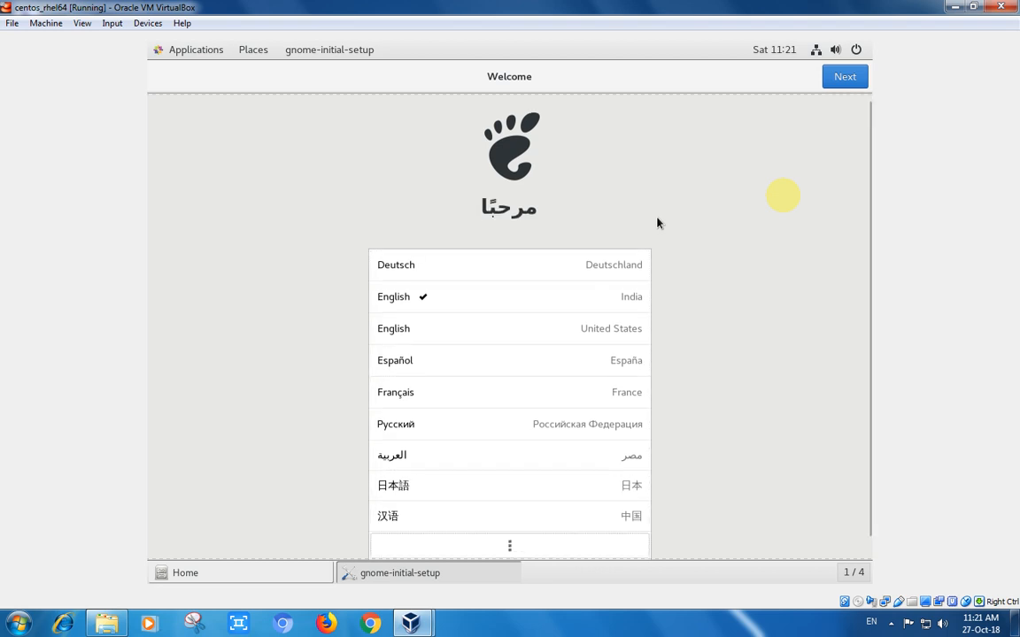
Step: Accept English (India), the keyboard layout and privacy defaults, then start using CentOS Linux
{"action": "left_click", "coordinate": [842, 76]}
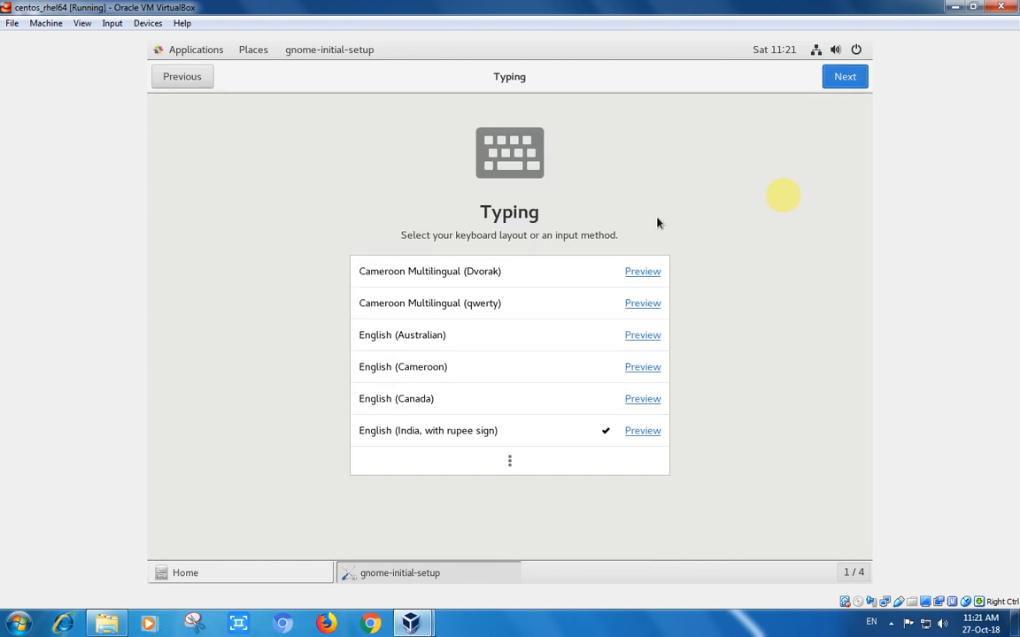
{"action": "left_click", "coordinate": [843, 77]}
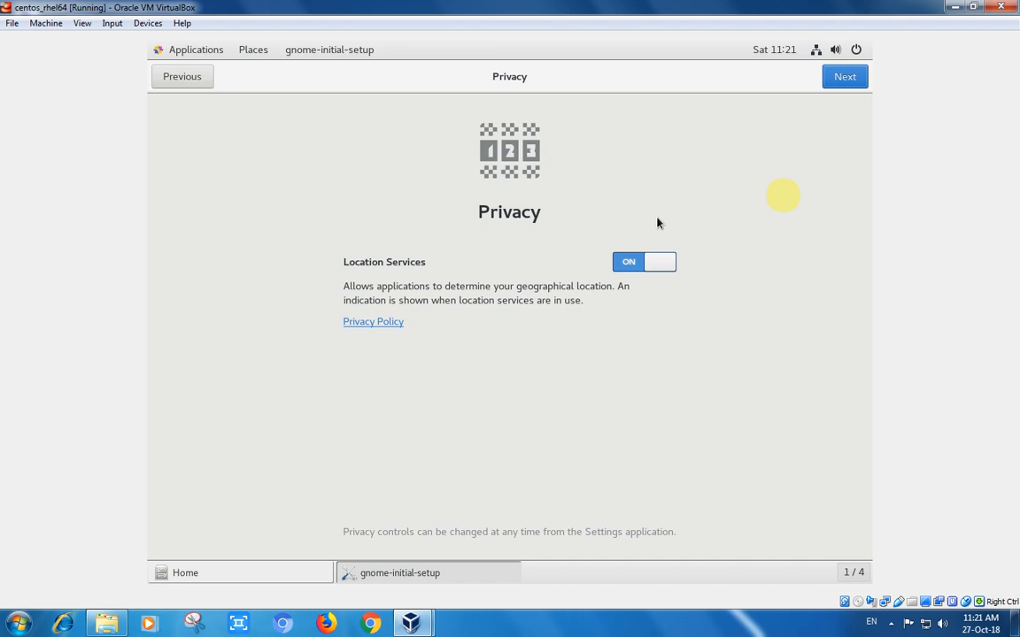
{"action": "left_click", "coordinate": [843, 77]}
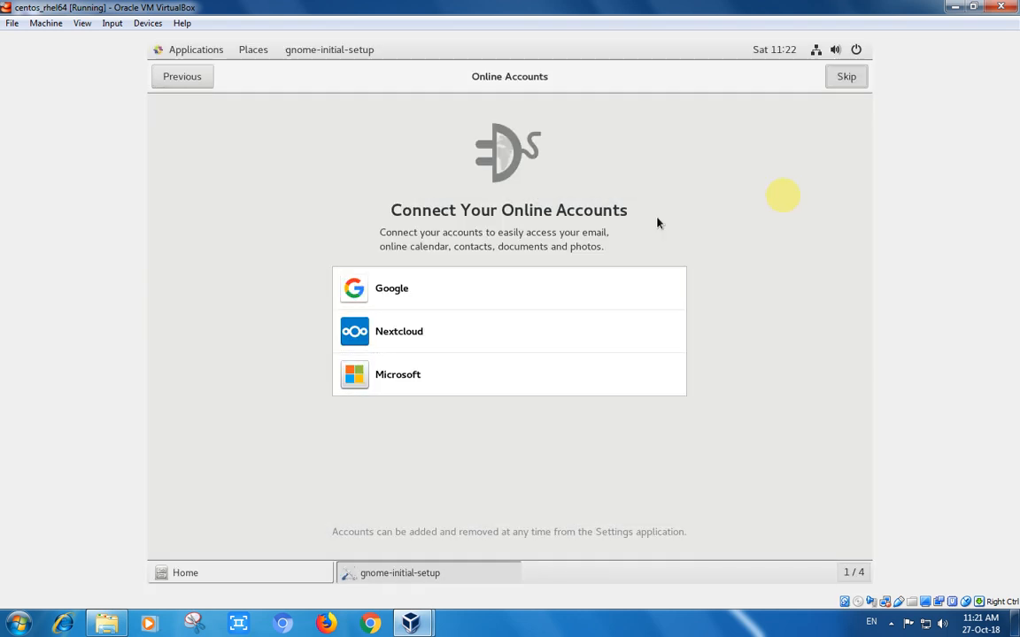
{"action": "left_click", "coordinate": [846, 76]}
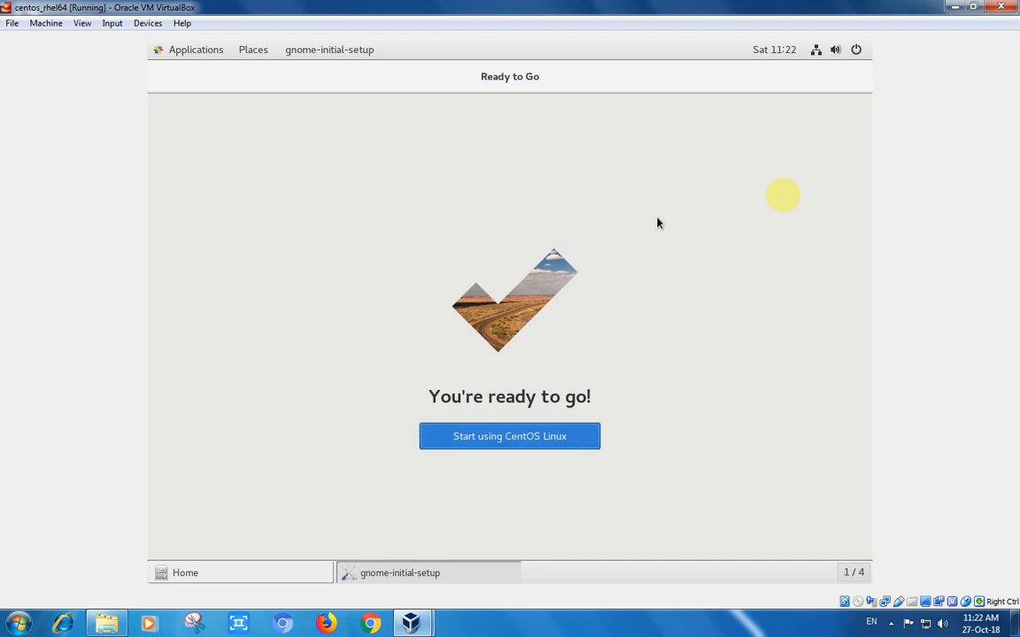
{"action": "left_click", "coordinate": [510, 435]}
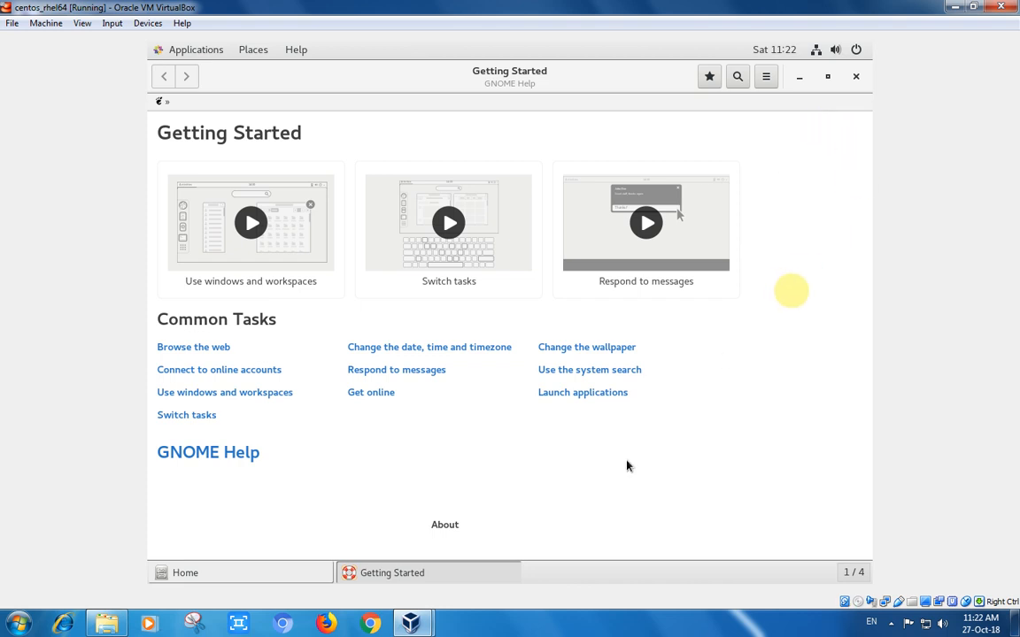
{"action": "mouse_move", "coordinate": [665, 453]}
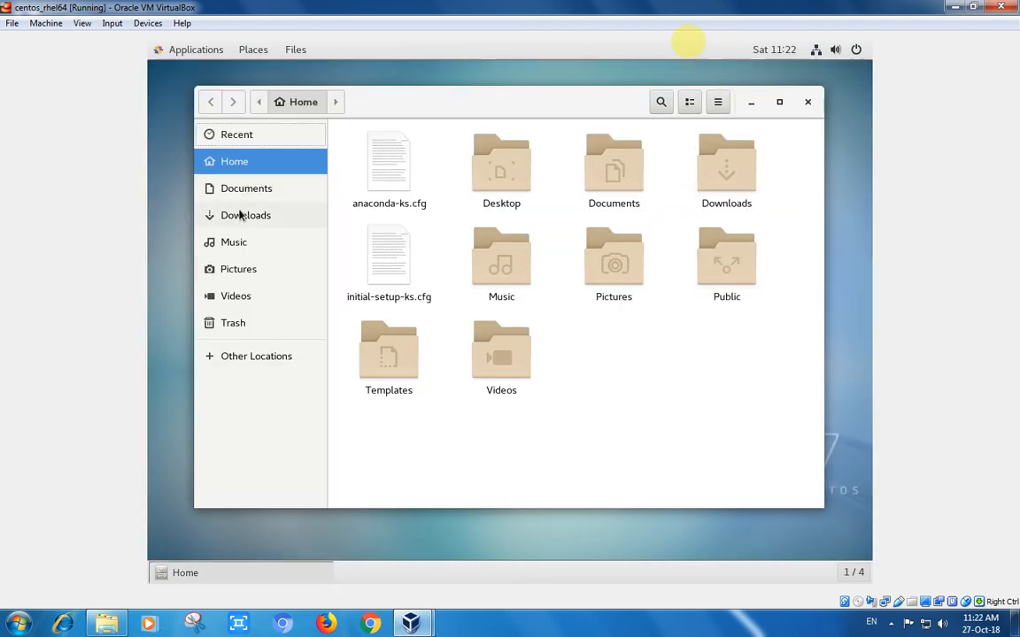
{"action": "mouse_move", "coordinate": [276, 34]}
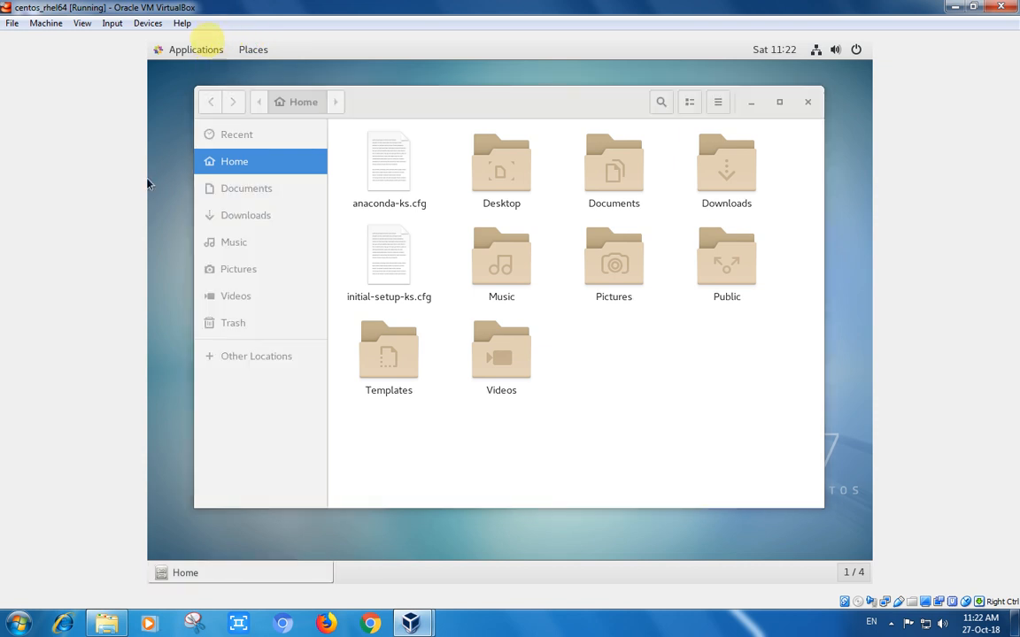
{"action": "mouse_move", "coordinate": [209, 37]}
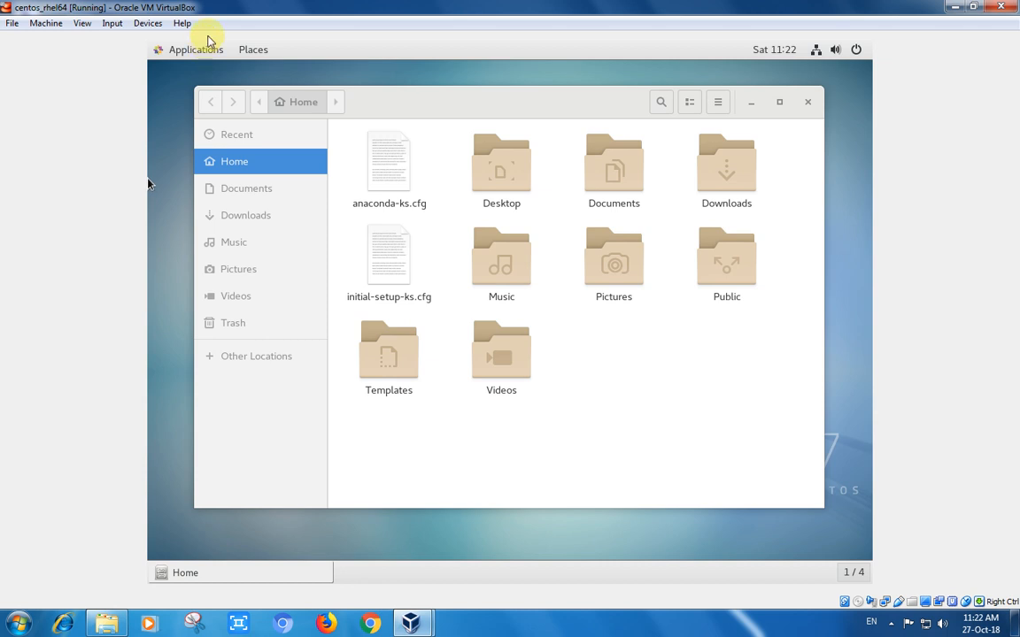
{"action": "mouse_move", "coordinate": [535, 439]}
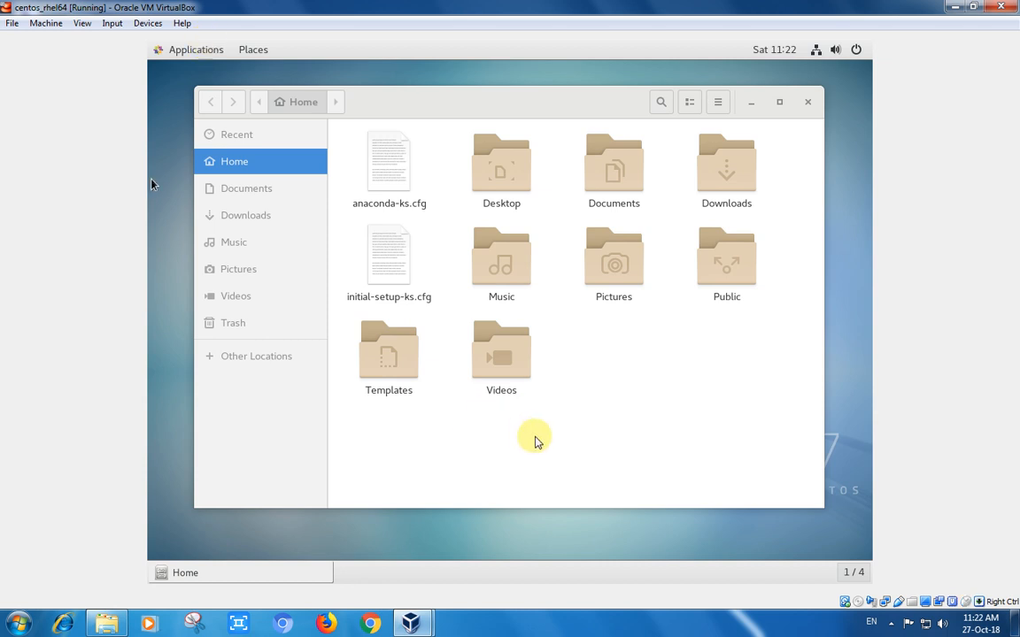
{"action": "mouse_move", "coordinate": [195, 49]}
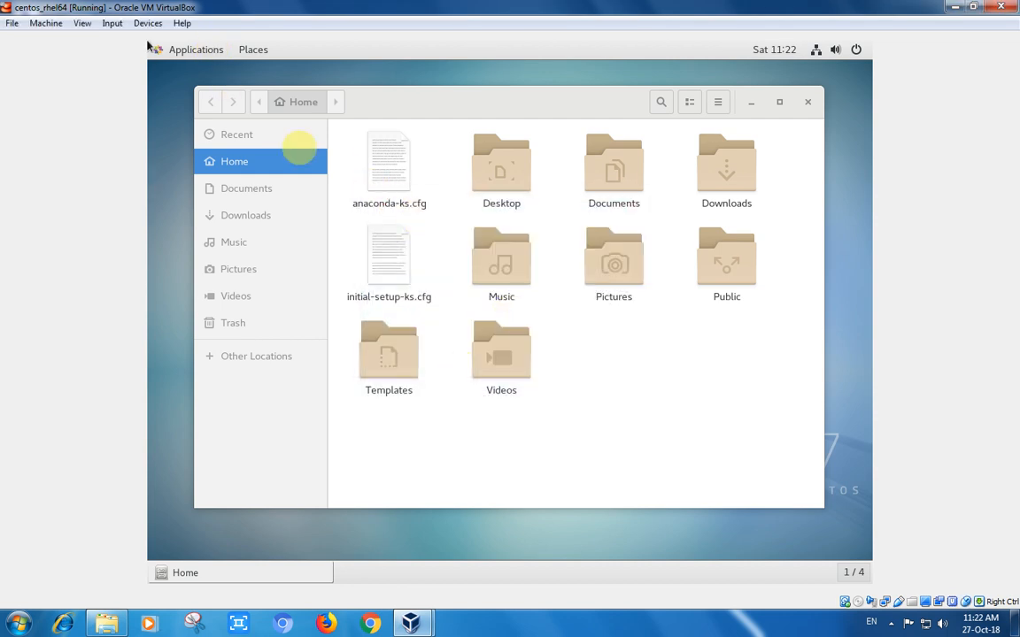
Step: Launch Settings from Applications > System Tools, which reports no Wi-Fi adapter found
{"action": "left_click", "coordinate": [195, 49]}
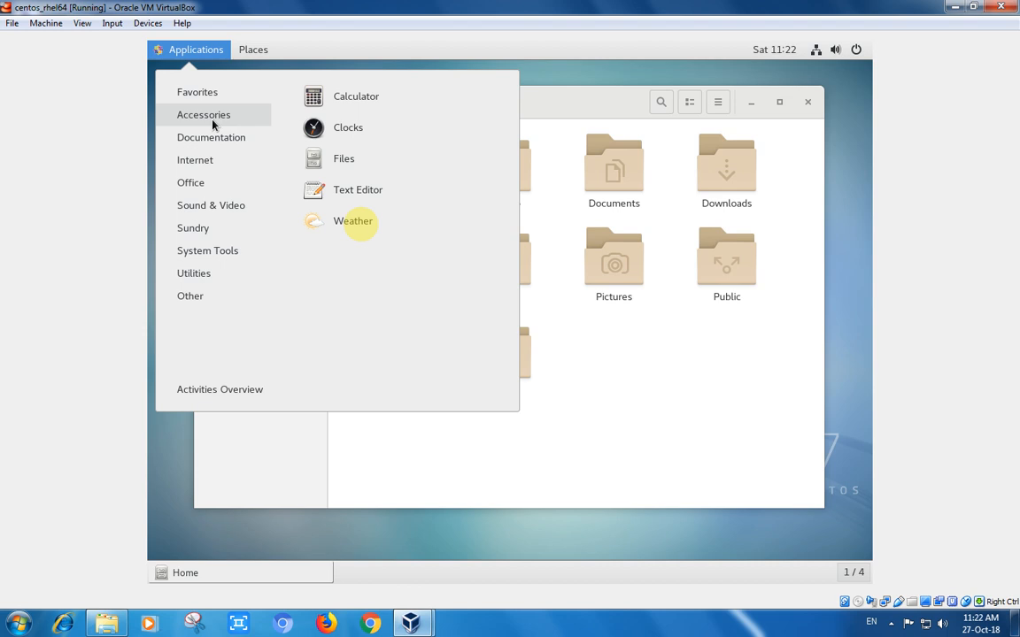
{"action": "mouse_move", "coordinate": [210, 138]}
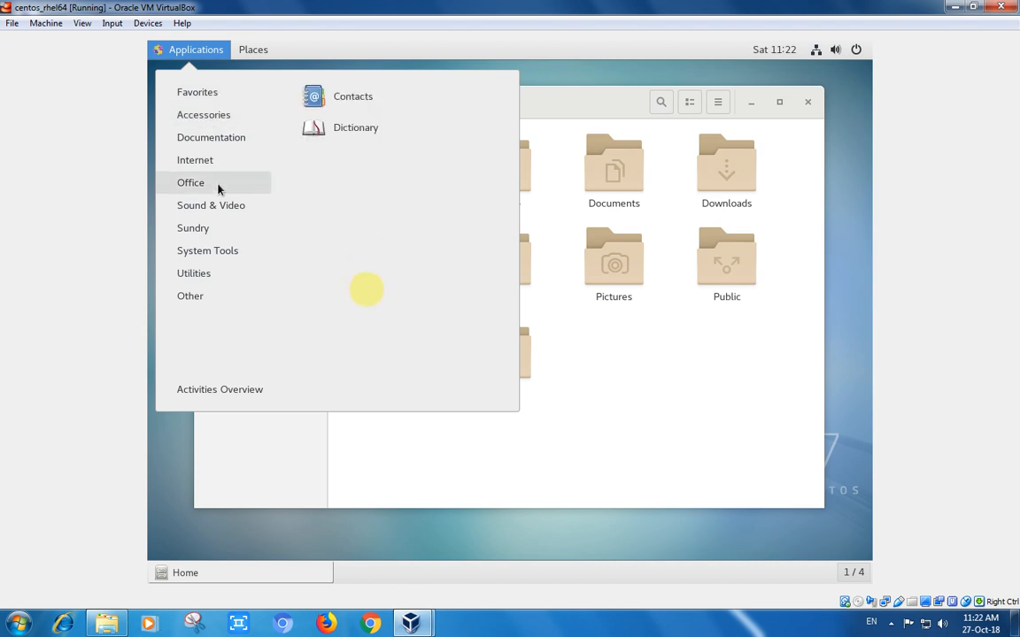
{"action": "mouse_move", "coordinate": [210, 206]}
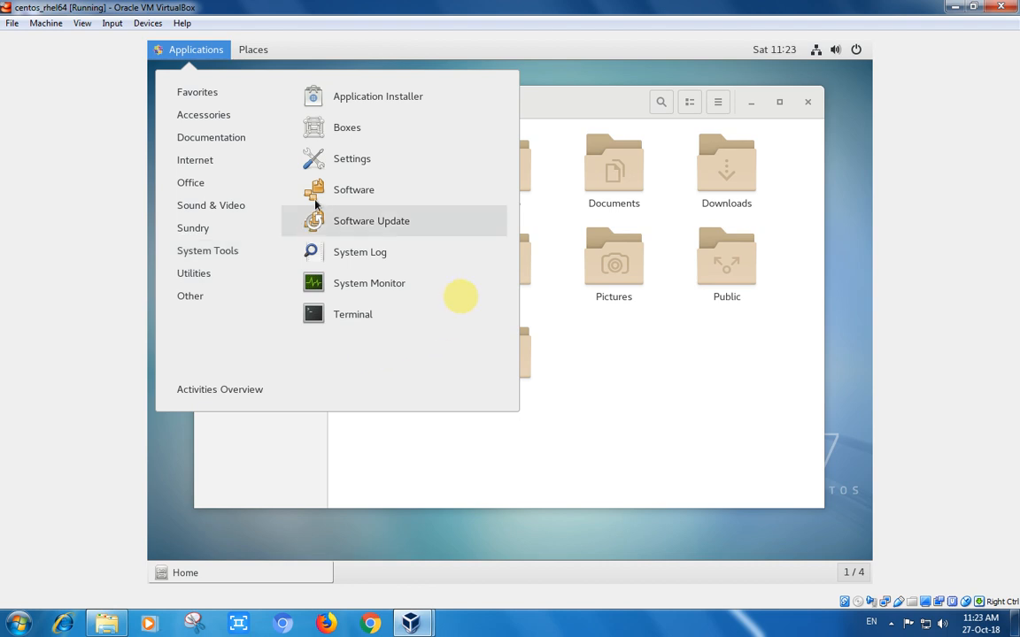
{"action": "mouse_move", "coordinate": [352, 159]}
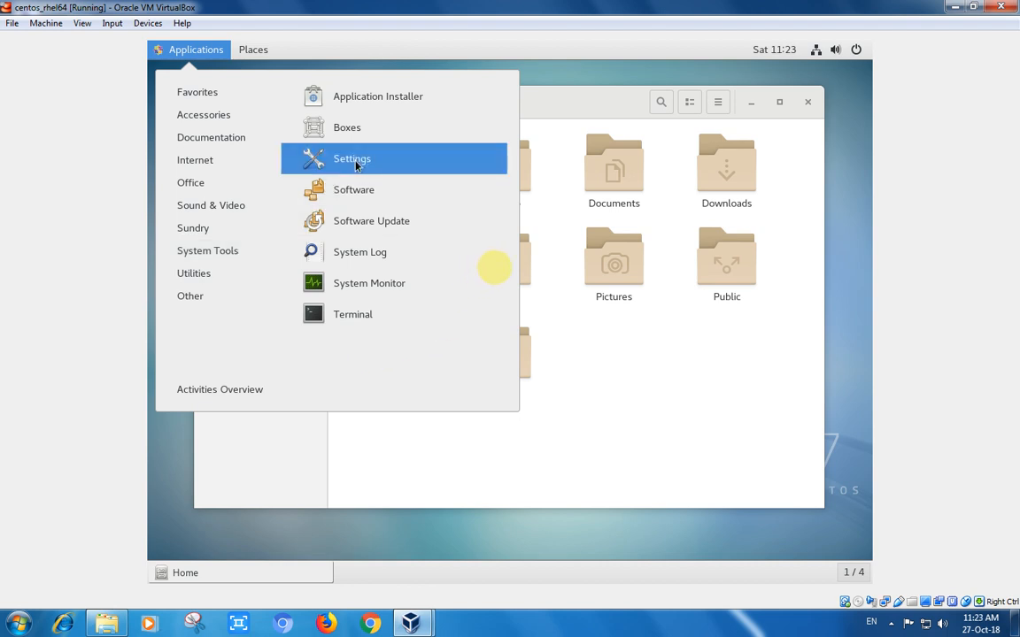
{"action": "left_click", "coordinate": [353, 159]}
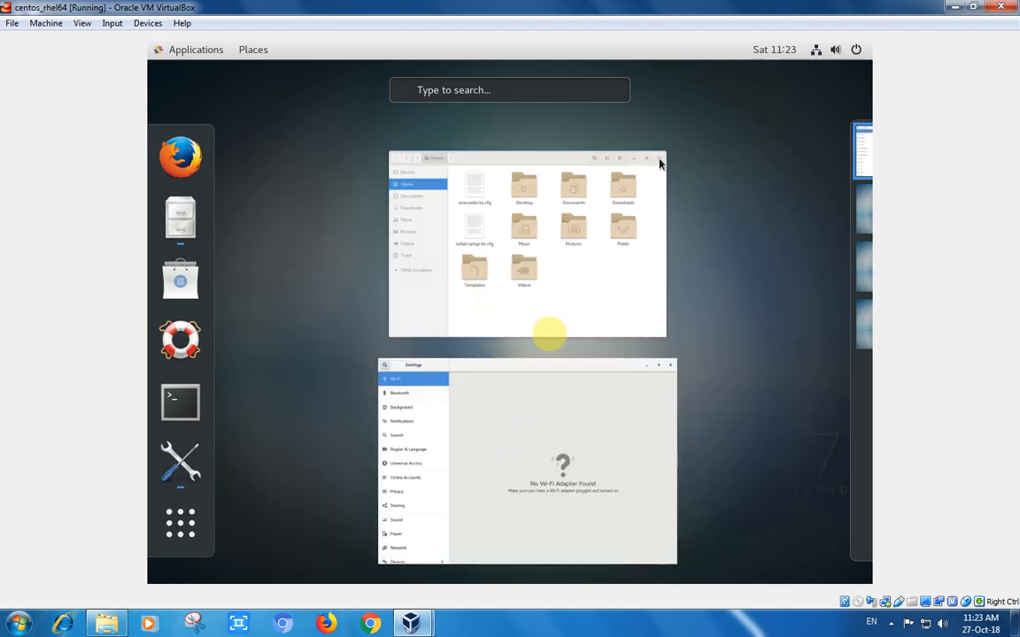
Step: Close the Home folder window and focus the Settings window
{"action": "left_click", "coordinate": [659, 160]}
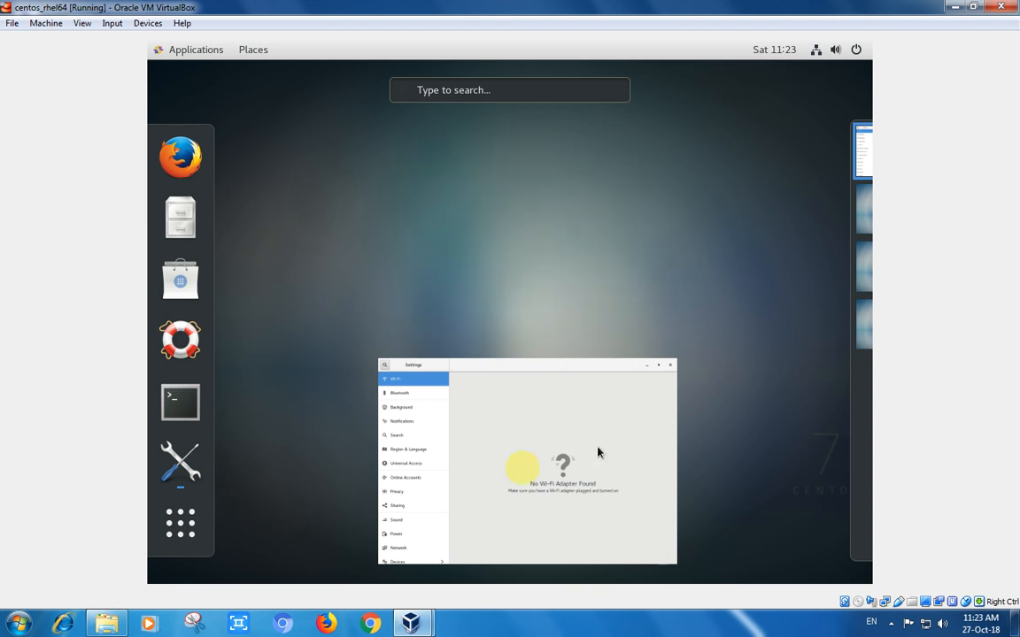
{"action": "left_click", "coordinate": [658, 365]}
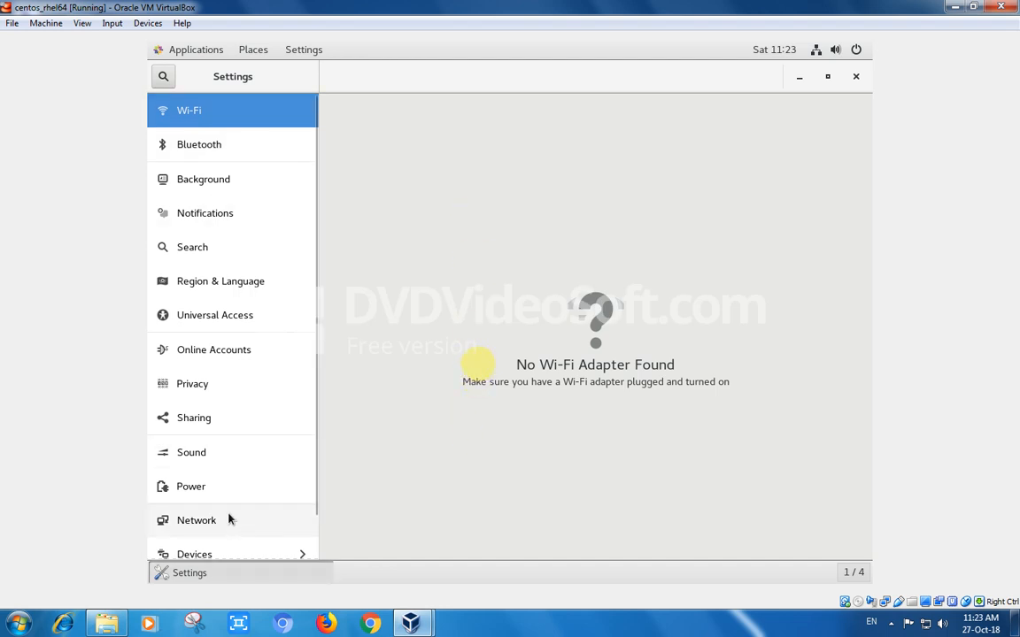
Step: Show the Network page and view the wired connection's IPv4 settings
{"action": "left_click", "coordinate": [196, 521]}
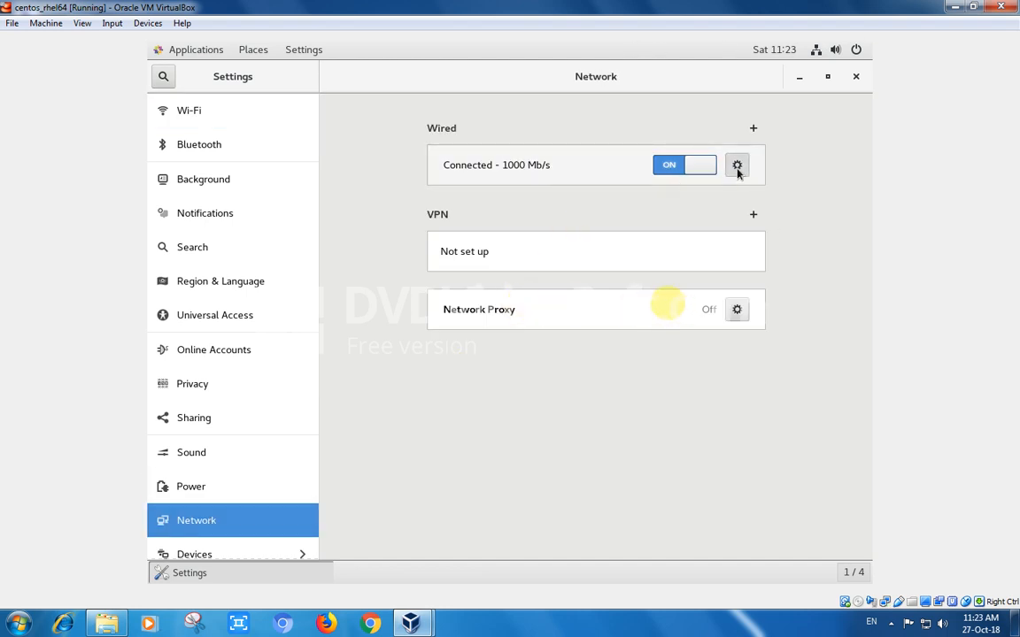
{"action": "left_click", "coordinate": [736, 165]}
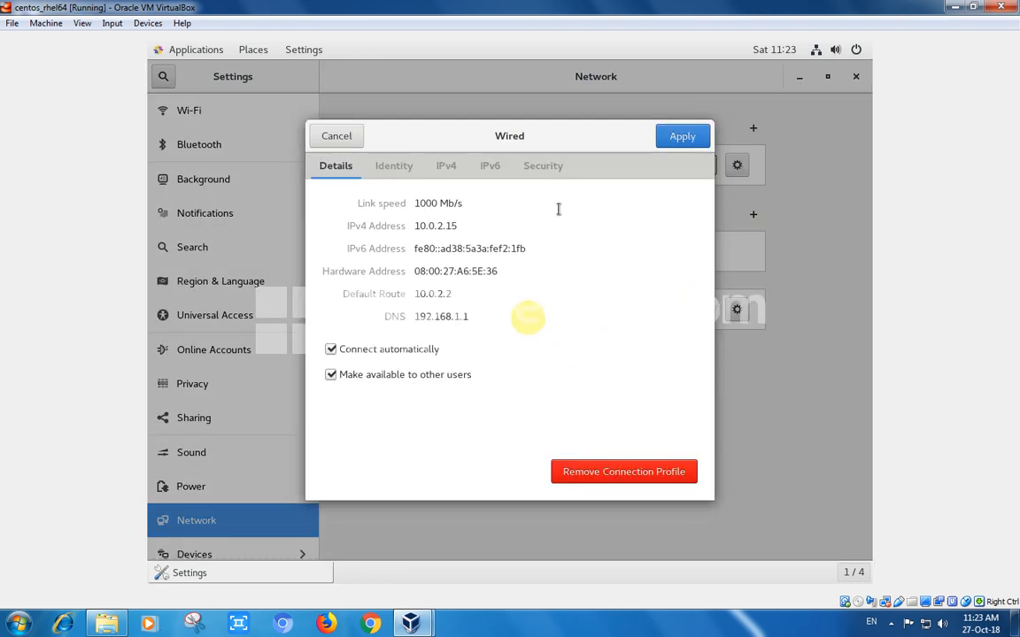
{"action": "left_click", "coordinate": [446, 166]}
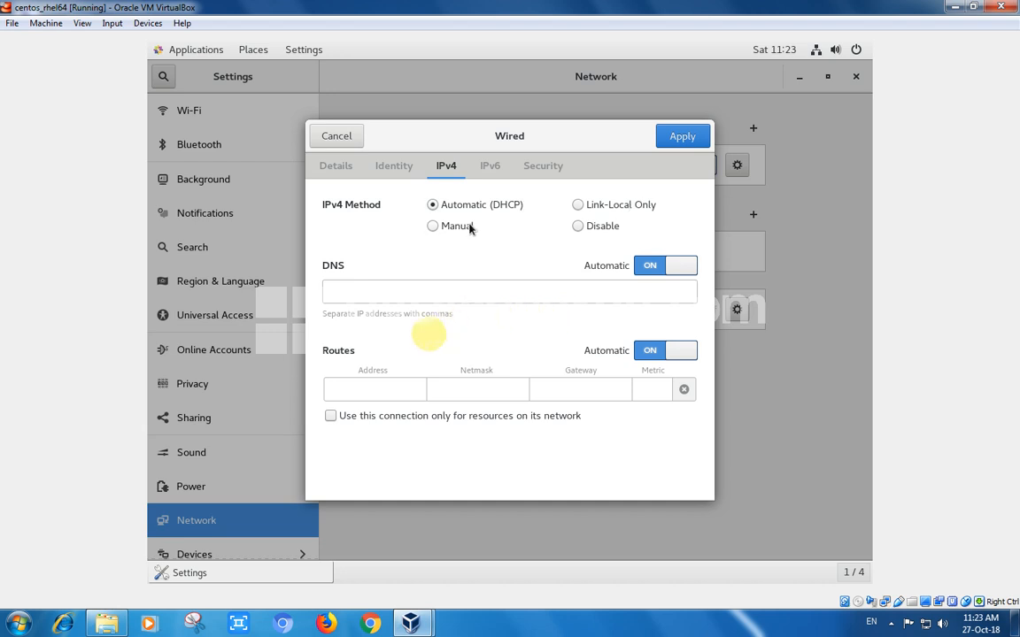
Step: Toggle IPv4 between Manual and Automatic (DHCP), leave it on DHCP and cancel without saving
{"action": "left_click", "coordinate": [432, 226]}
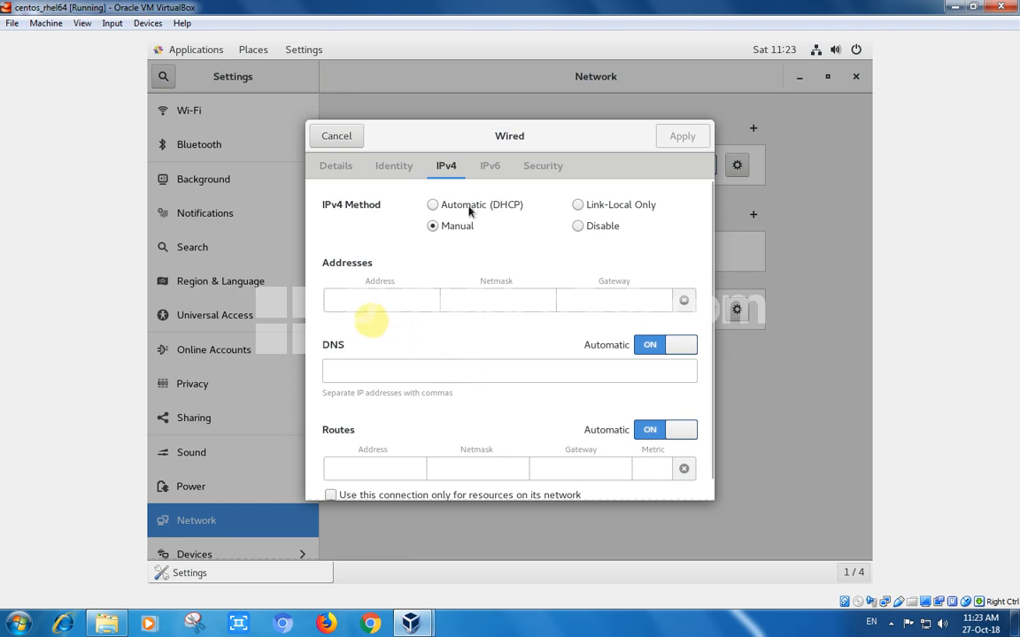
{"action": "left_click", "coordinate": [432, 206]}
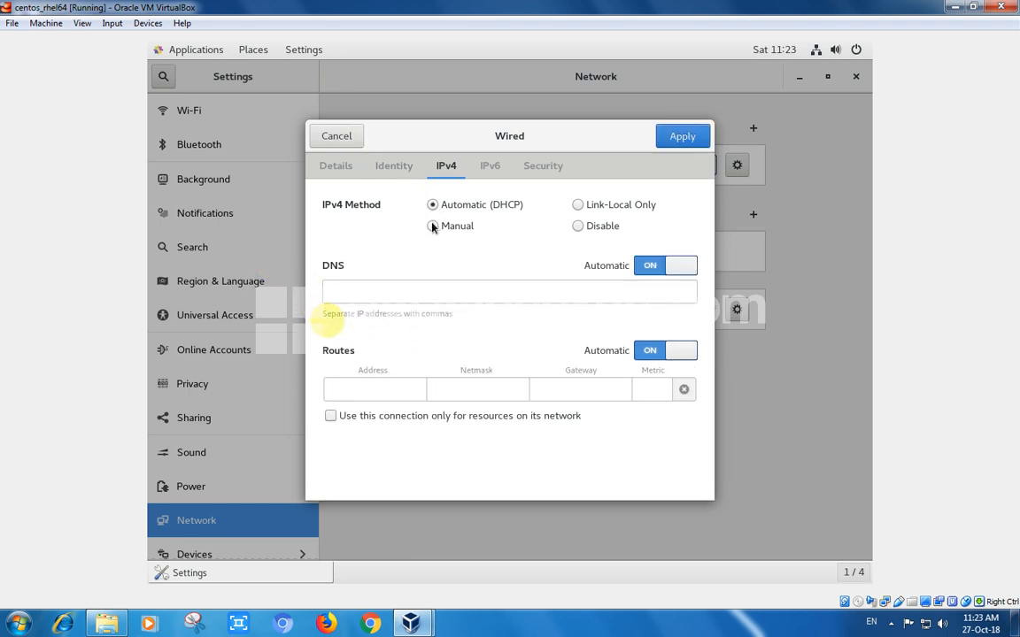
{"action": "left_click", "coordinate": [432, 227]}
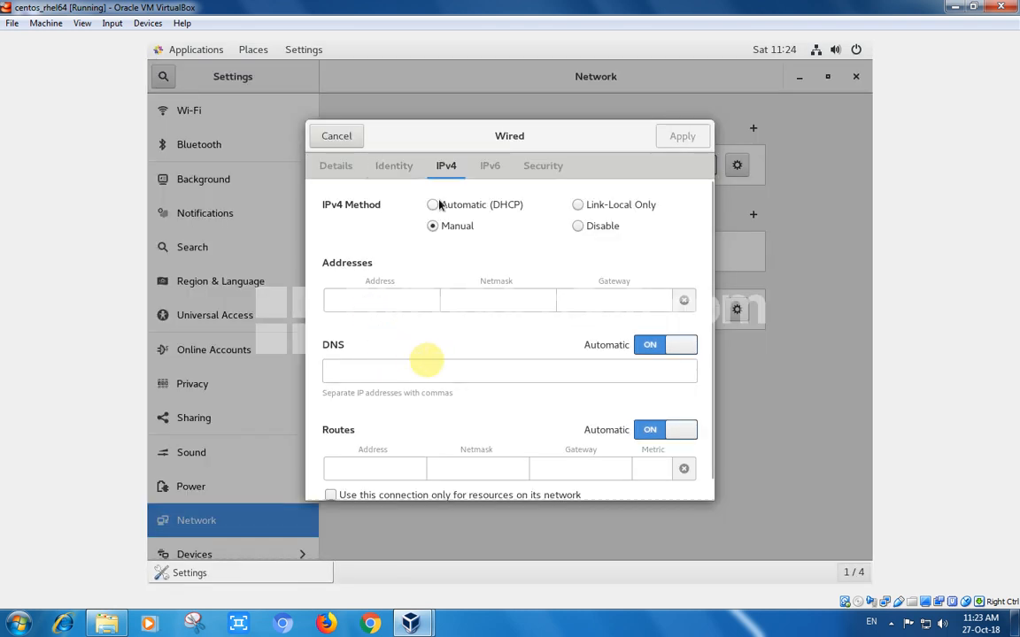
{"action": "left_click", "coordinate": [432, 206]}
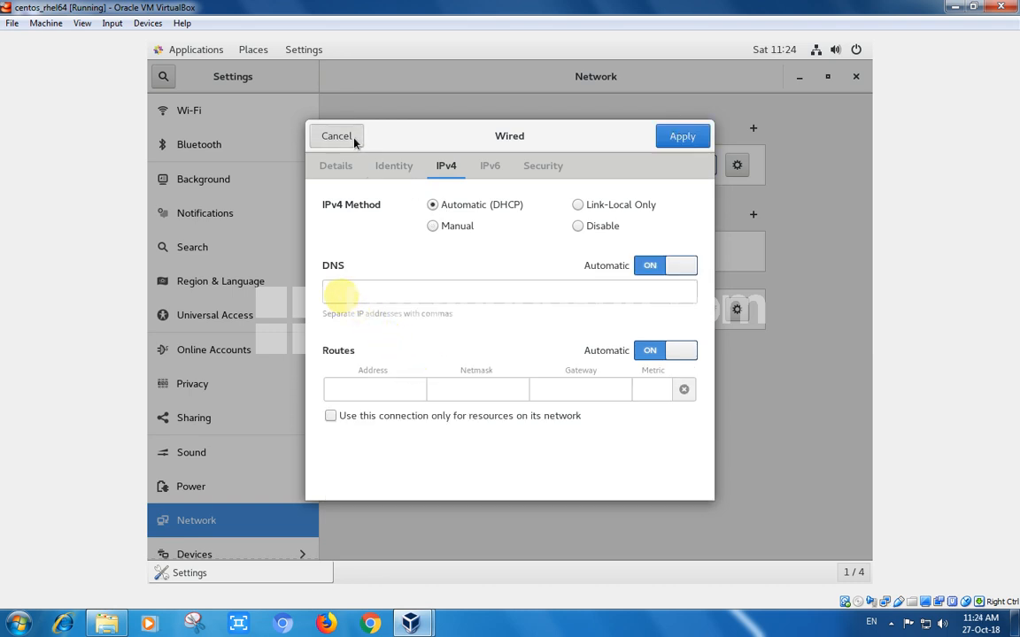
{"action": "left_click", "coordinate": [336, 135]}
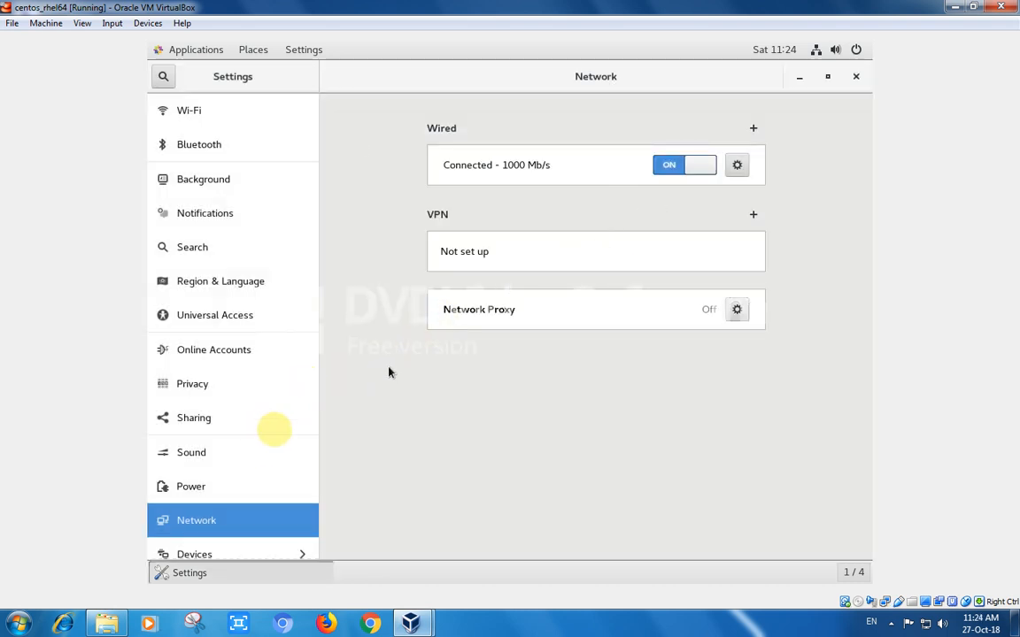
{"action": "mouse_move", "coordinate": [843, 95]}
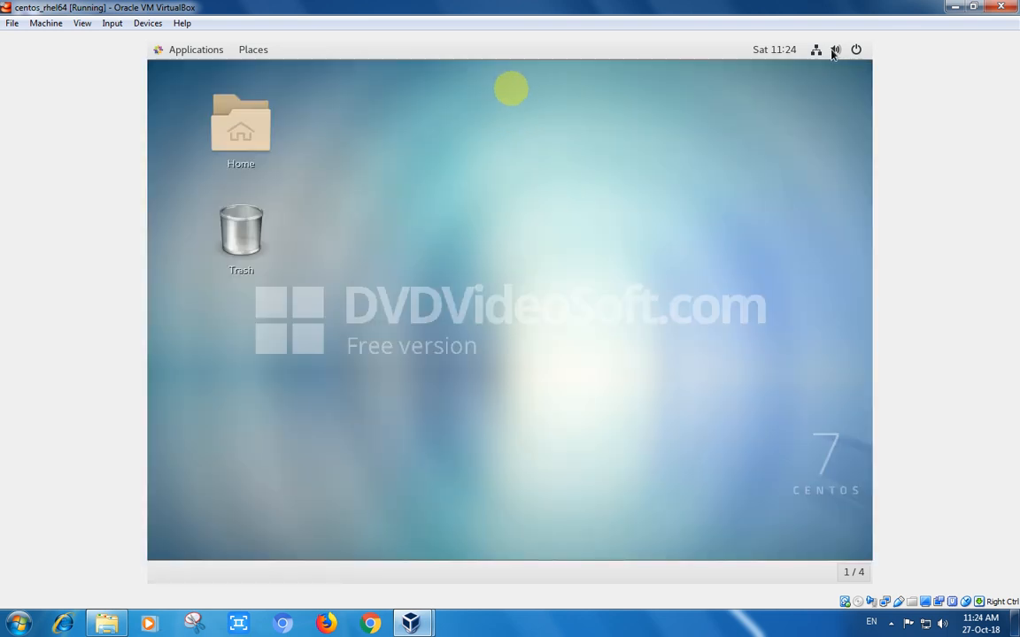
{"action": "mouse_move", "coordinate": [201, 79]}
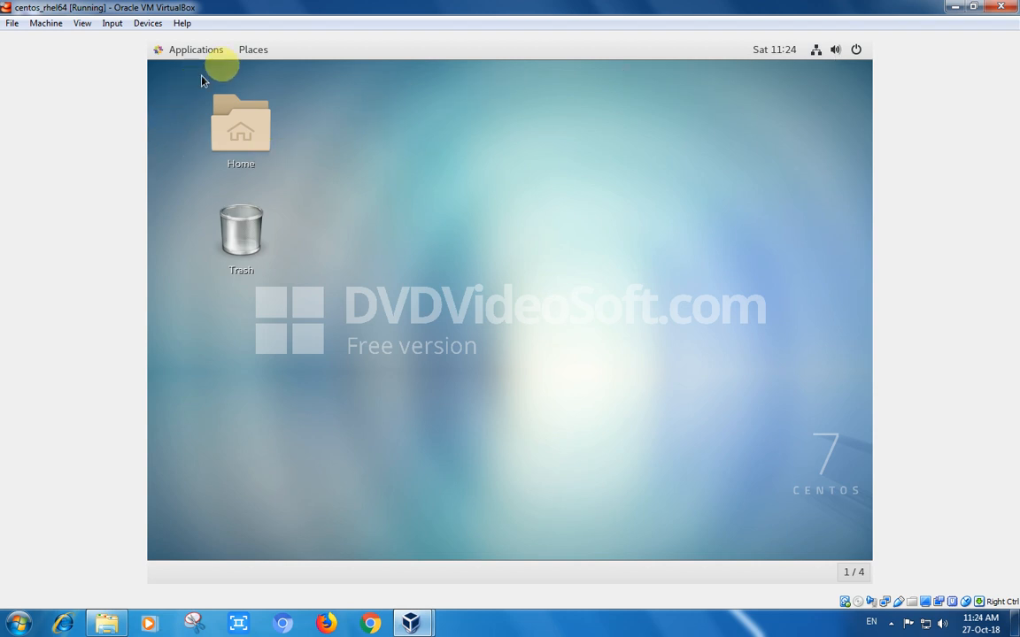
{"action": "mouse_move", "coordinate": [25, 198]}
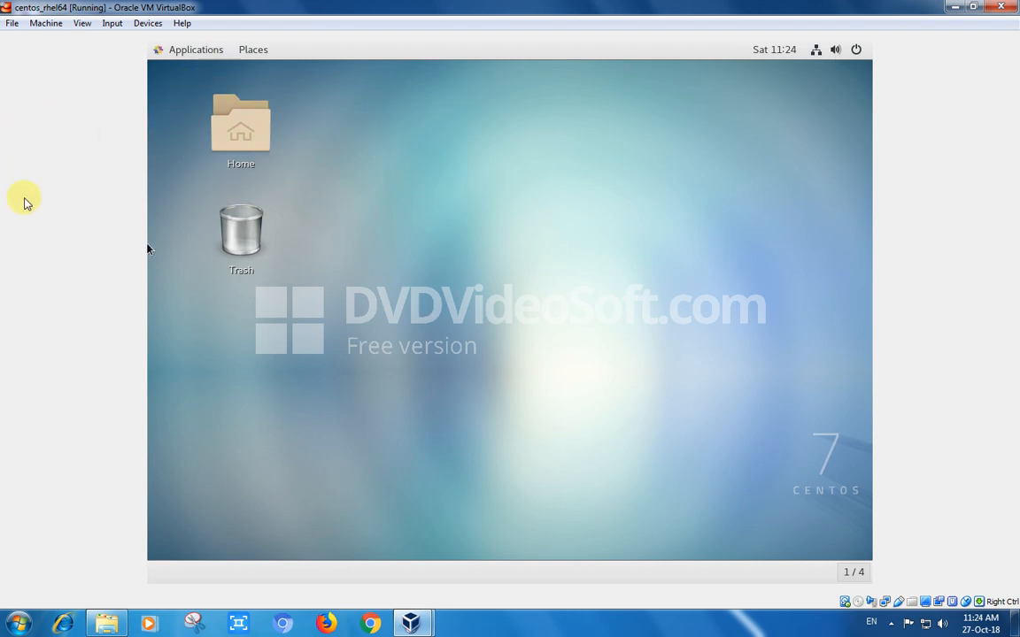
{"action": "mouse_move", "coordinate": [434, 233]}
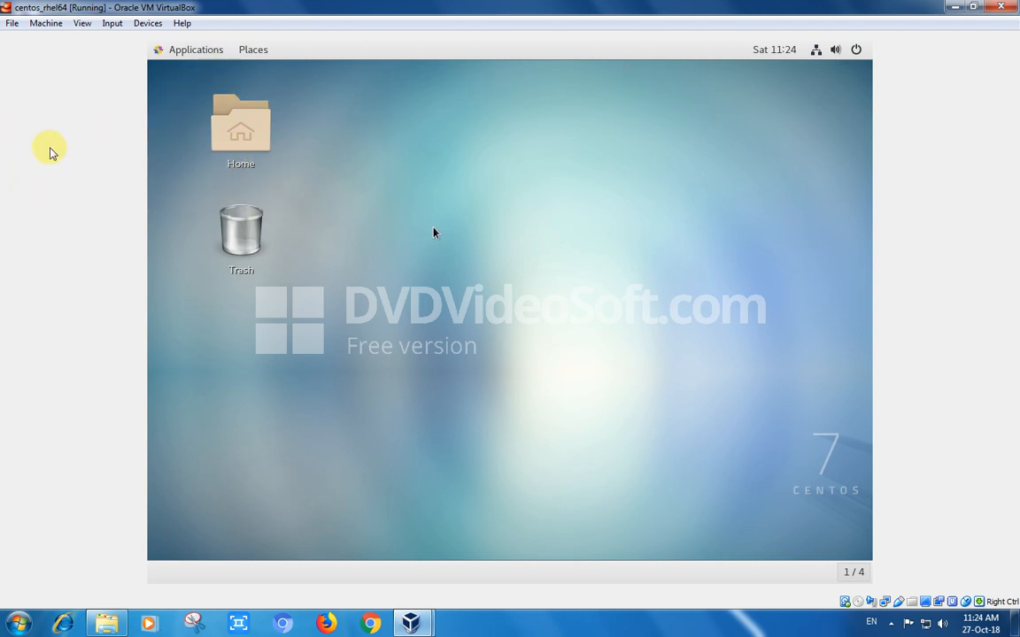
{"action": "mouse_move", "coordinate": [452, 202]}
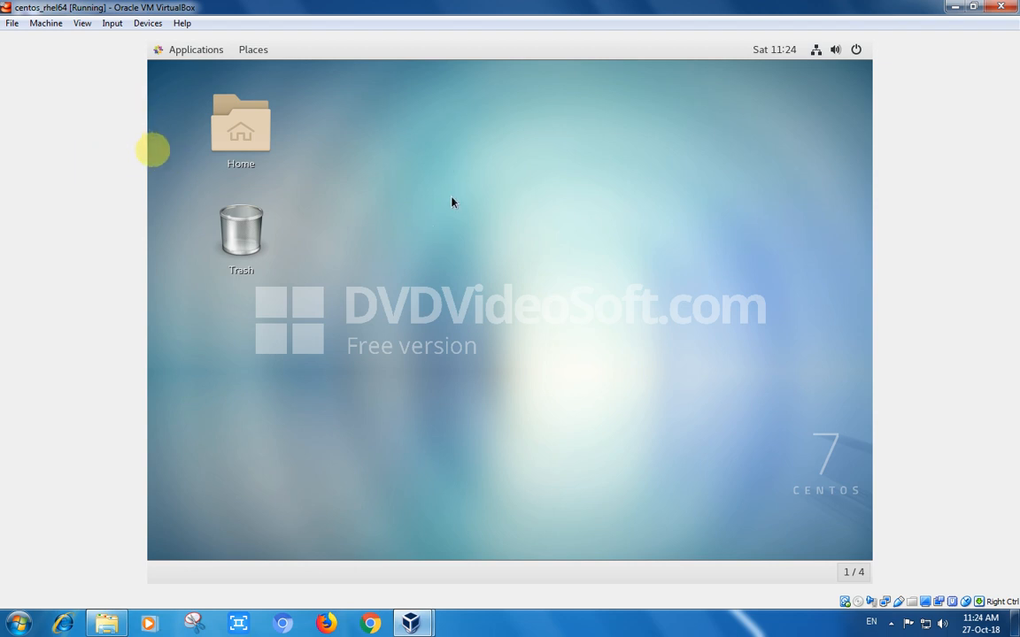
{"action": "mouse_move", "coordinate": [456, 163]}
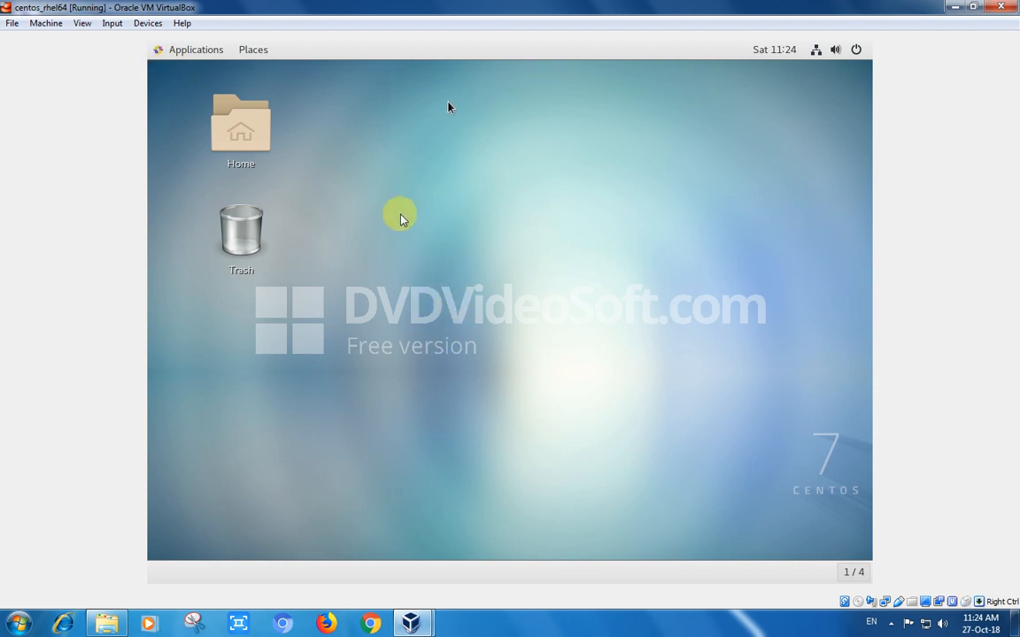
{"action": "mouse_move", "coordinate": [357, 210]}
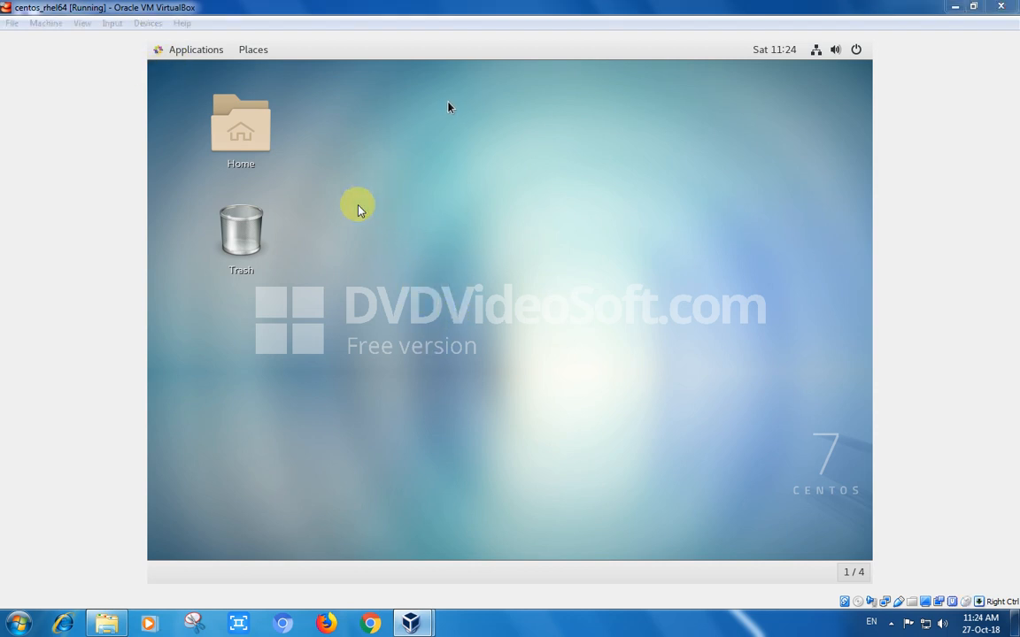
Step: Bring up the desktop context menu listing Home, Documents, Computer and Browse Network
{"action": "left_click", "coordinate": [357, 209]}
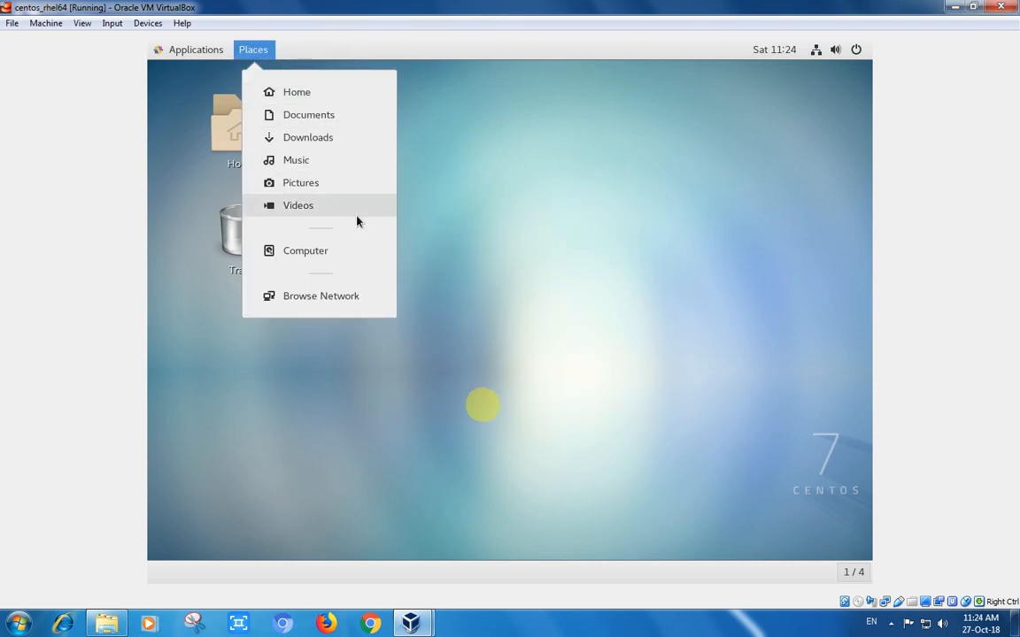
{"action": "mouse_move", "coordinate": [460, 183]}
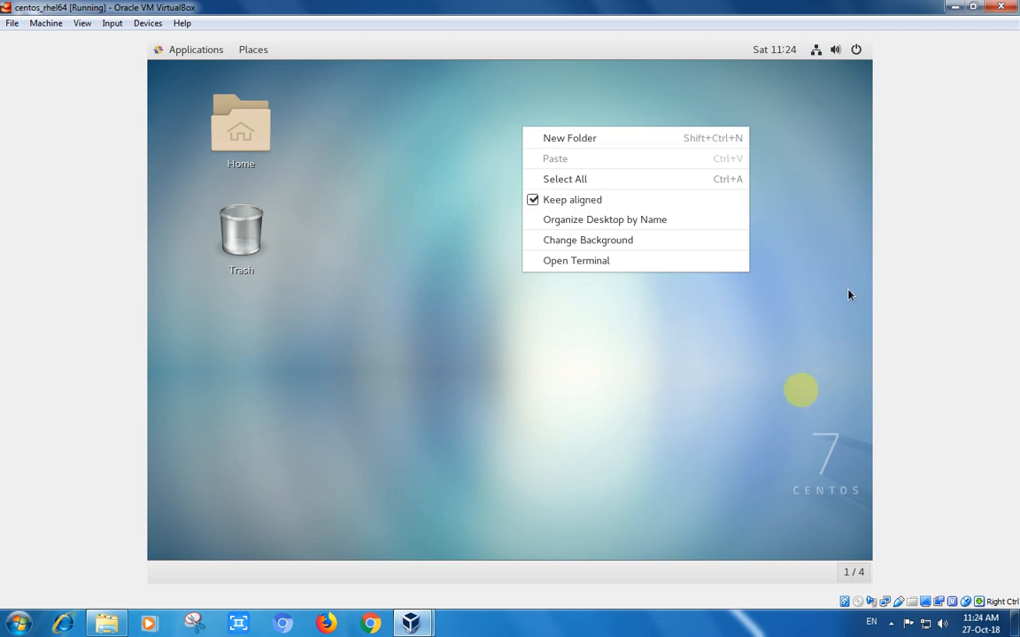
Step: Open a root terminal, list the home folder, enter Downloads and return to home with cd .
{"action": "left_click", "coordinate": [646, 269]}
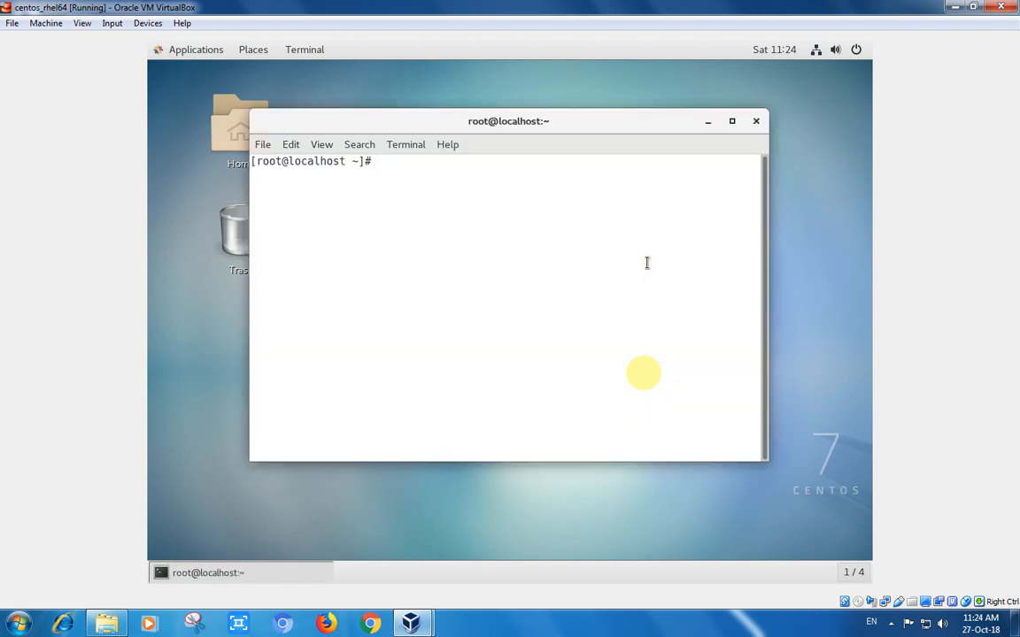
{"action": "type", "text": "ls"}
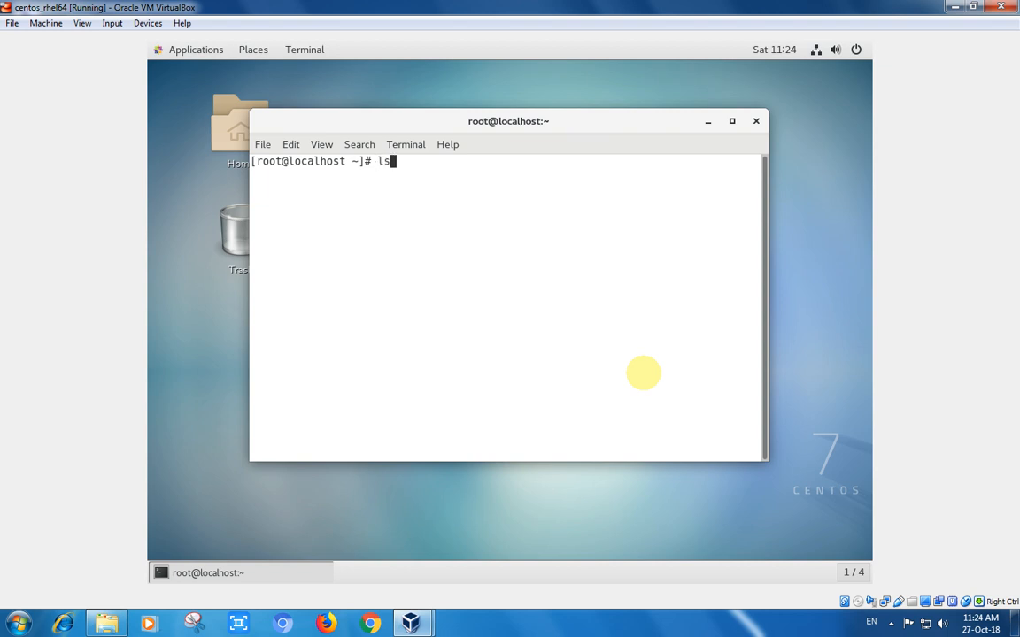
{"action": "key", "text": "Return"}
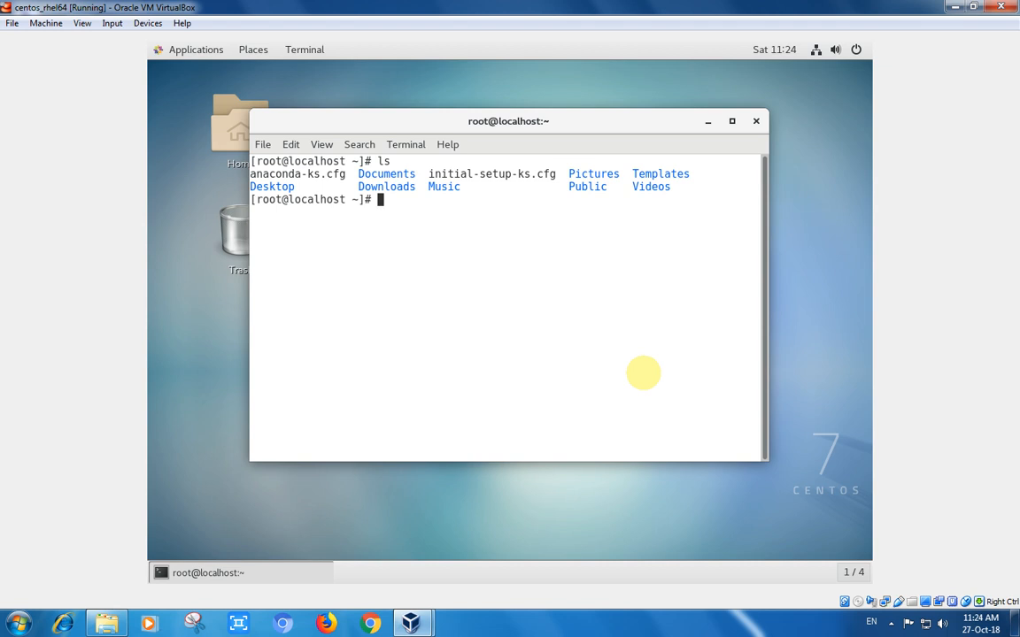
{"action": "type", "text": "cd Downloads/"}
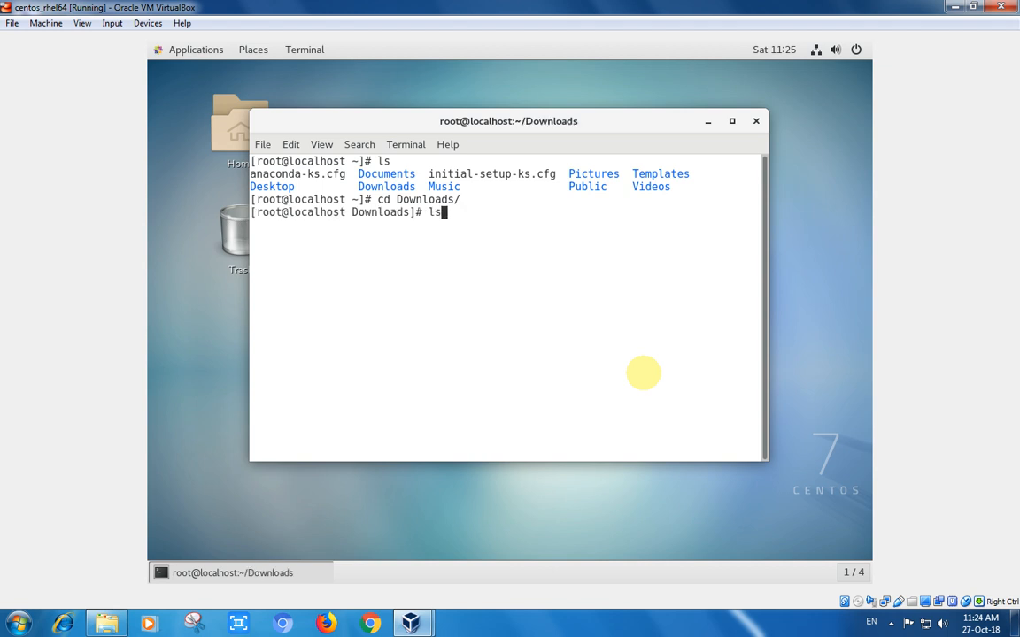
{"action": "type", "text": "cd .."}
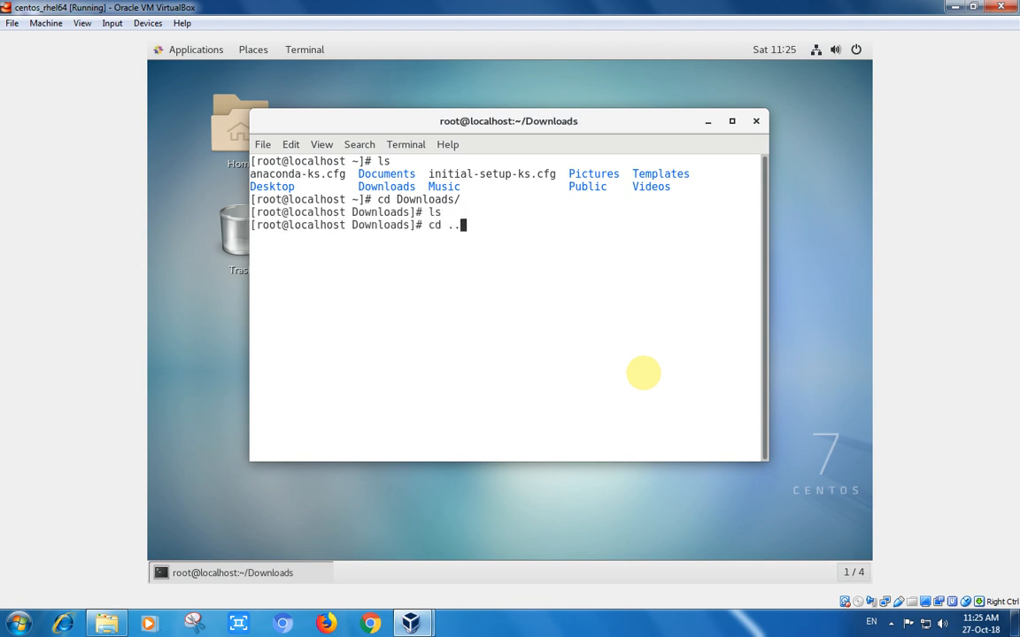
{"action": "key", "text": "Return"}
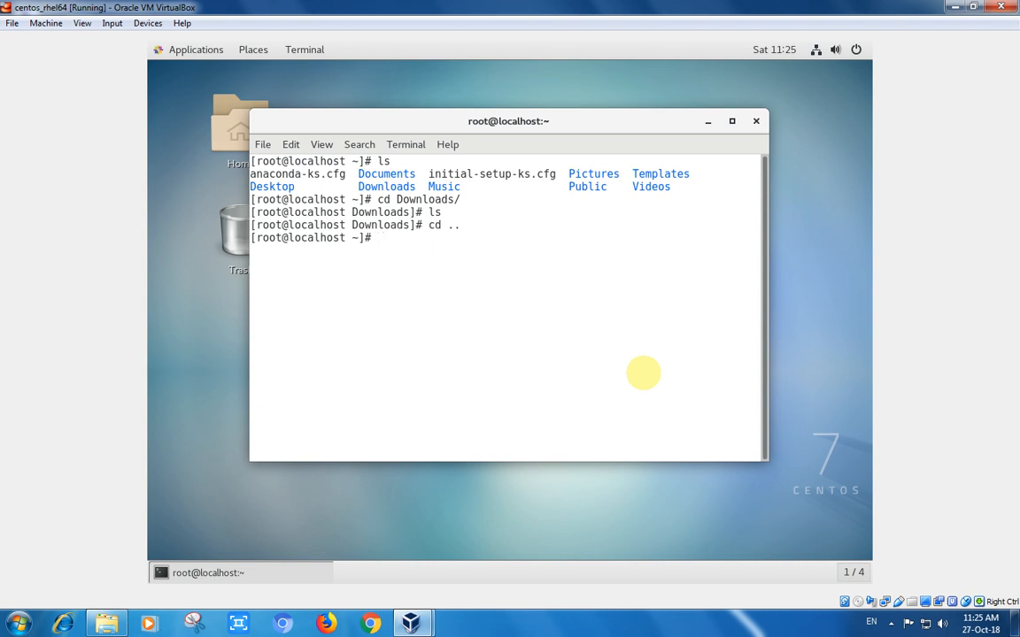
Step: Run ifconfig to show enp0s3 (10.0.2.15) and virbr0, then exit the terminal
{"action": "type", "text": "ifco"}
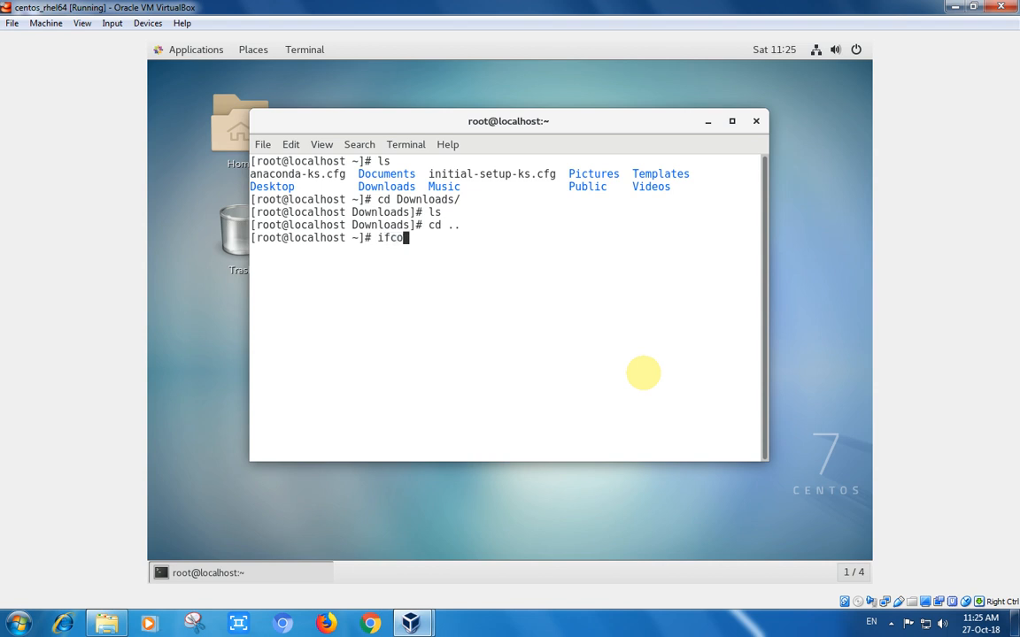
{"action": "key", "text": "Return"}
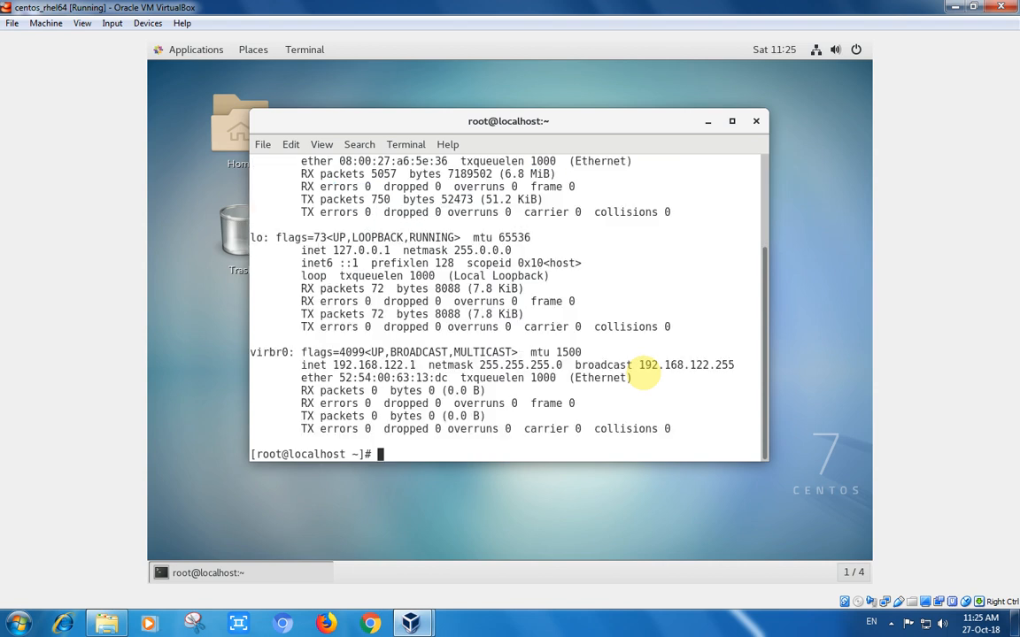
{"action": "mouse_move", "coordinate": [634, 267]}
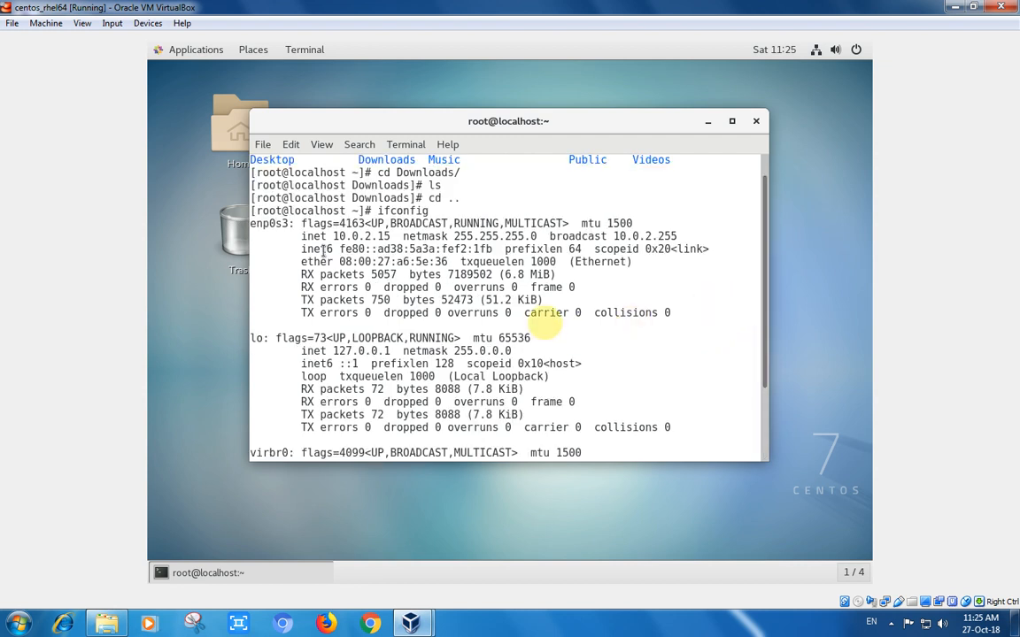
{"action": "double_click", "coordinate": [365, 237]}
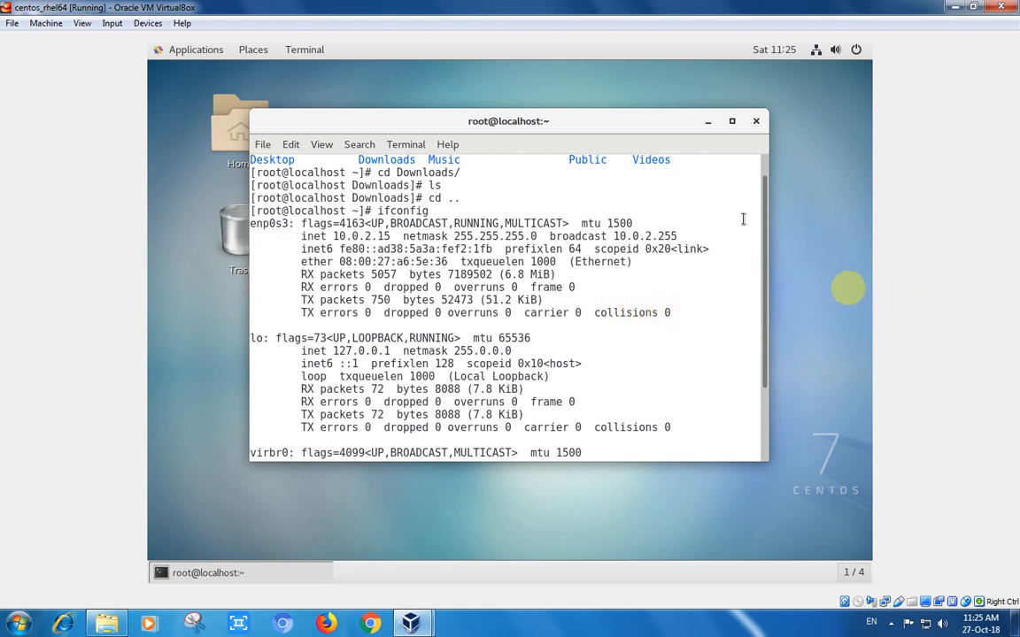
{"action": "mouse_move", "coordinate": [624, 278]}
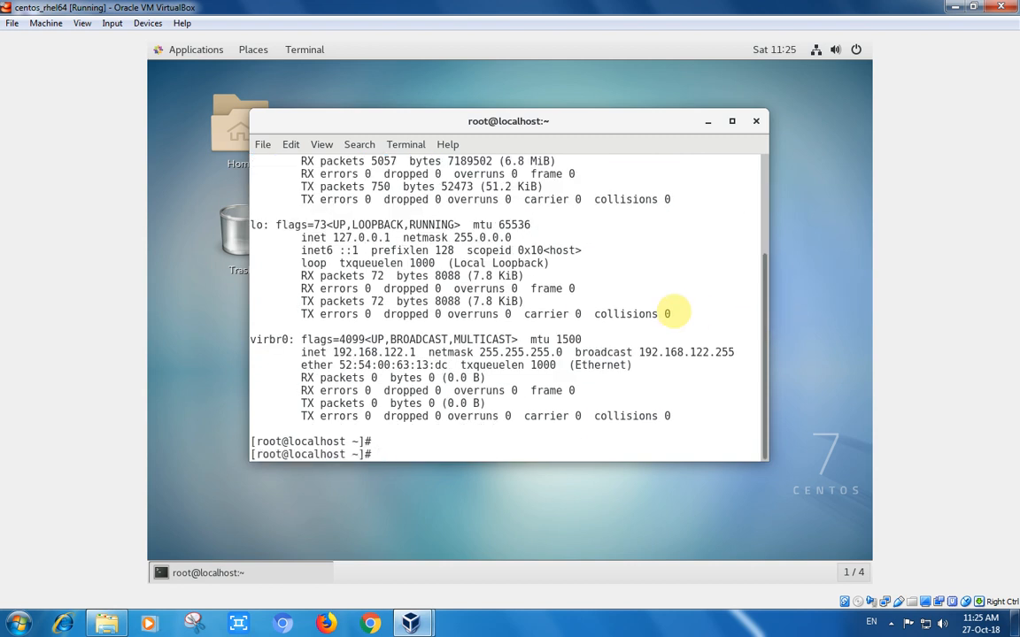
{"action": "type", "text": "exi"}
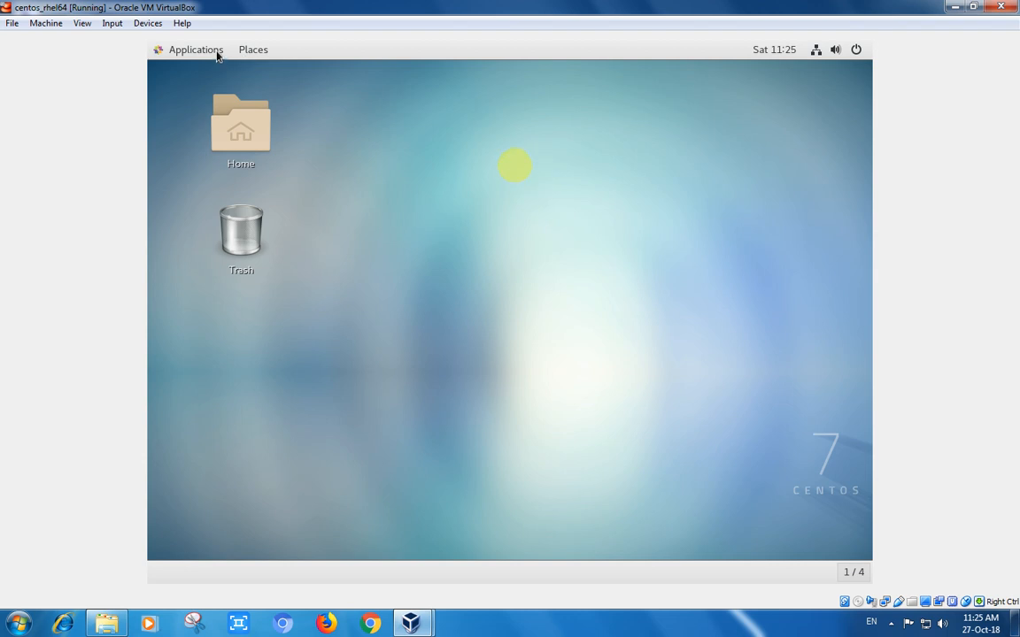
Step: Launch Firefox Web Browser from the Applications Favorites menu
{"action": "left_click", "coordinate": [253, 50]}
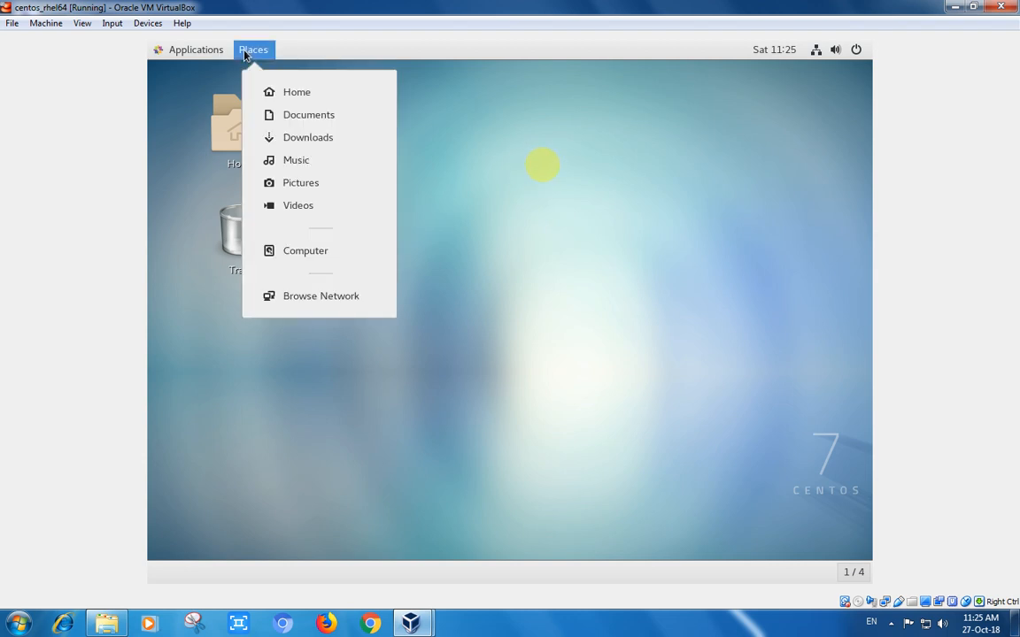
{"action": "left_click", "coordinate": [194, 50]}
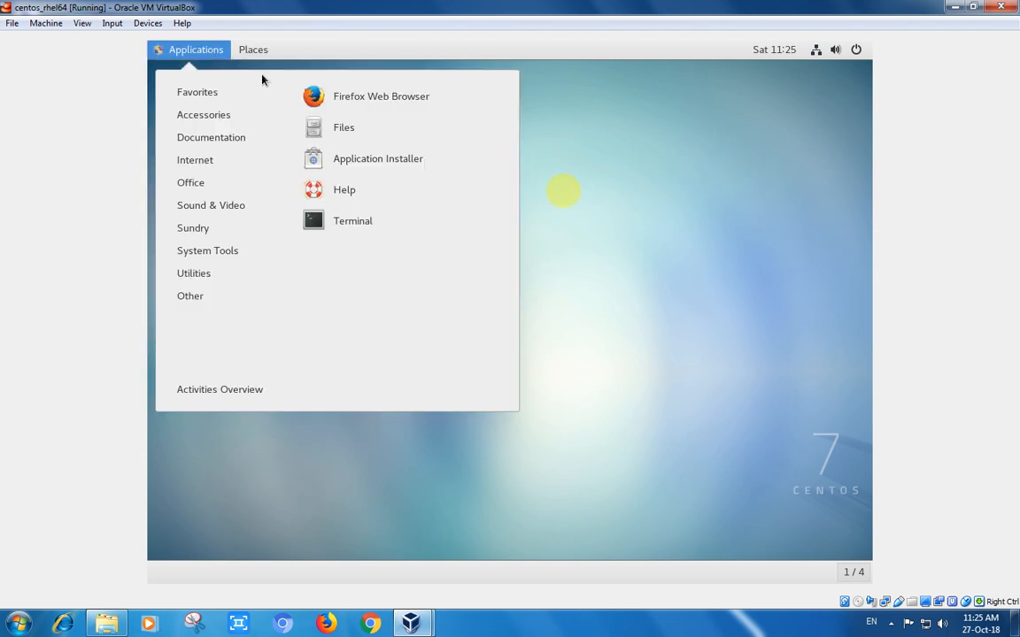
{"action": "left_click", "coordinate": [381, 96]}
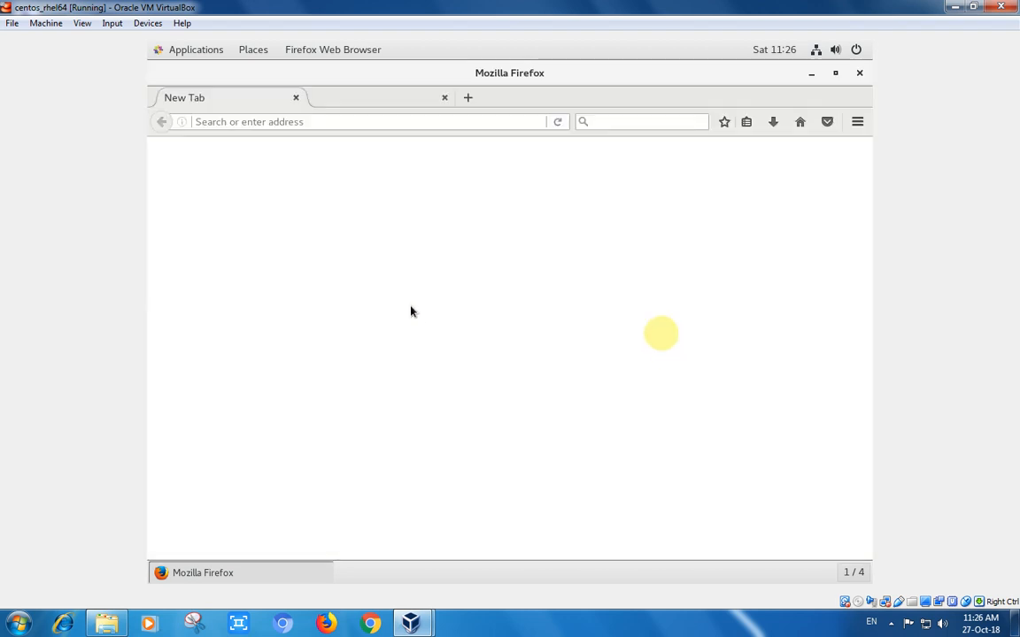
Step: Load Google from the address bar by entering 'google'
{"action": "left_click", "coordinate": [354, 120]}
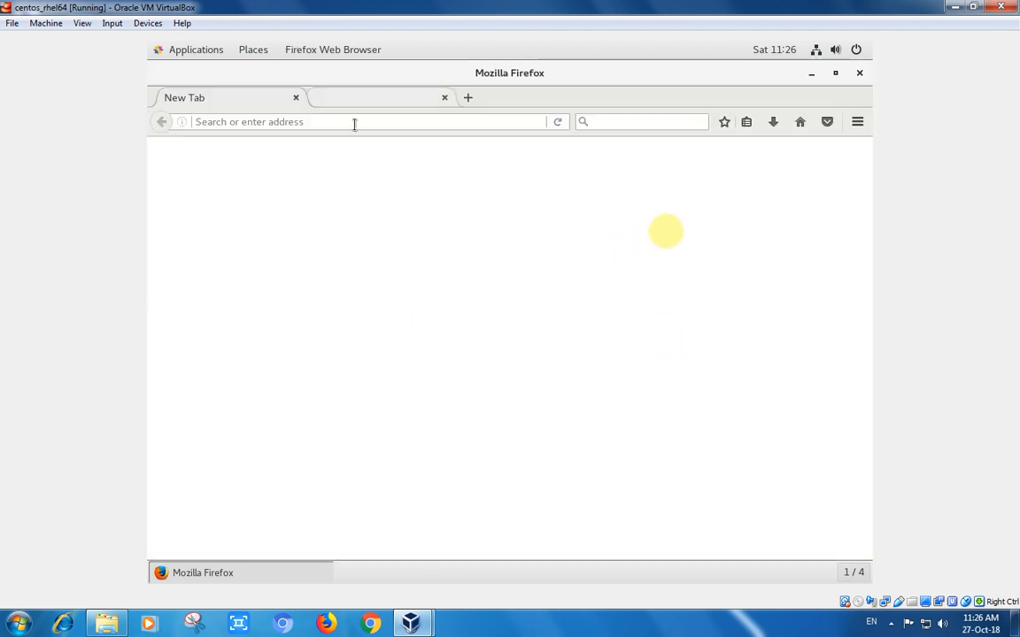
{"action": "left_click", "coordinate": [354, 120]}
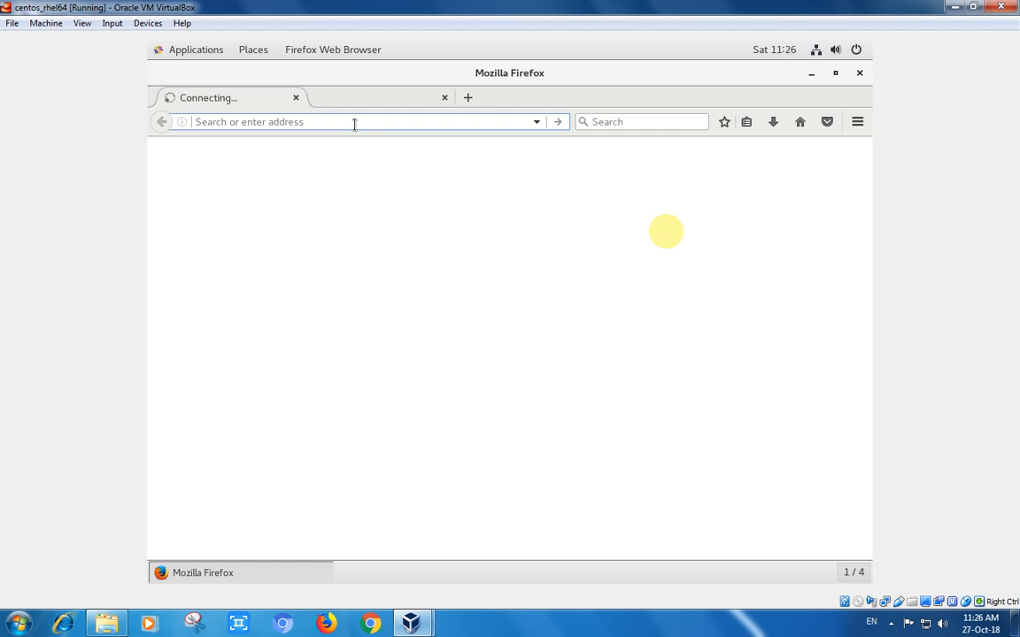
{"action": "type", "text": "google.com/?gws_rd=ssl"}
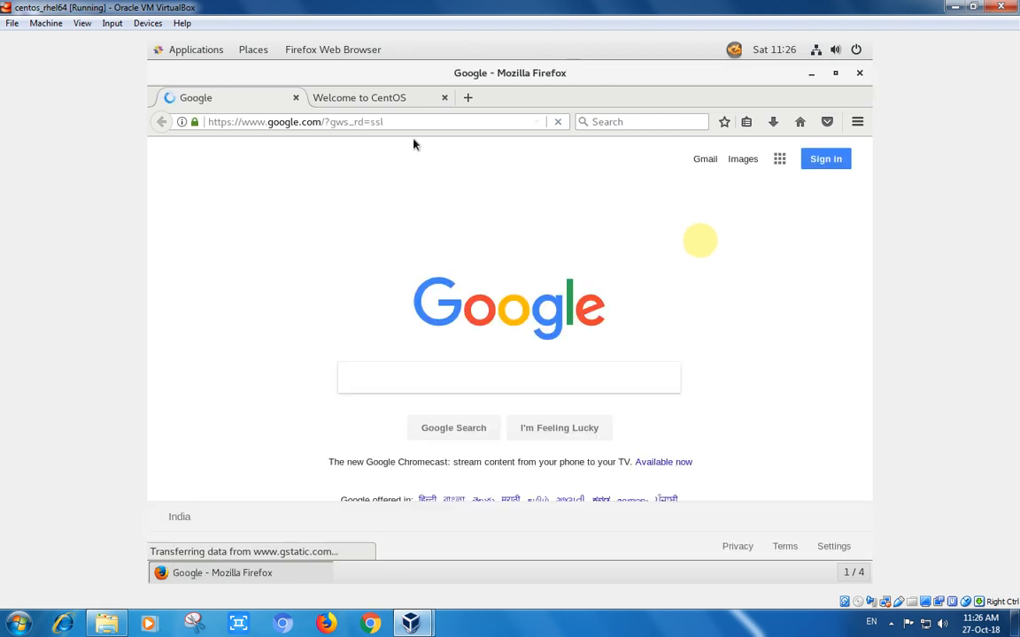
Step: View the Welcome to CentOS tab and close it, leaving Google's homepage
{"action": "left_click", "coordinate": [358, 97]}
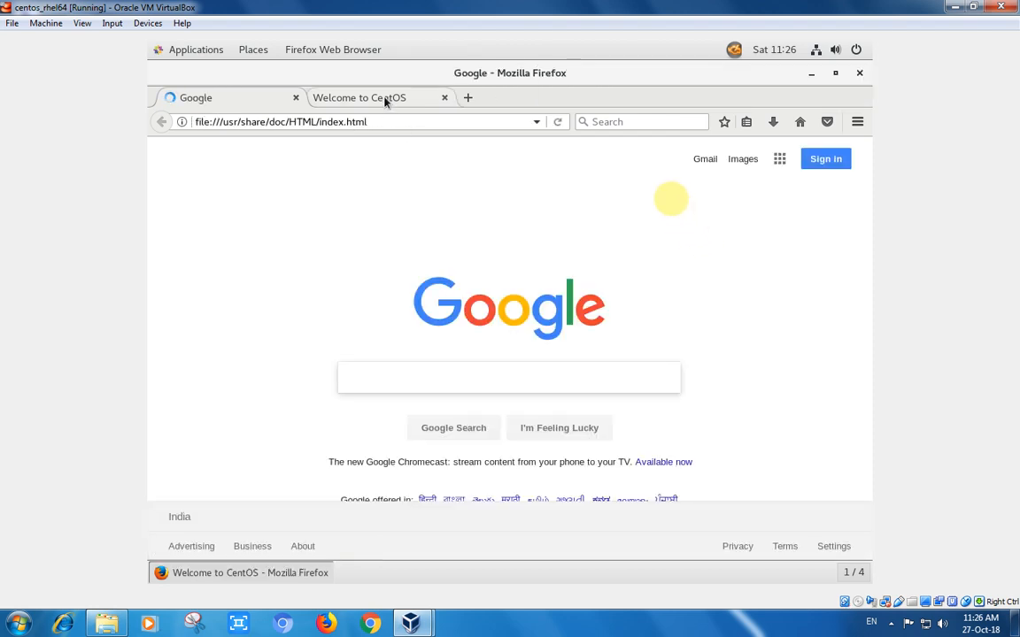
{"action": "left_click", "coordinate": [358, 98]}
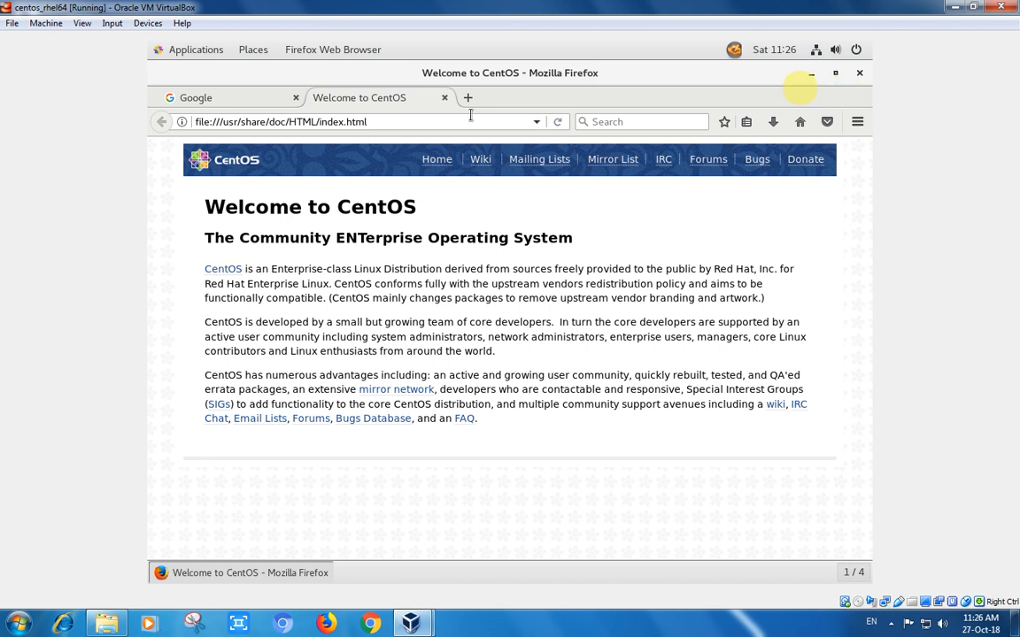
{"action": "left_click", "coordinate": [223, 97]}
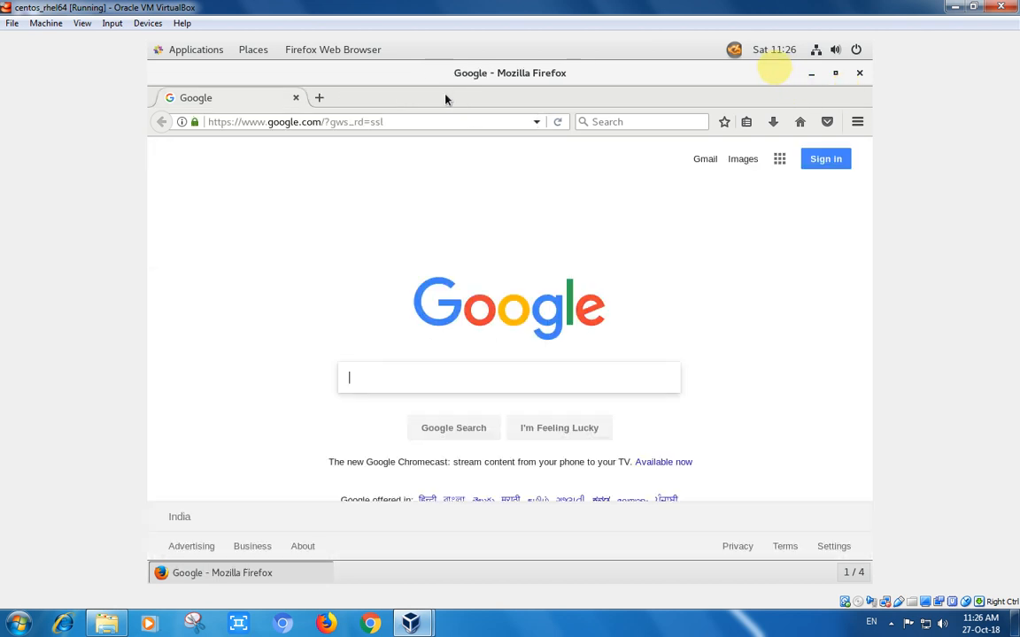